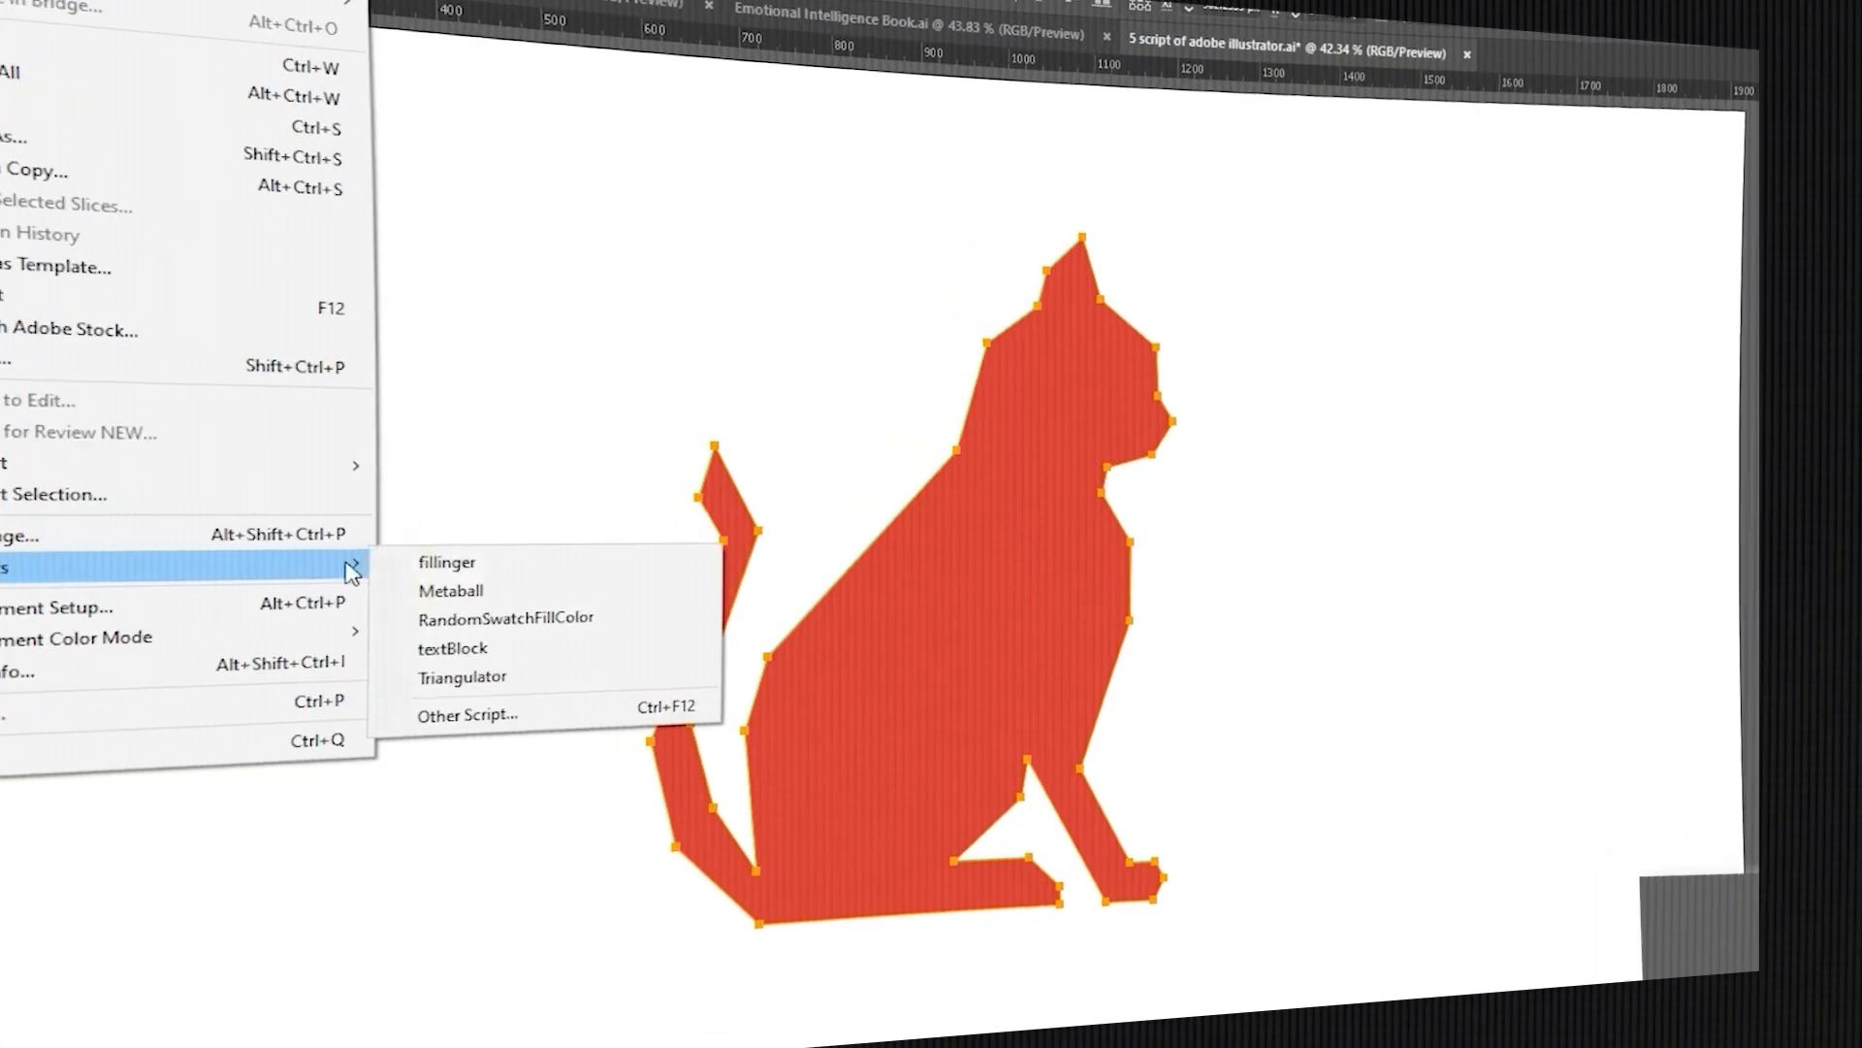
- Switch to the blank Untitled-11 document
click(463, 677)
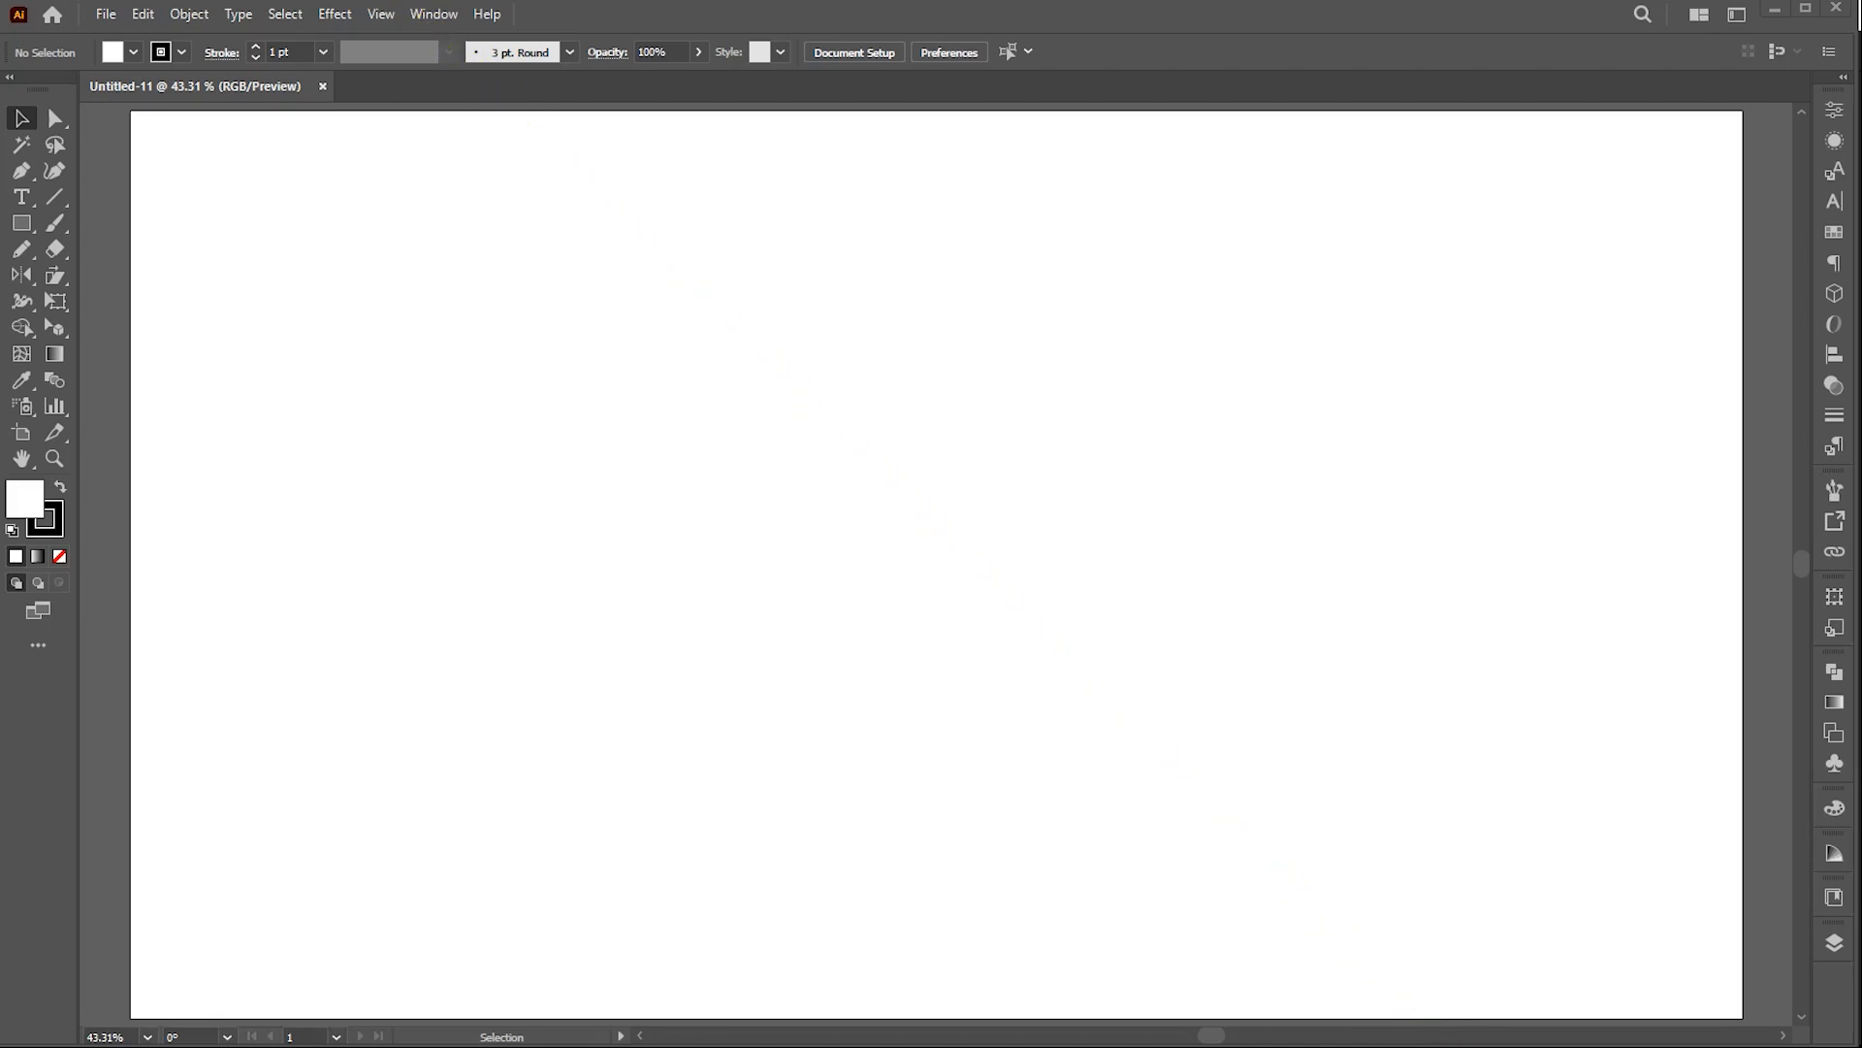
mouse_move(776, 508)
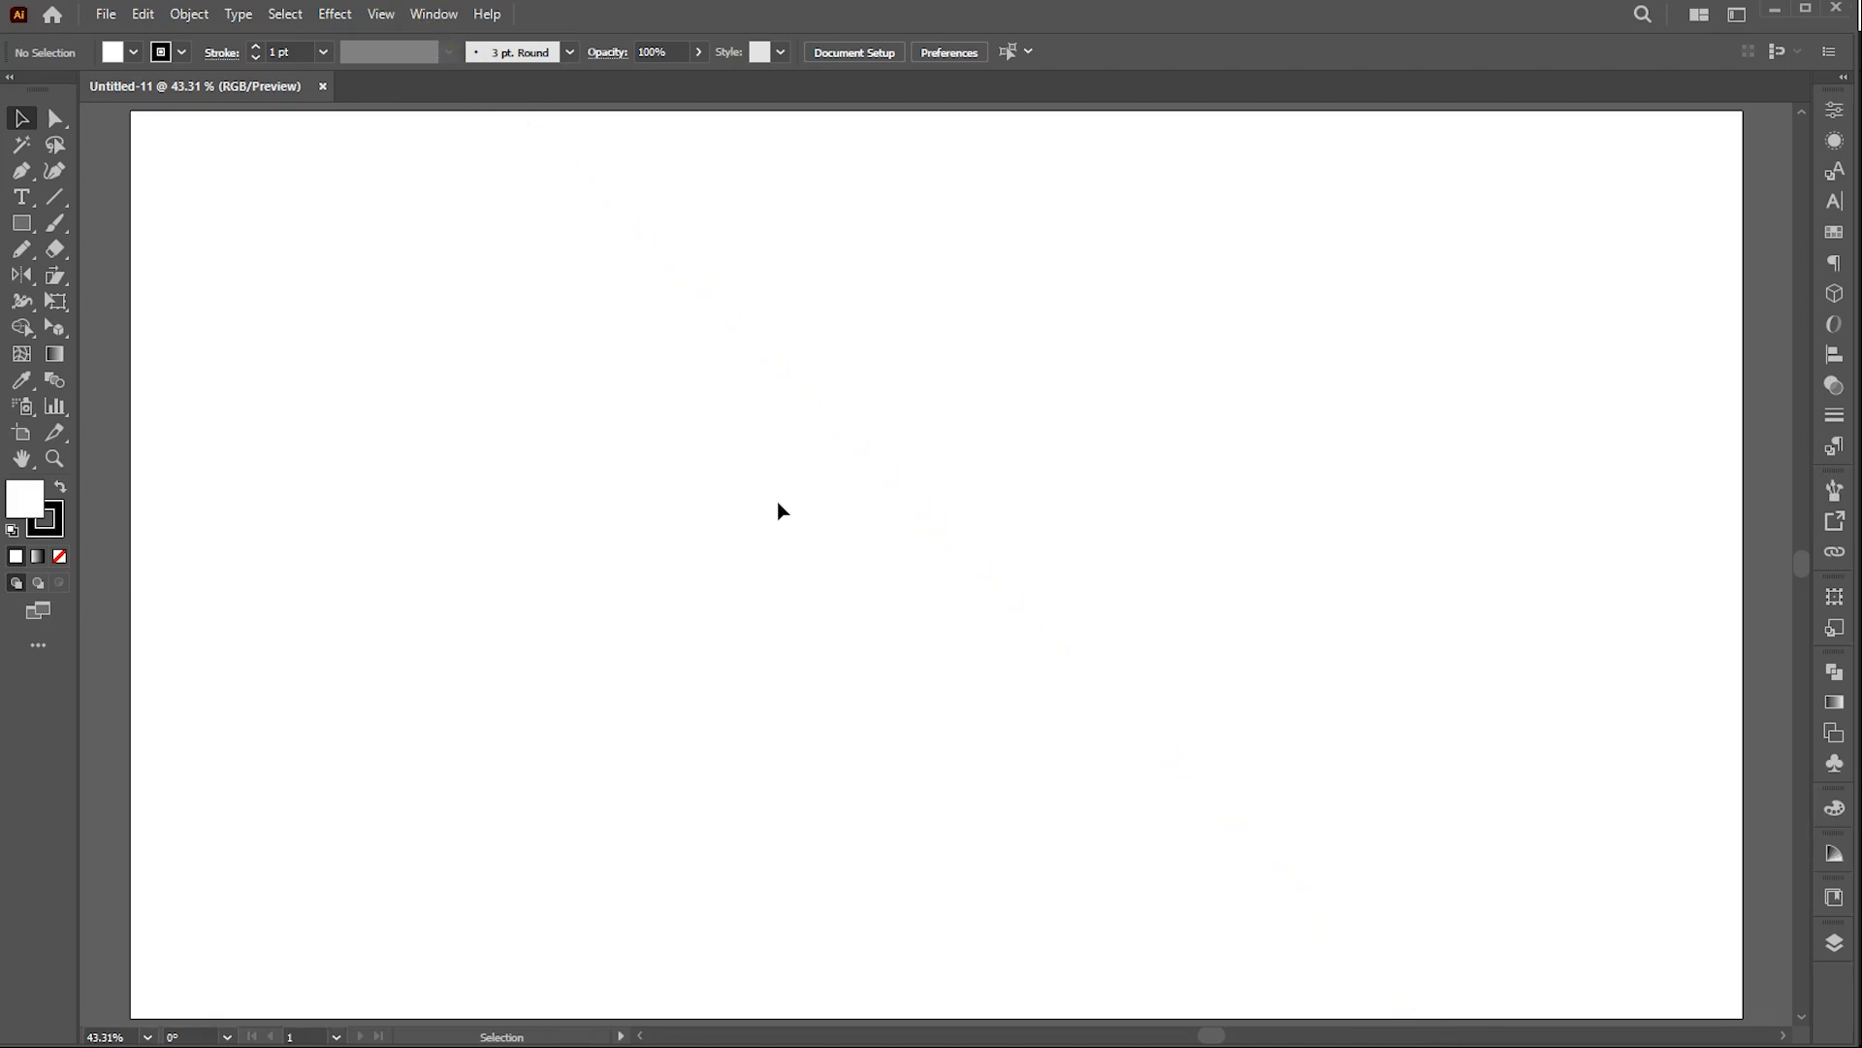
mouse_move(209, 246)
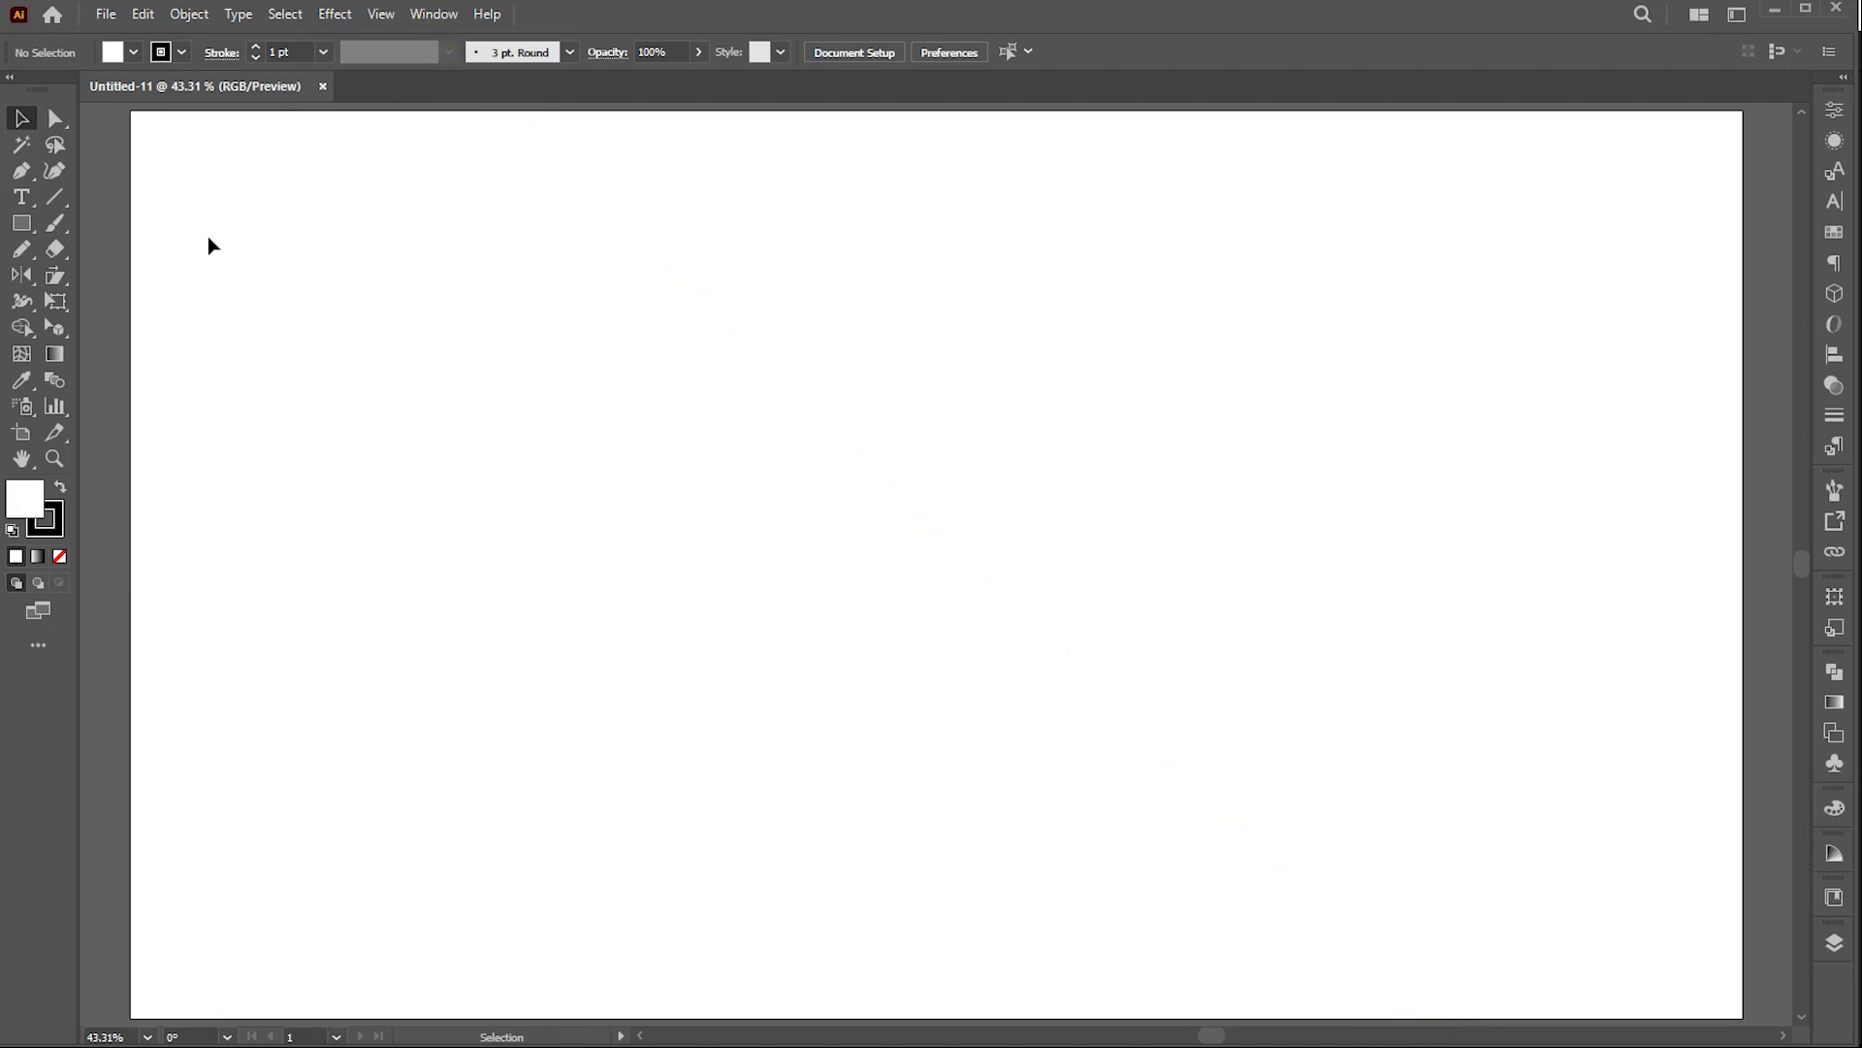
- Show the File > Scripts submenu listing the five installed scripts without running any
click(101, 14)
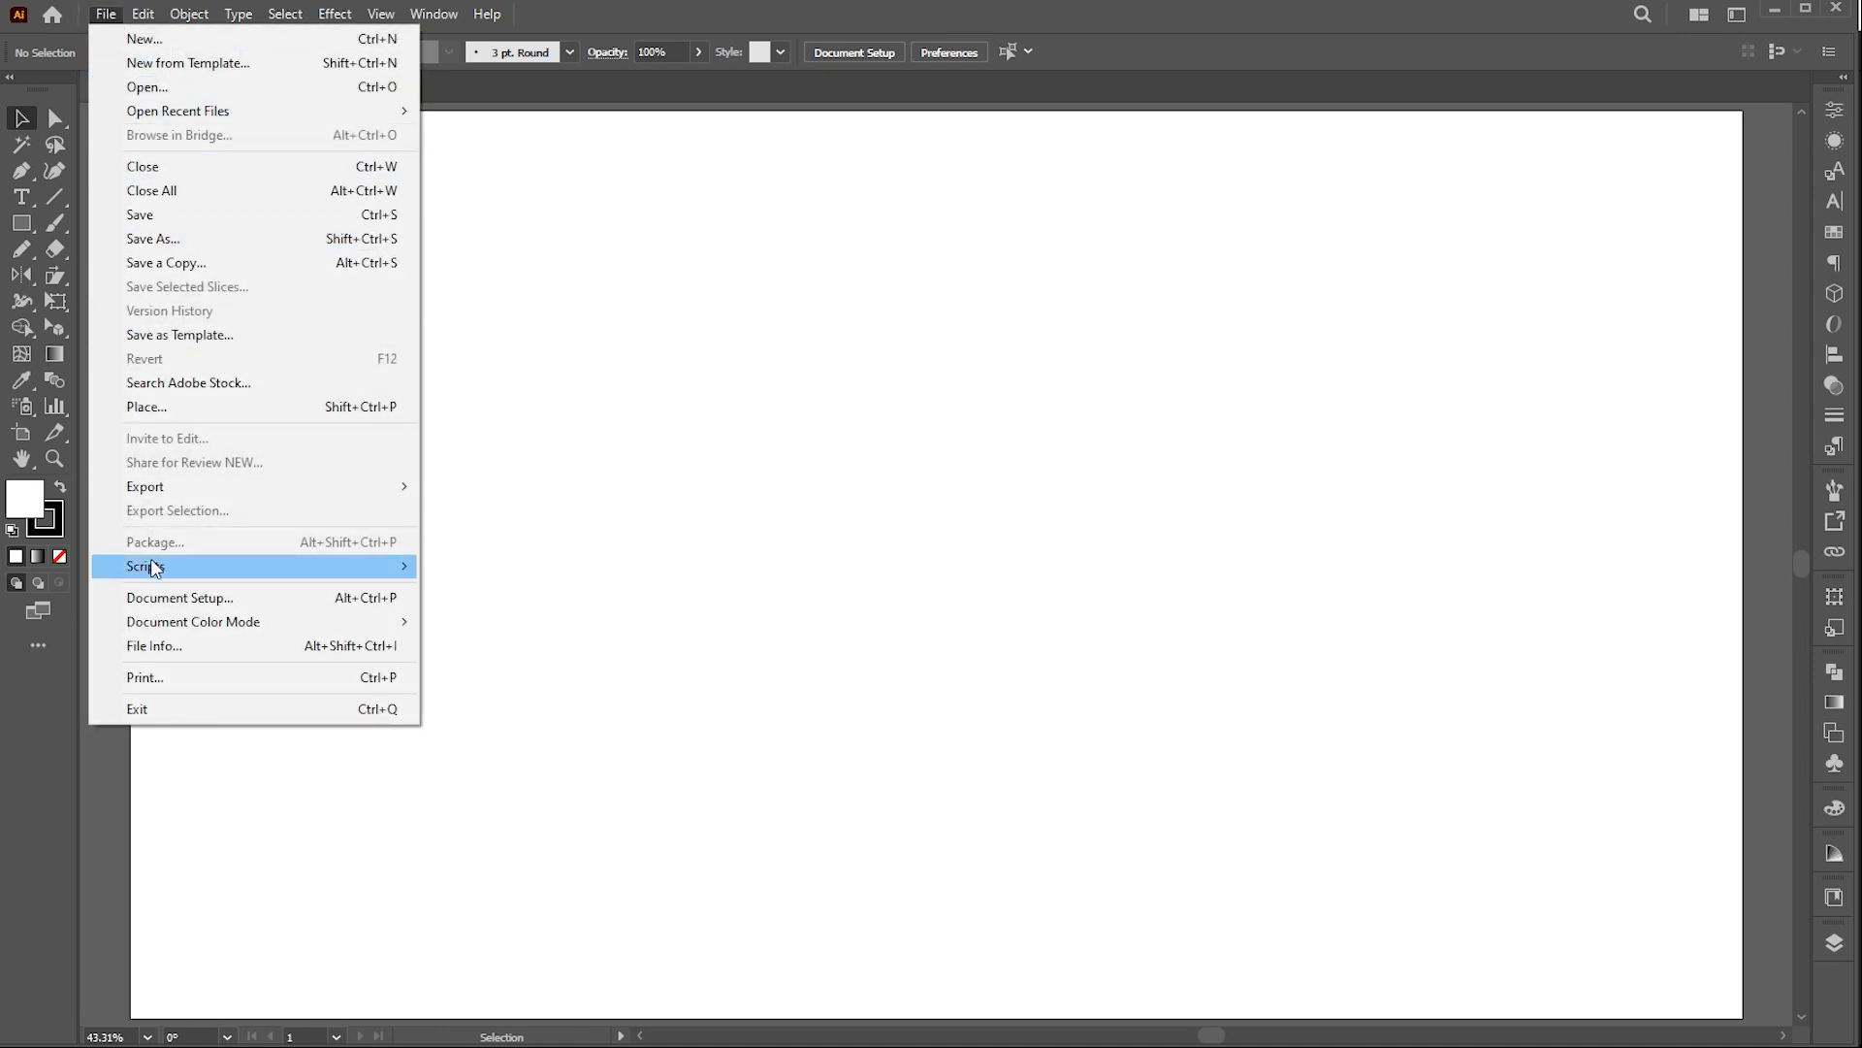
mouse_move(146, 566)
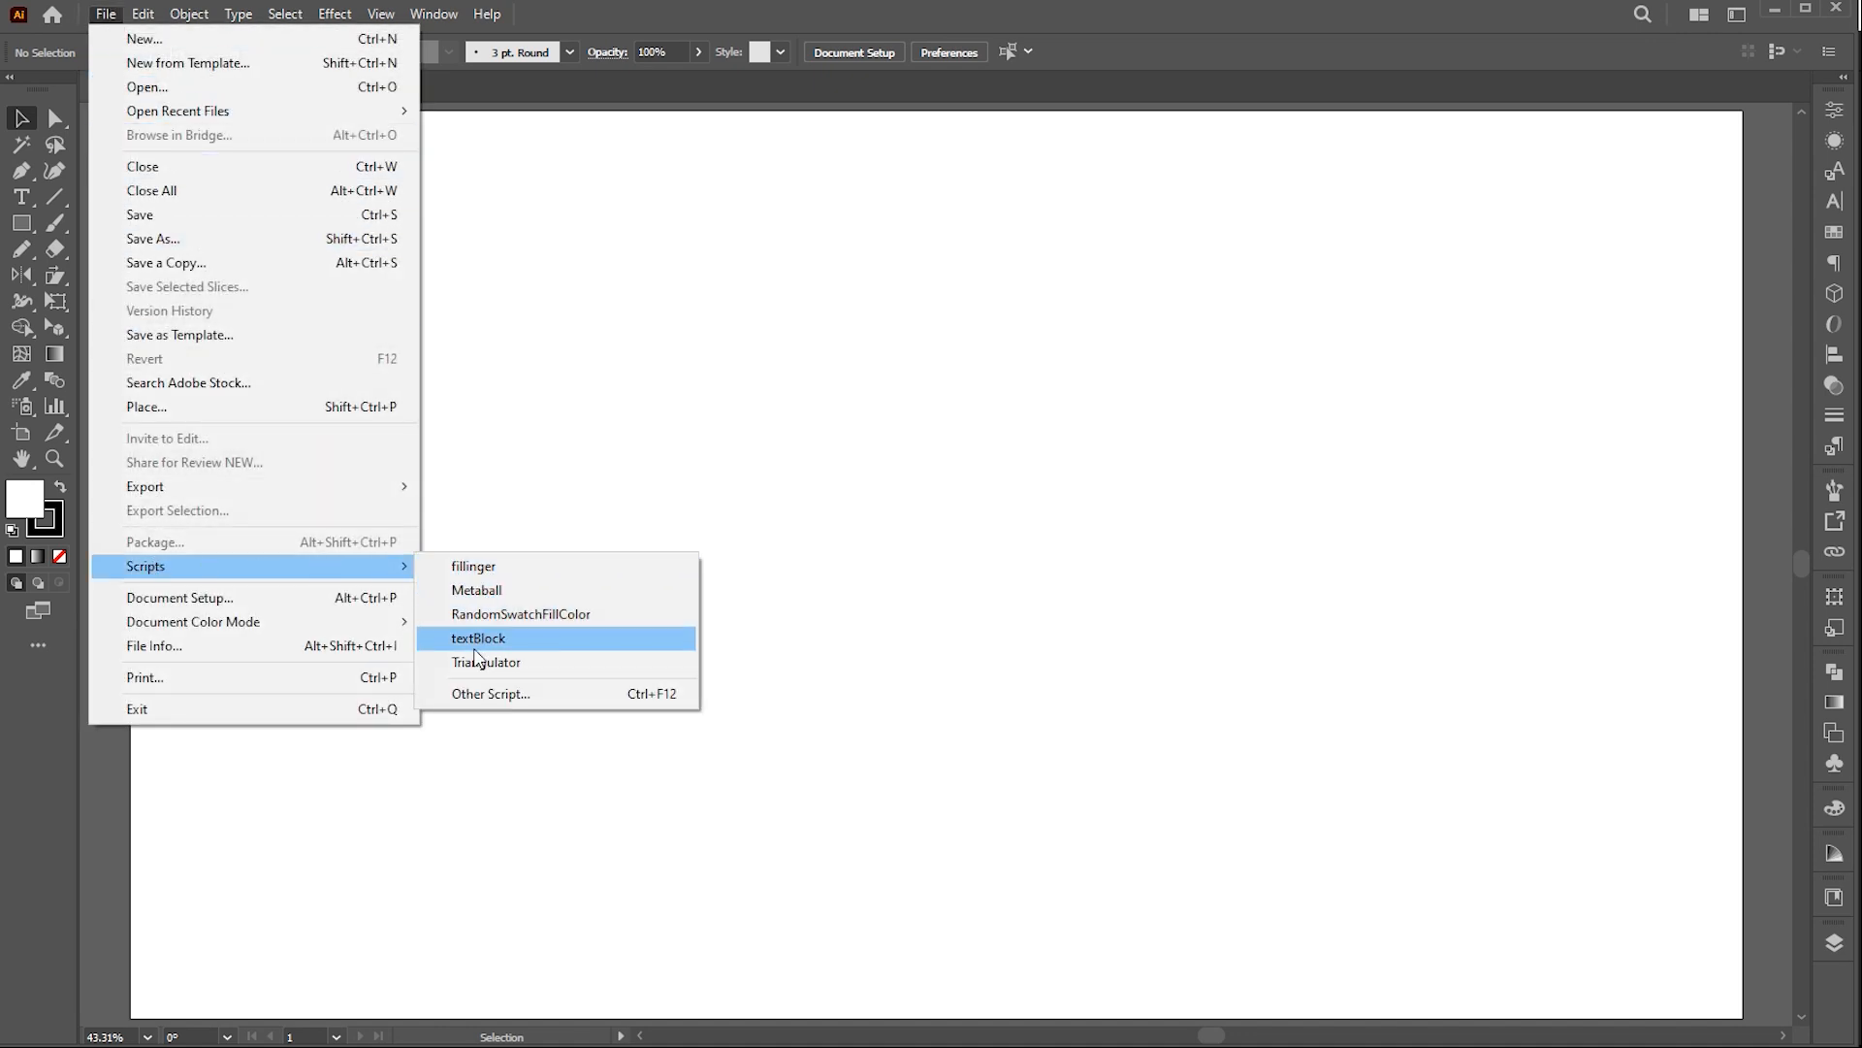
click(477, 638)
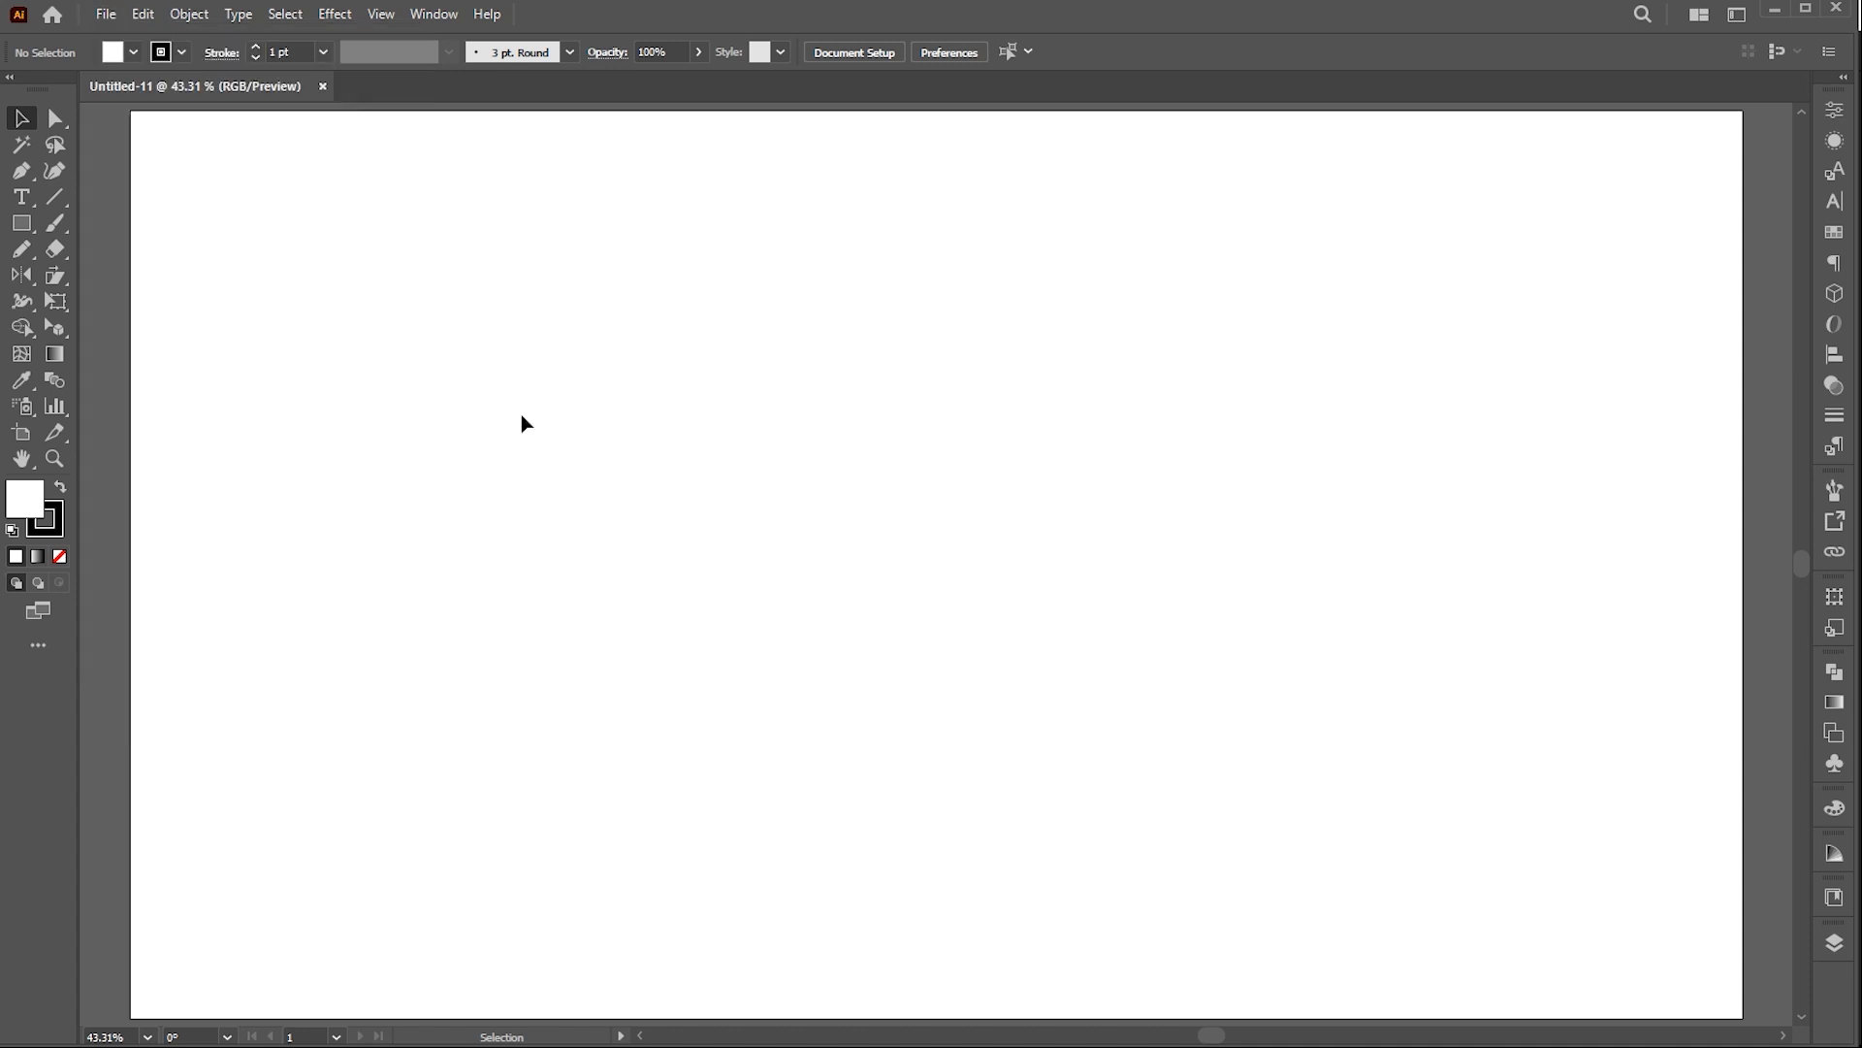
click(105, 13)
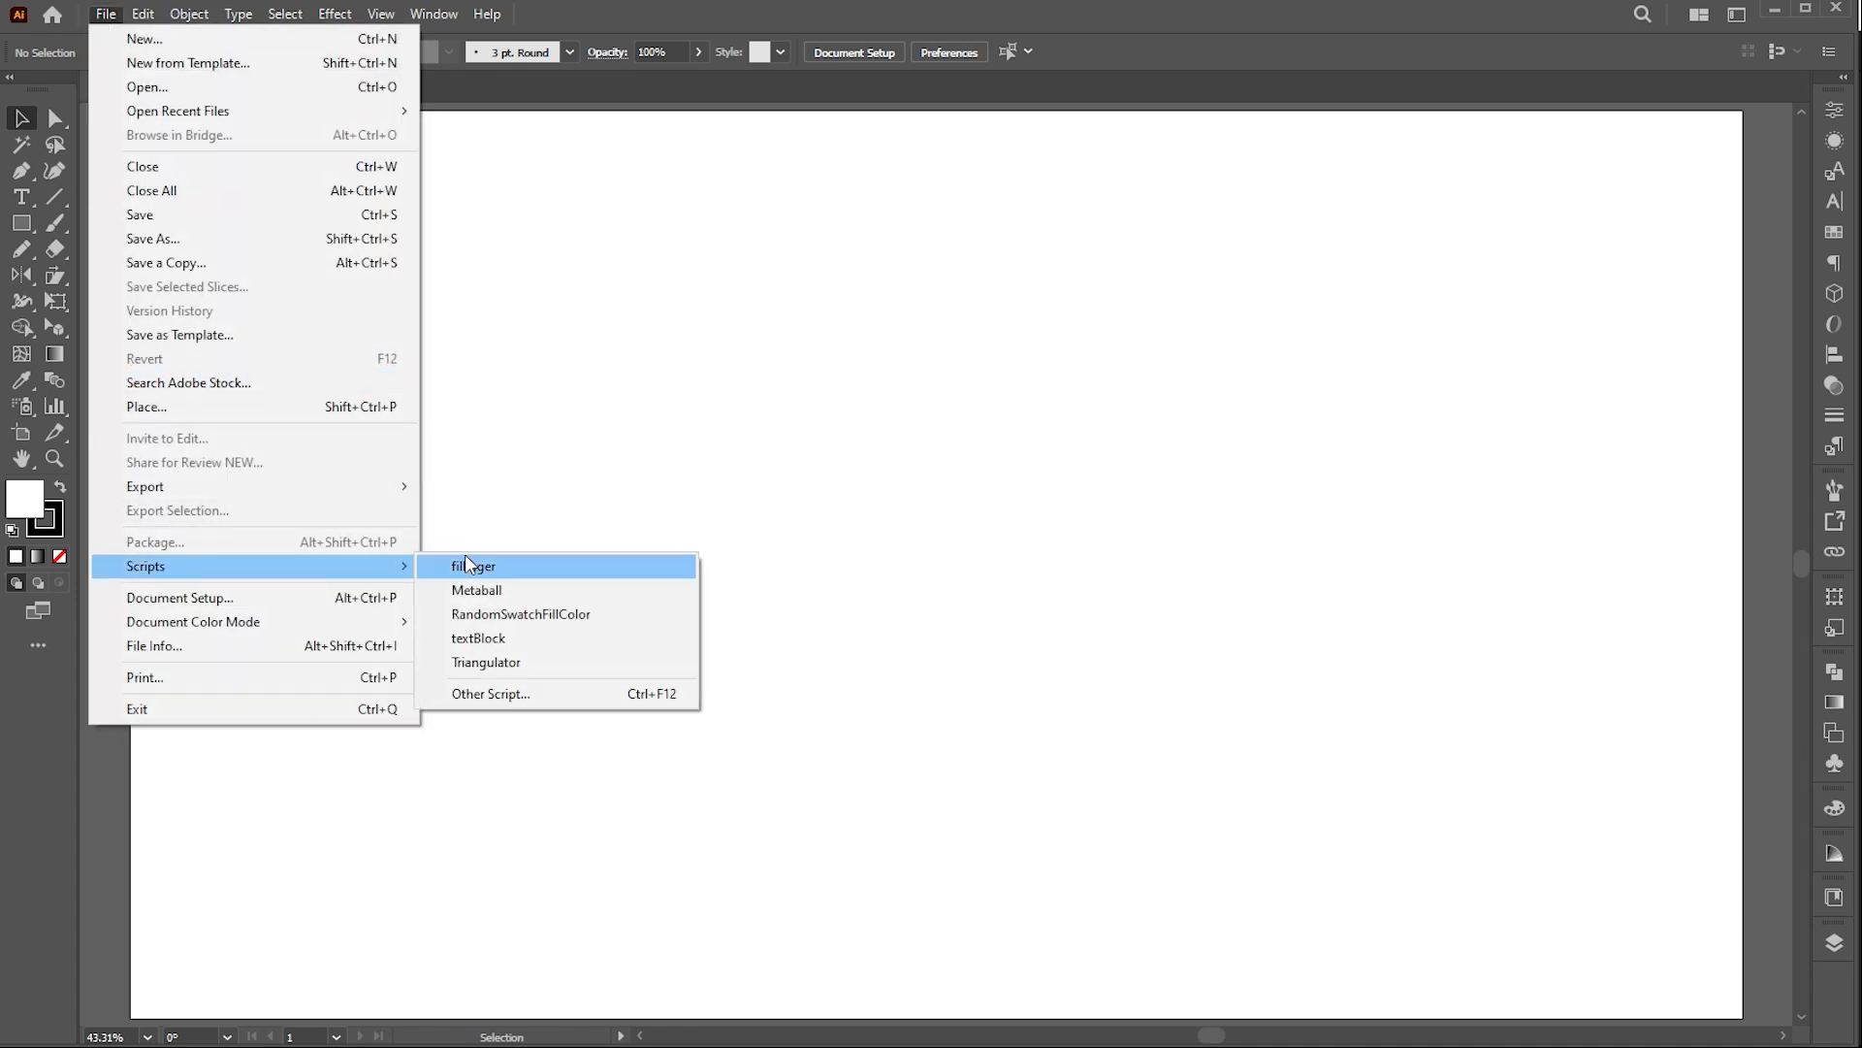
mouse_move(625, 698)
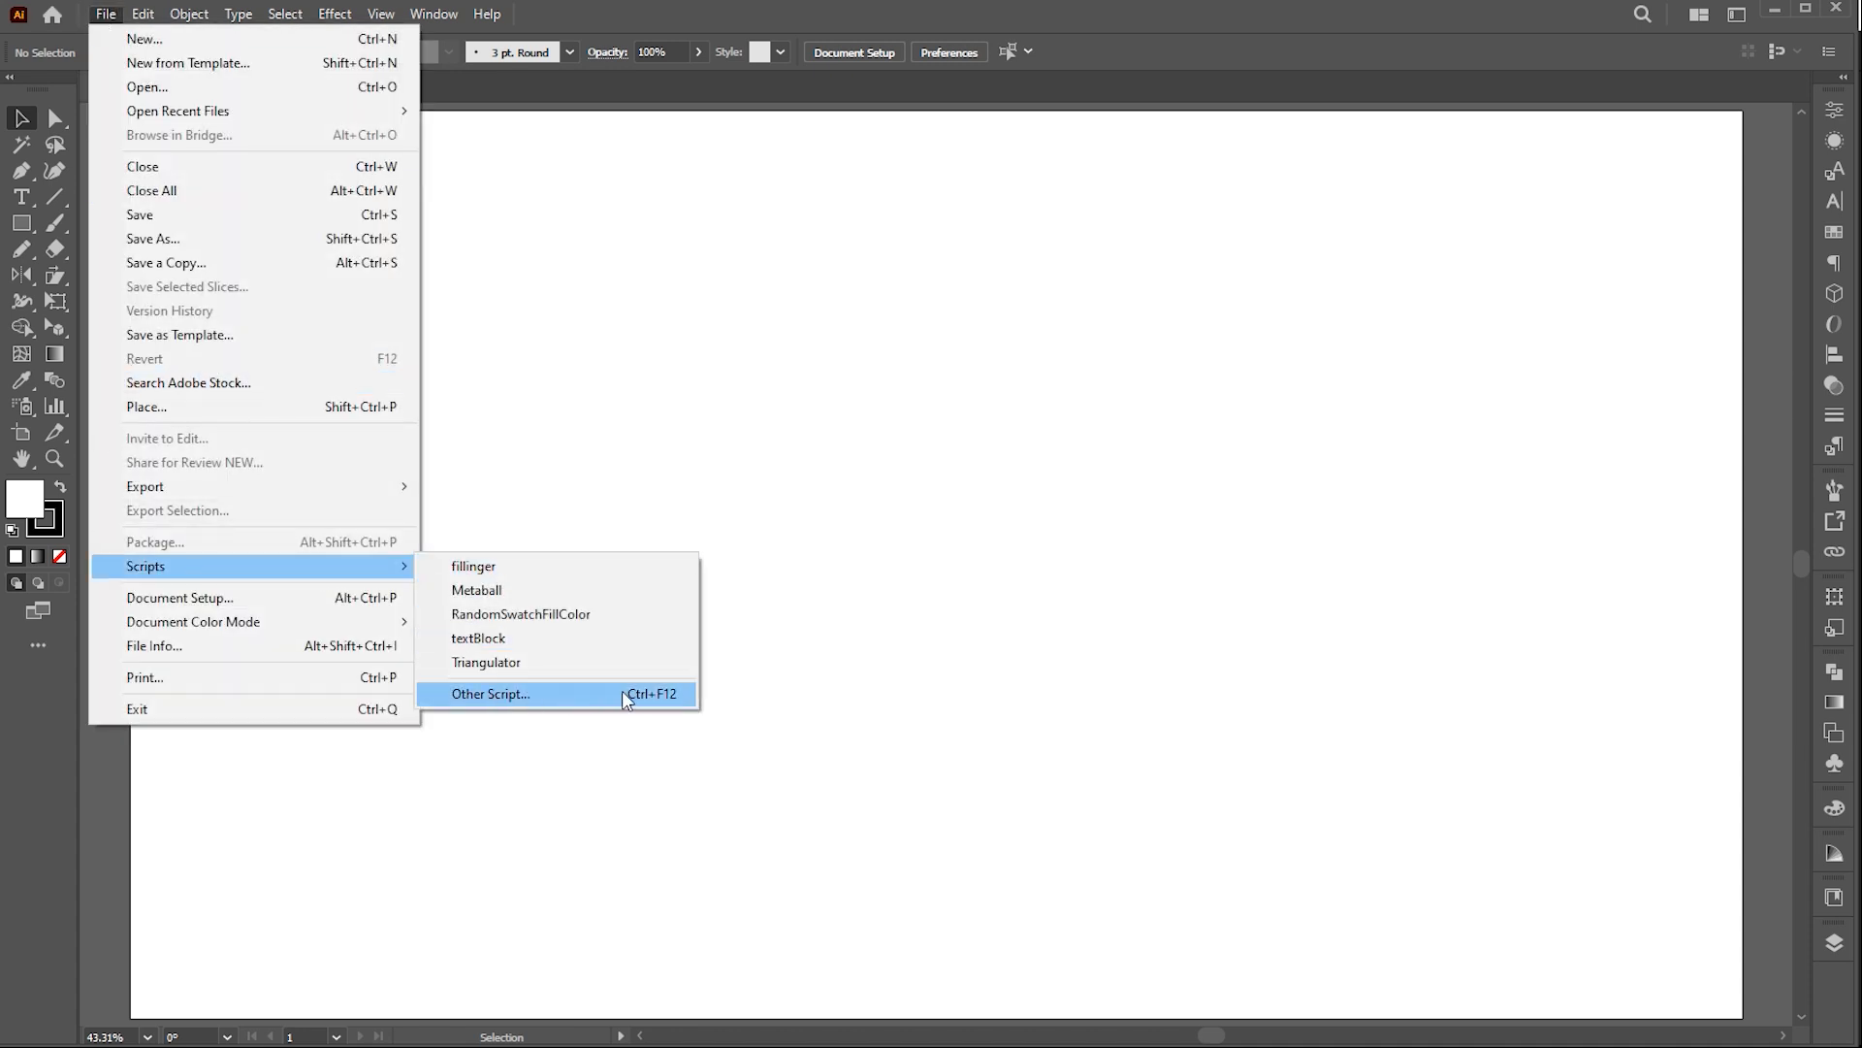
- Browse the scripts jsx folder via Other Script… to pick a script file
click(491, 692)
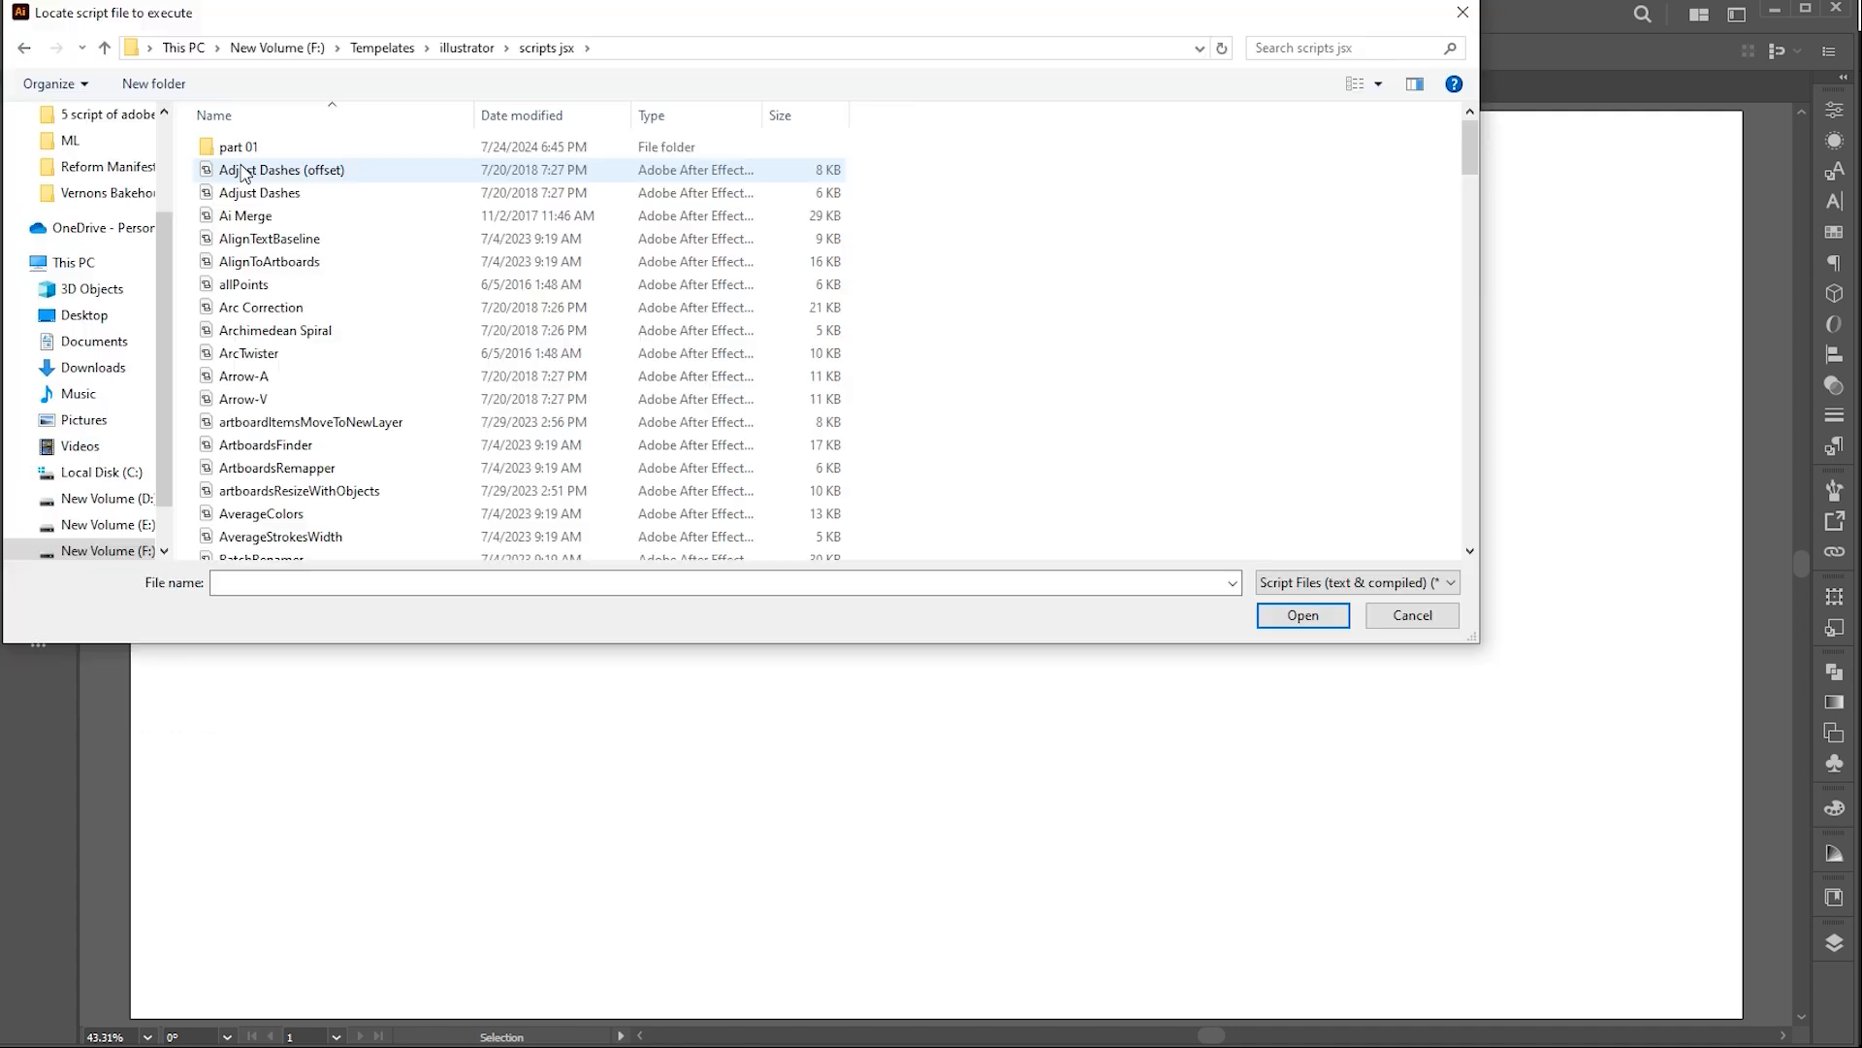
scroll(down, 3)
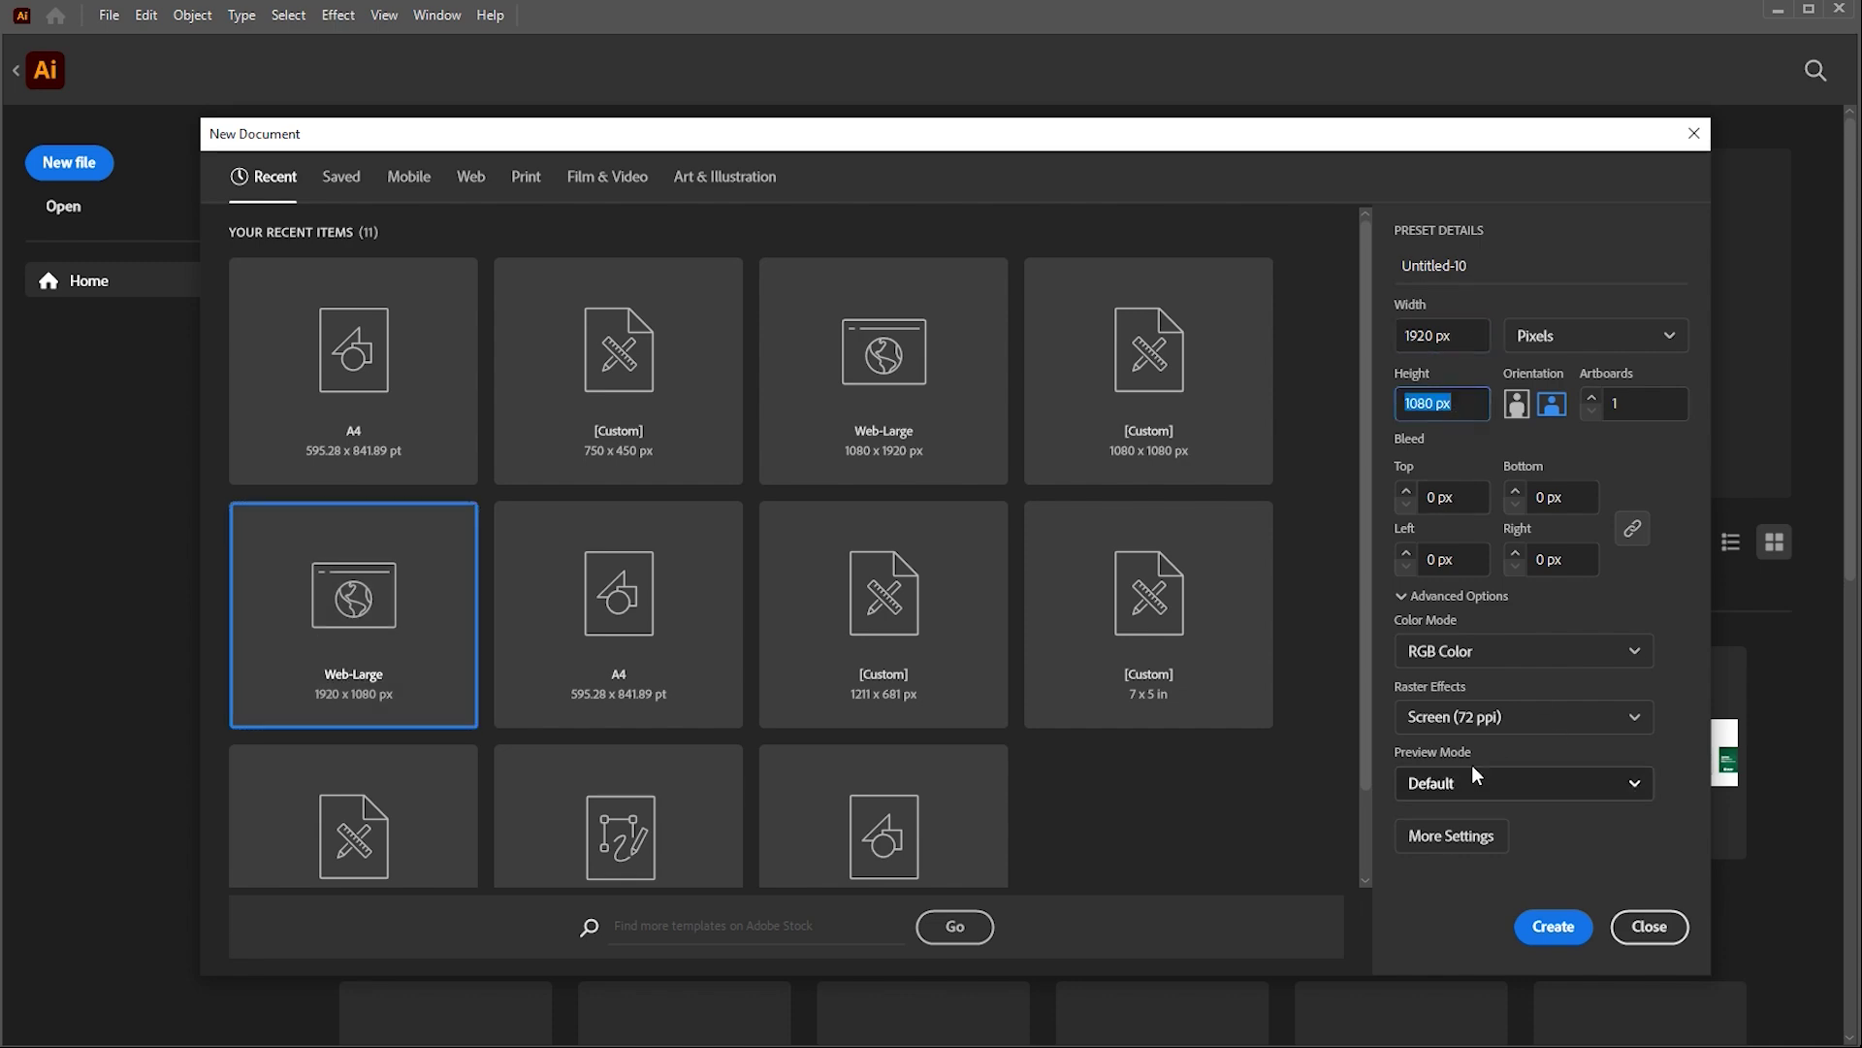
- Create the Web-Large 1920×1080 document and draw a triangle with the Polygon tool
click(1552, 925)
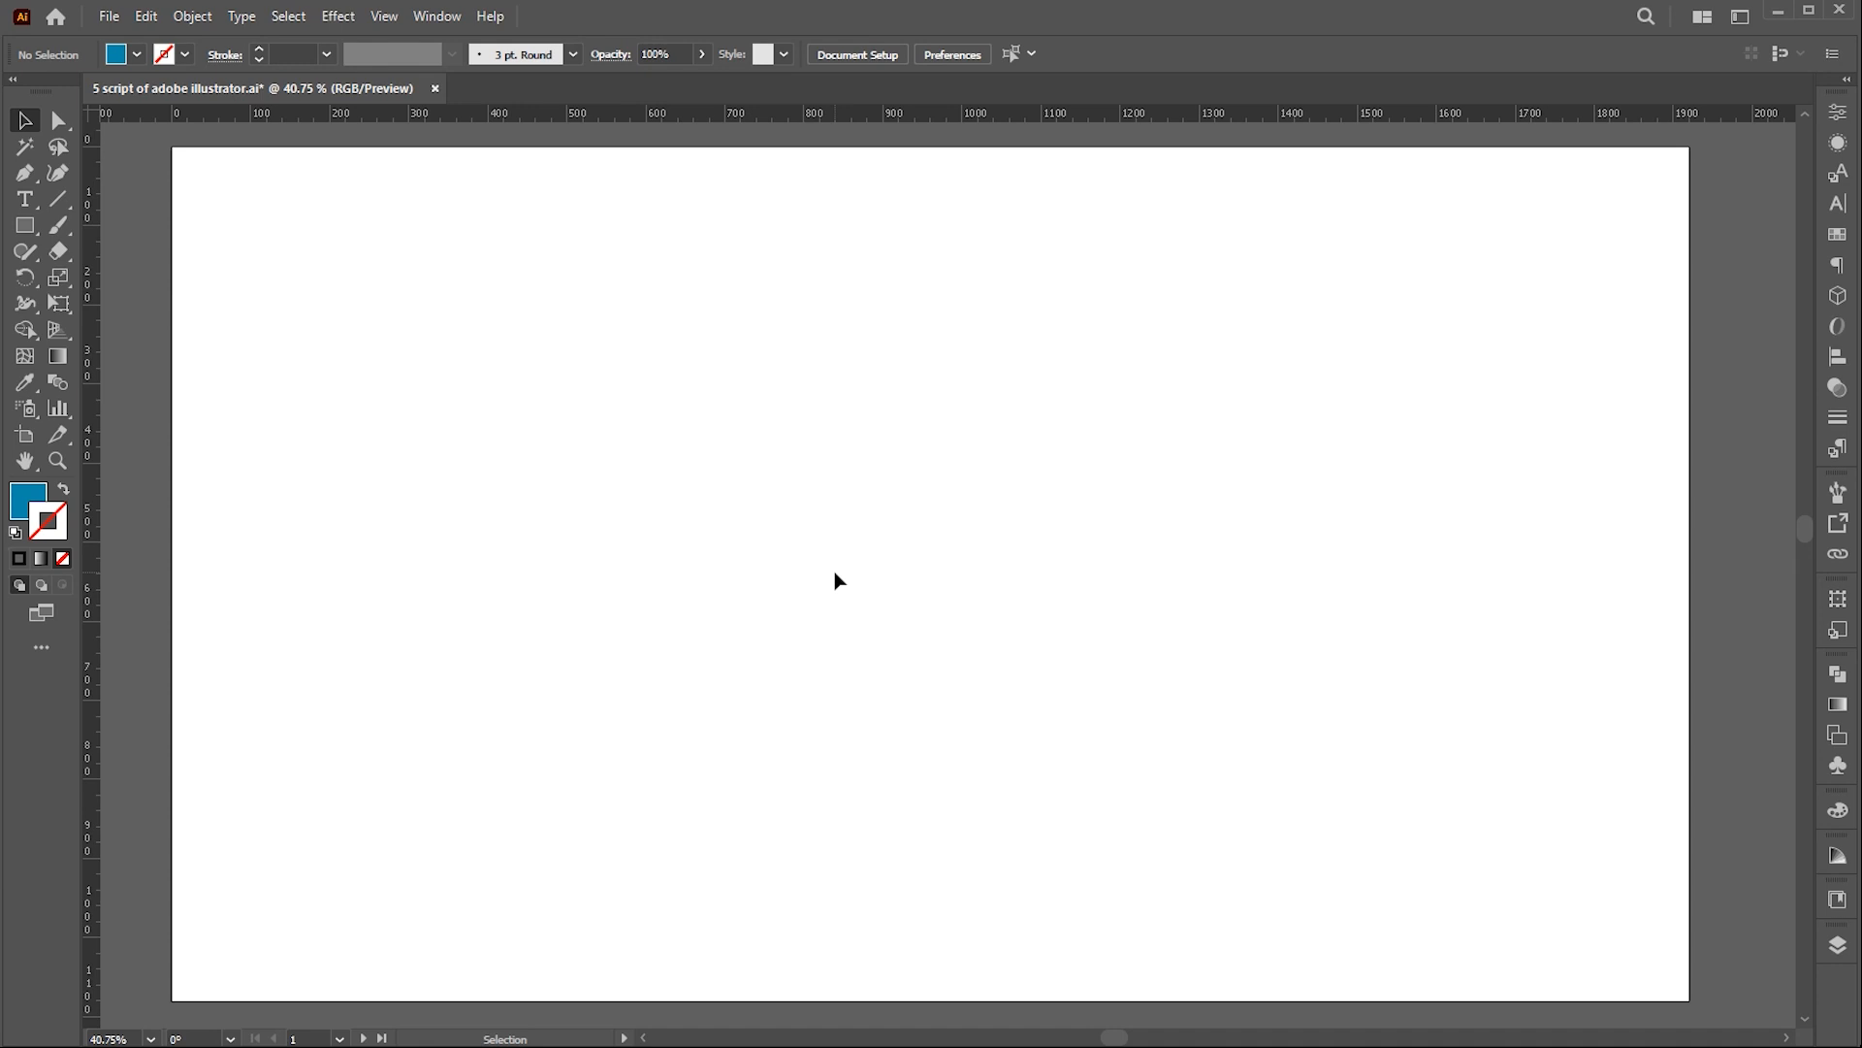
click(17, 225)
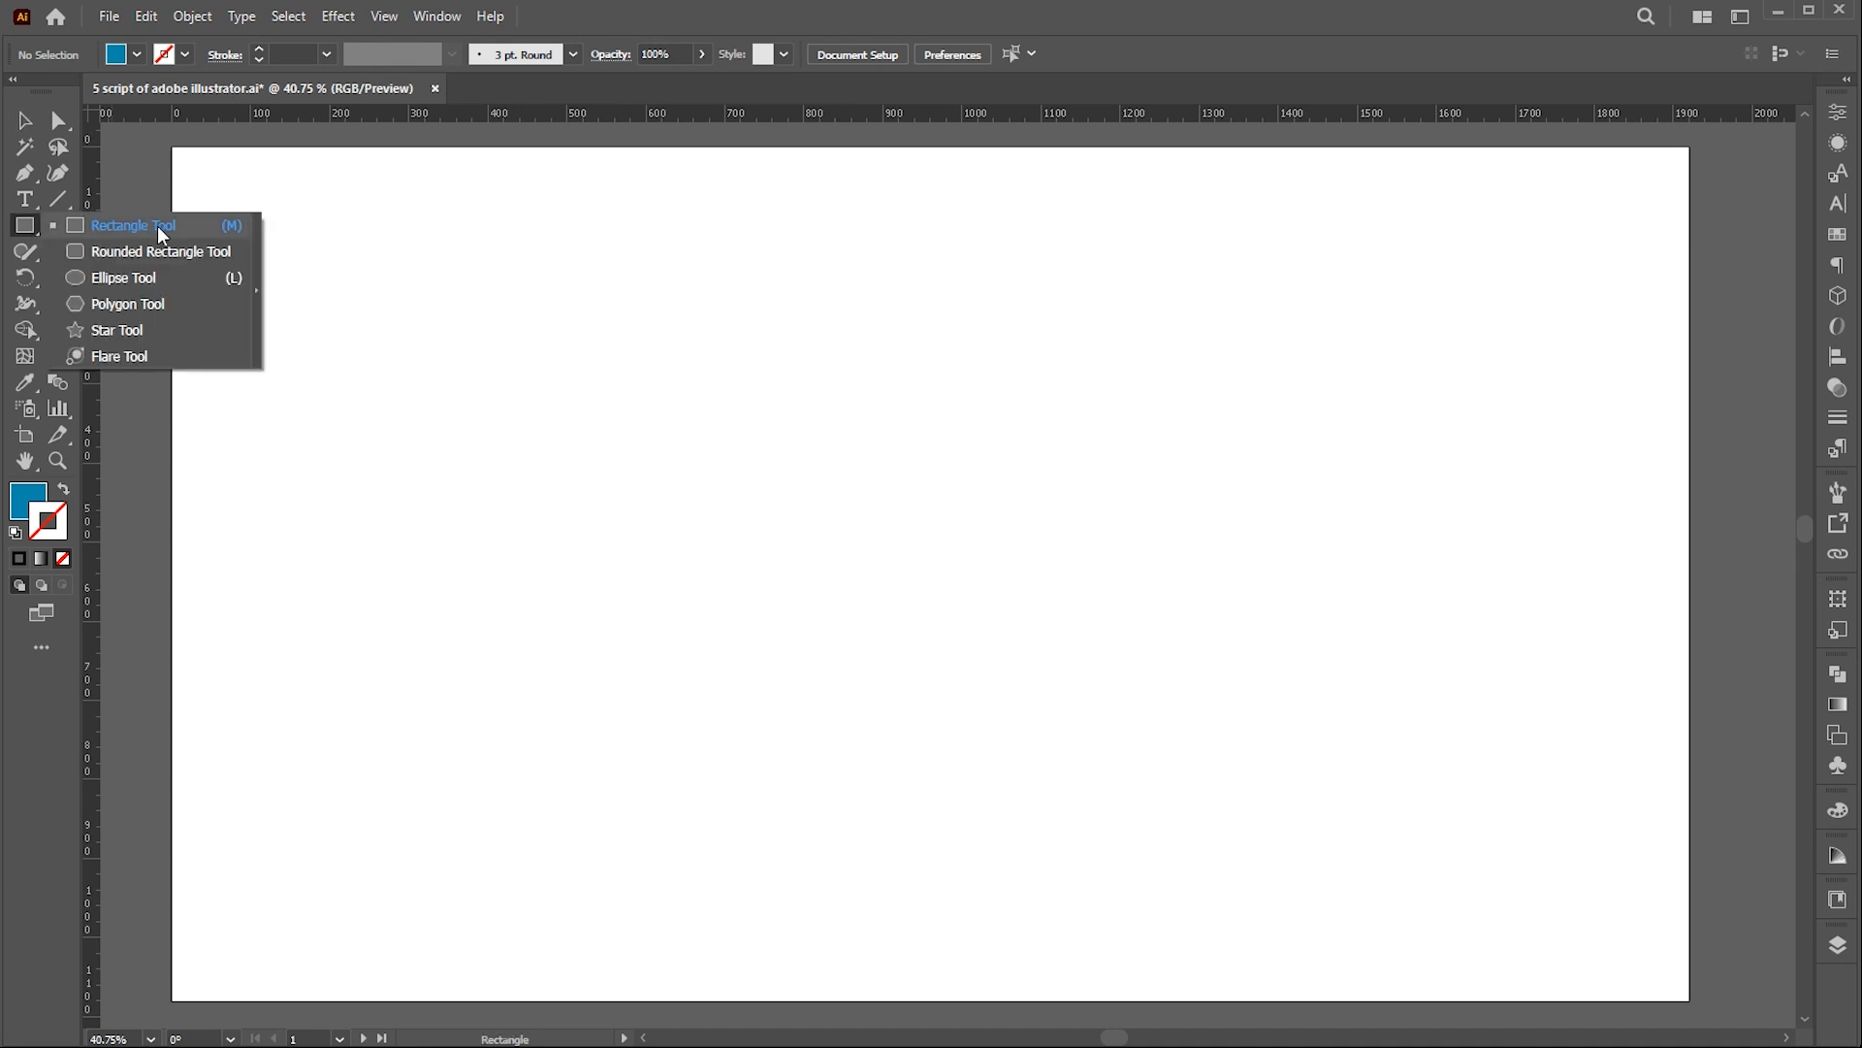
click(124, 302)
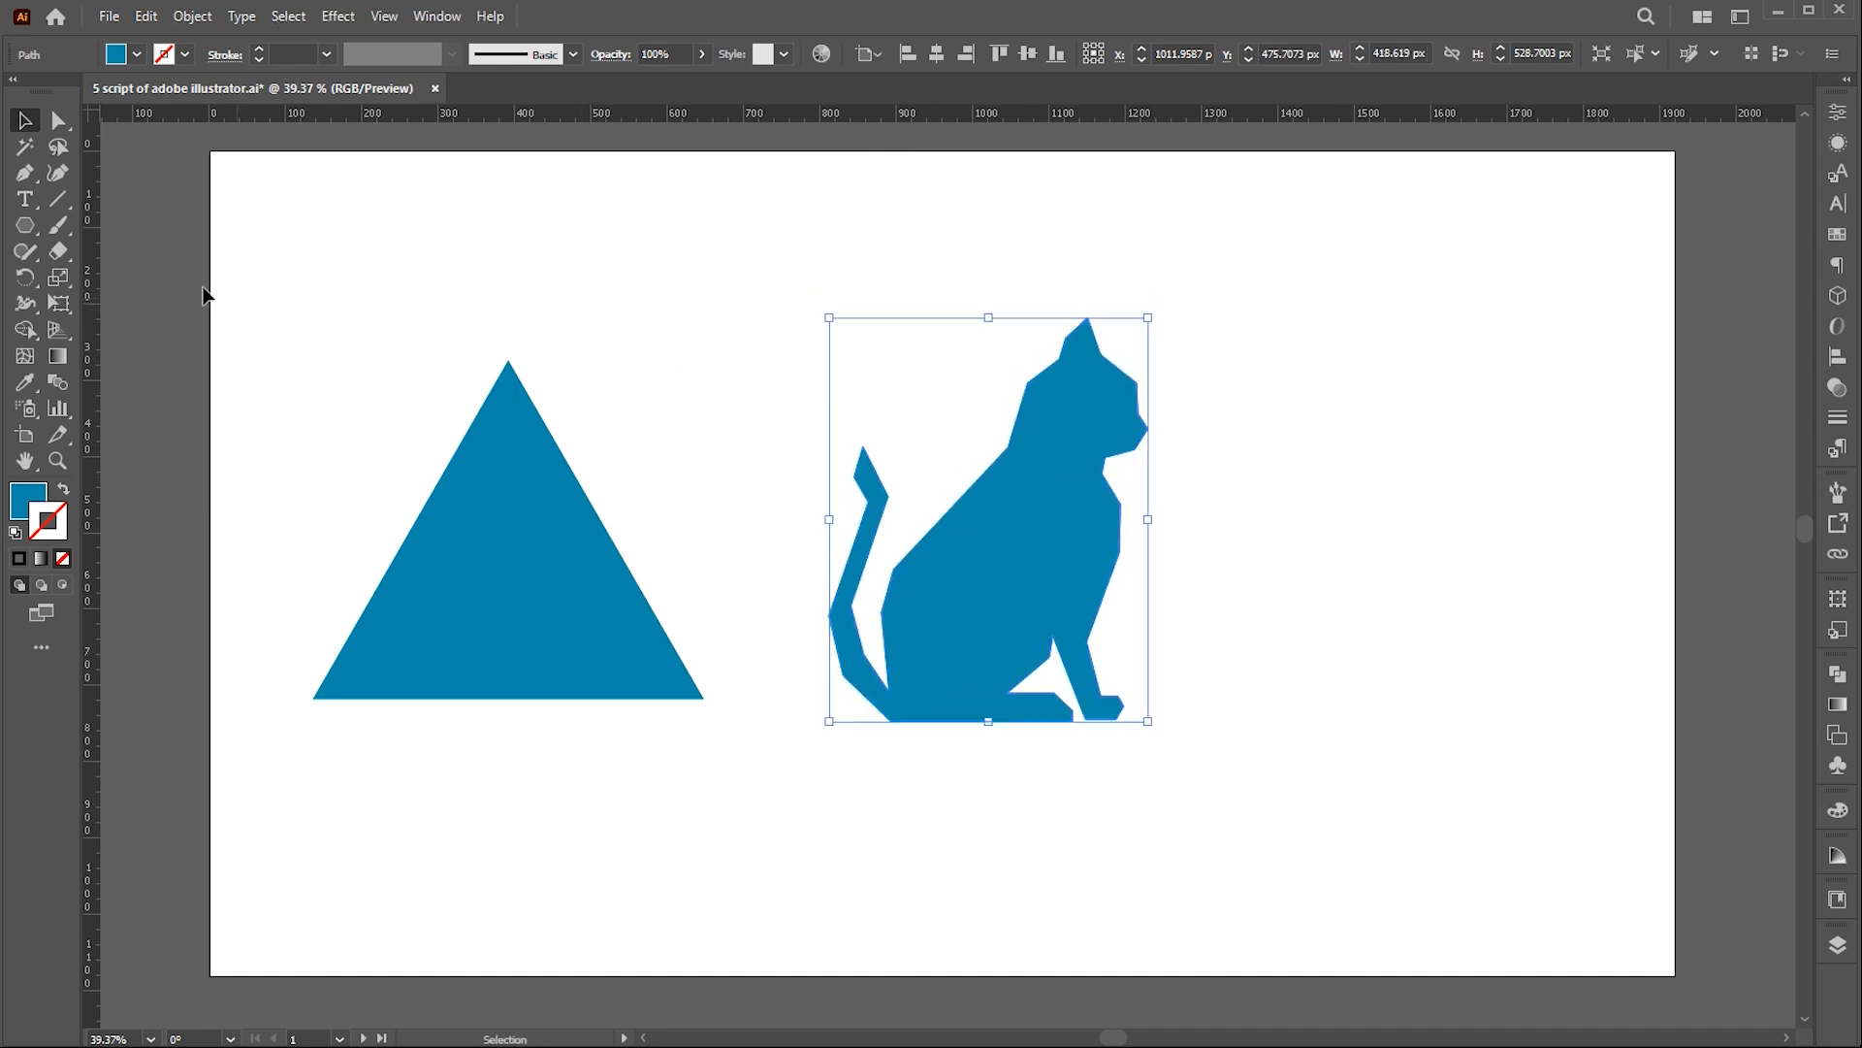
drag(1219, 365, 1550, 690)
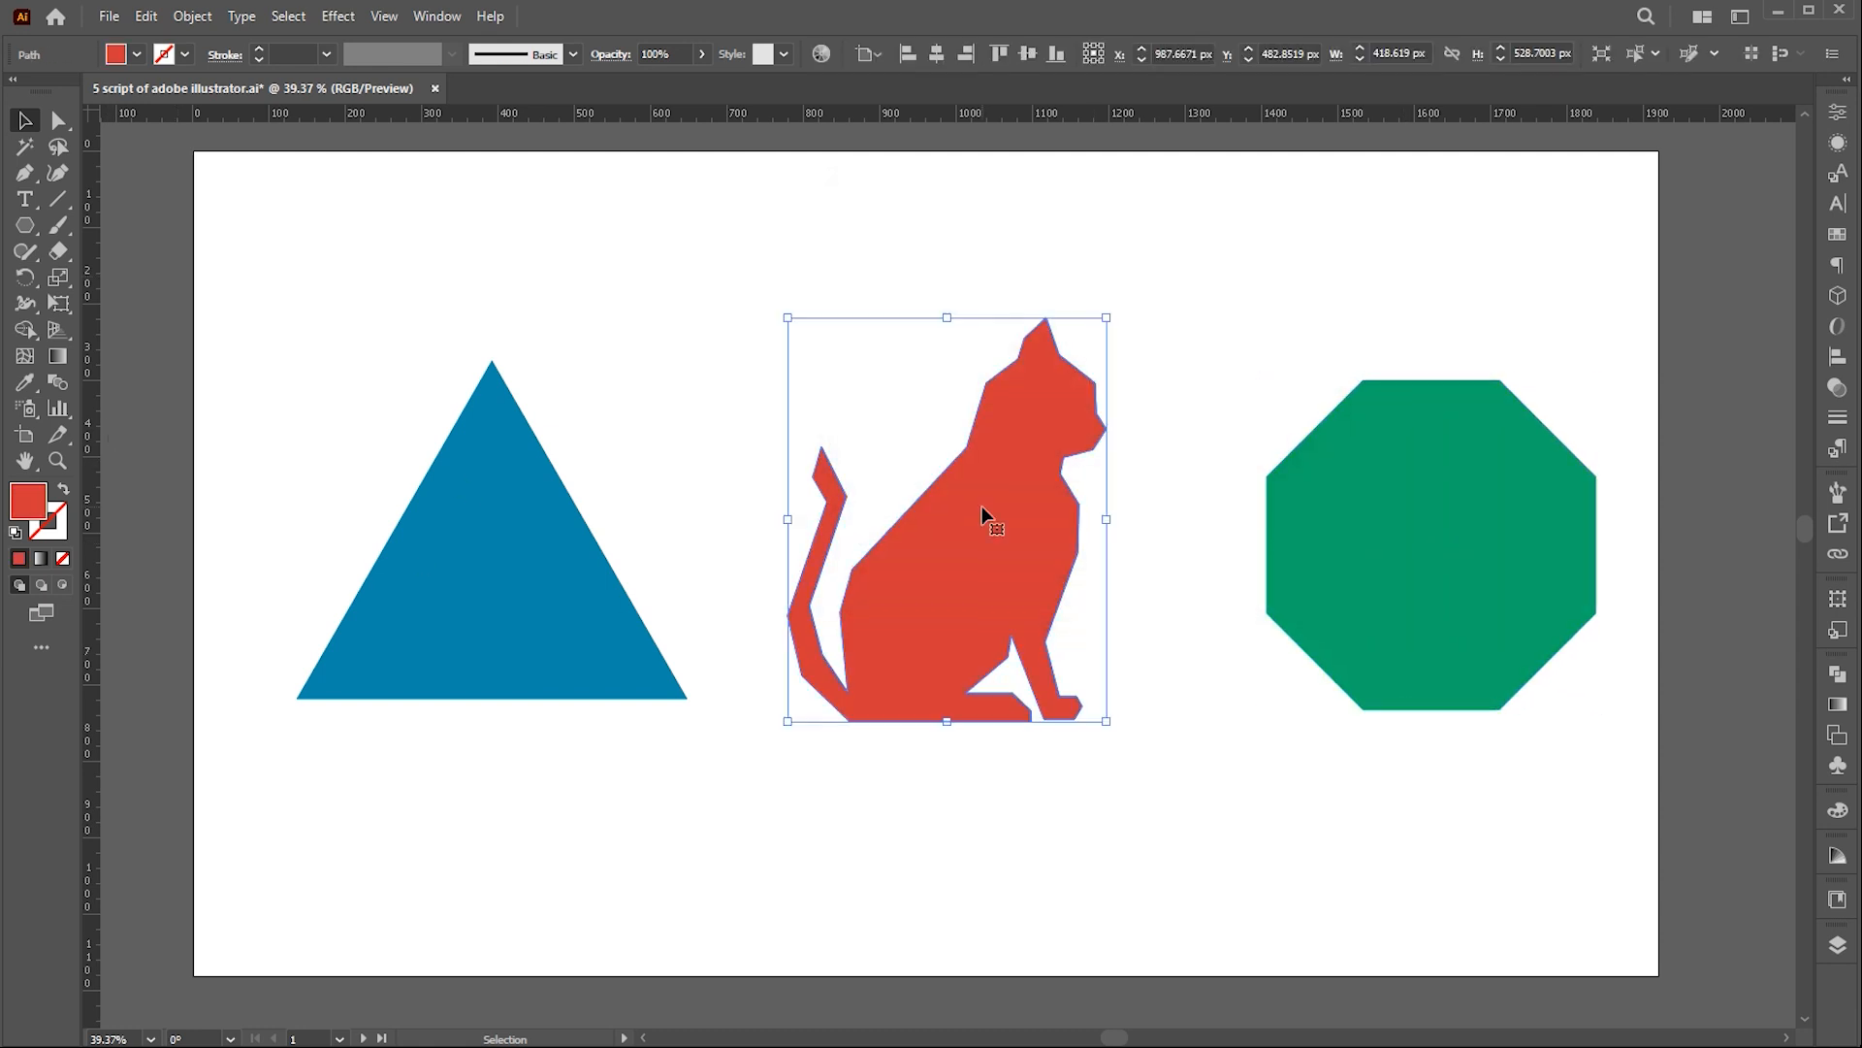
- Run Triangulator on the cat at density 100 and inspect a single facet
click(140, 15)
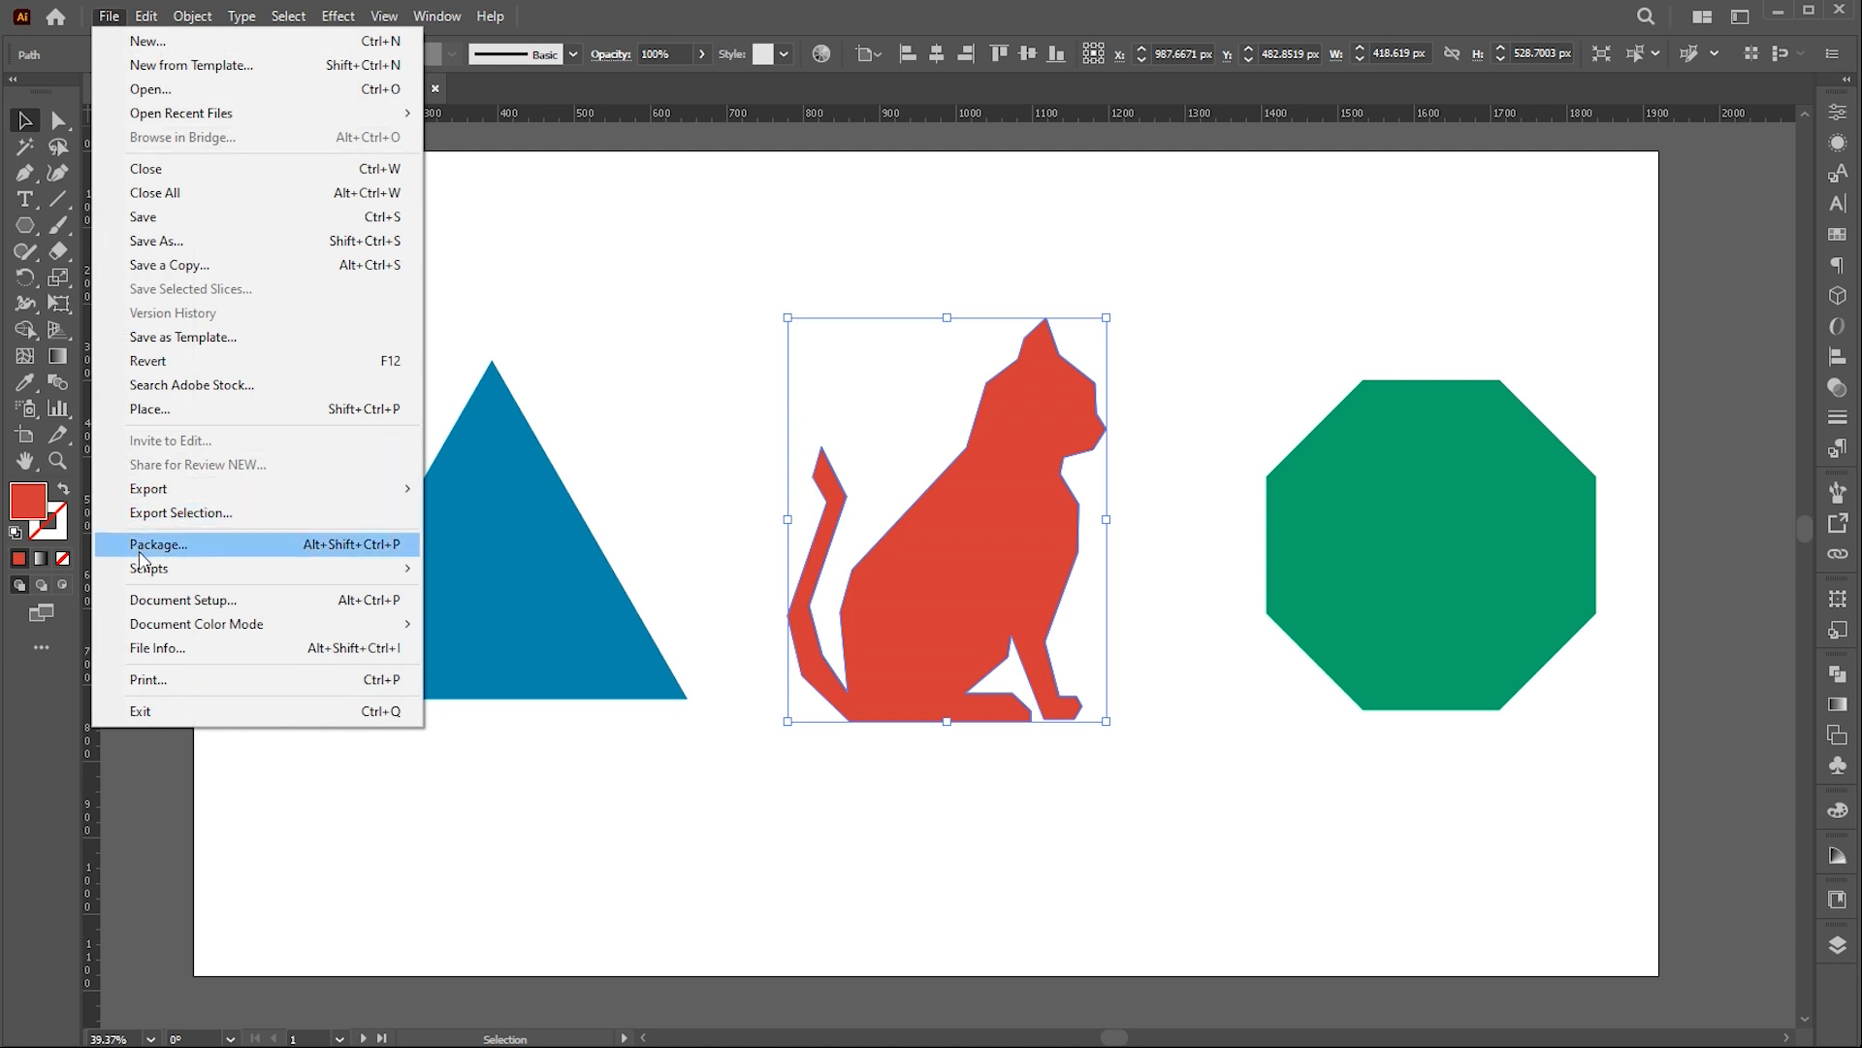
mouse_move(149, 568)
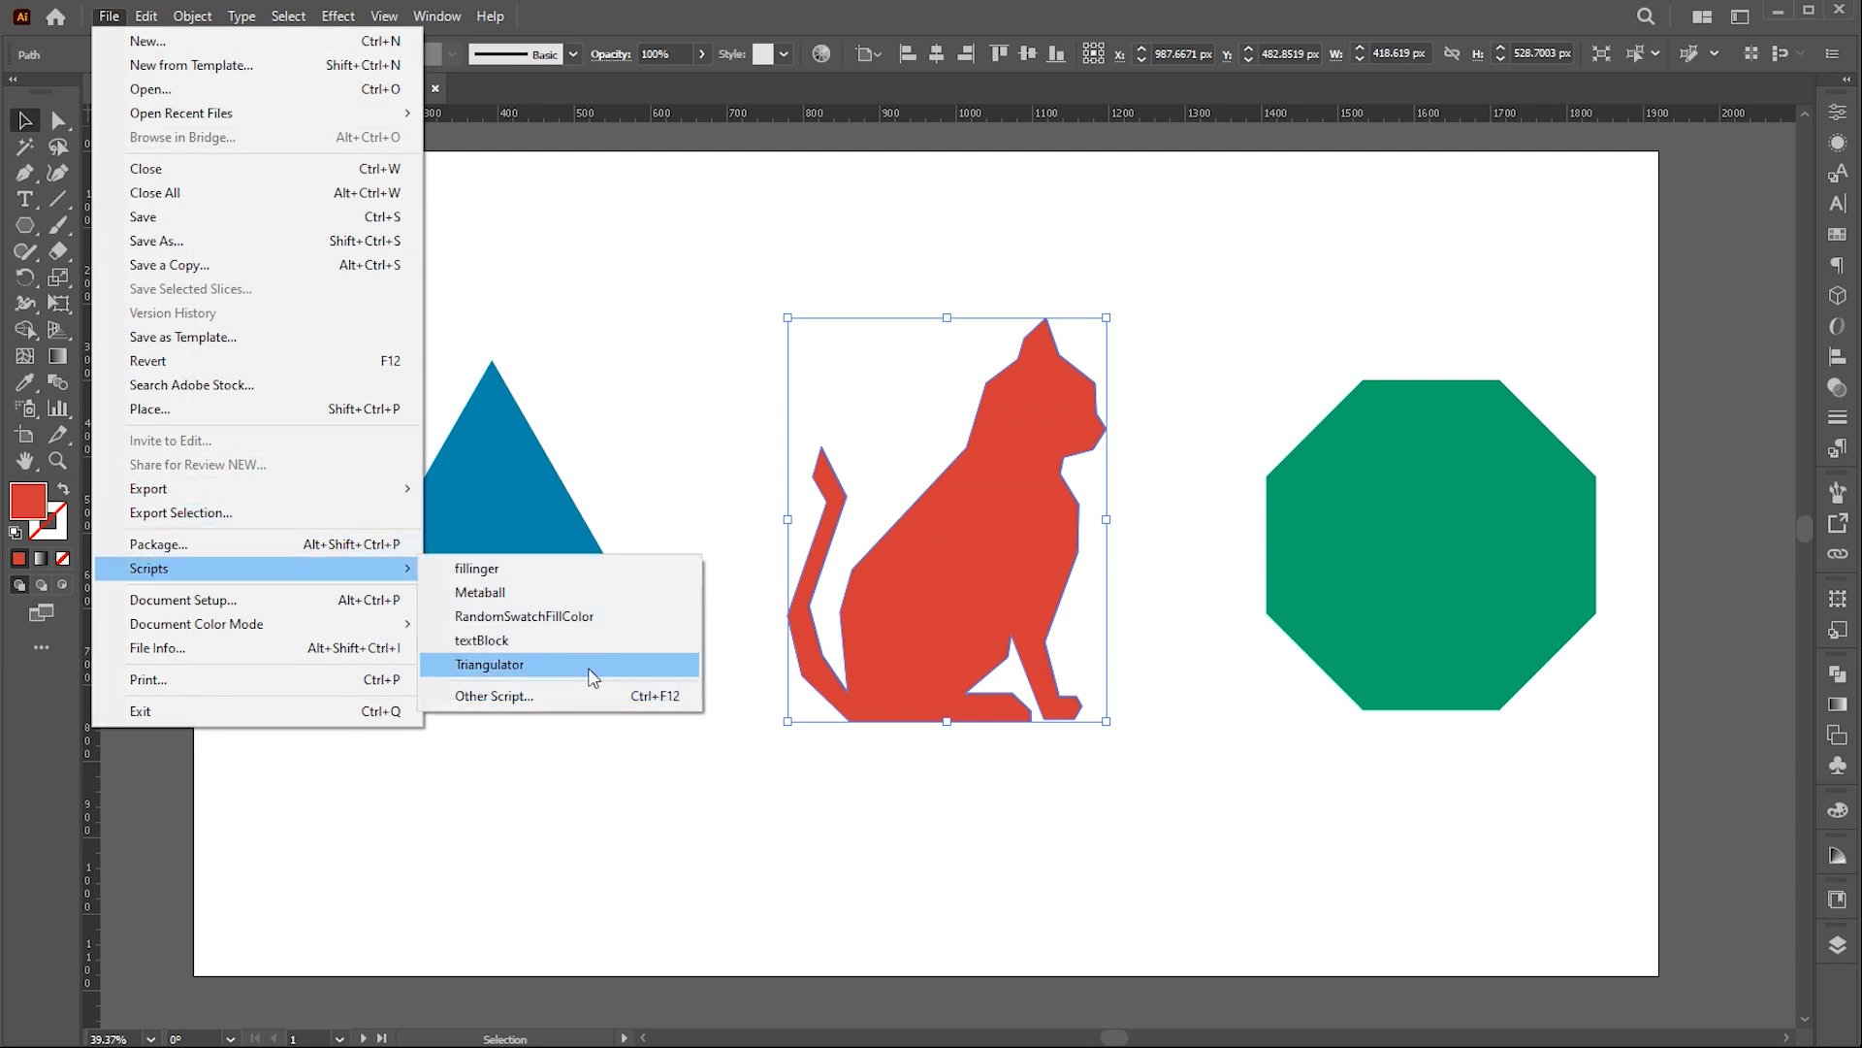
click(491, 663)
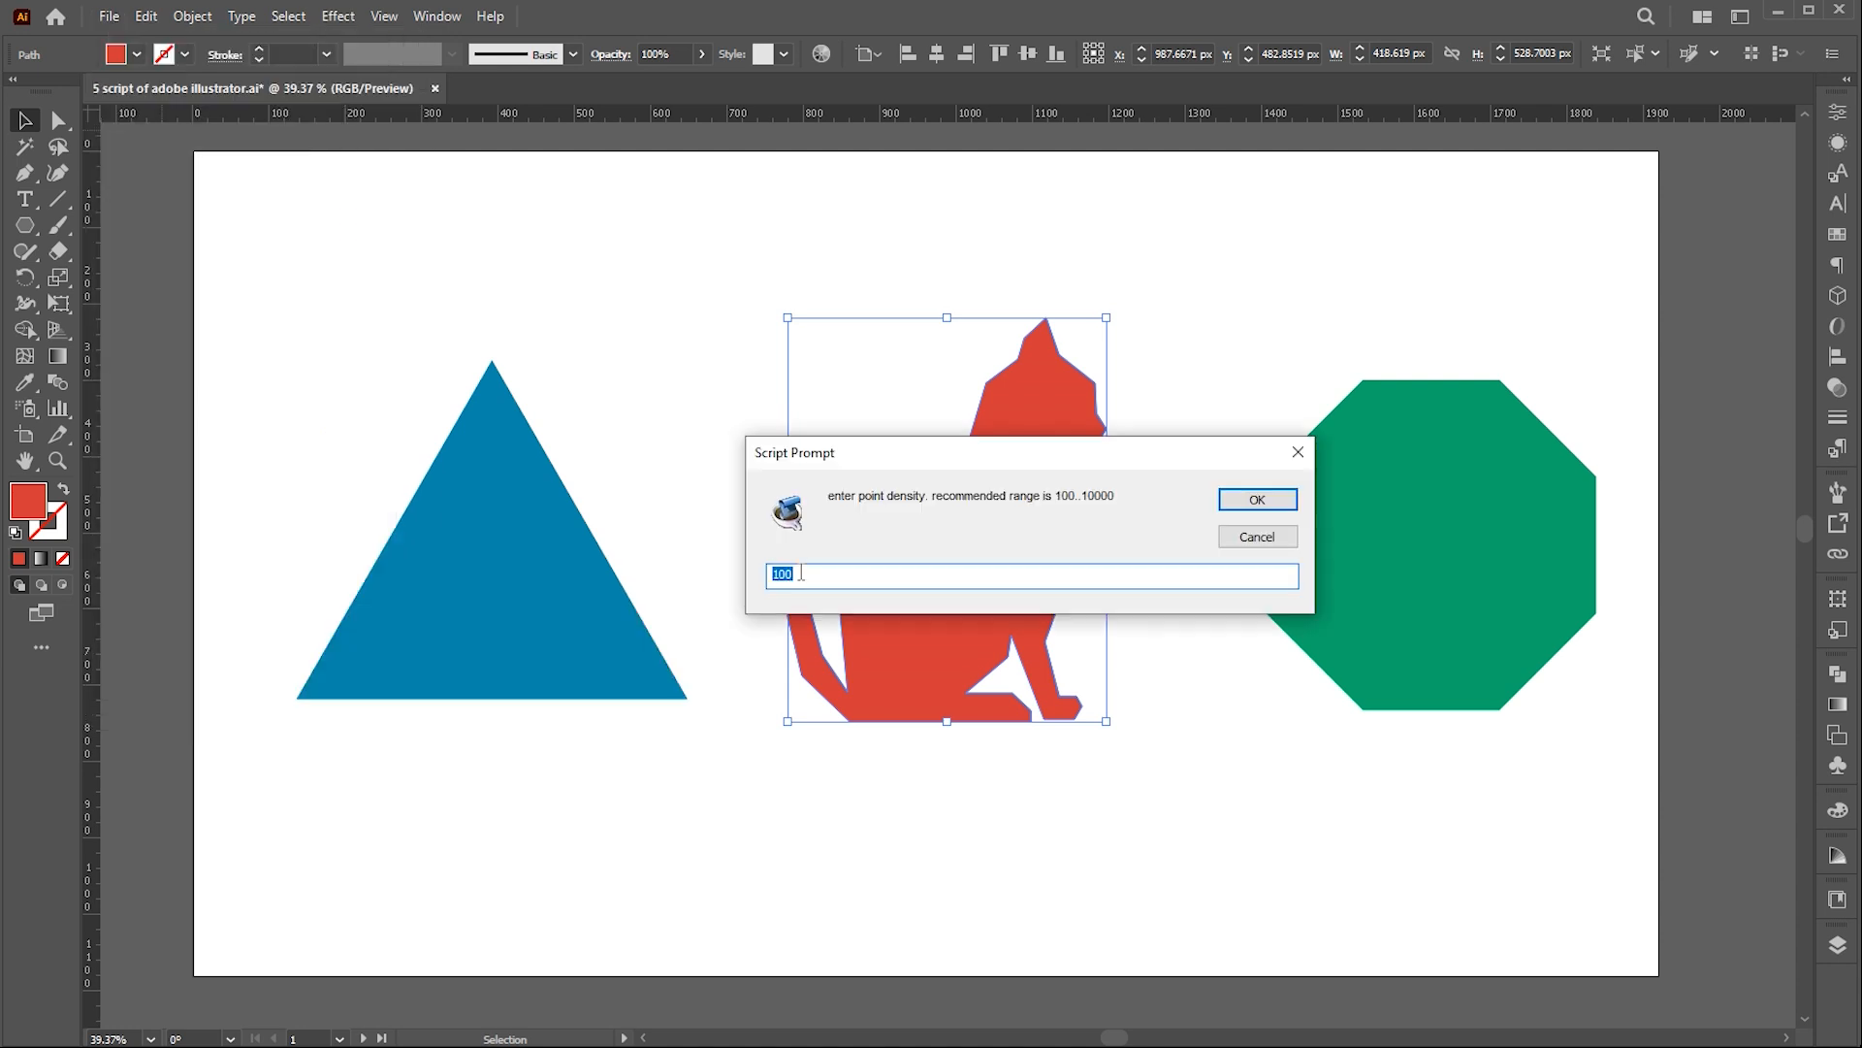
click(1257, 501)
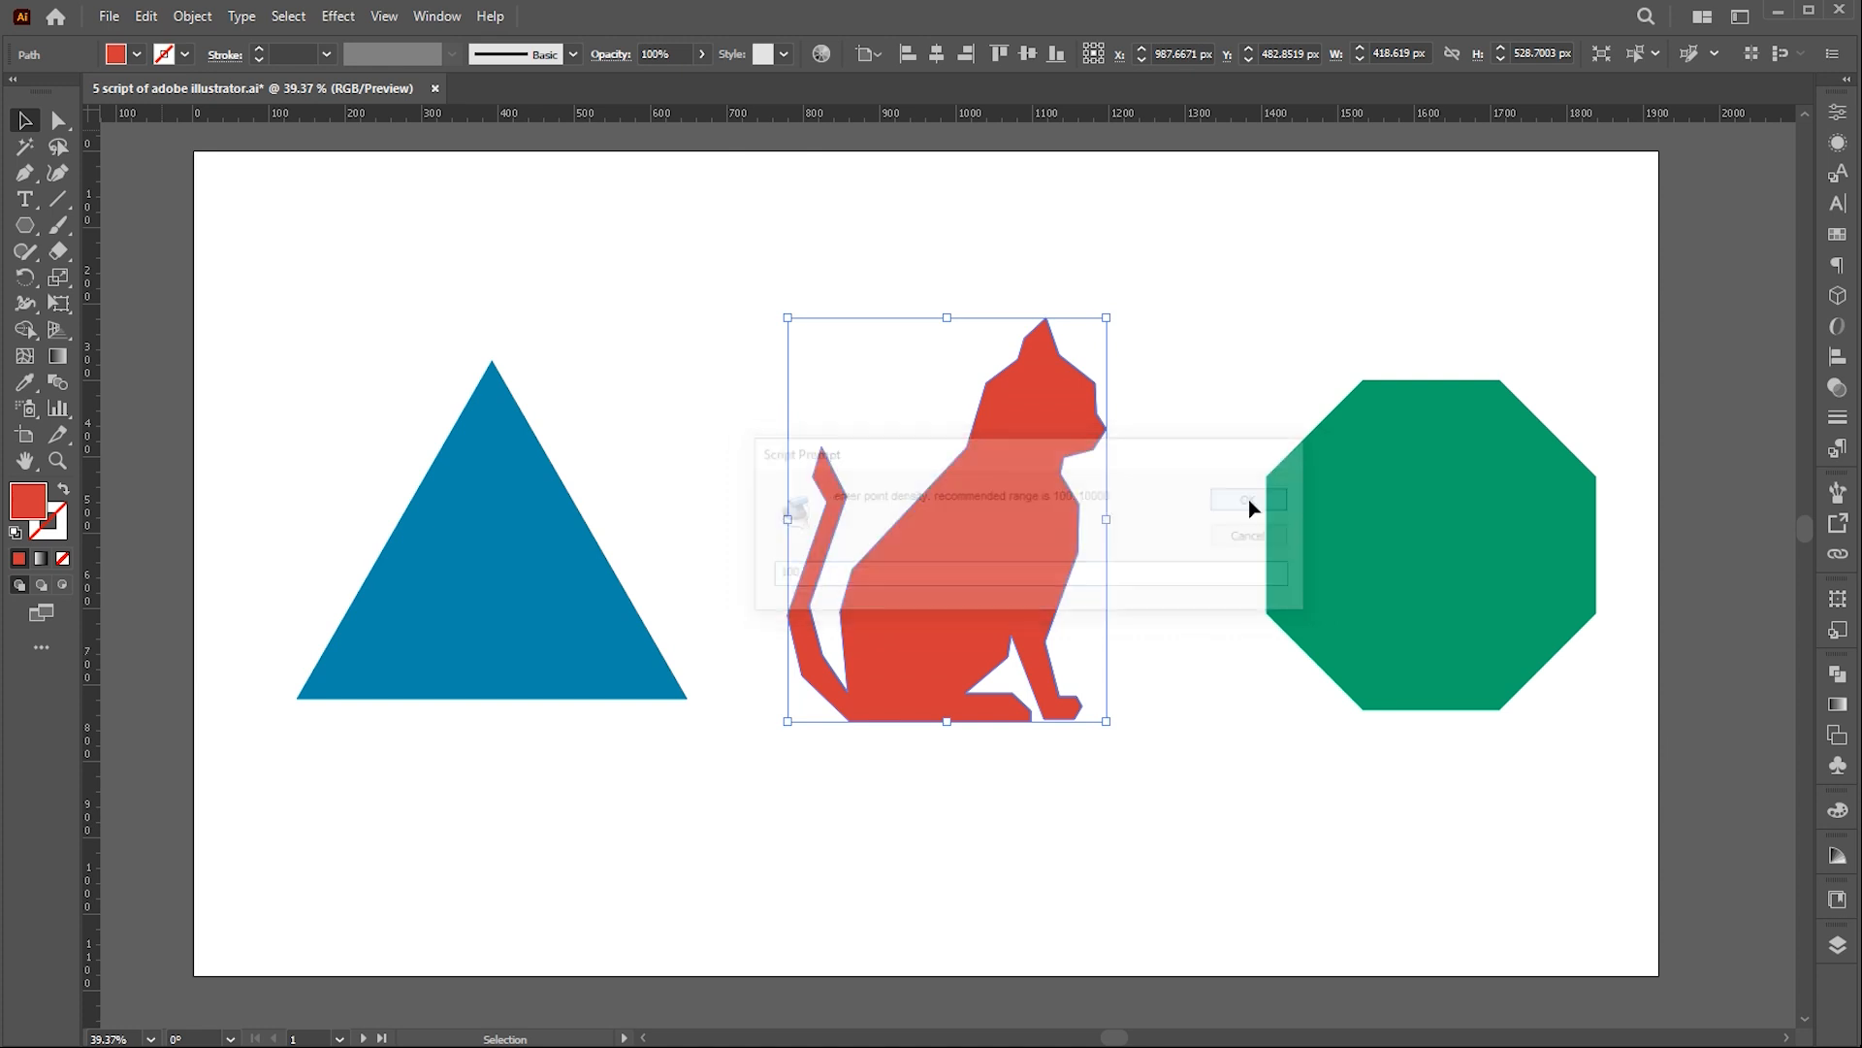
click(1250, 526)
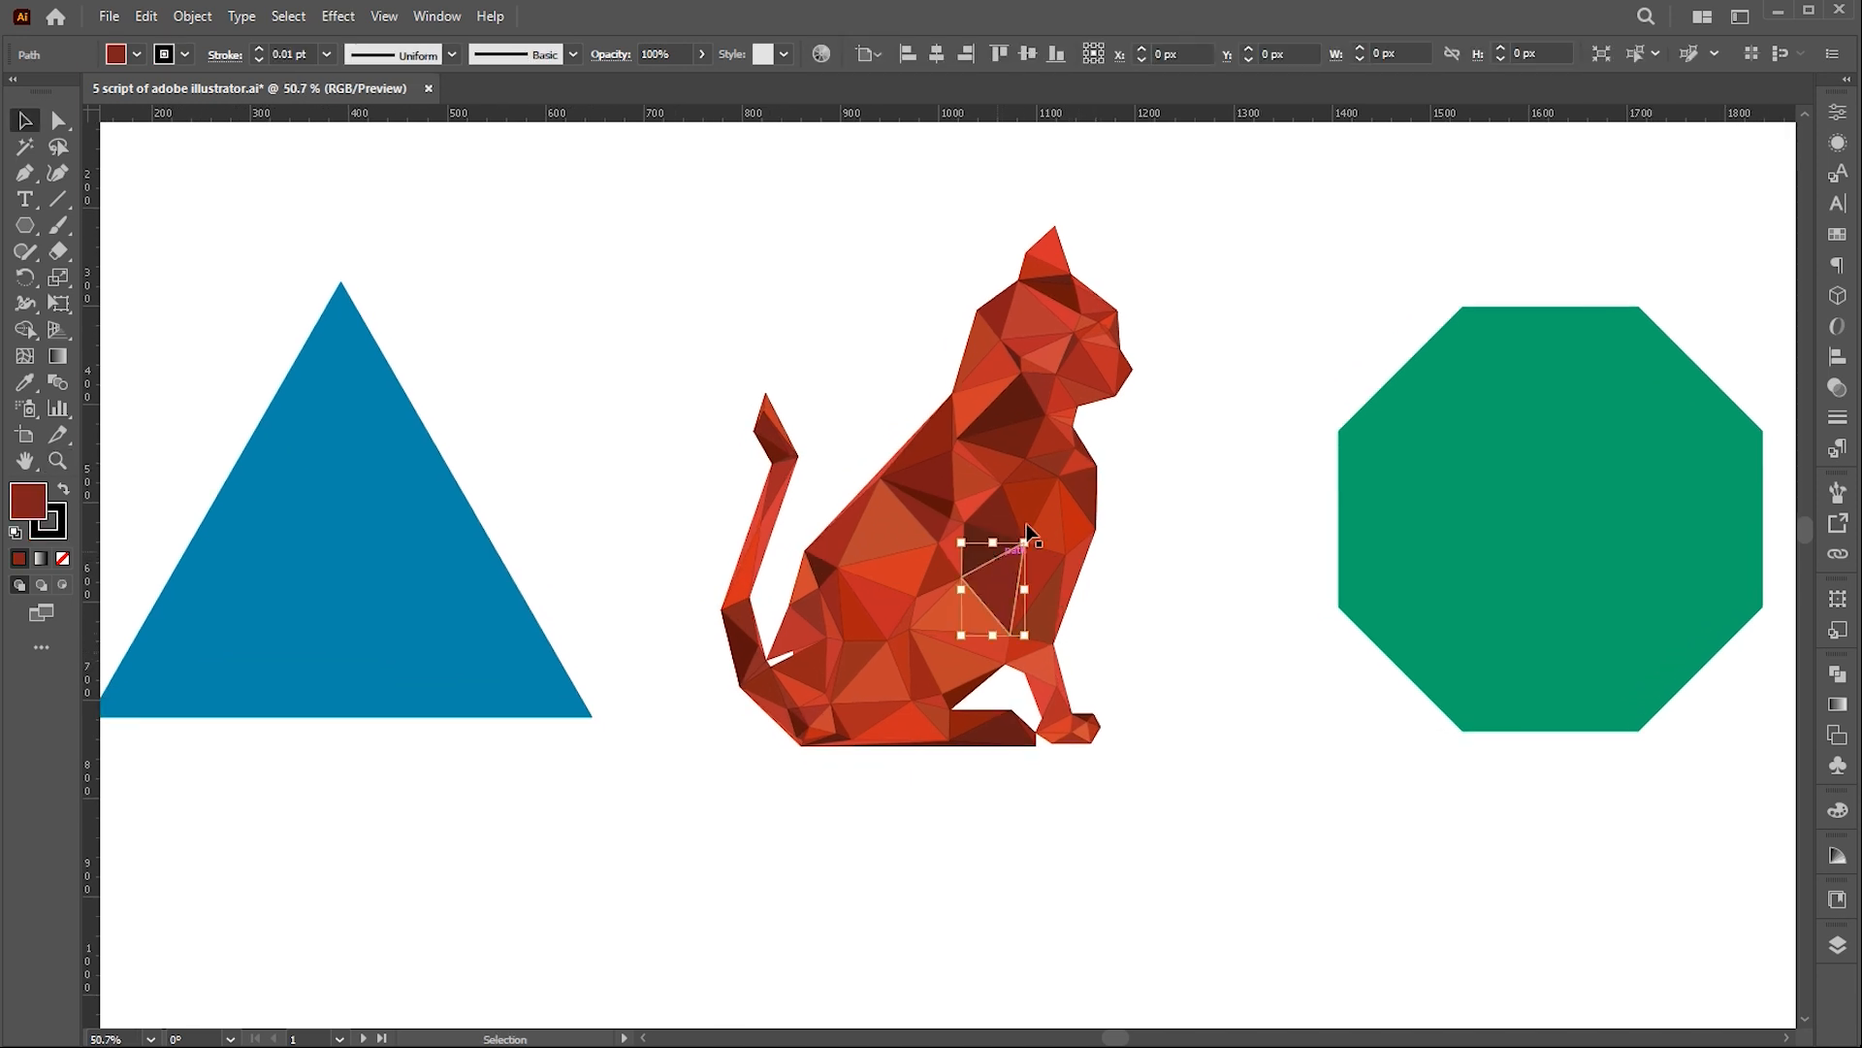
drag(1030, 571, 1049, 256)
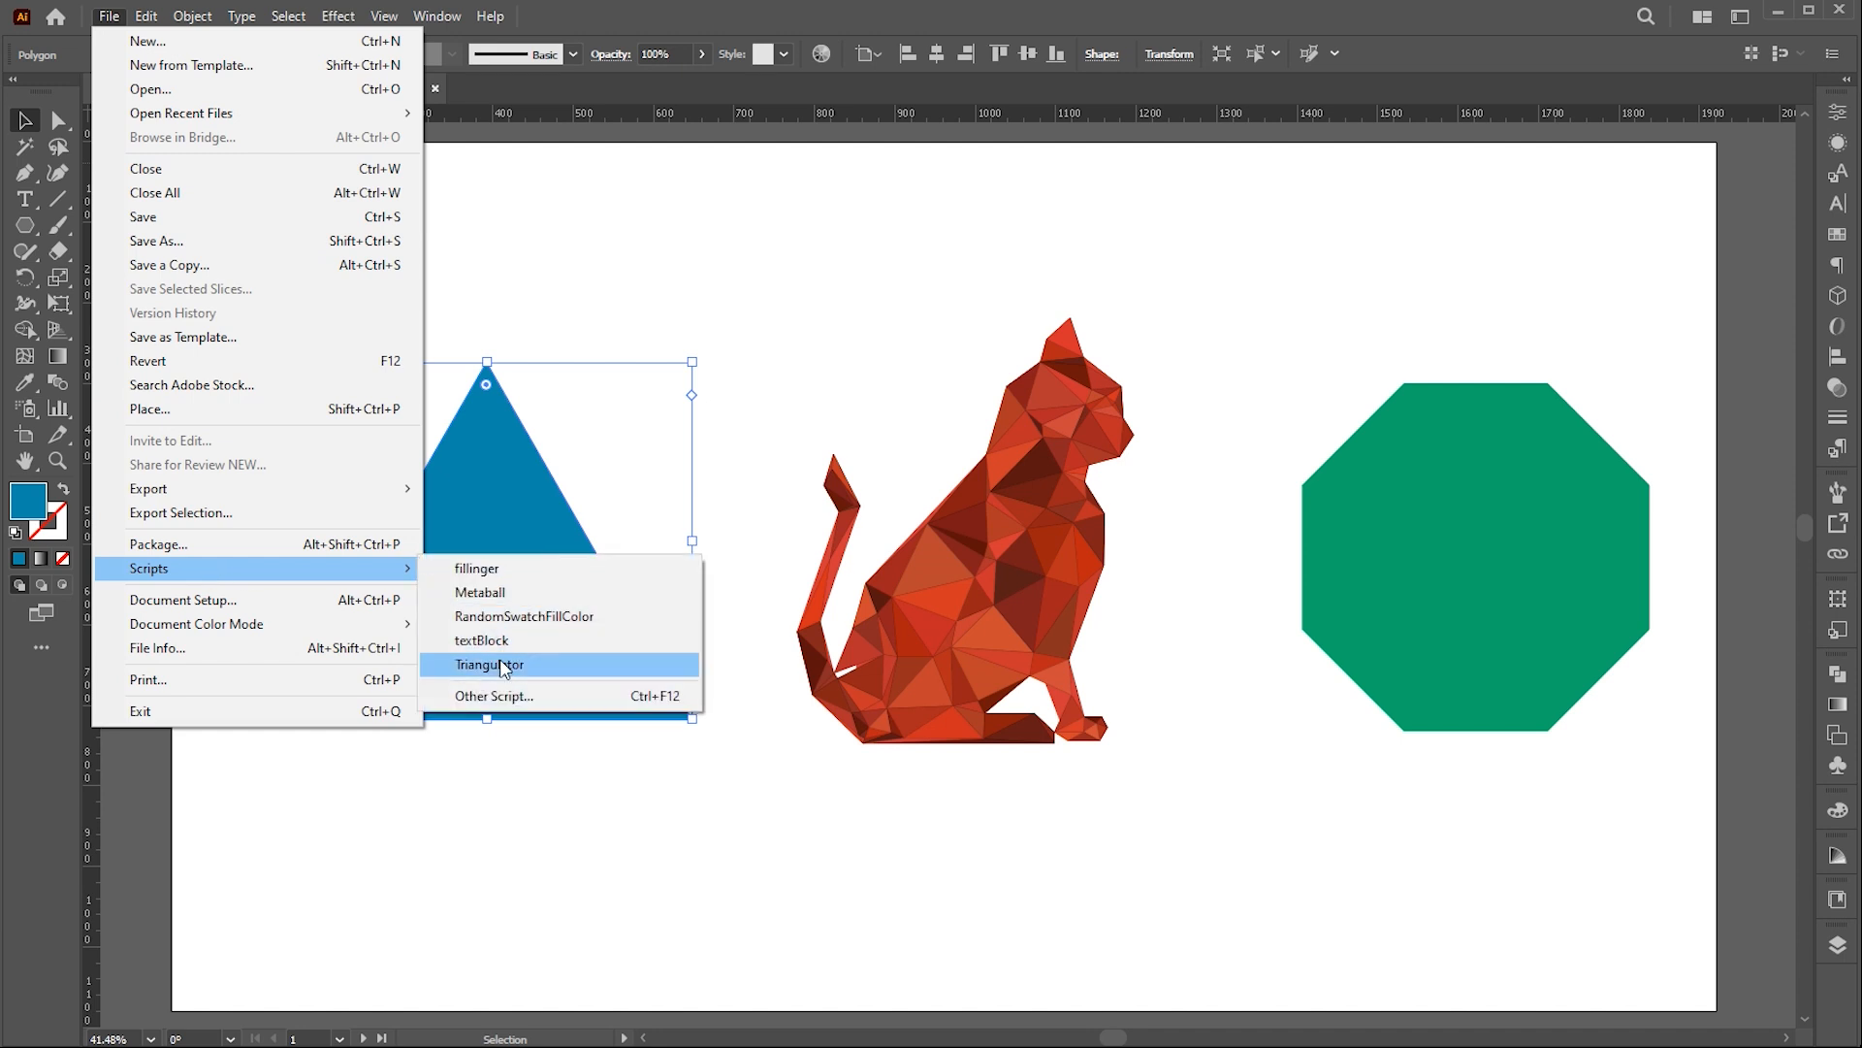
- Triangulate the blue triangle at the default density 100
click(489, 663)
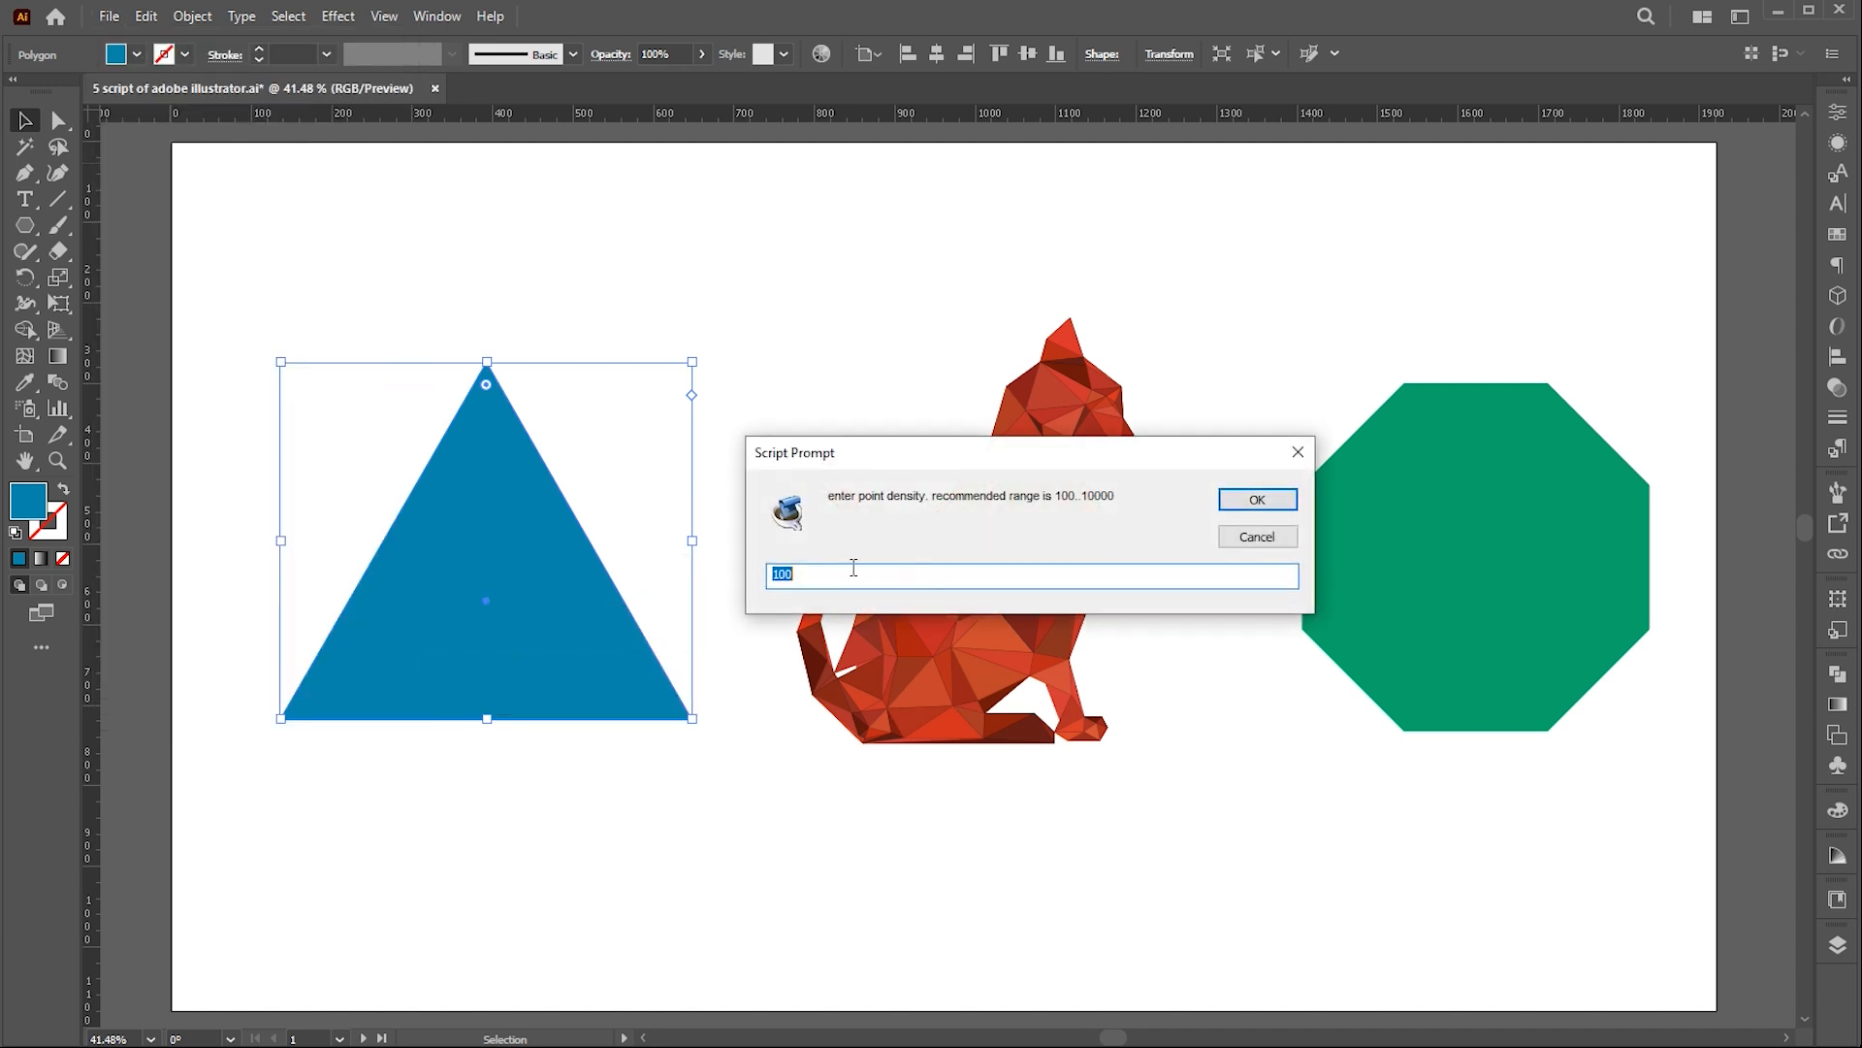
click(1257, 499)
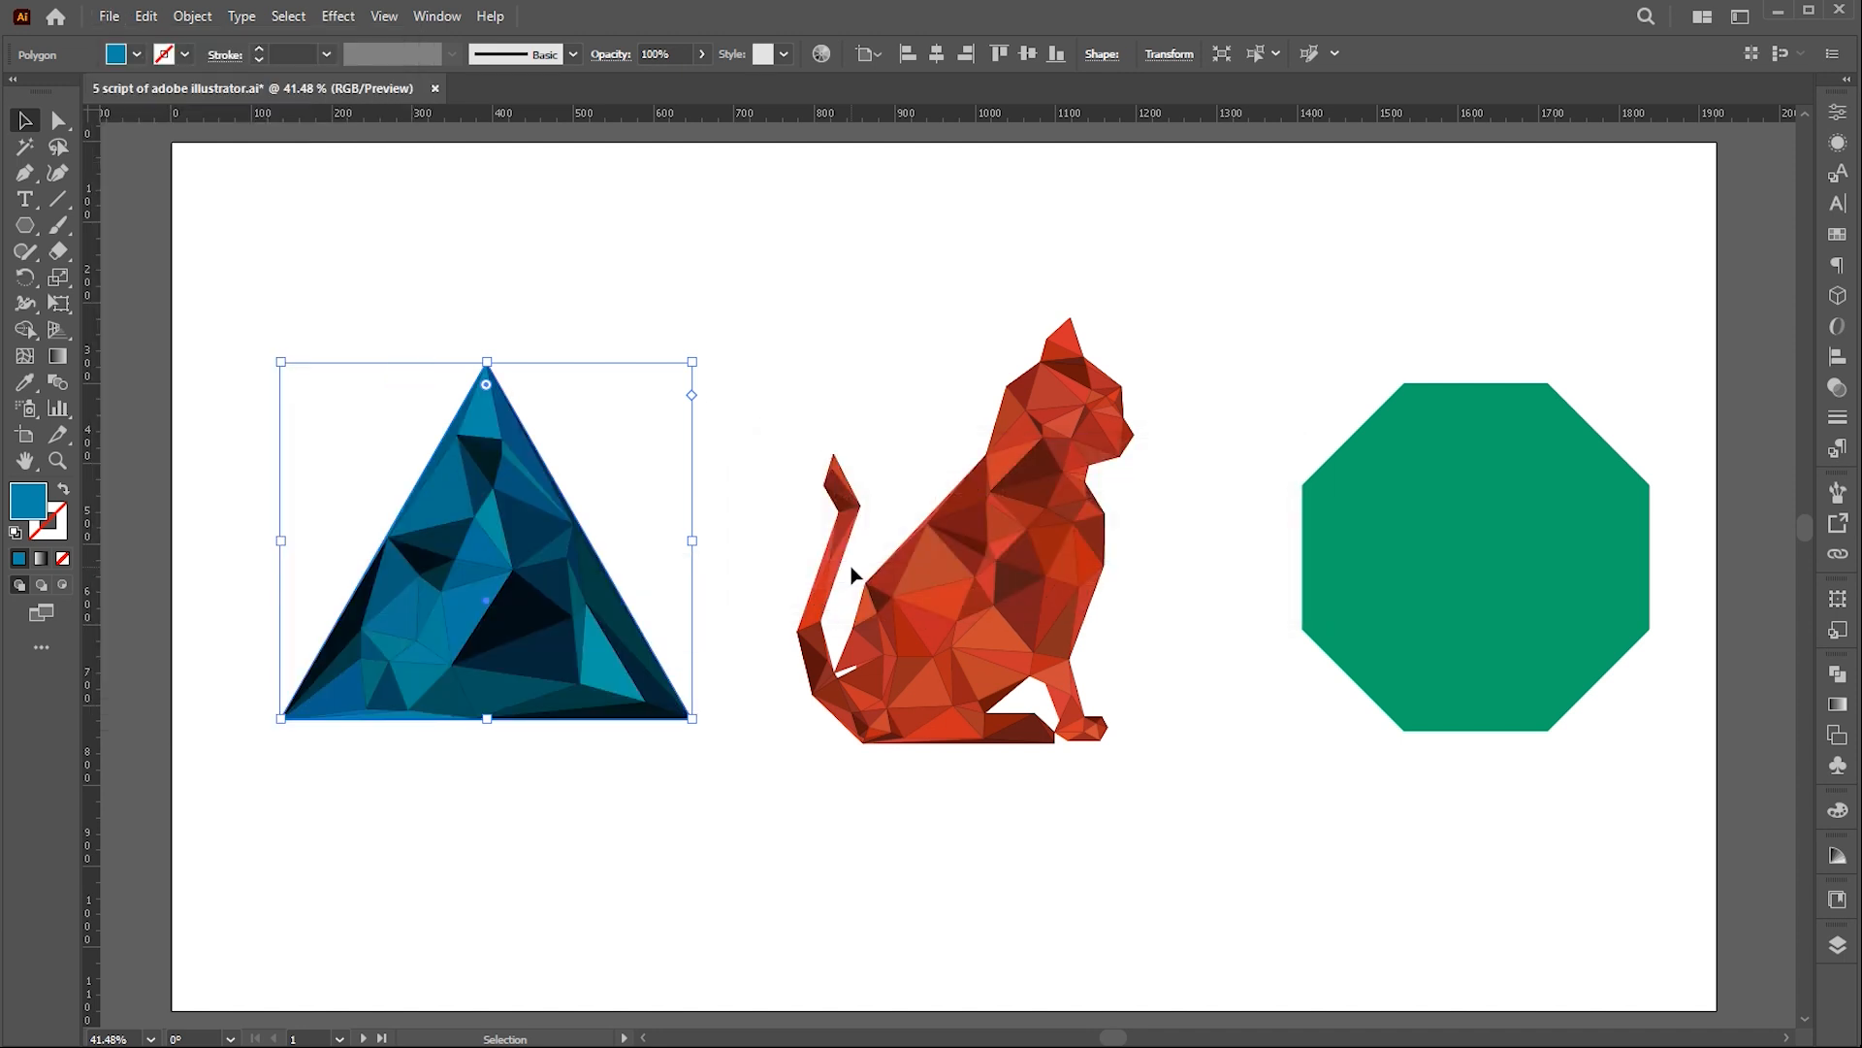
click(739, 889)
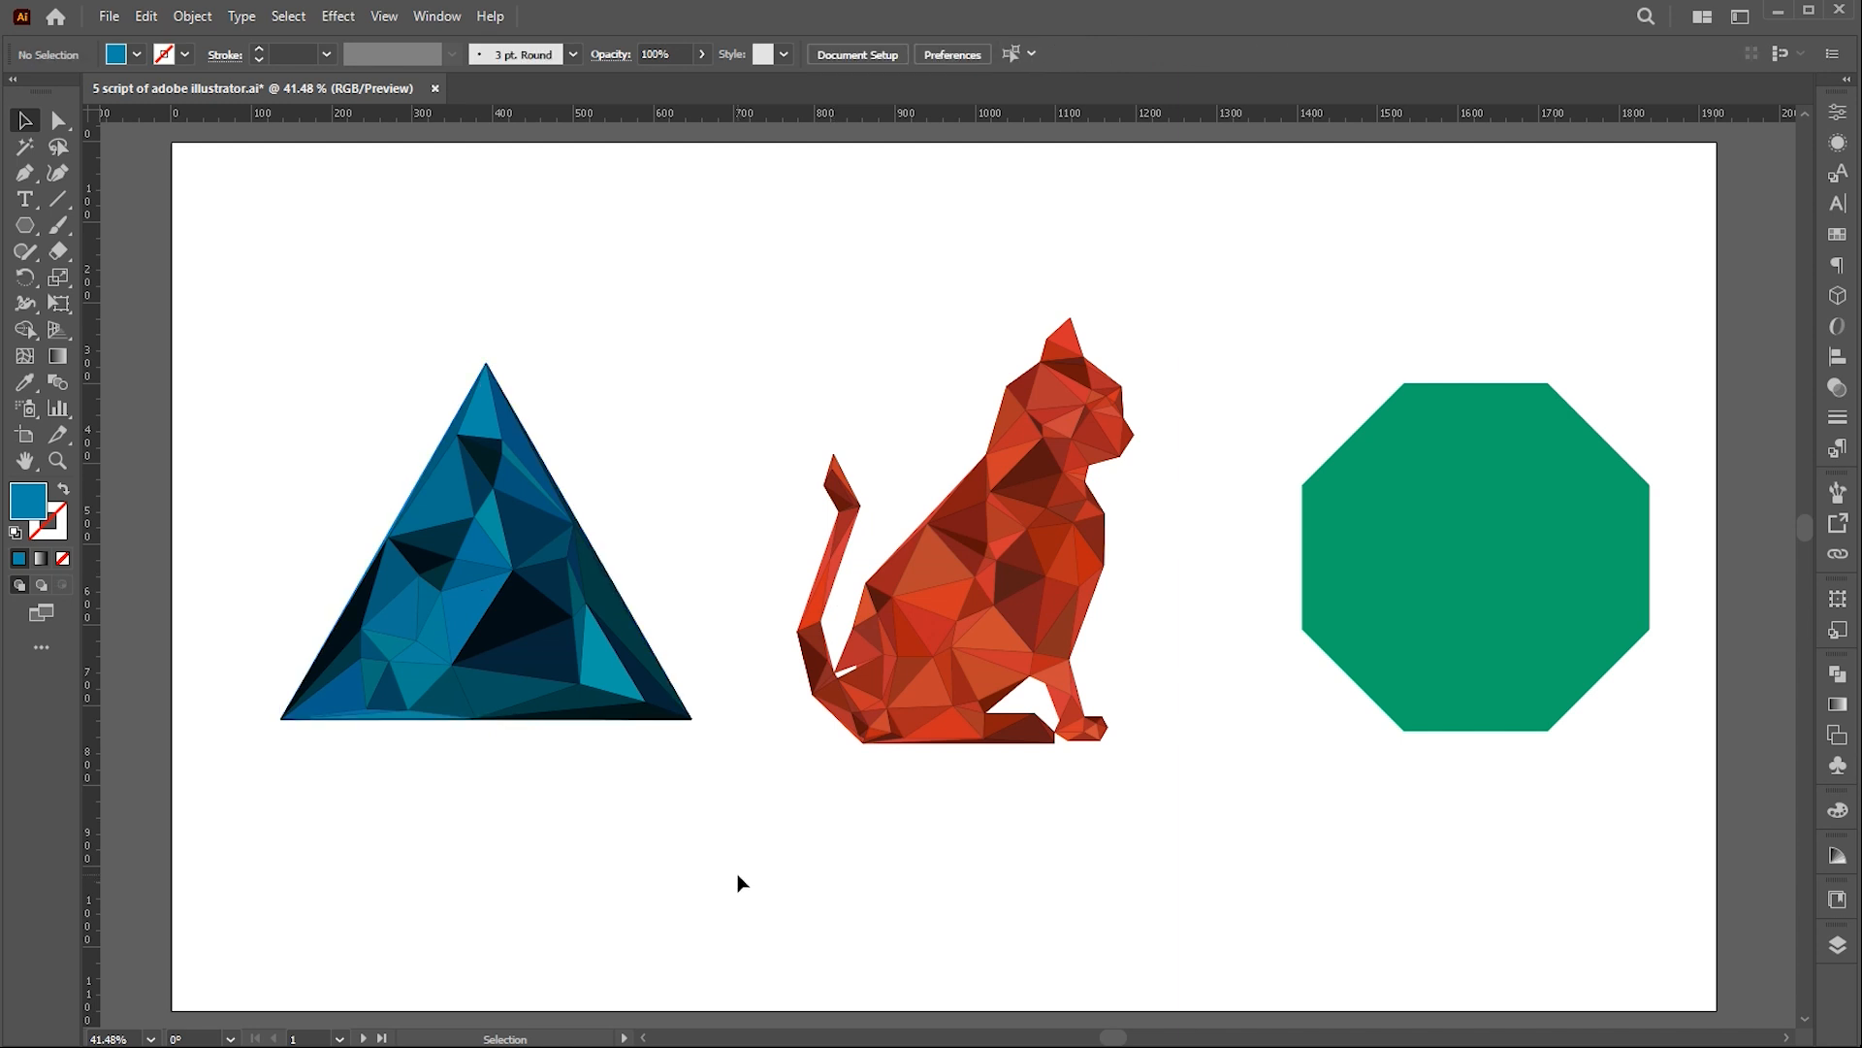
click(1475, 559)
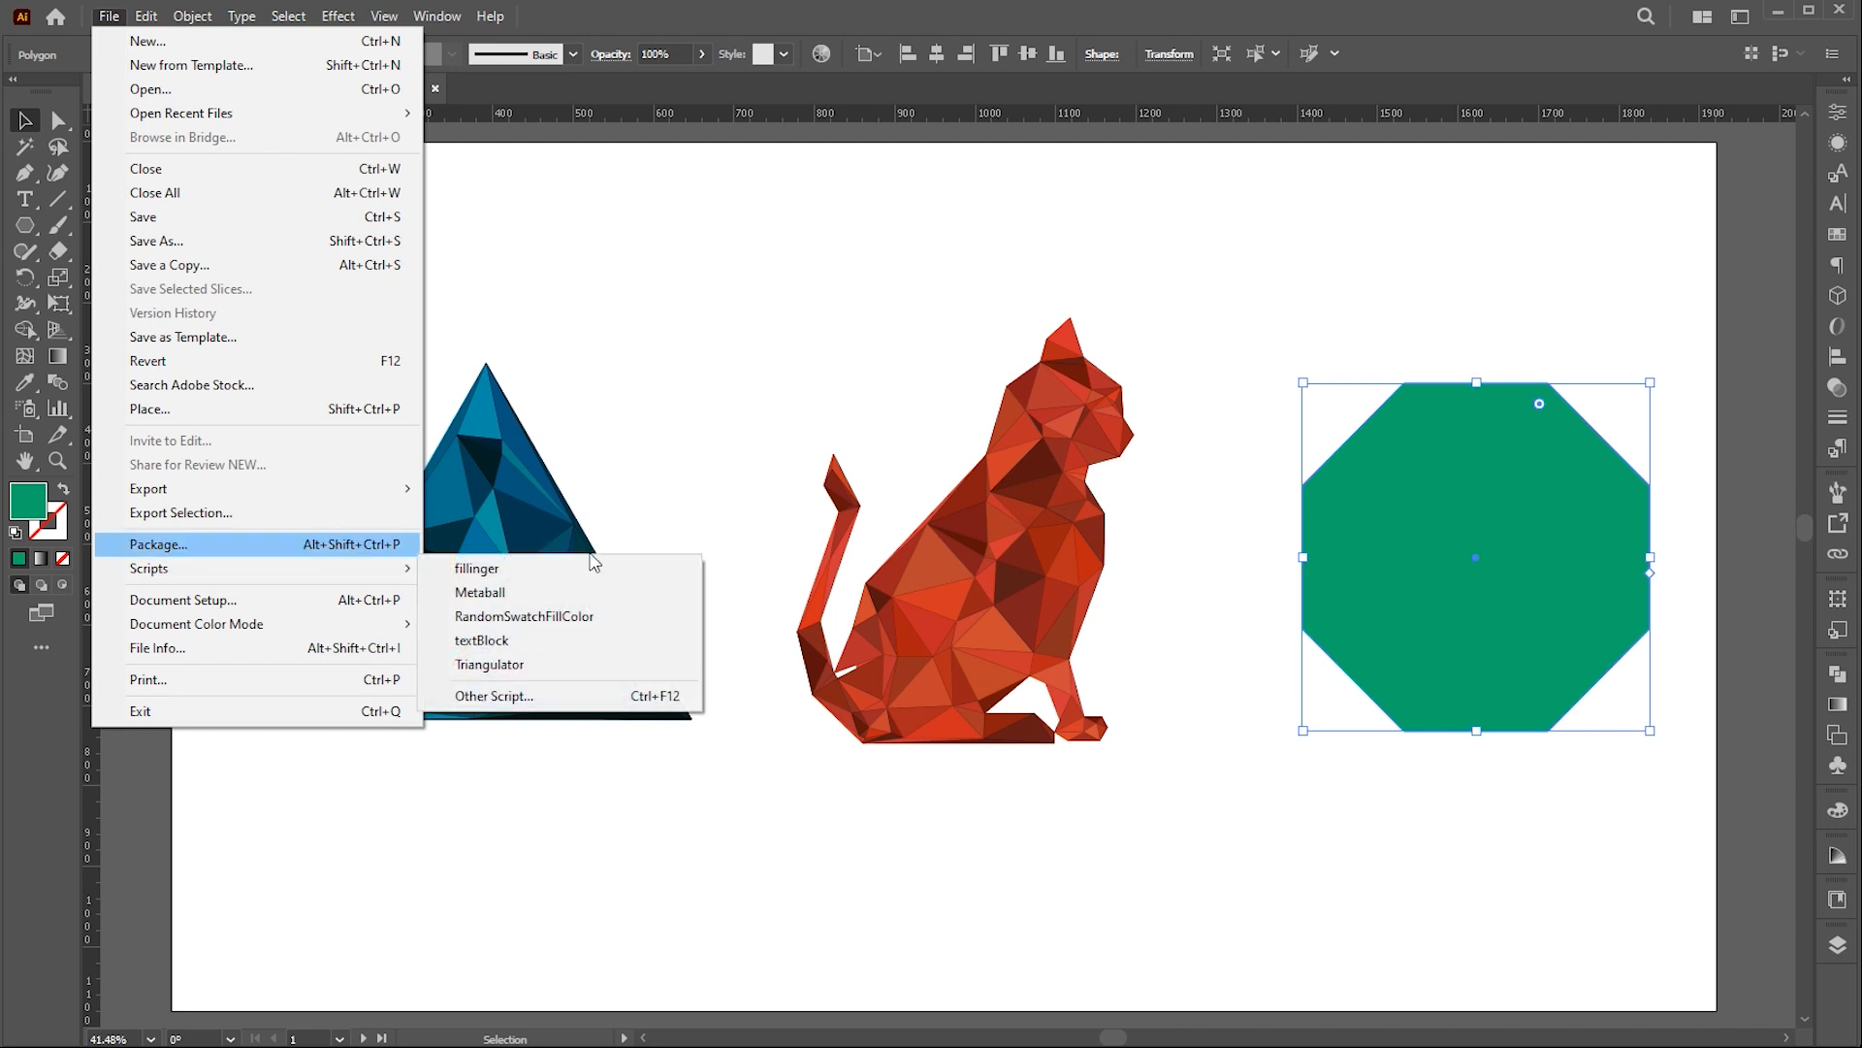
- Triangulate the green octagon at a raised density of 132
click(491, 663)
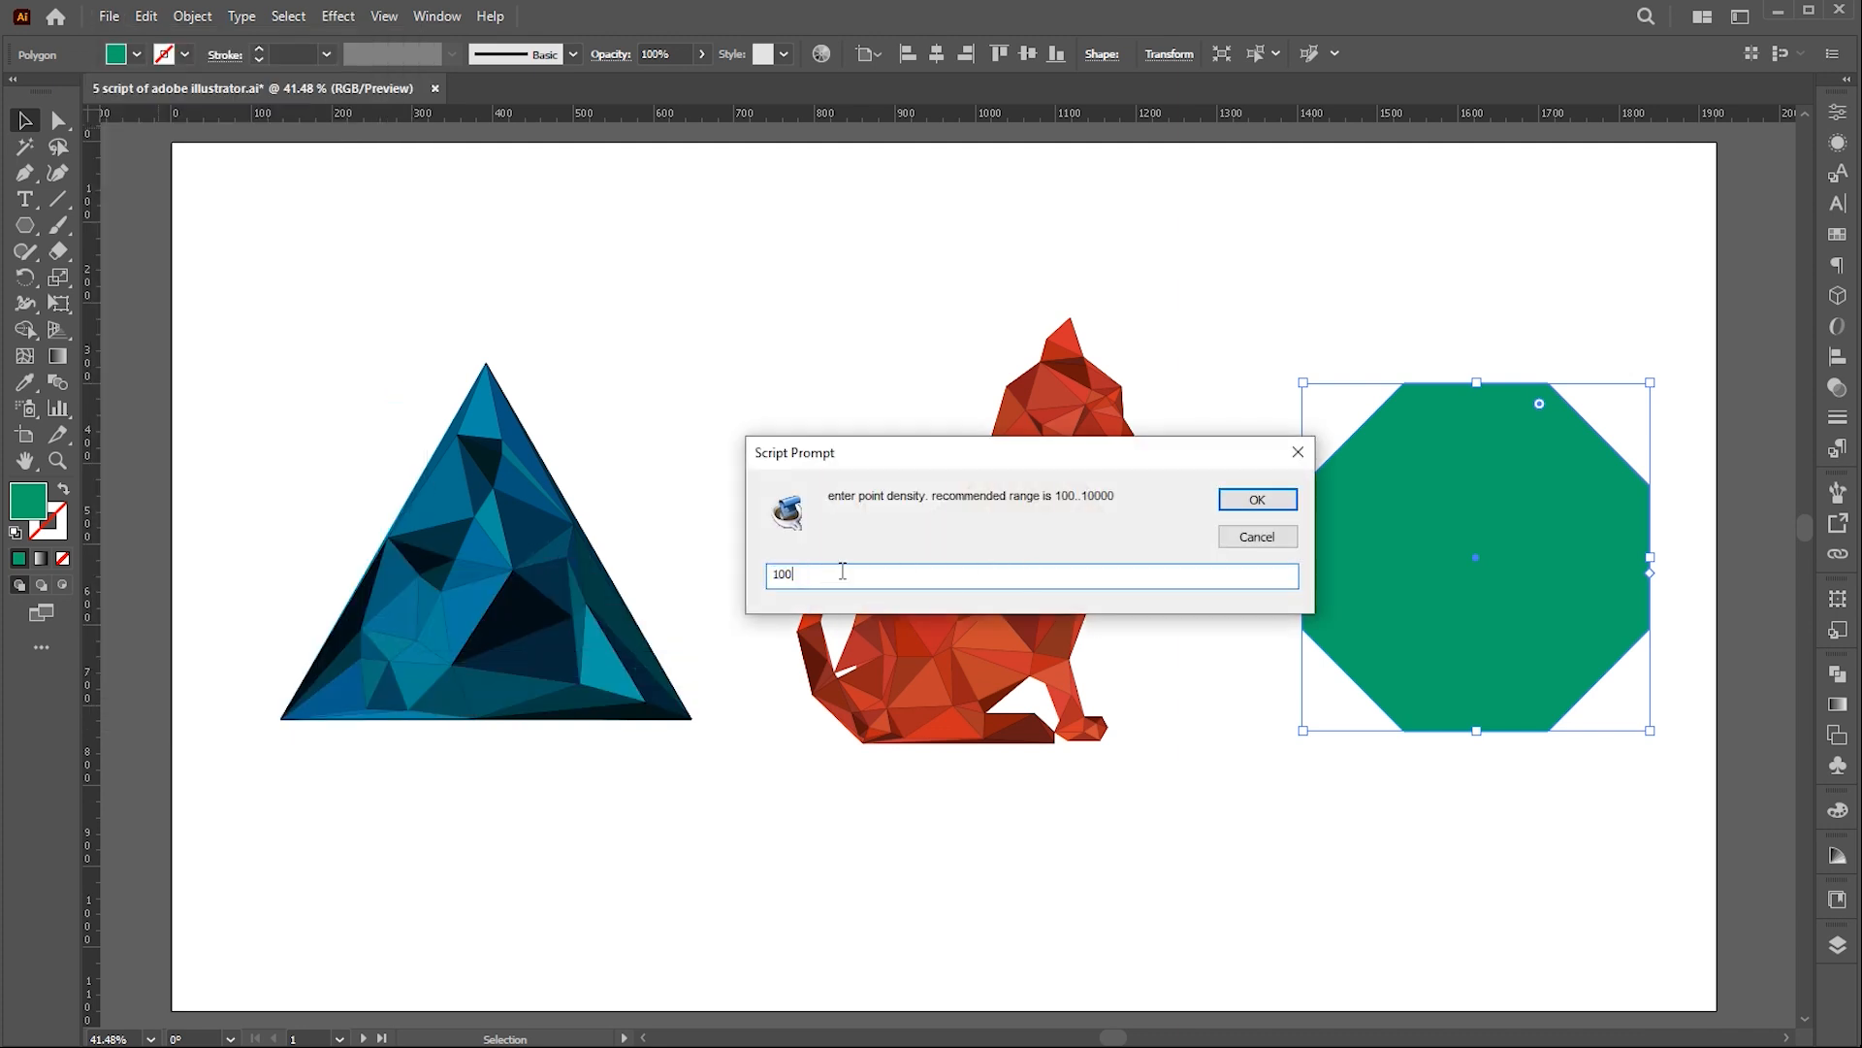
text(132)
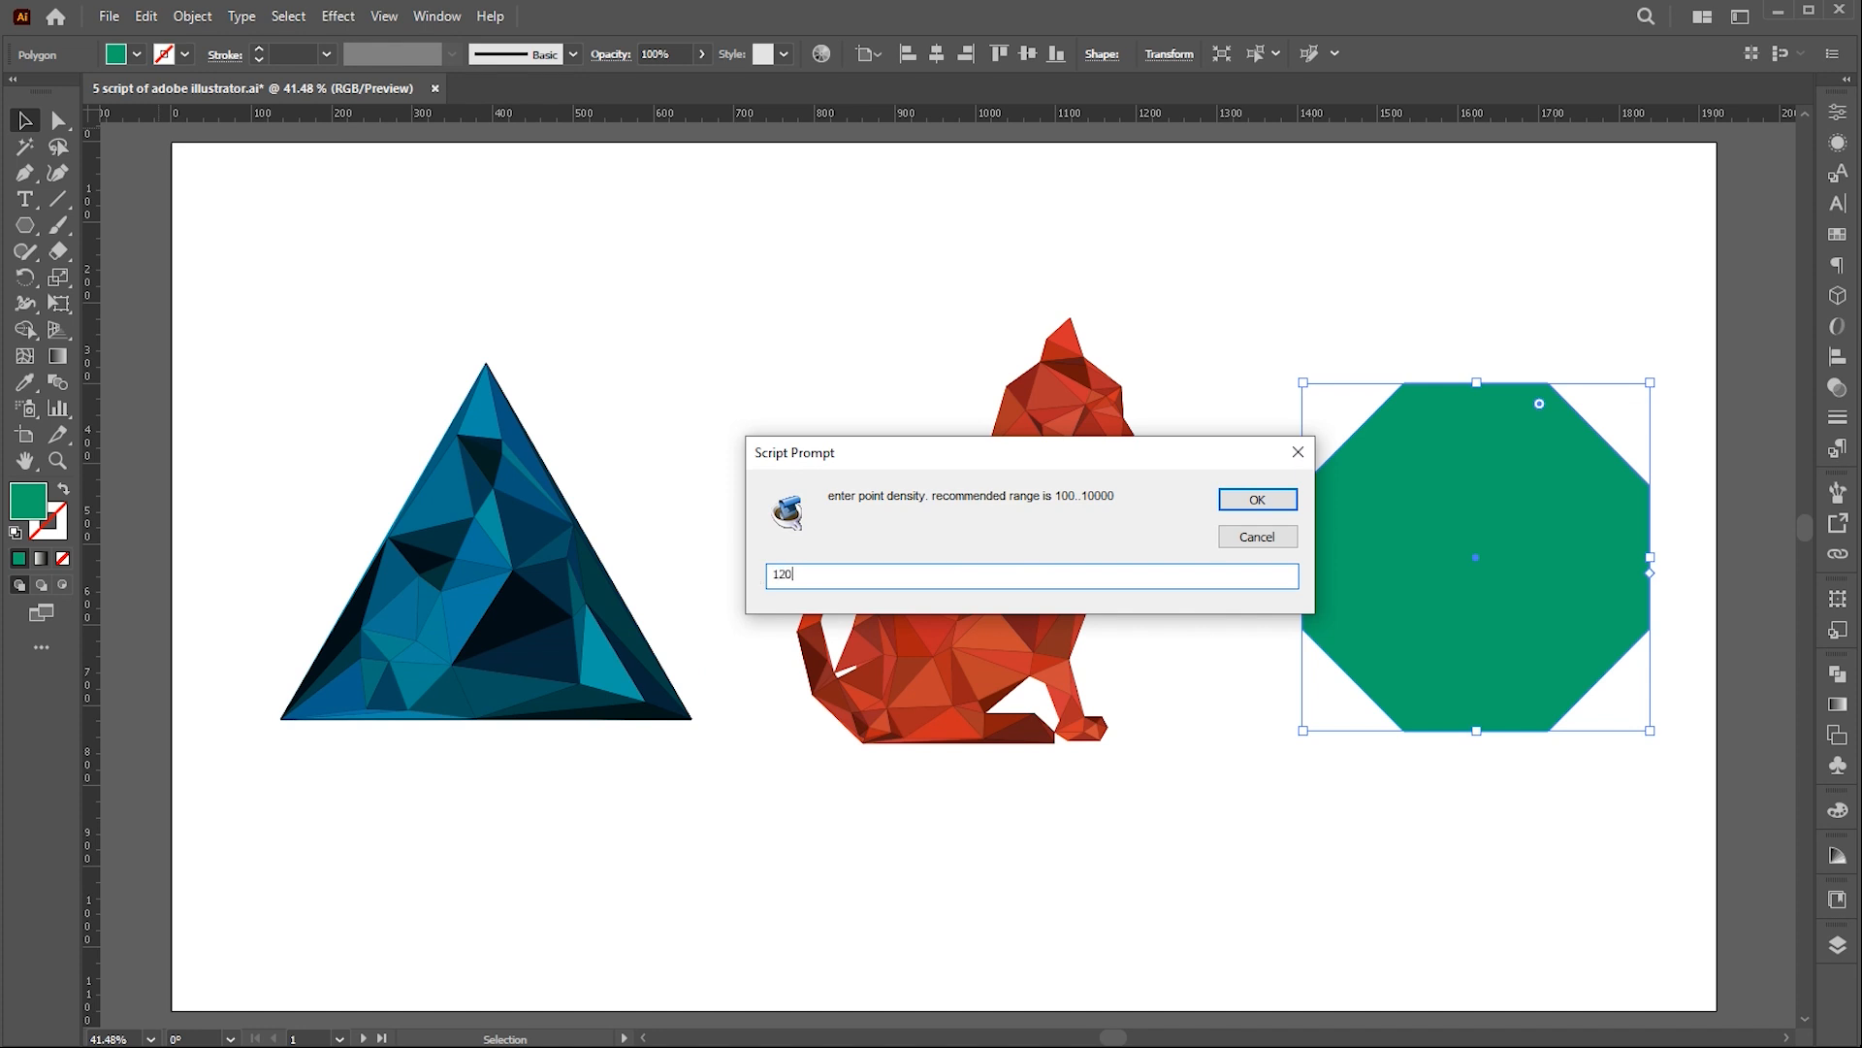
click(1257, 498)
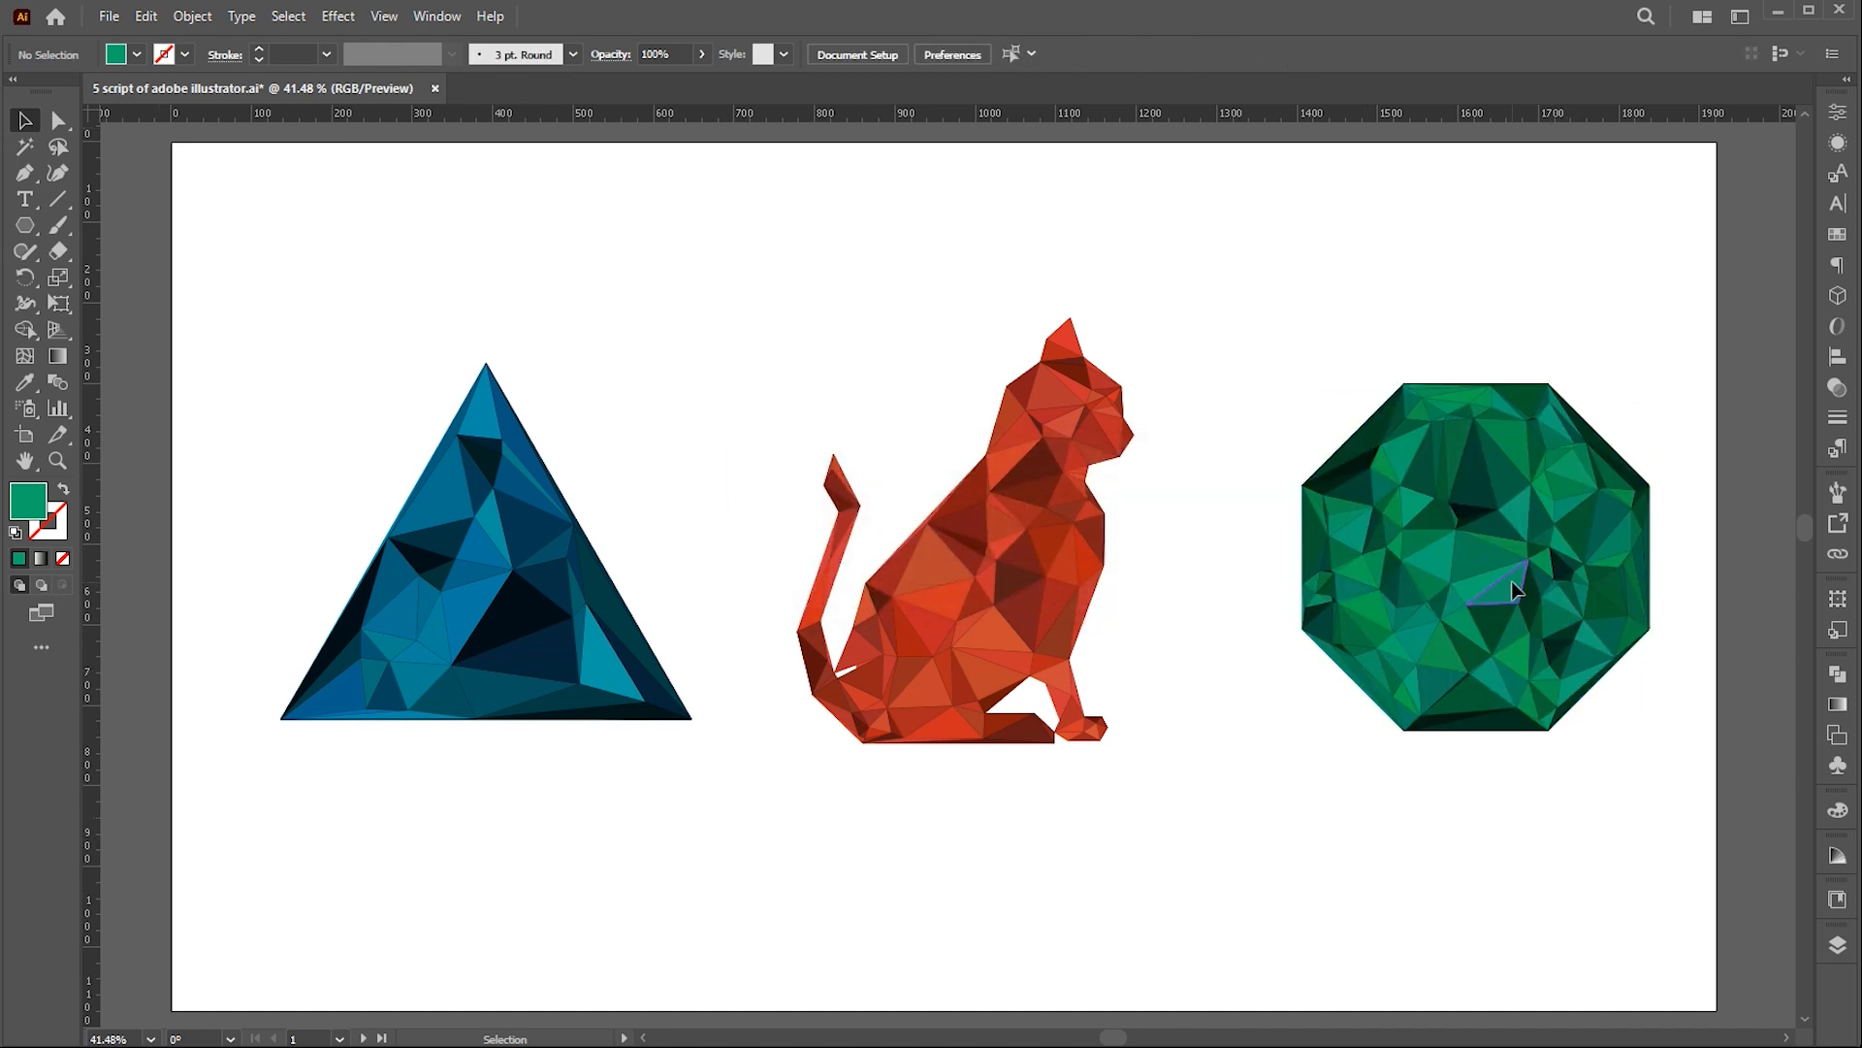
click(516, 626)
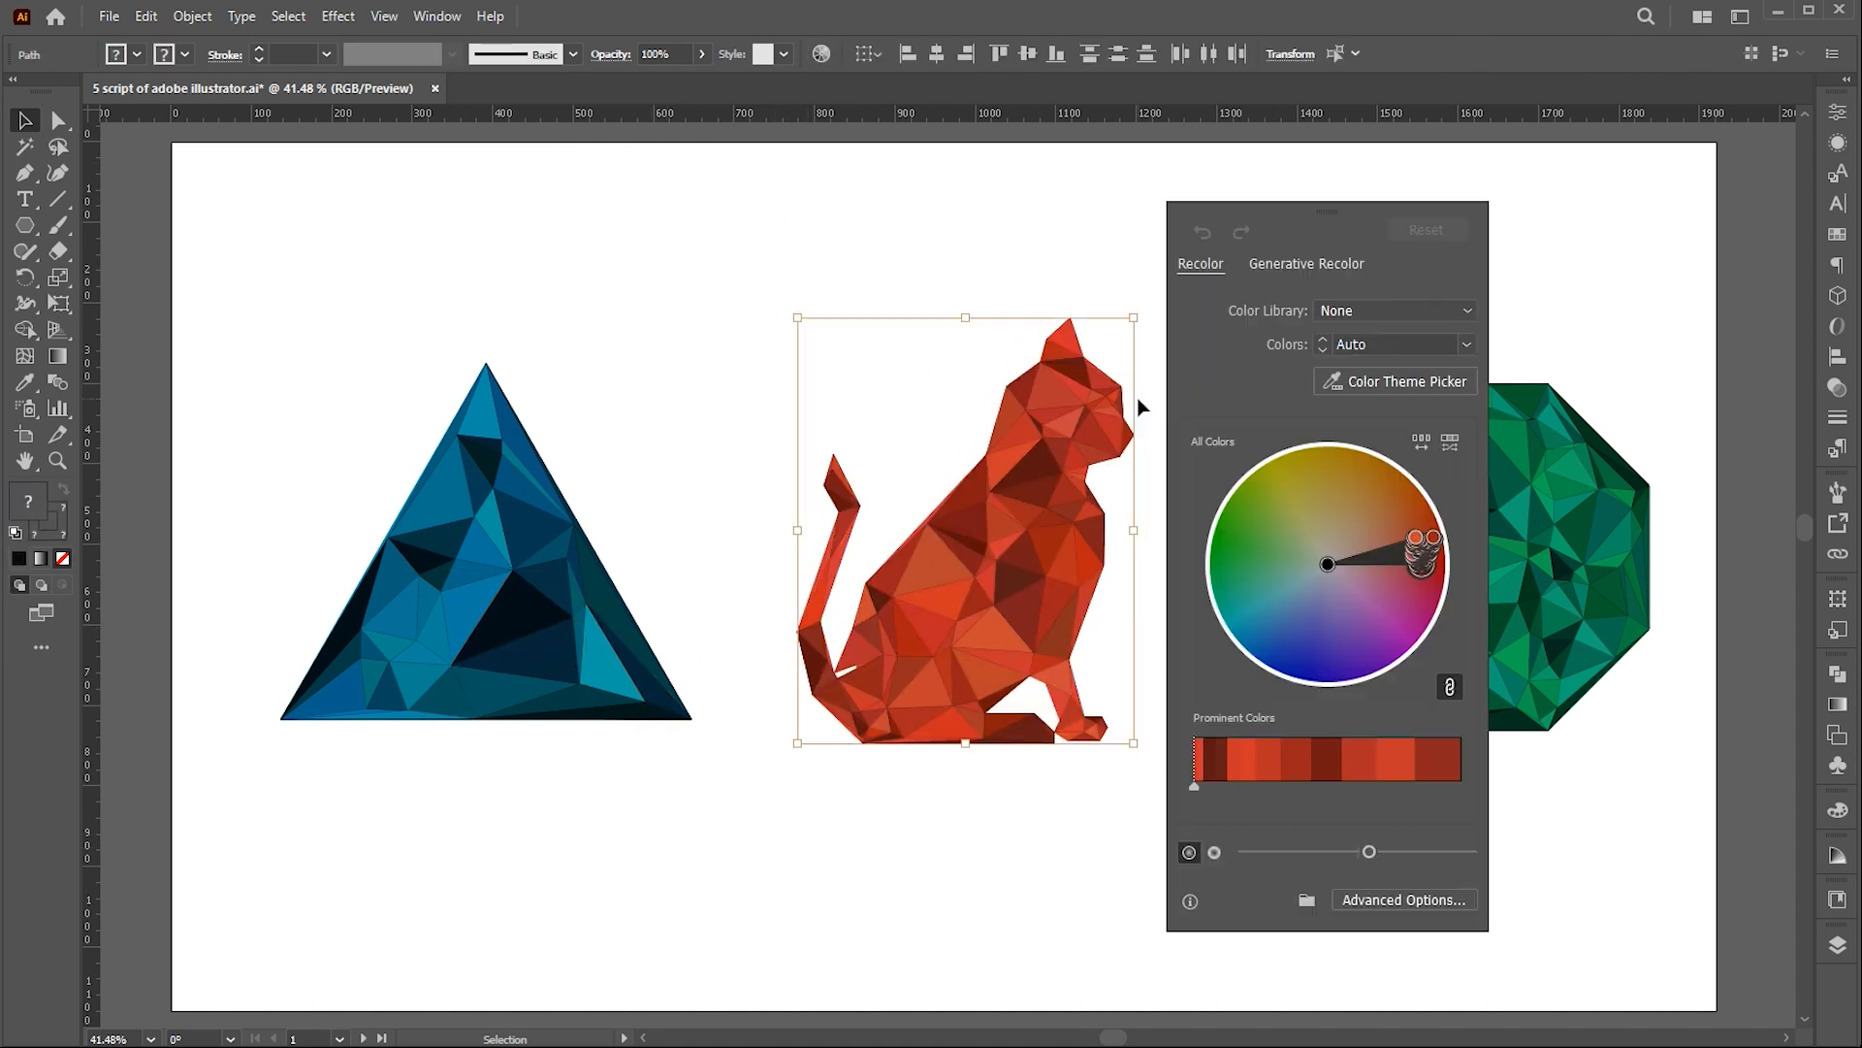
drag(1415, 553, 1331, 461)
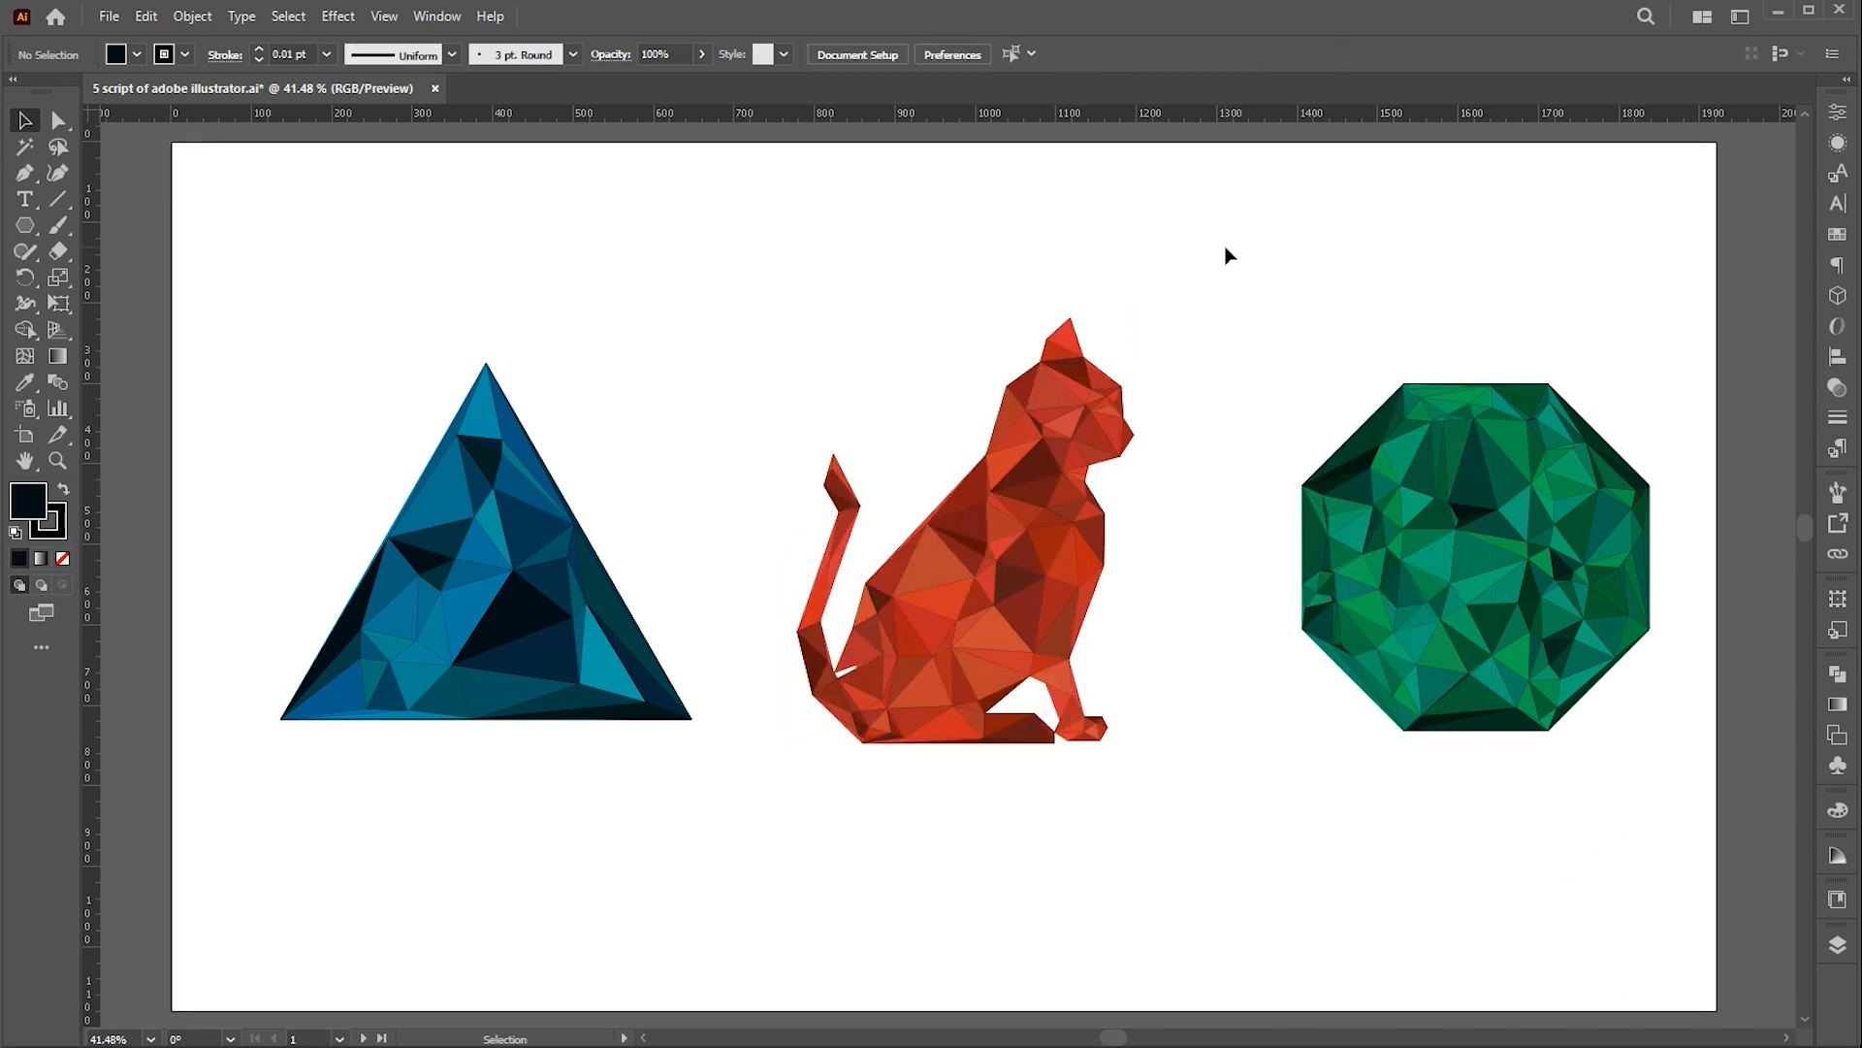
click(365, 1036)
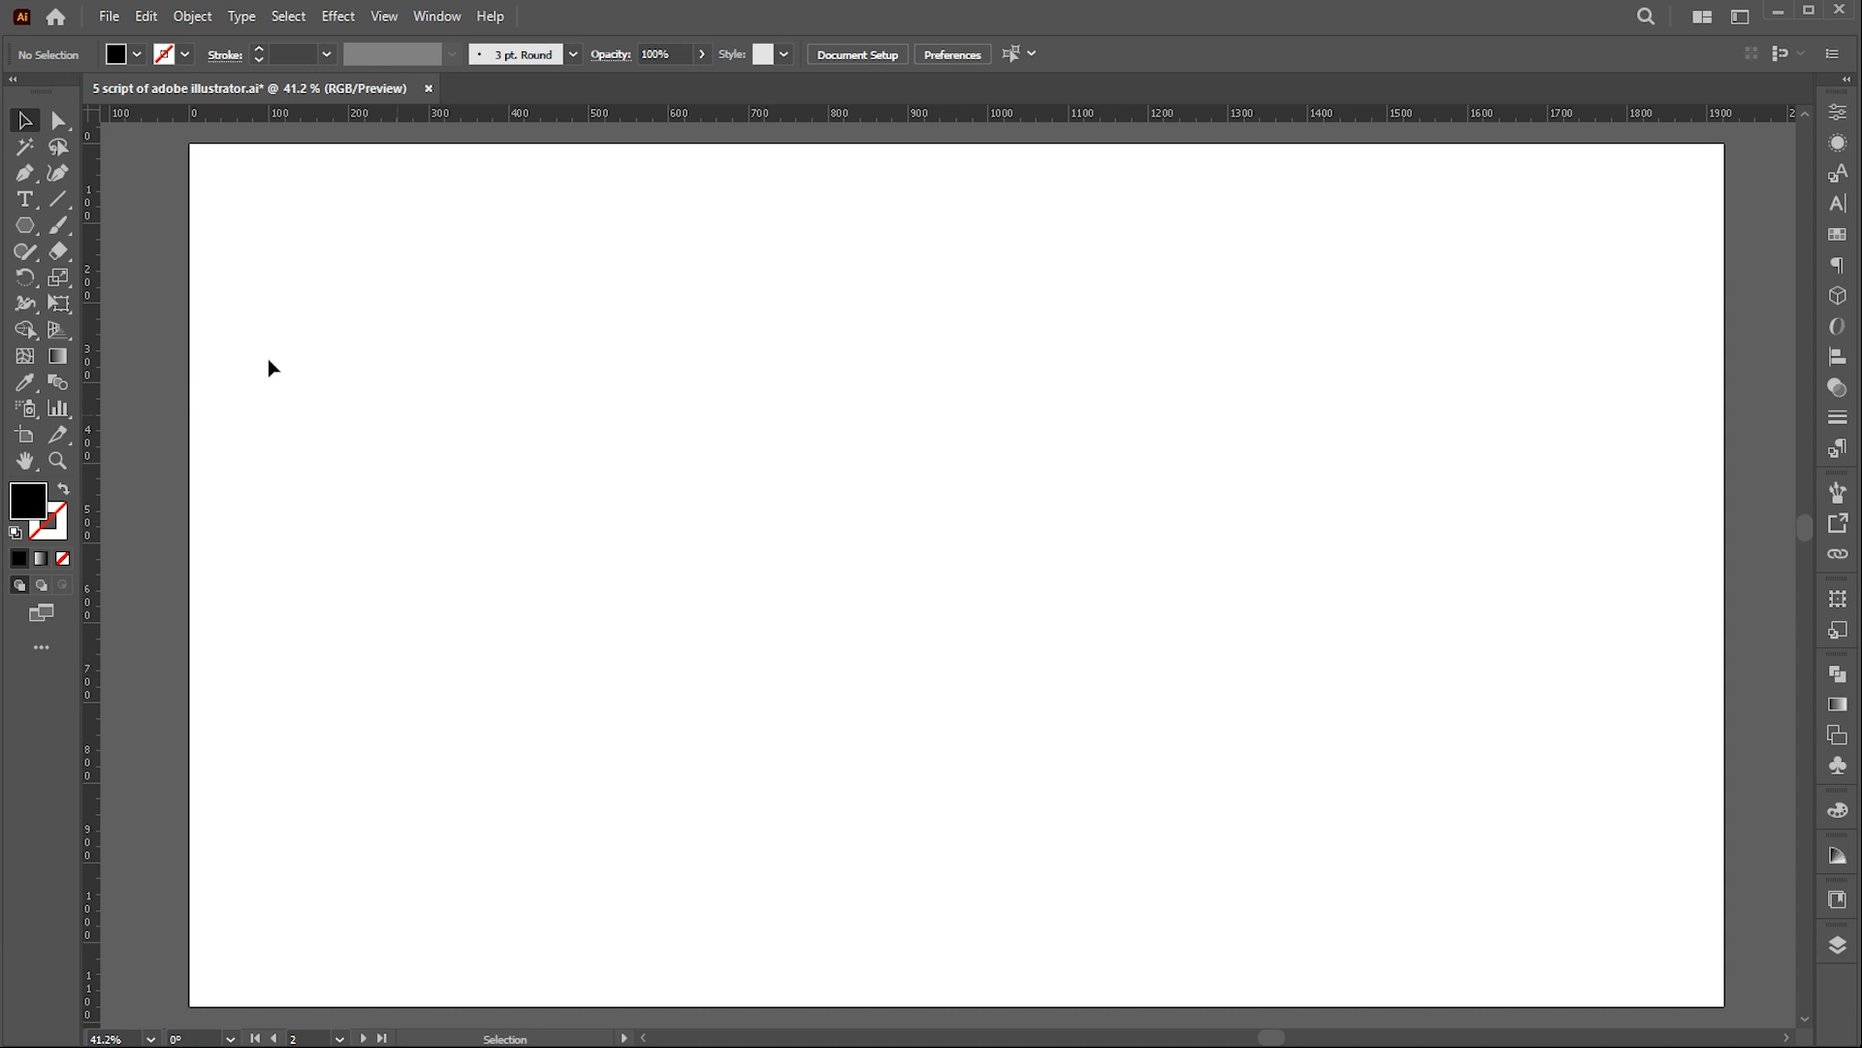
- Add the point-text lines IS THE KEY and FOR SUCCESS in Impact with the Type tool
click(20, 198)
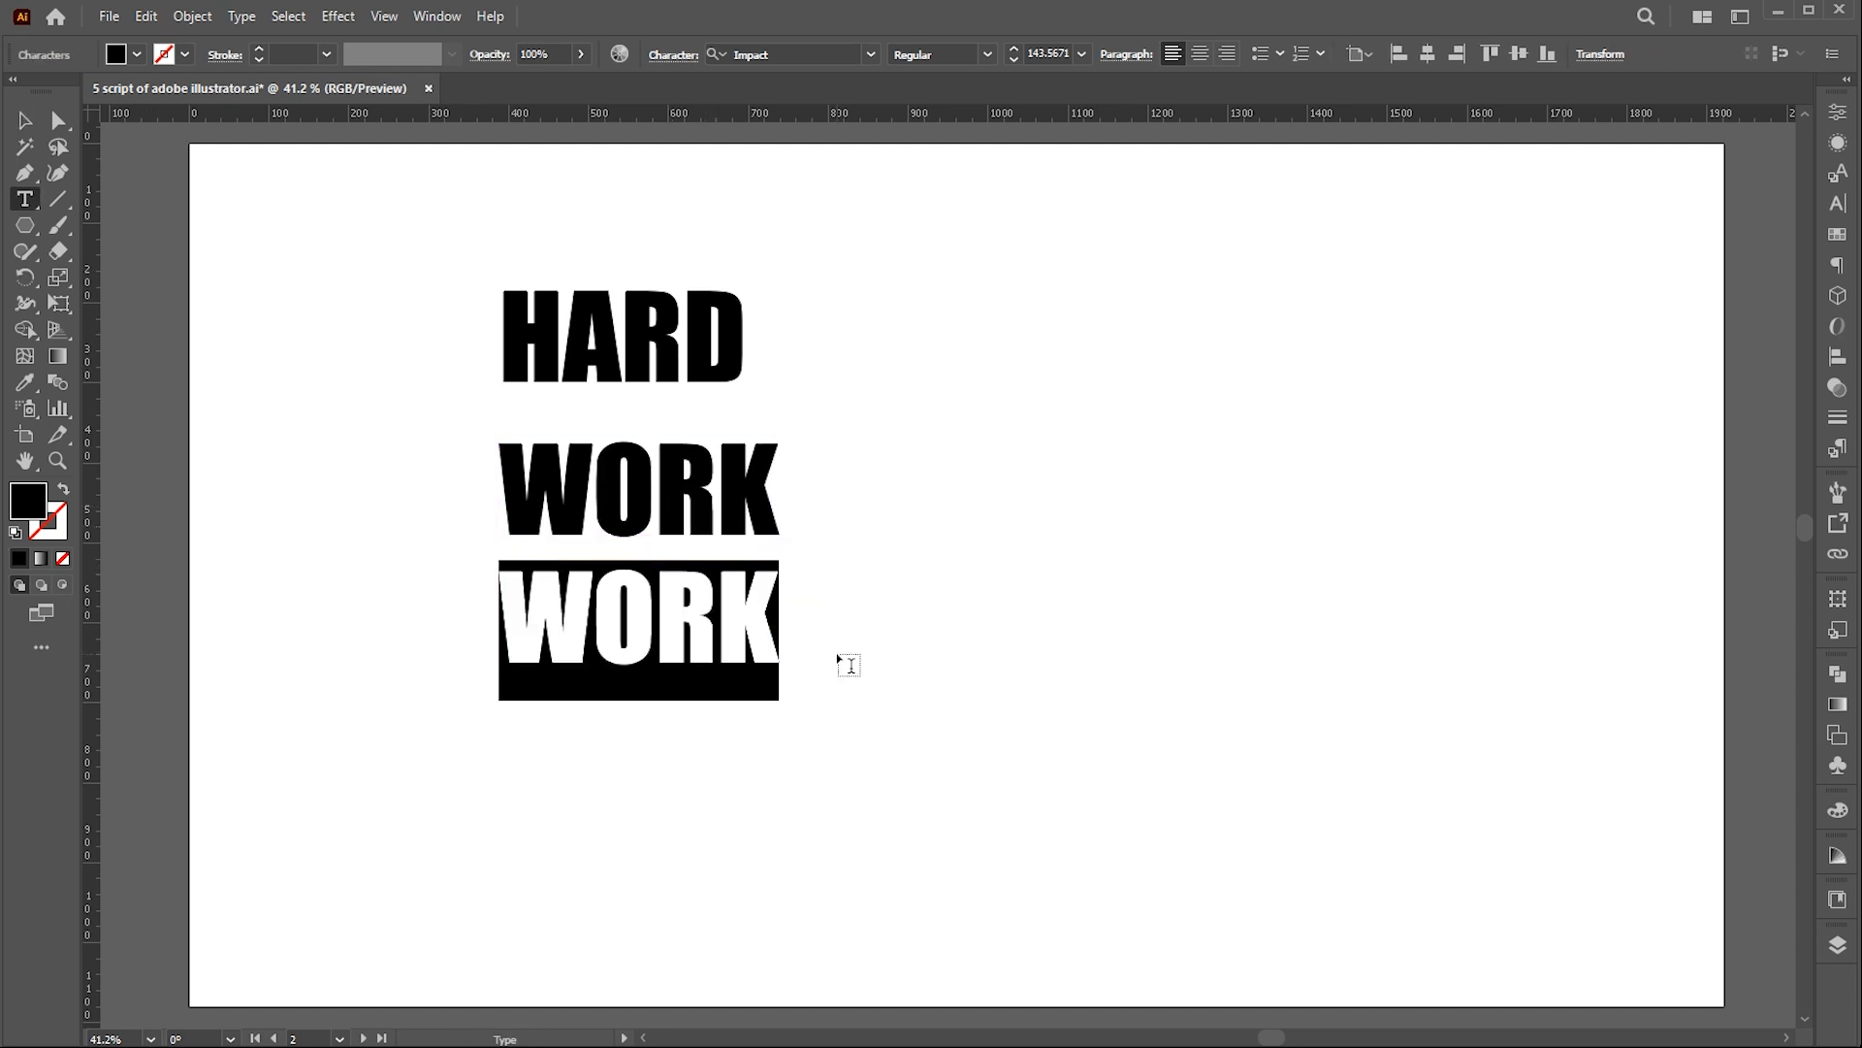
text(IS THE KEY)
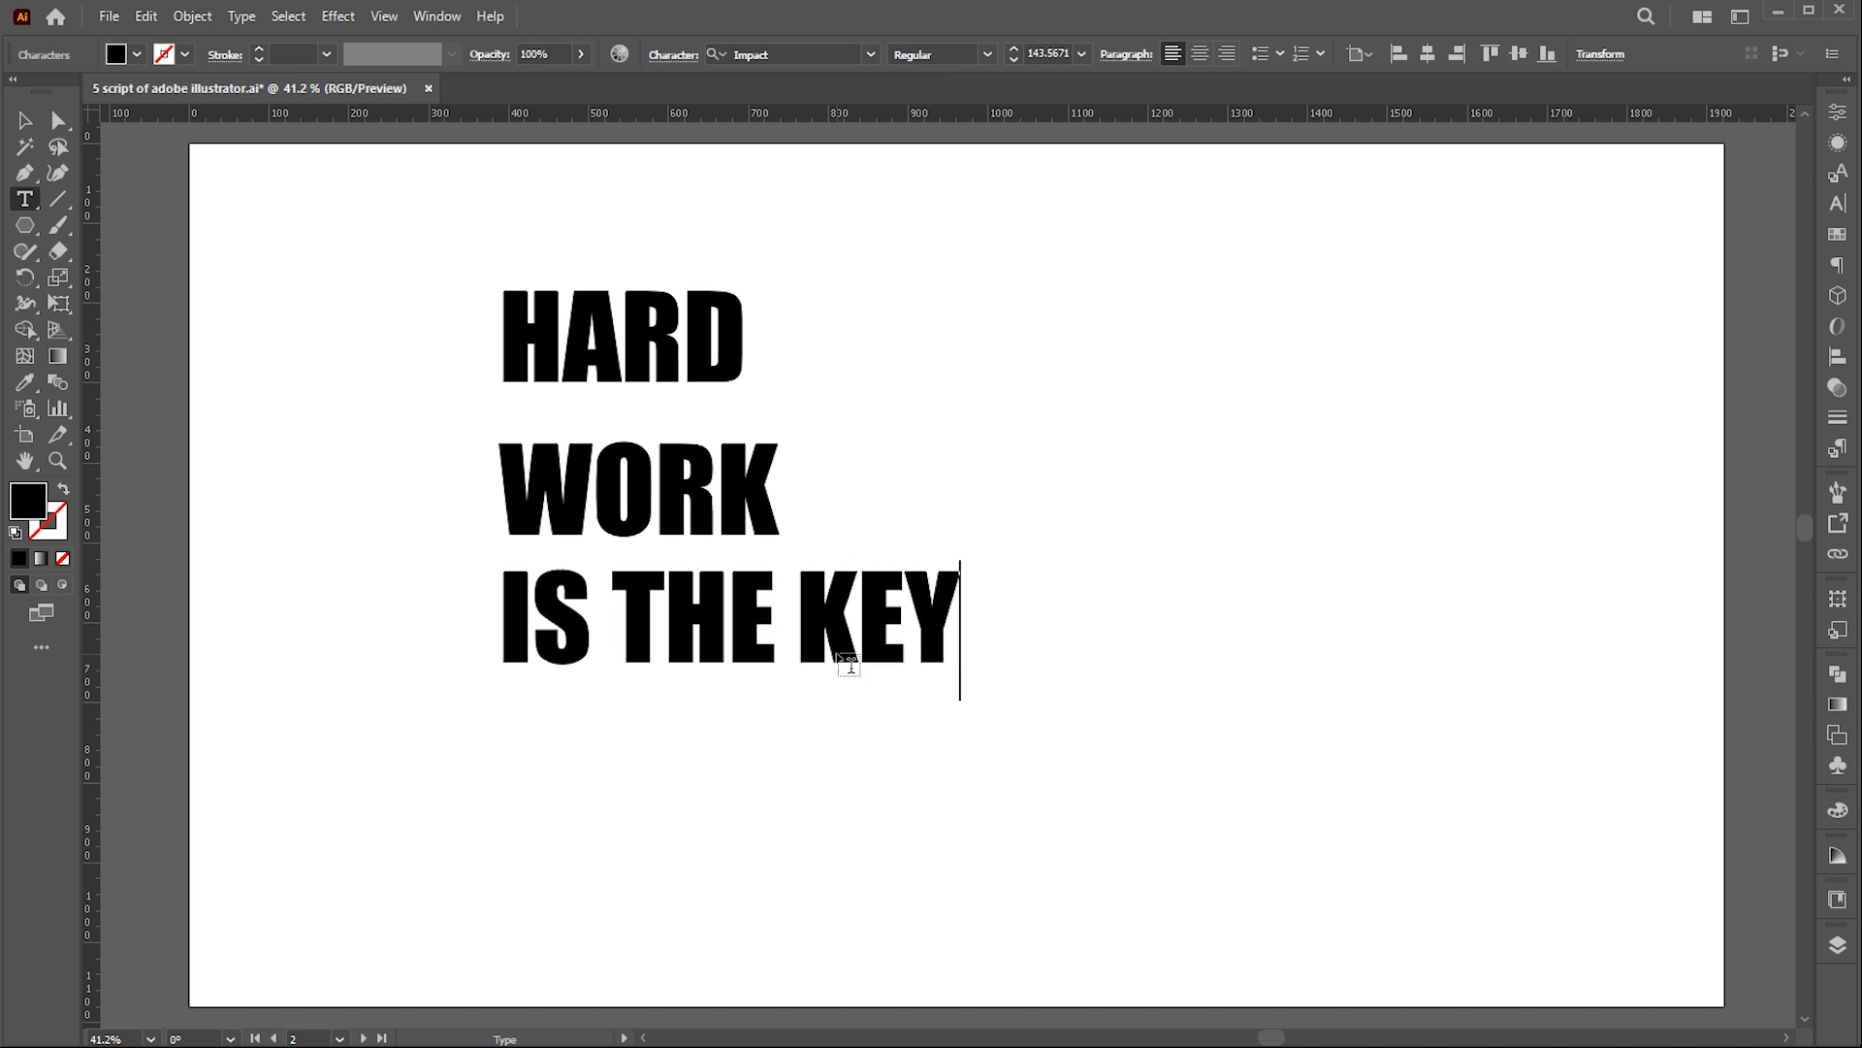
text(FOR)
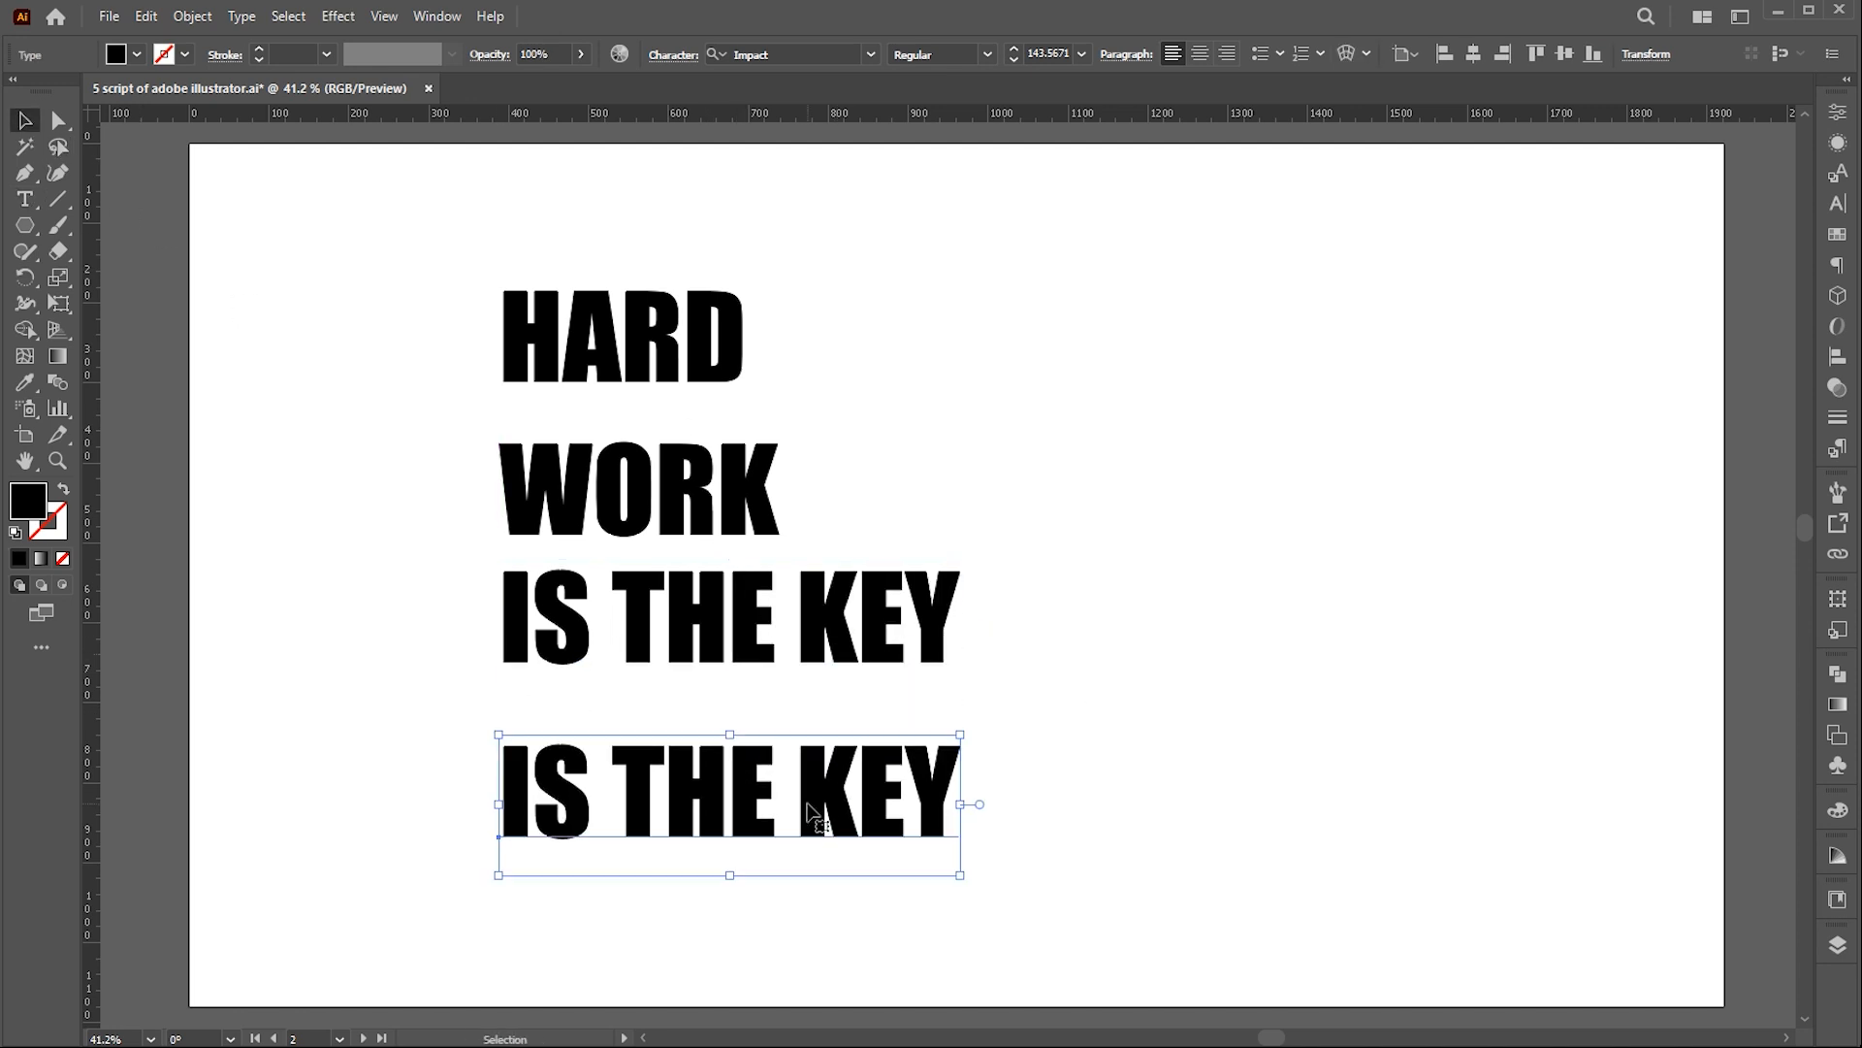
text(FOR SUCCESS)
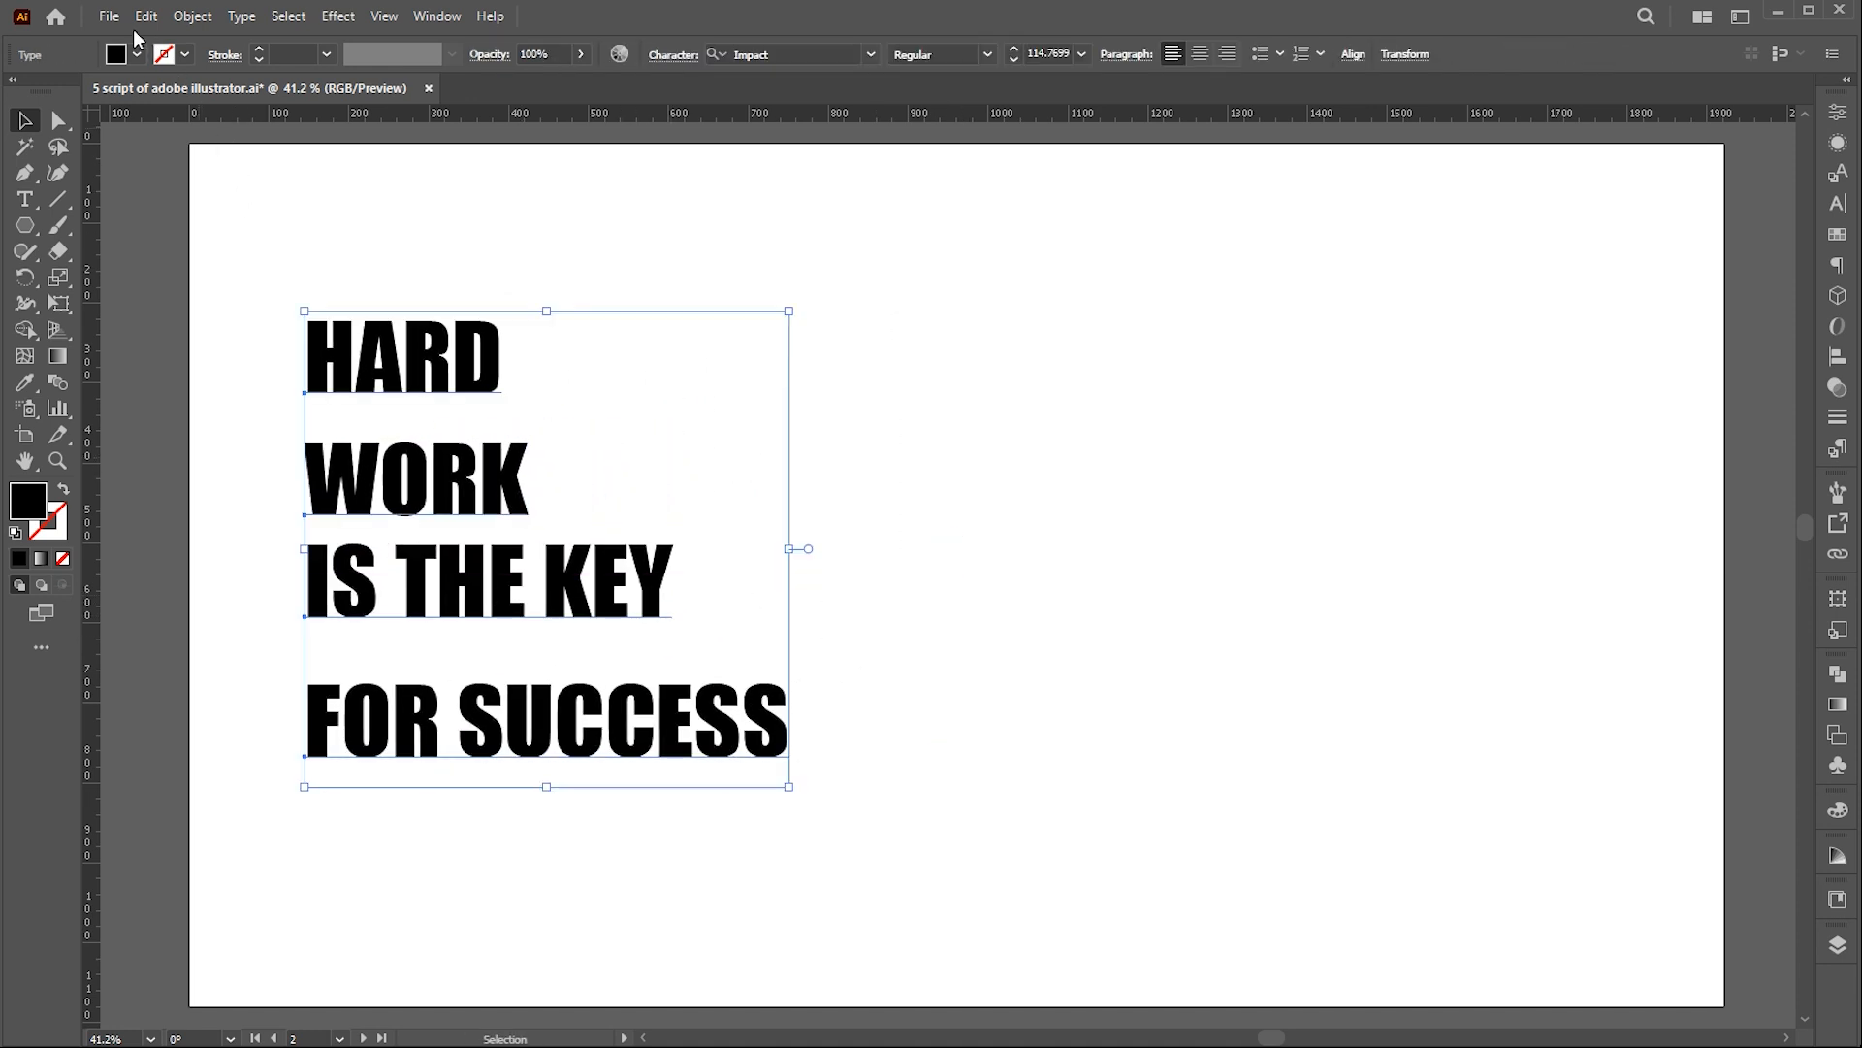
- Run textBlock on the four lines with a 300 pt width to get an equal-width justified block
click(106, 18)
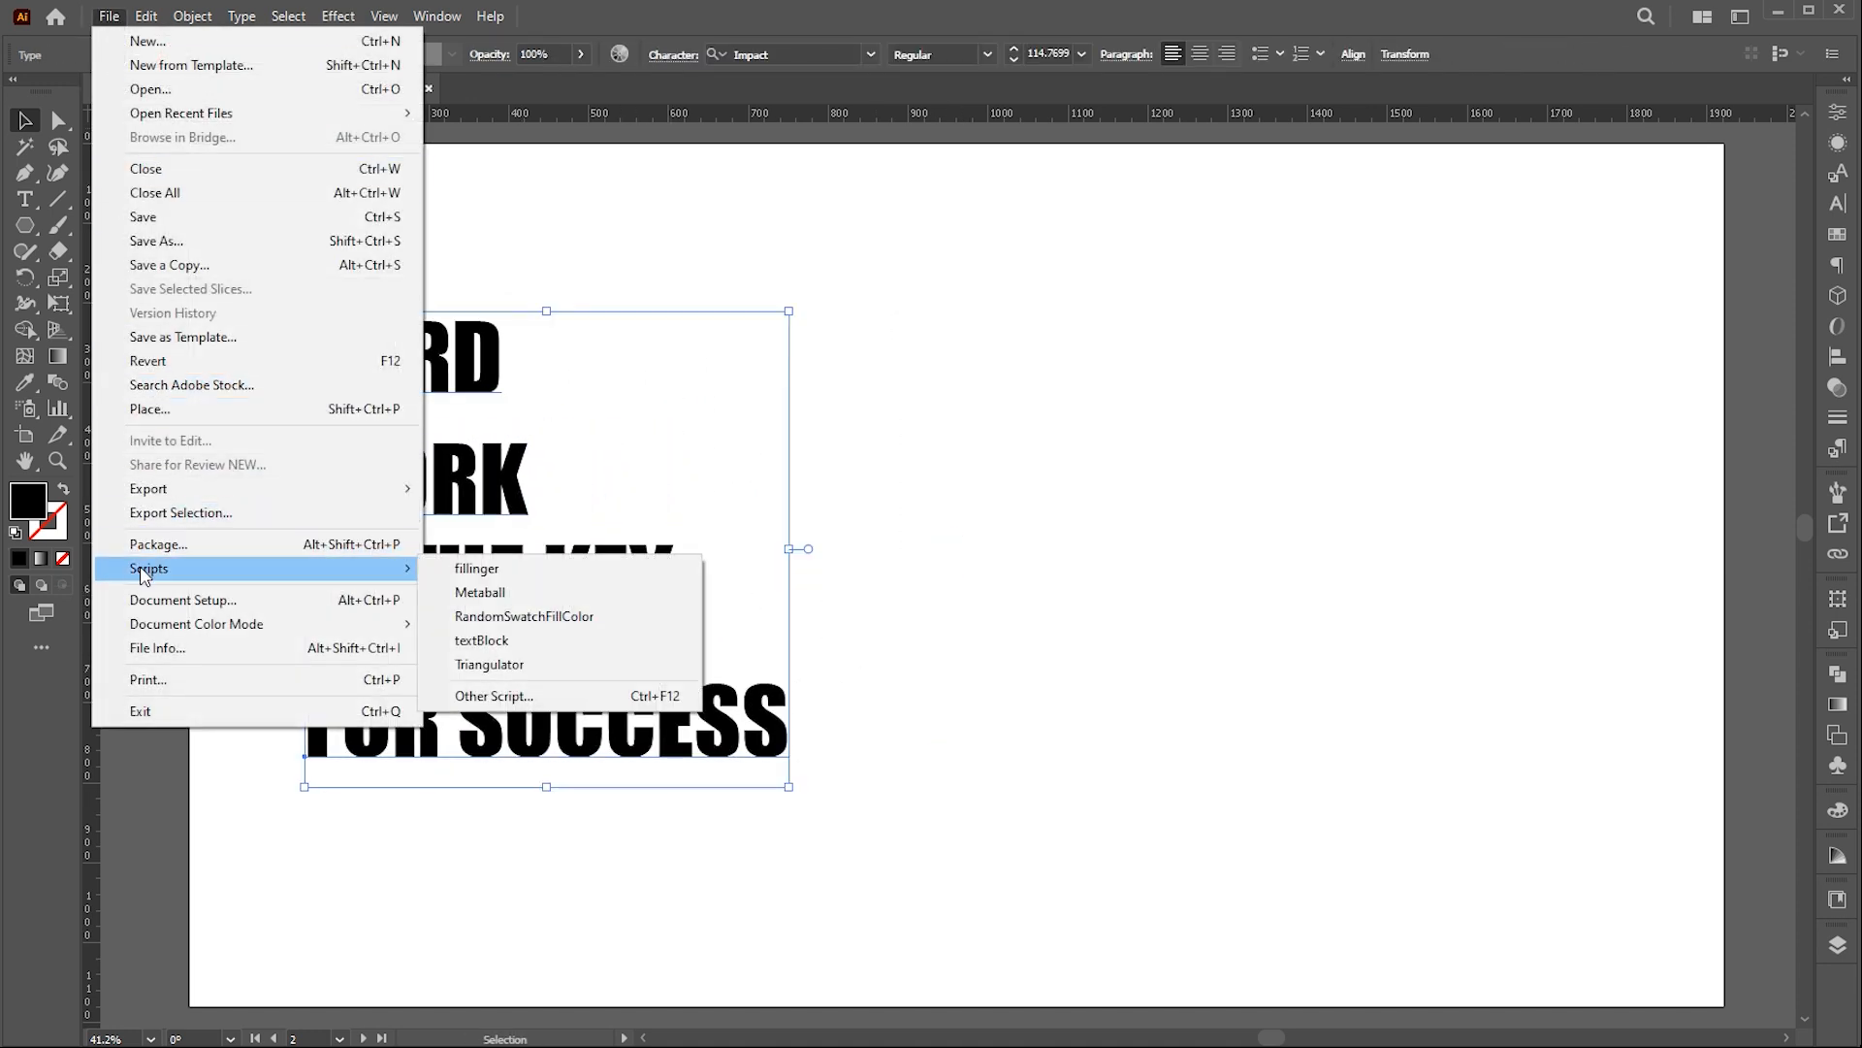
mouse_move(512, 652)
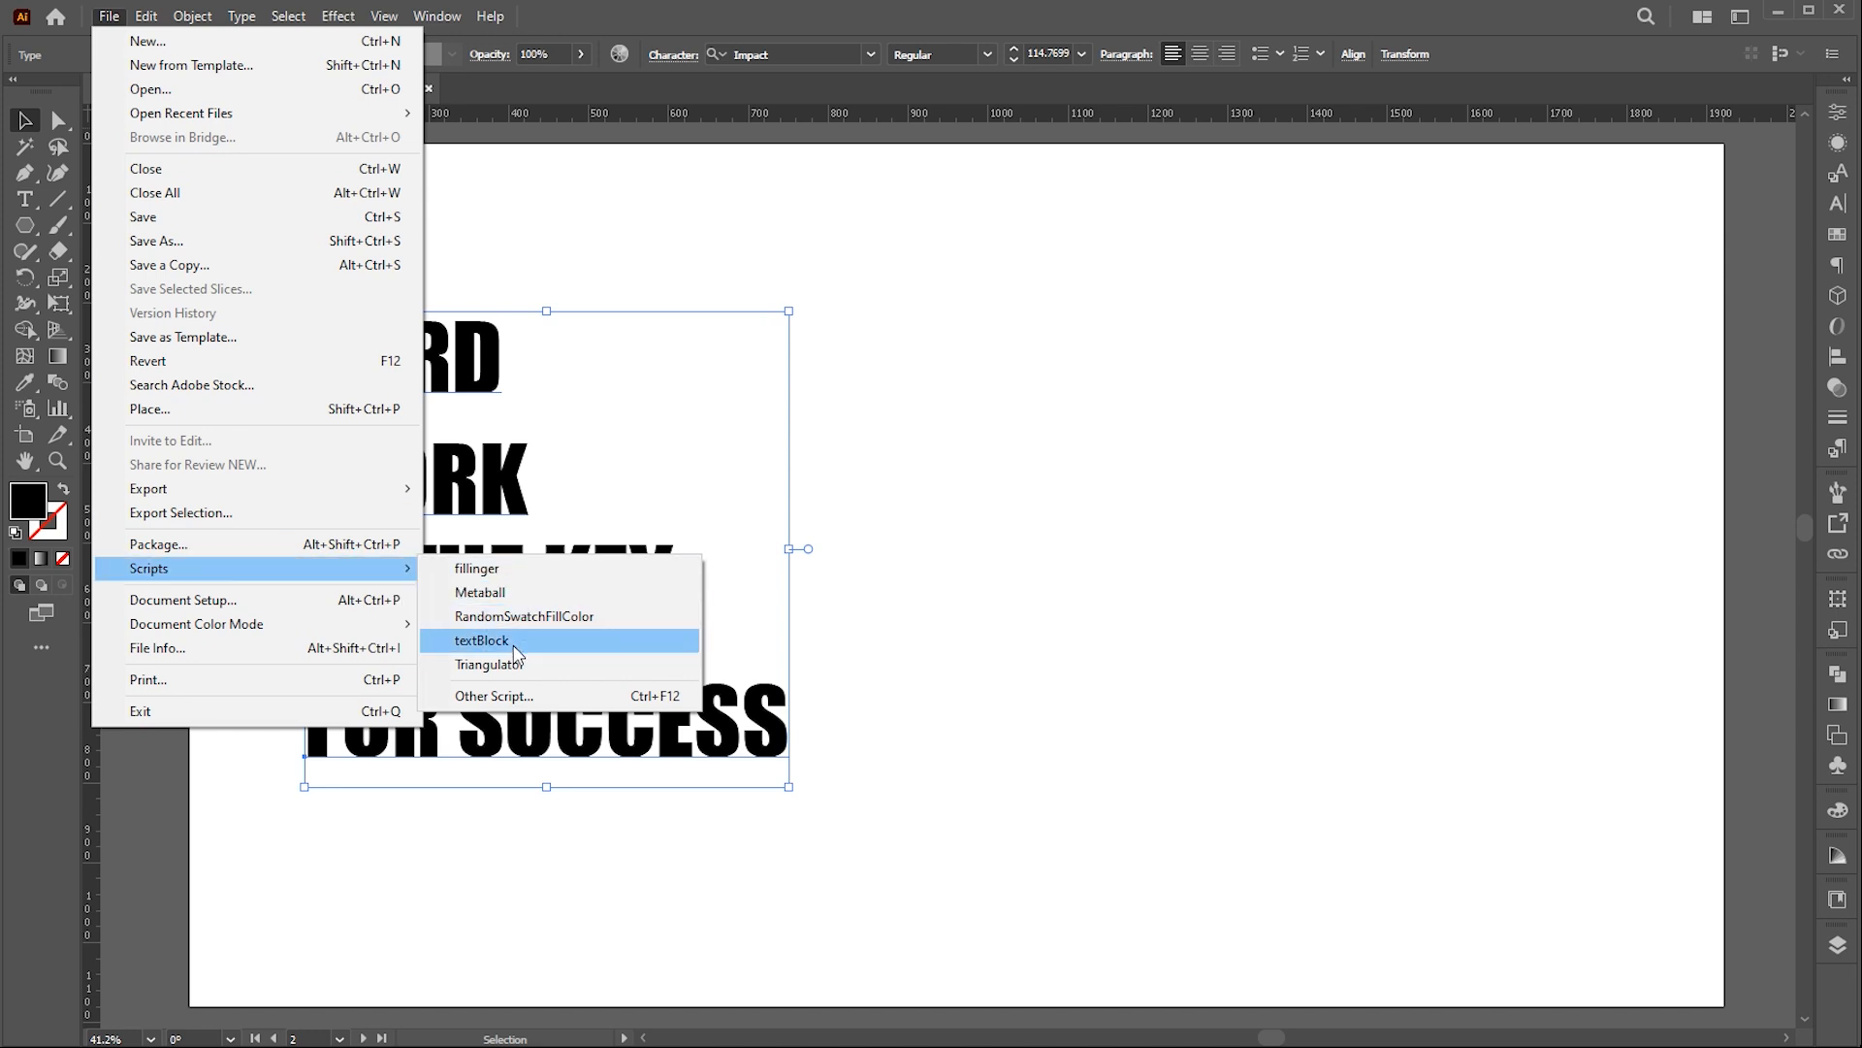
click(483, 641)
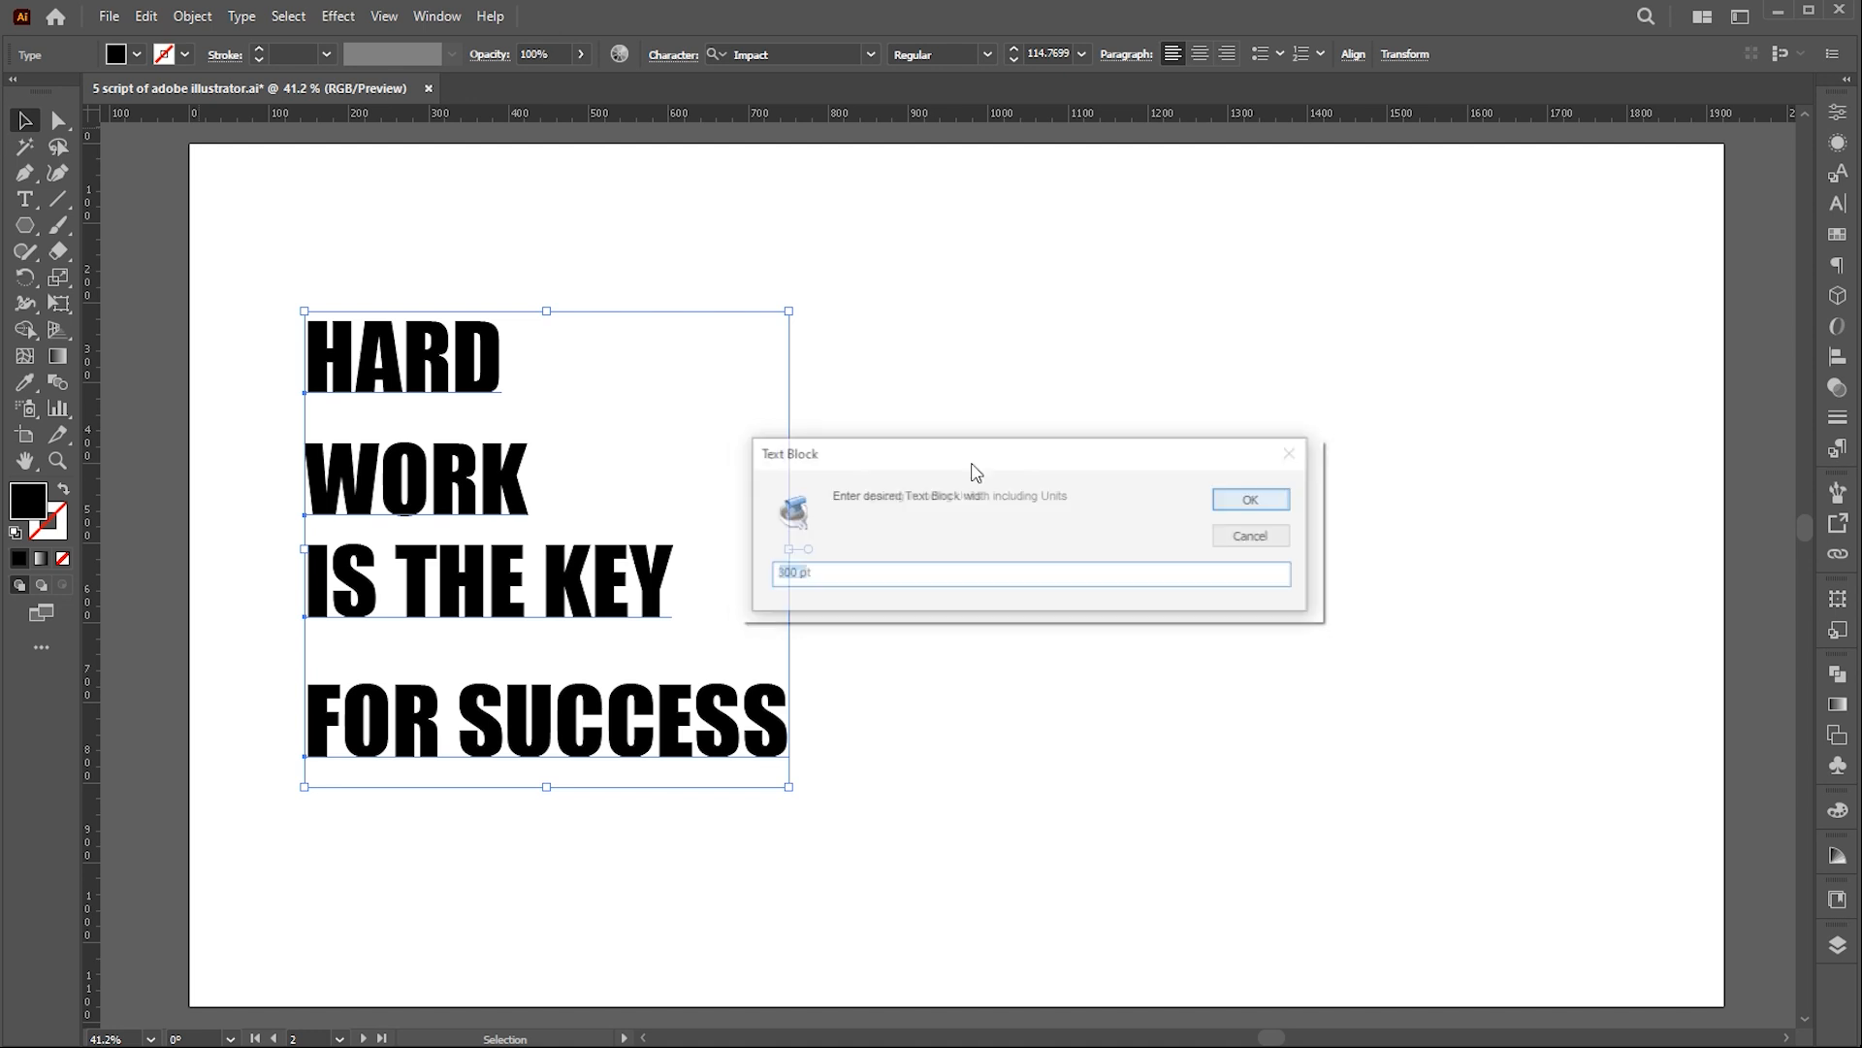
click(1249, 499)
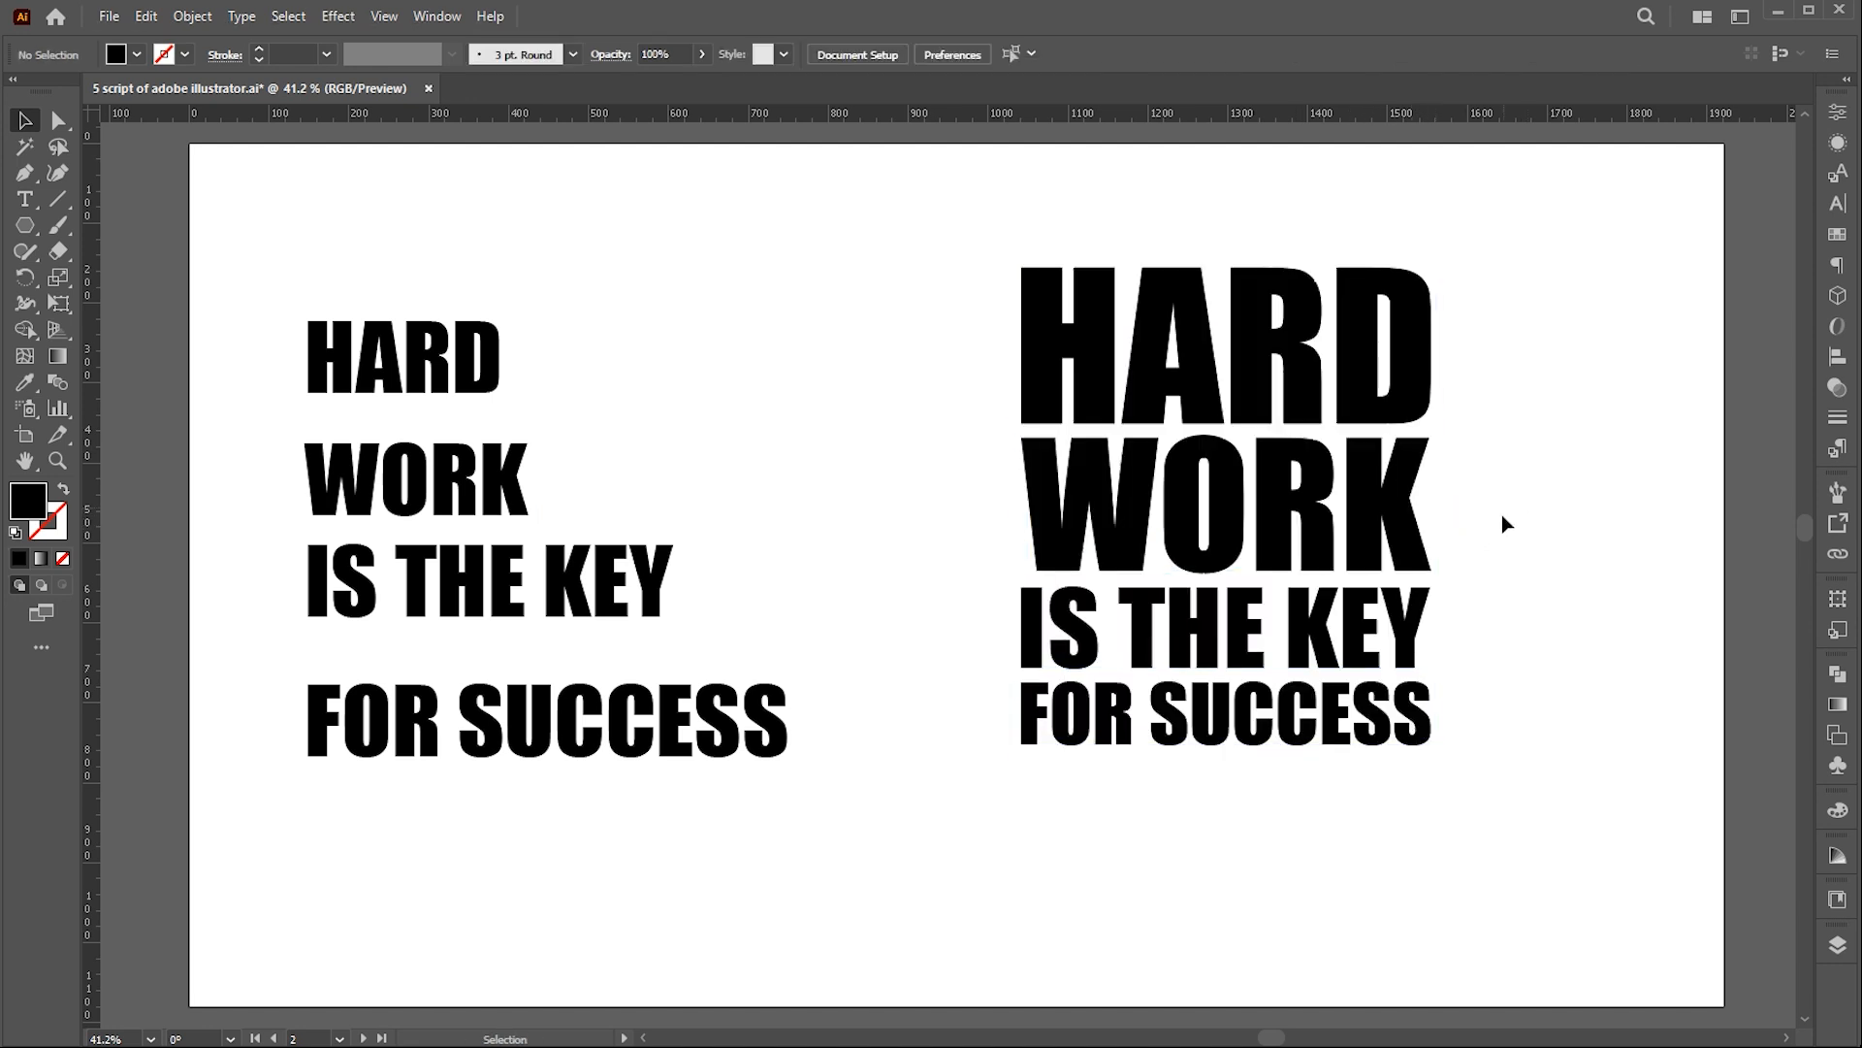
mouse_move(1517, 499)
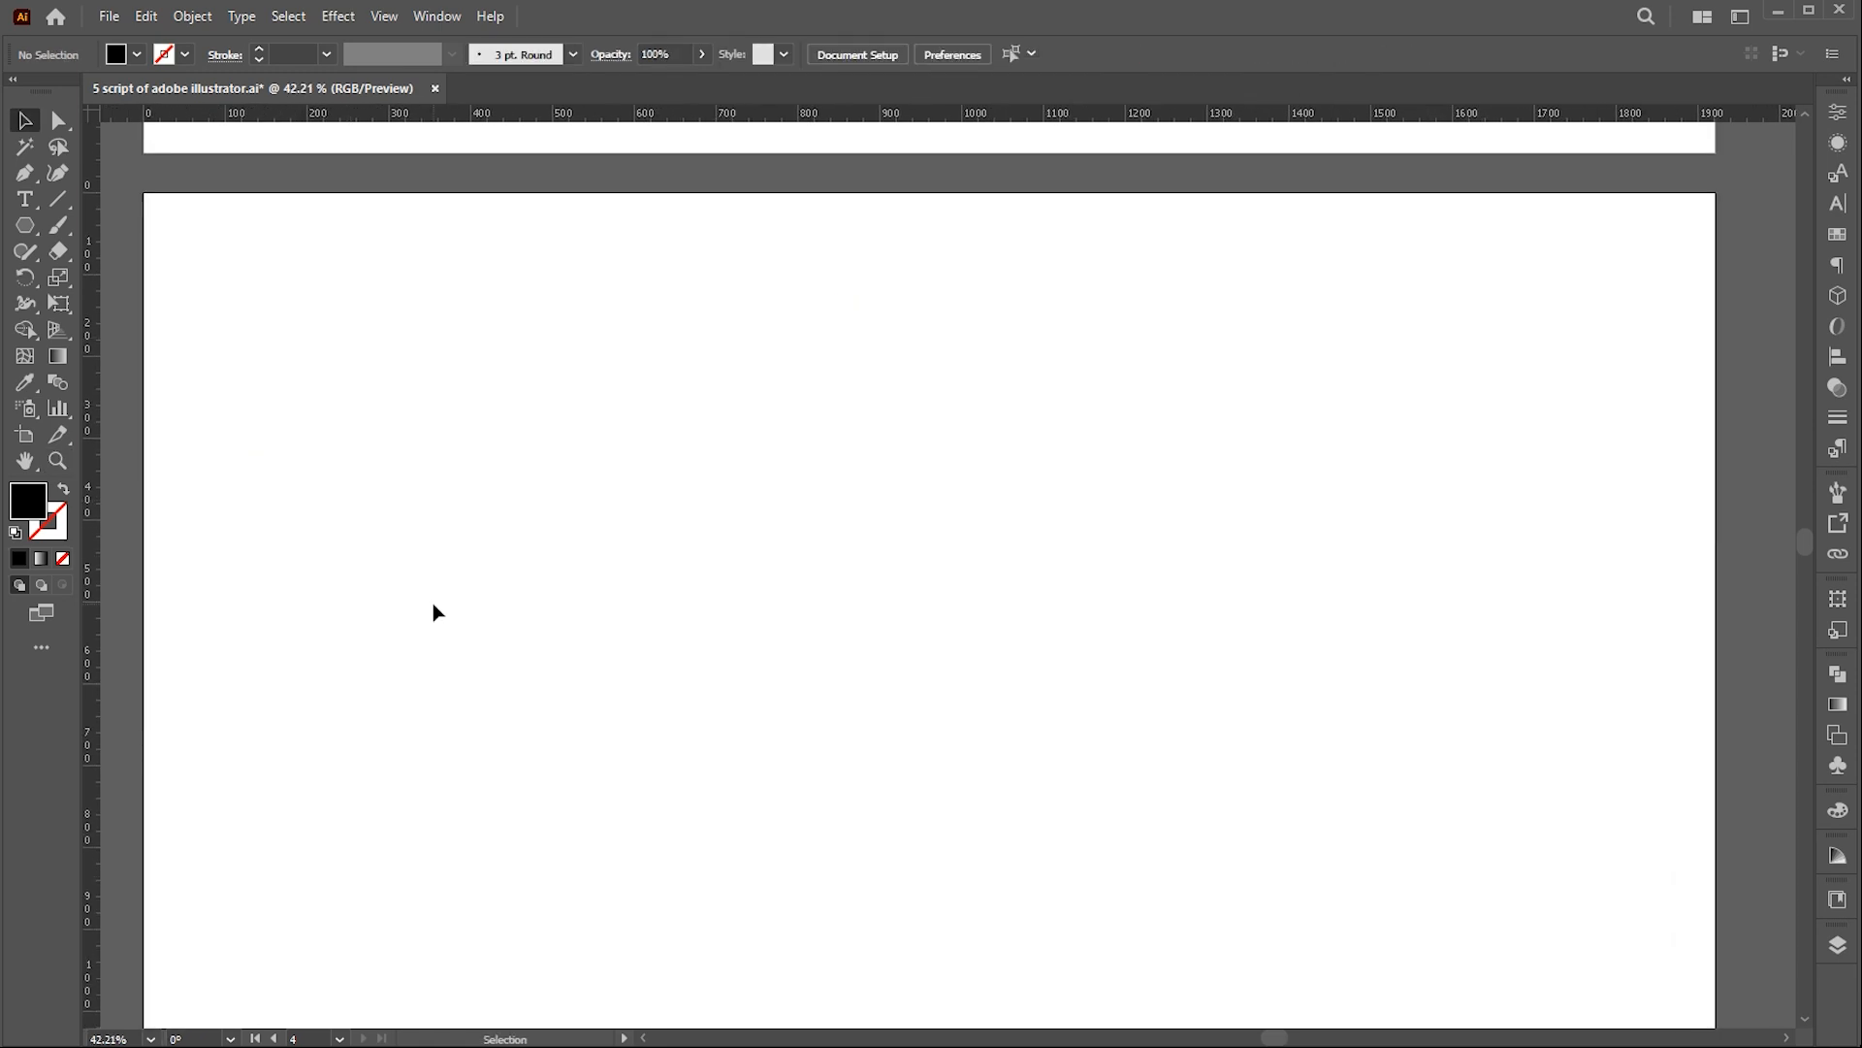
- Pick the Type tool on the empty artboard 4
click(19, 225)
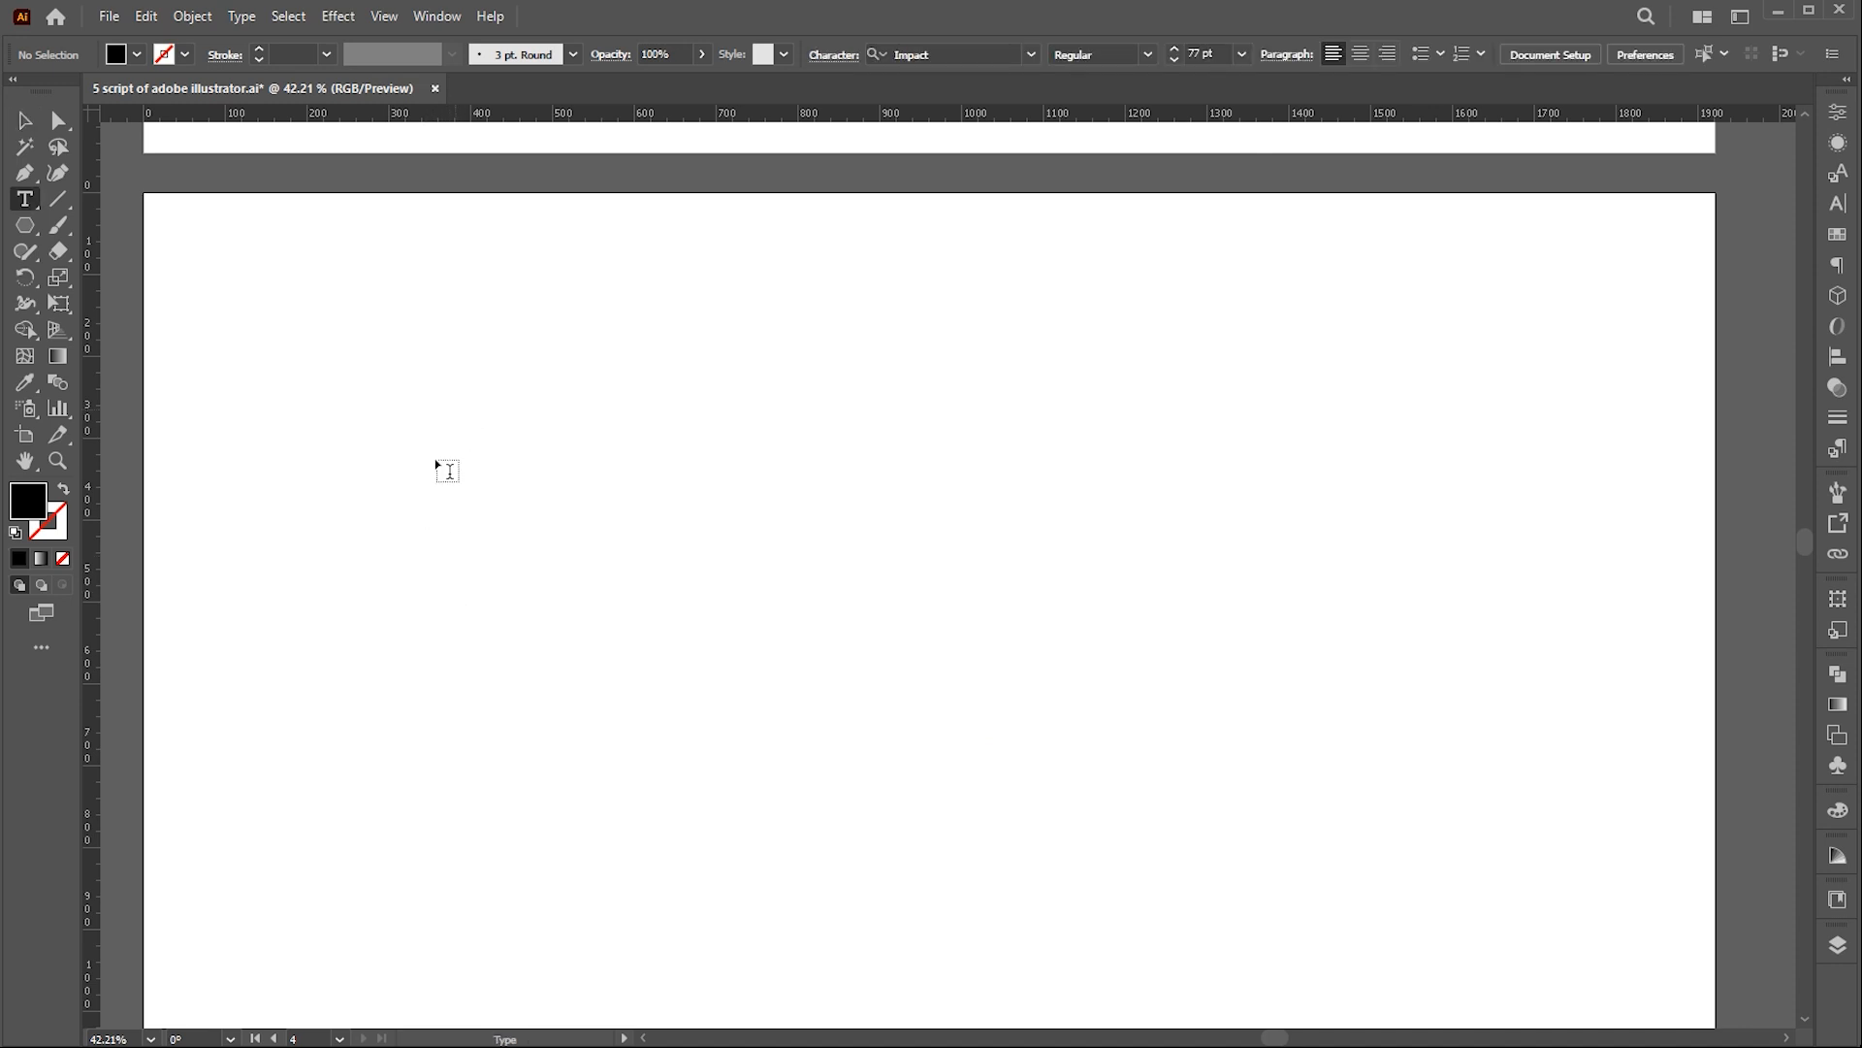
- Write KEEP UP THE GOOD WORK and justify it with textBlock at 300 pt width and 3 mm spacing
text(KEEP UP THE)
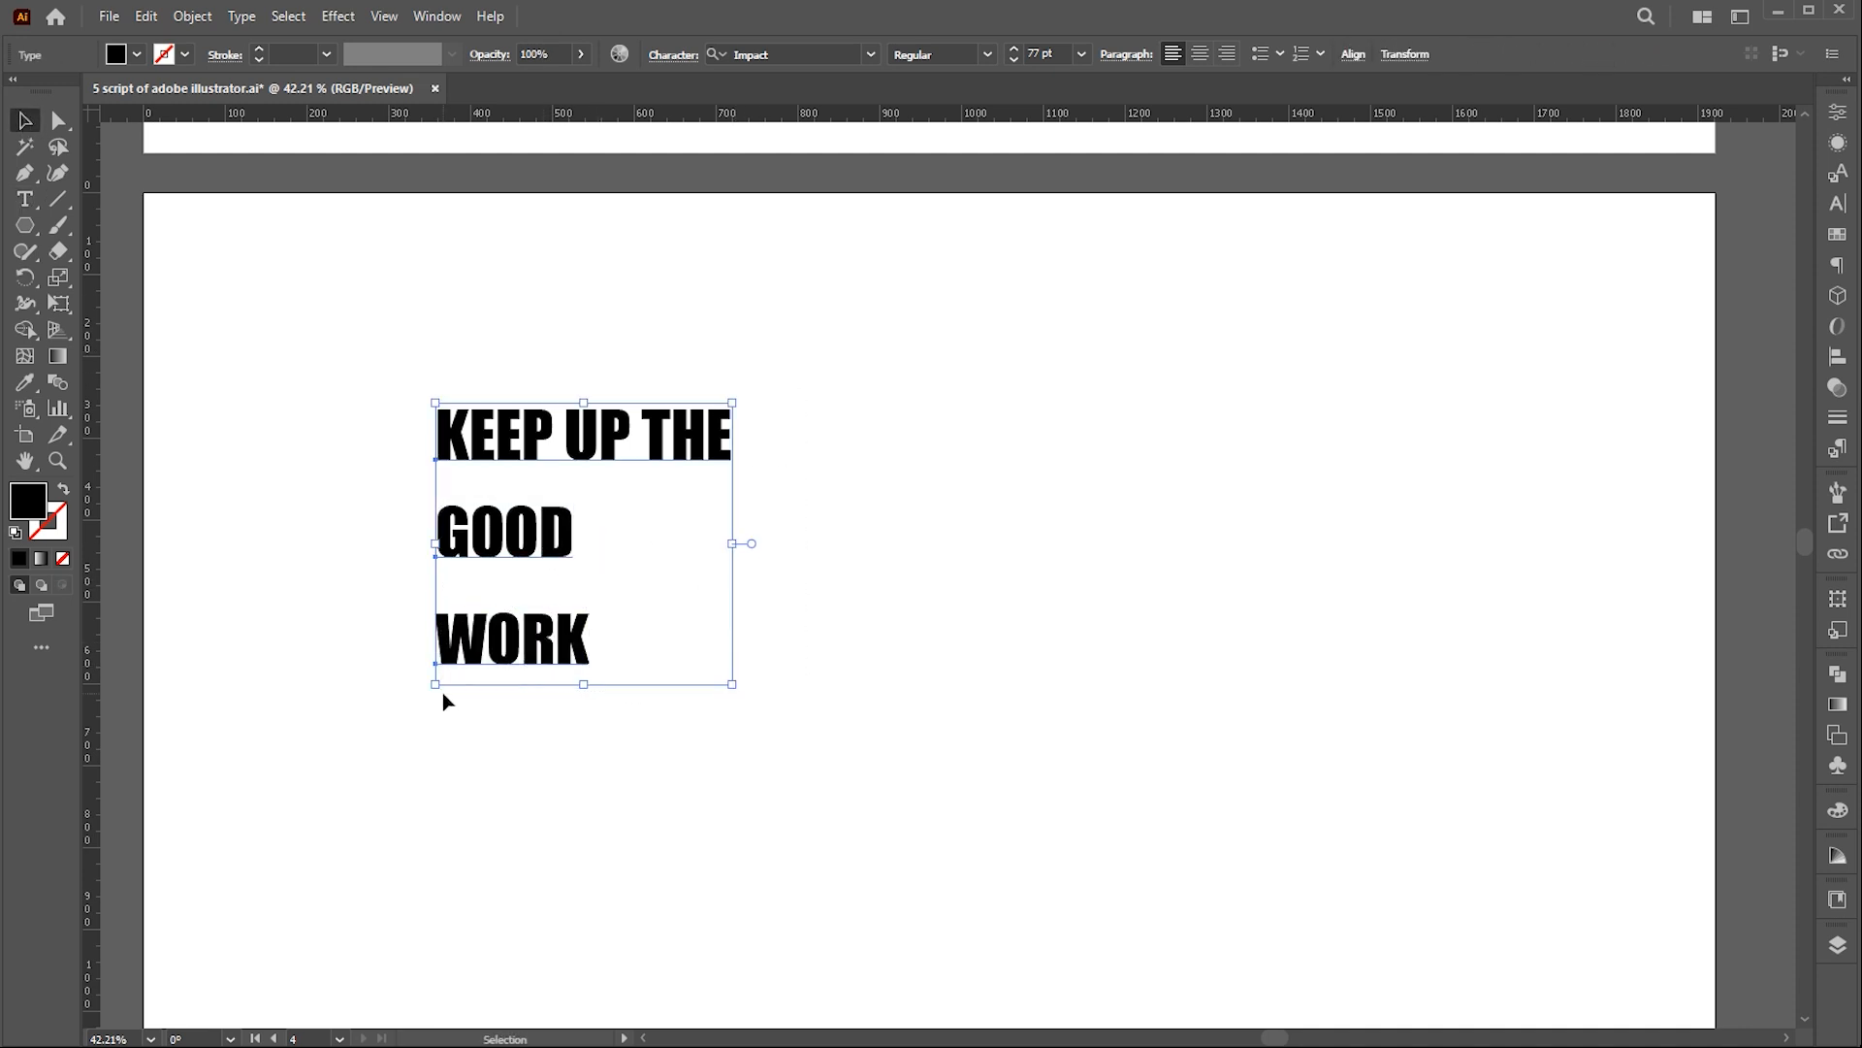
click(136, 17)
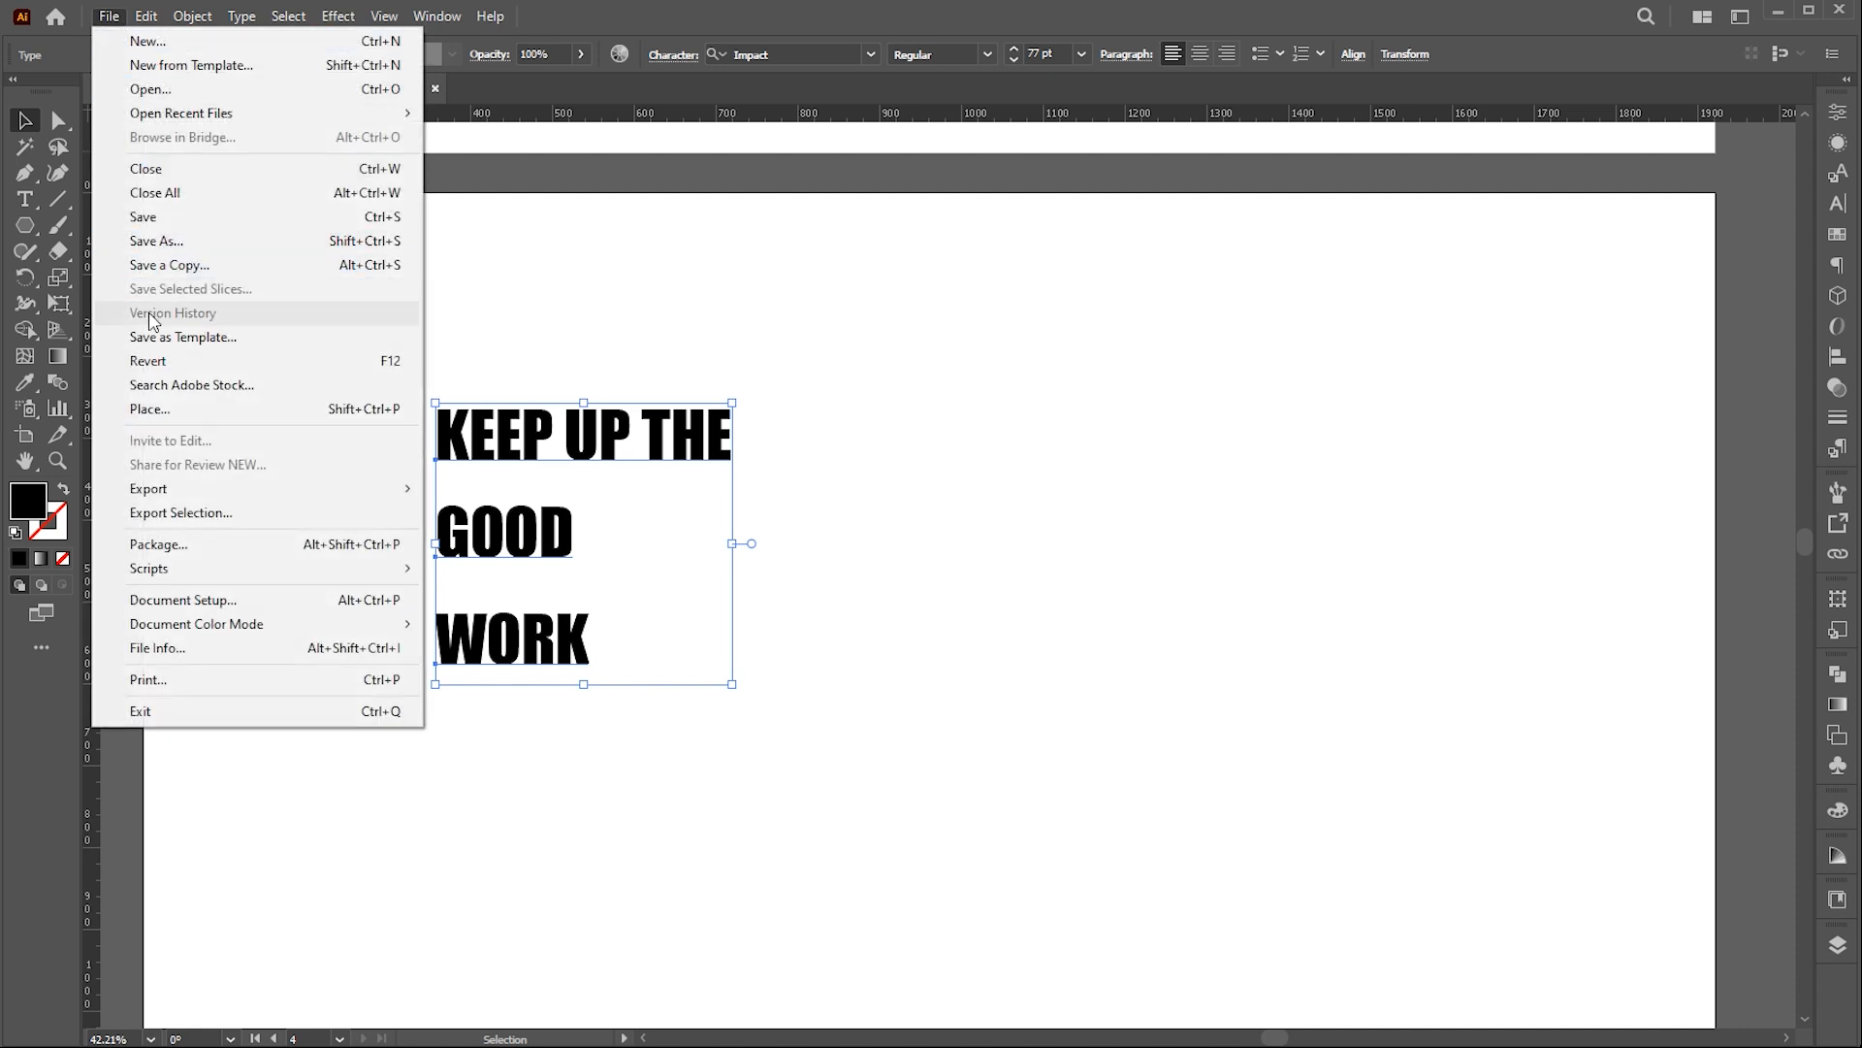
click(149, 568)
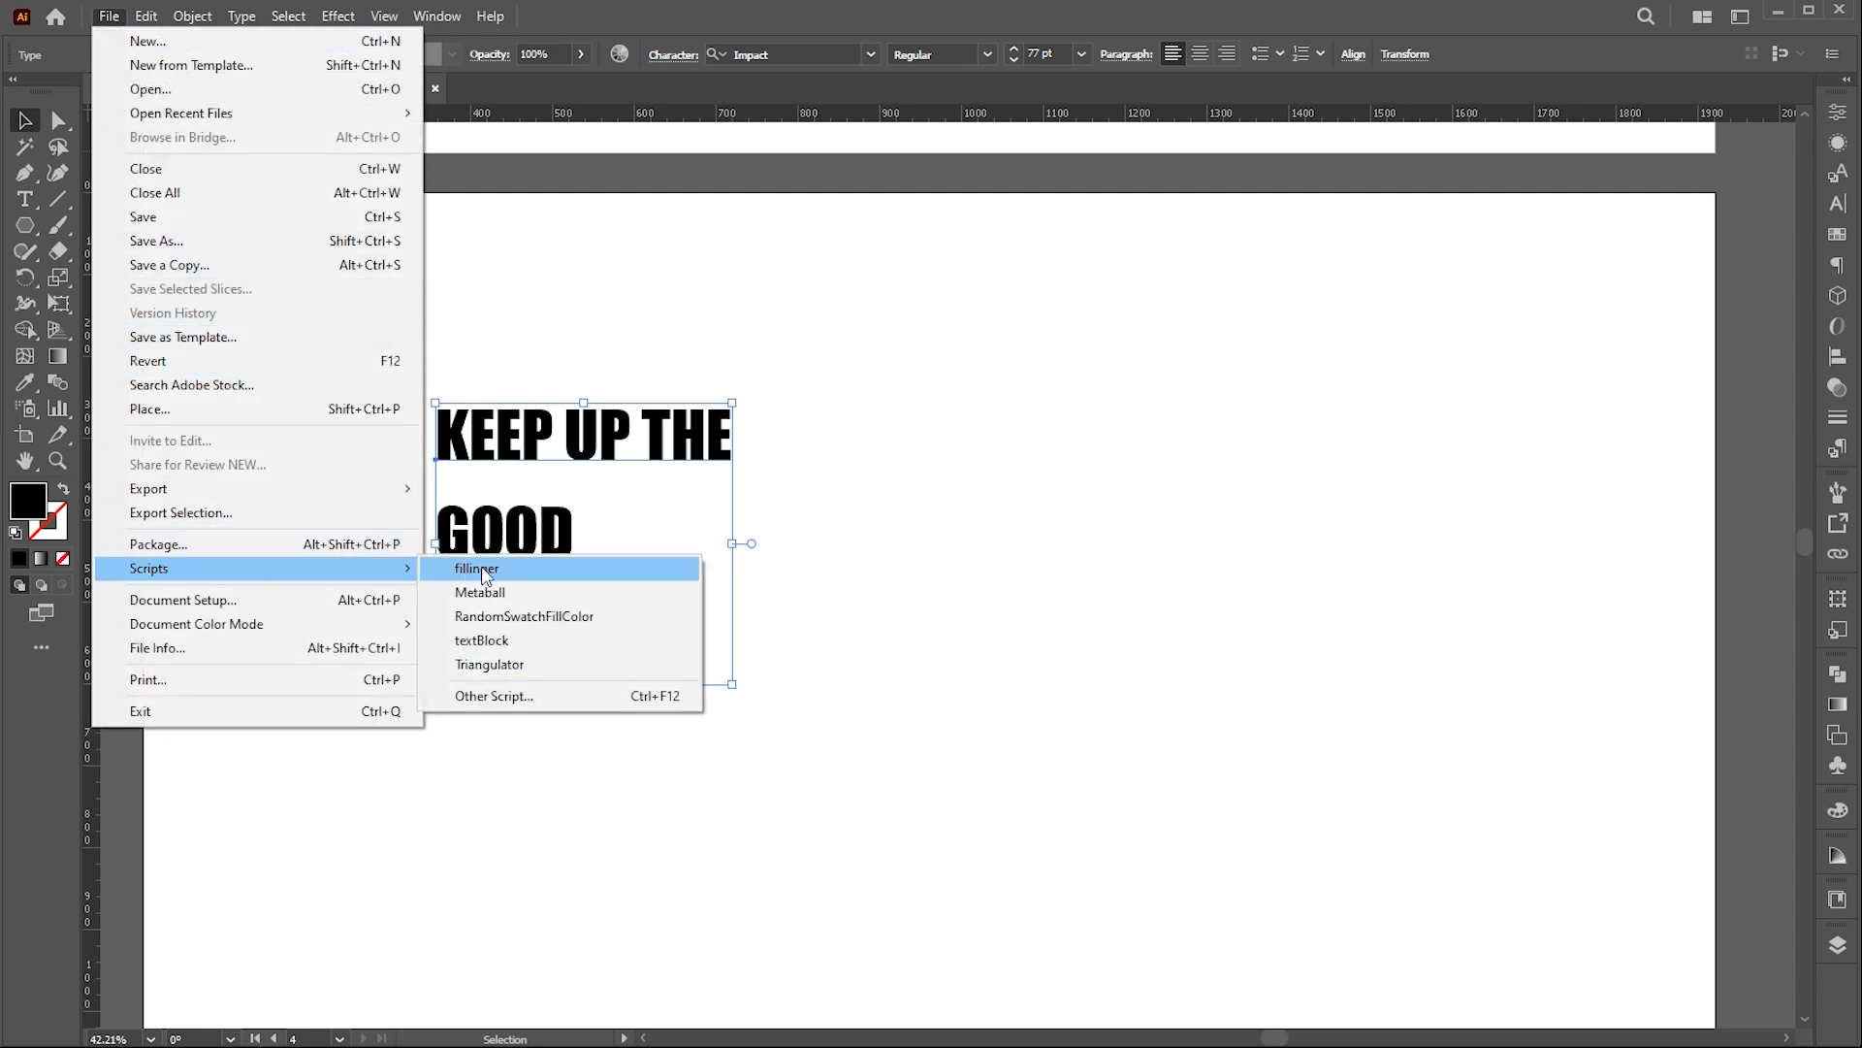
click(481, 640)
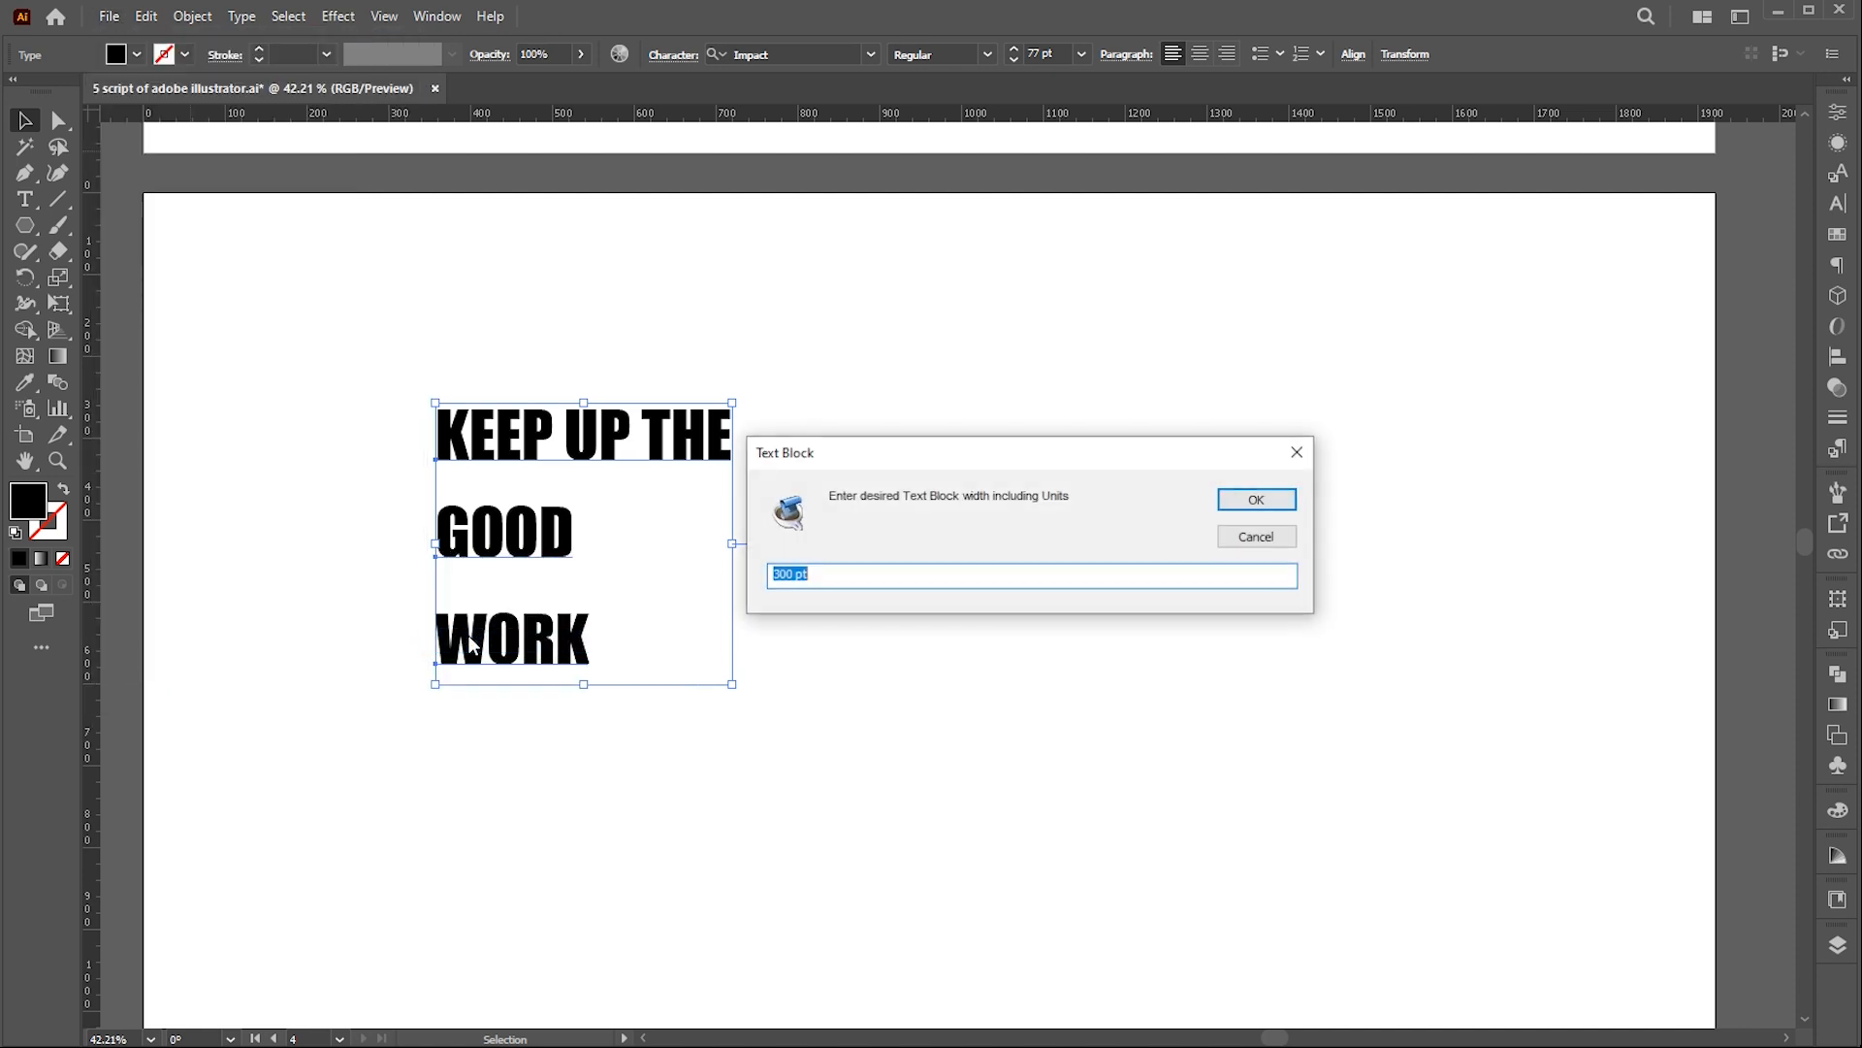
mouse_move(1146, 543)
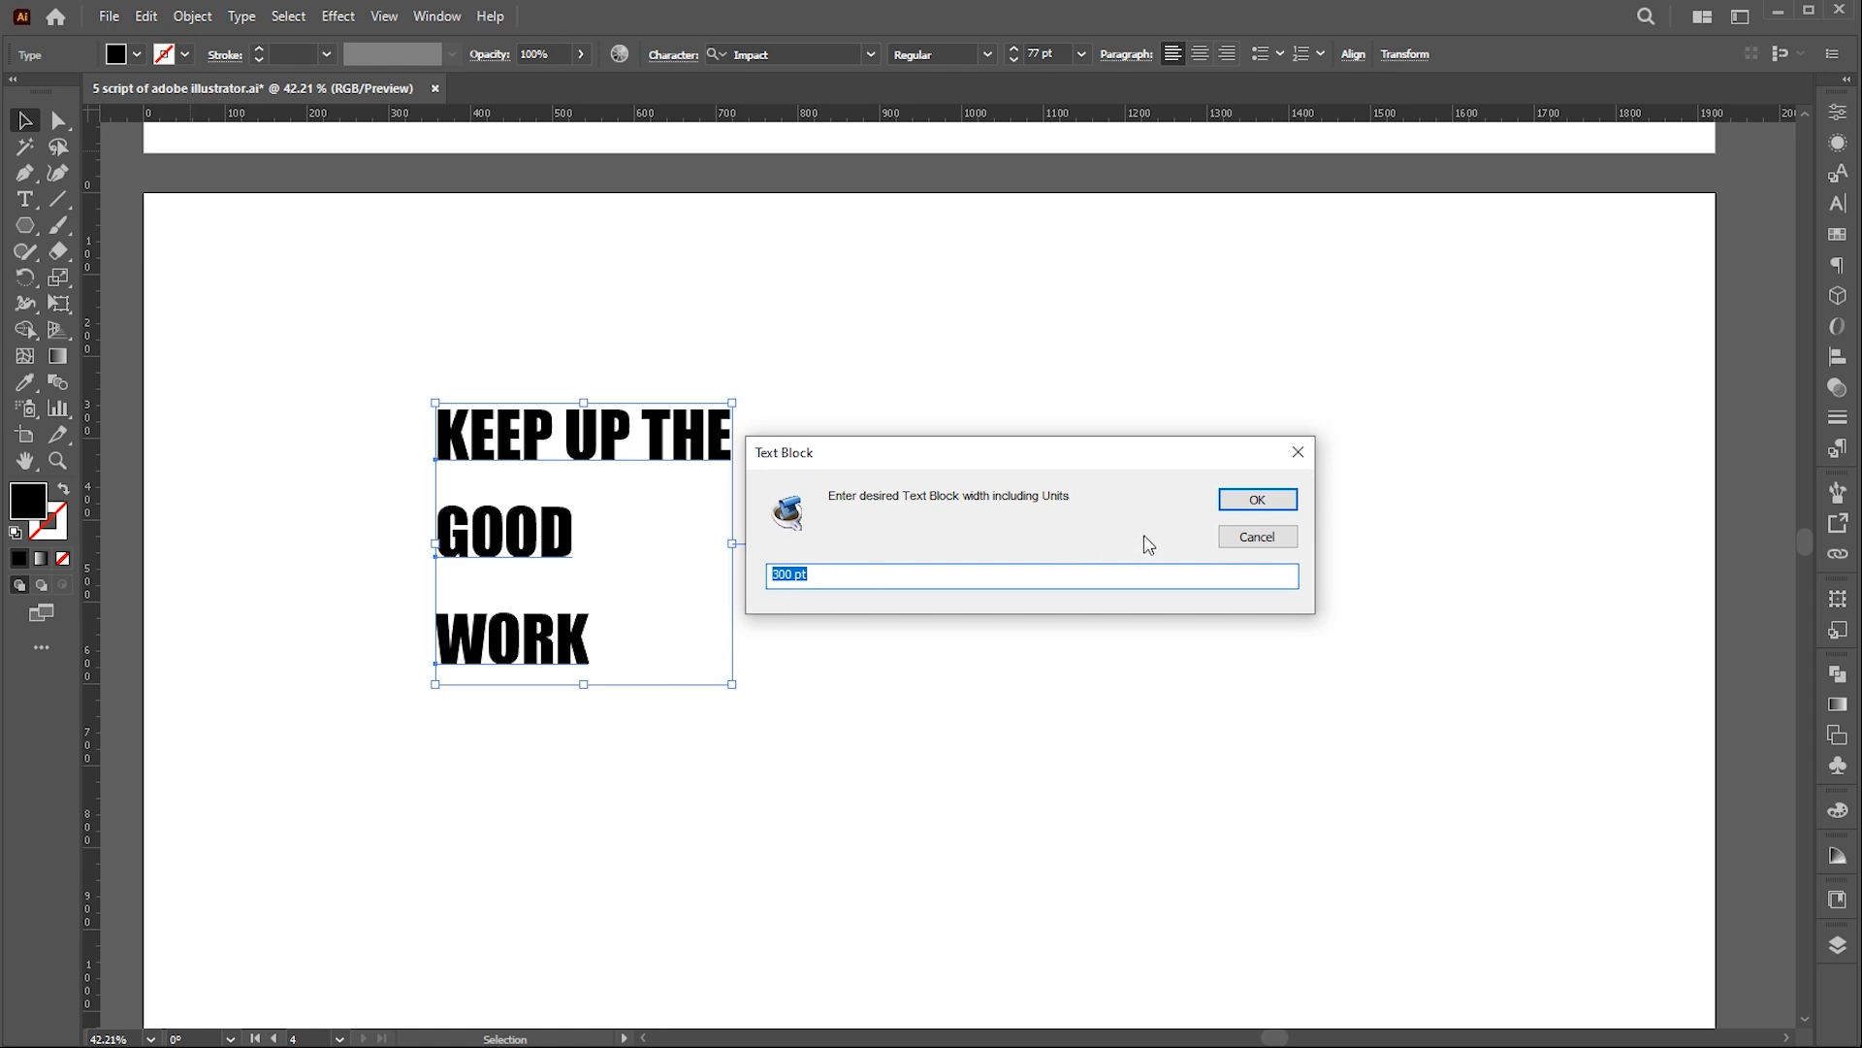
click(1257, 498)
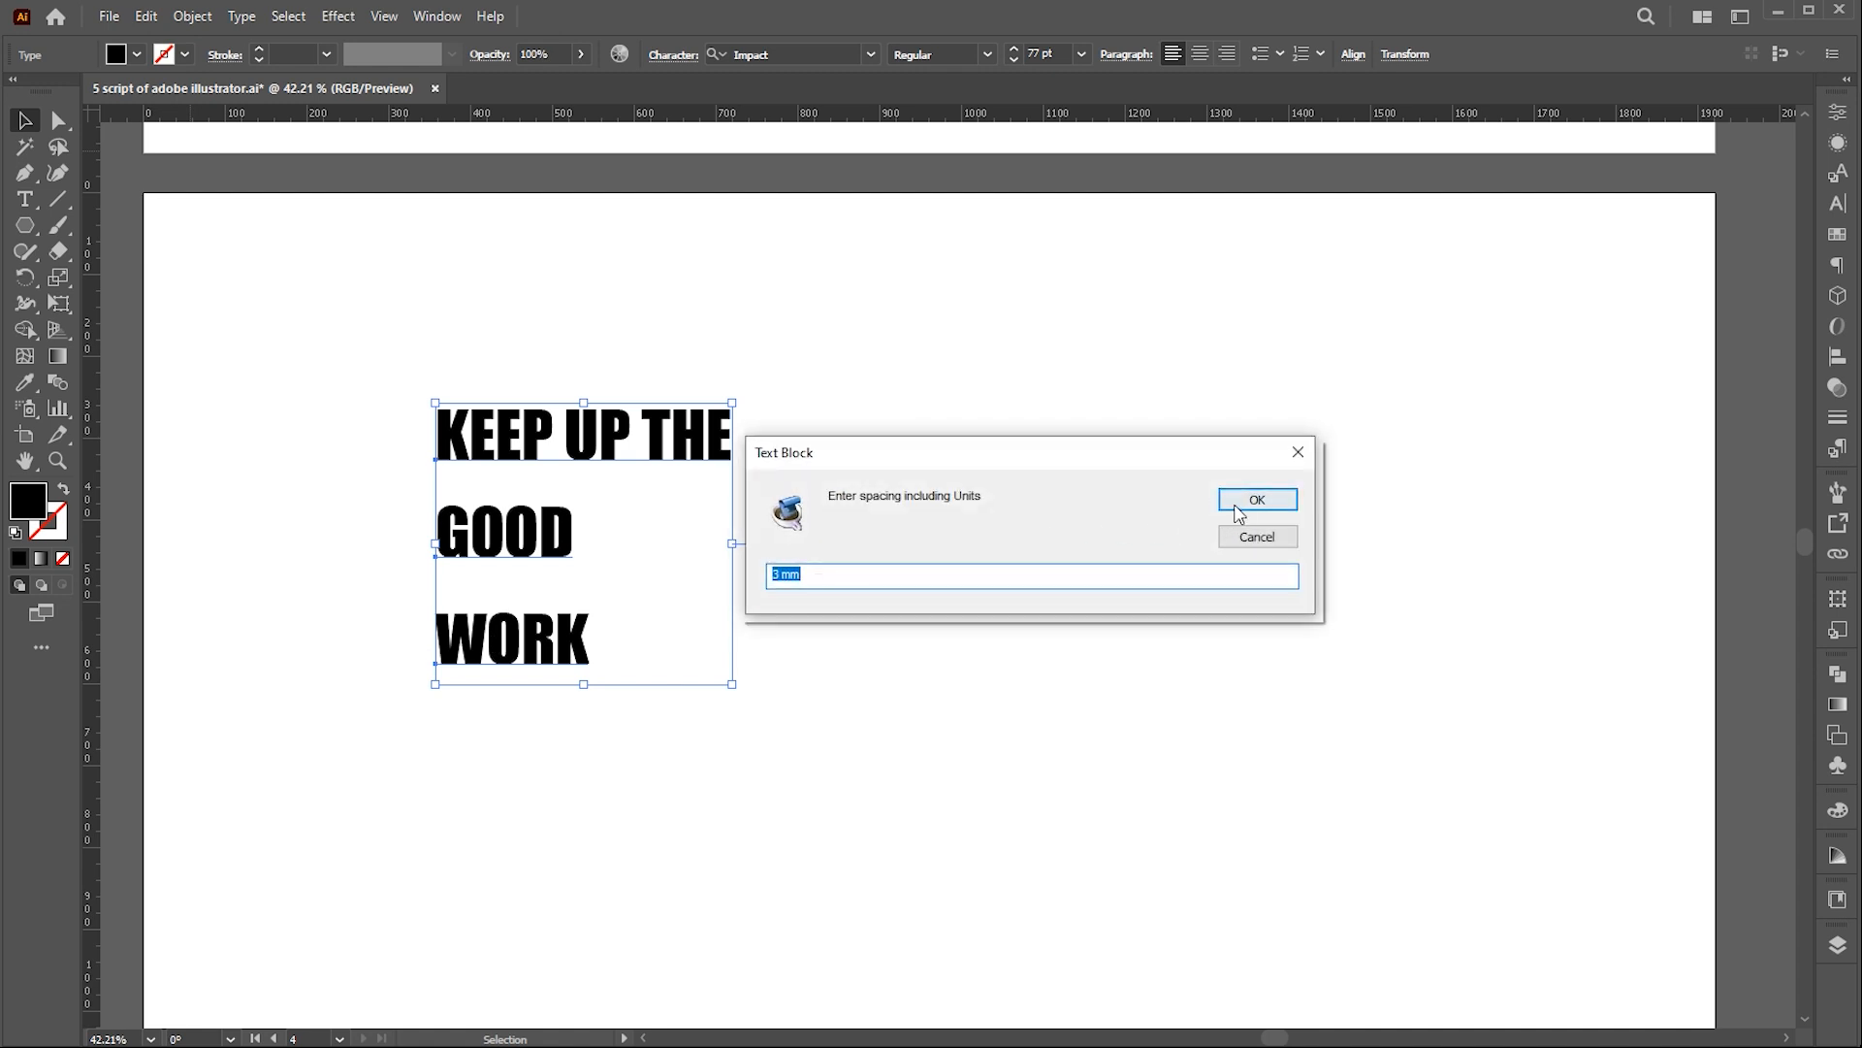
click(1257, 499)
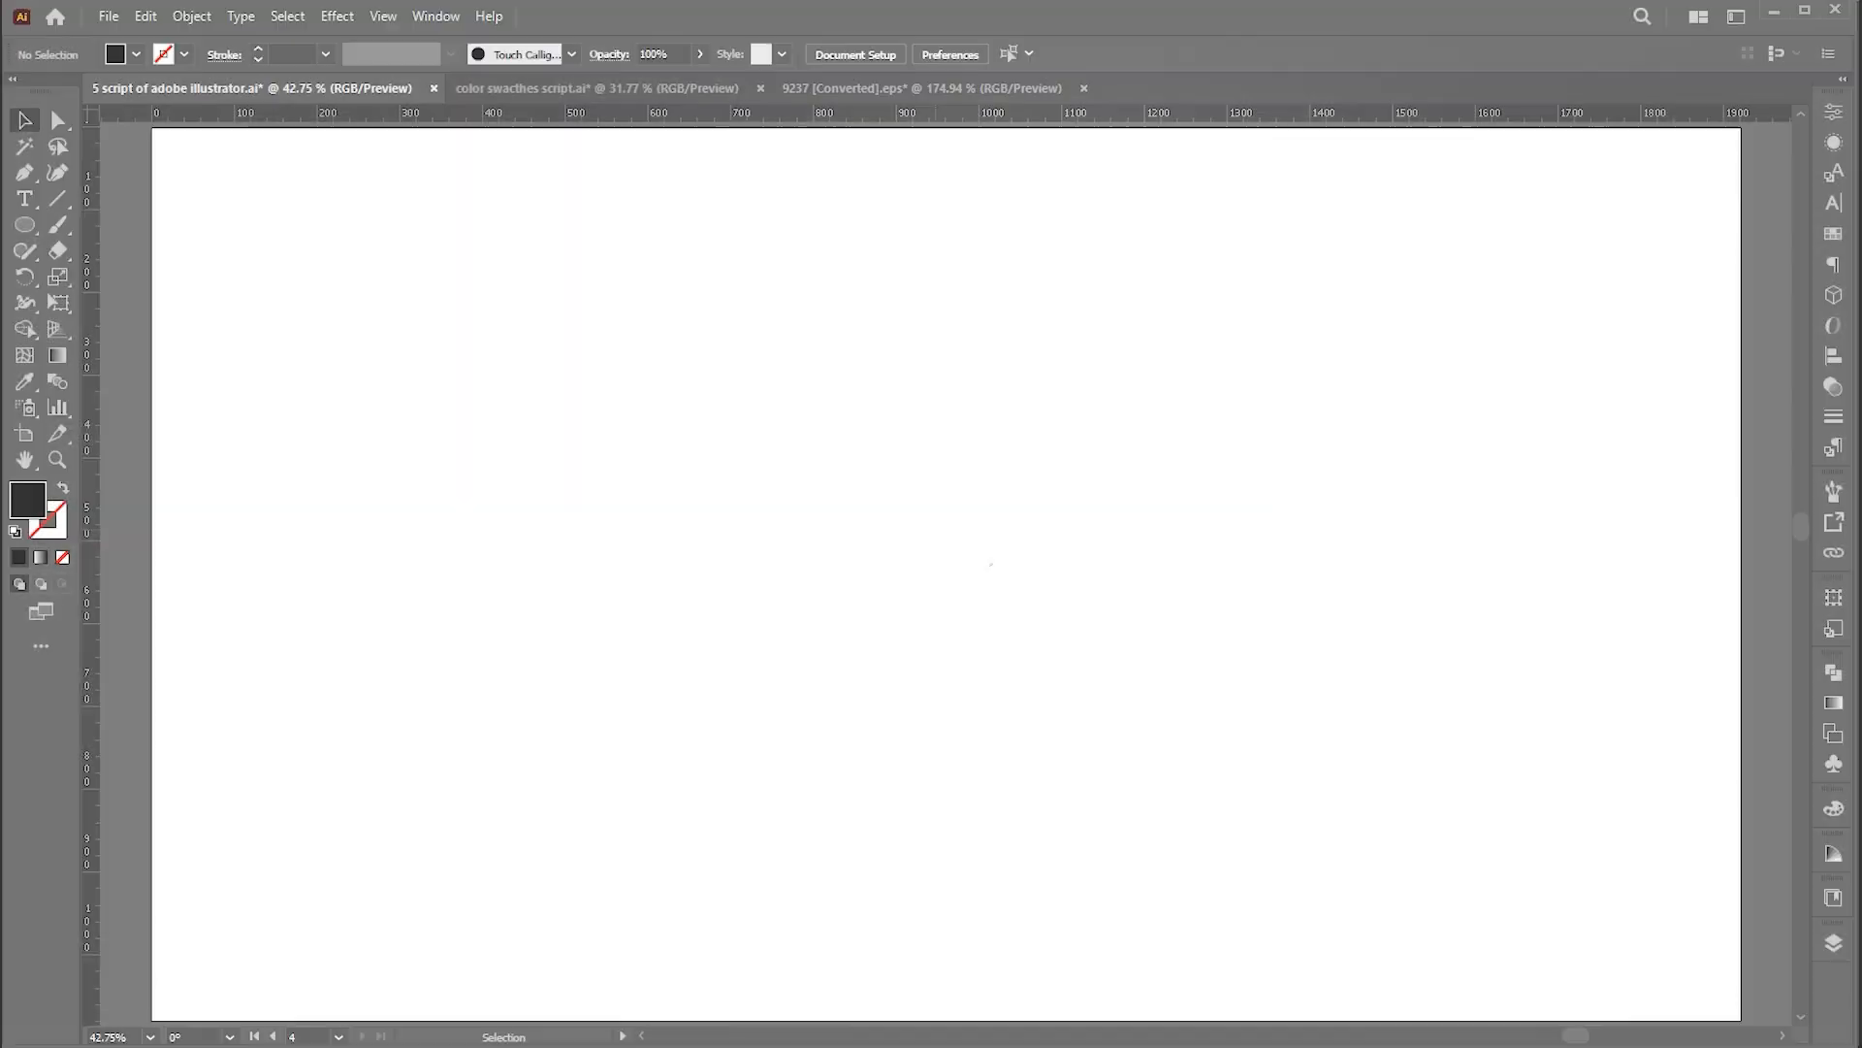
- Draw two black circles side by side with the Ellipse tool
click(21, 225)
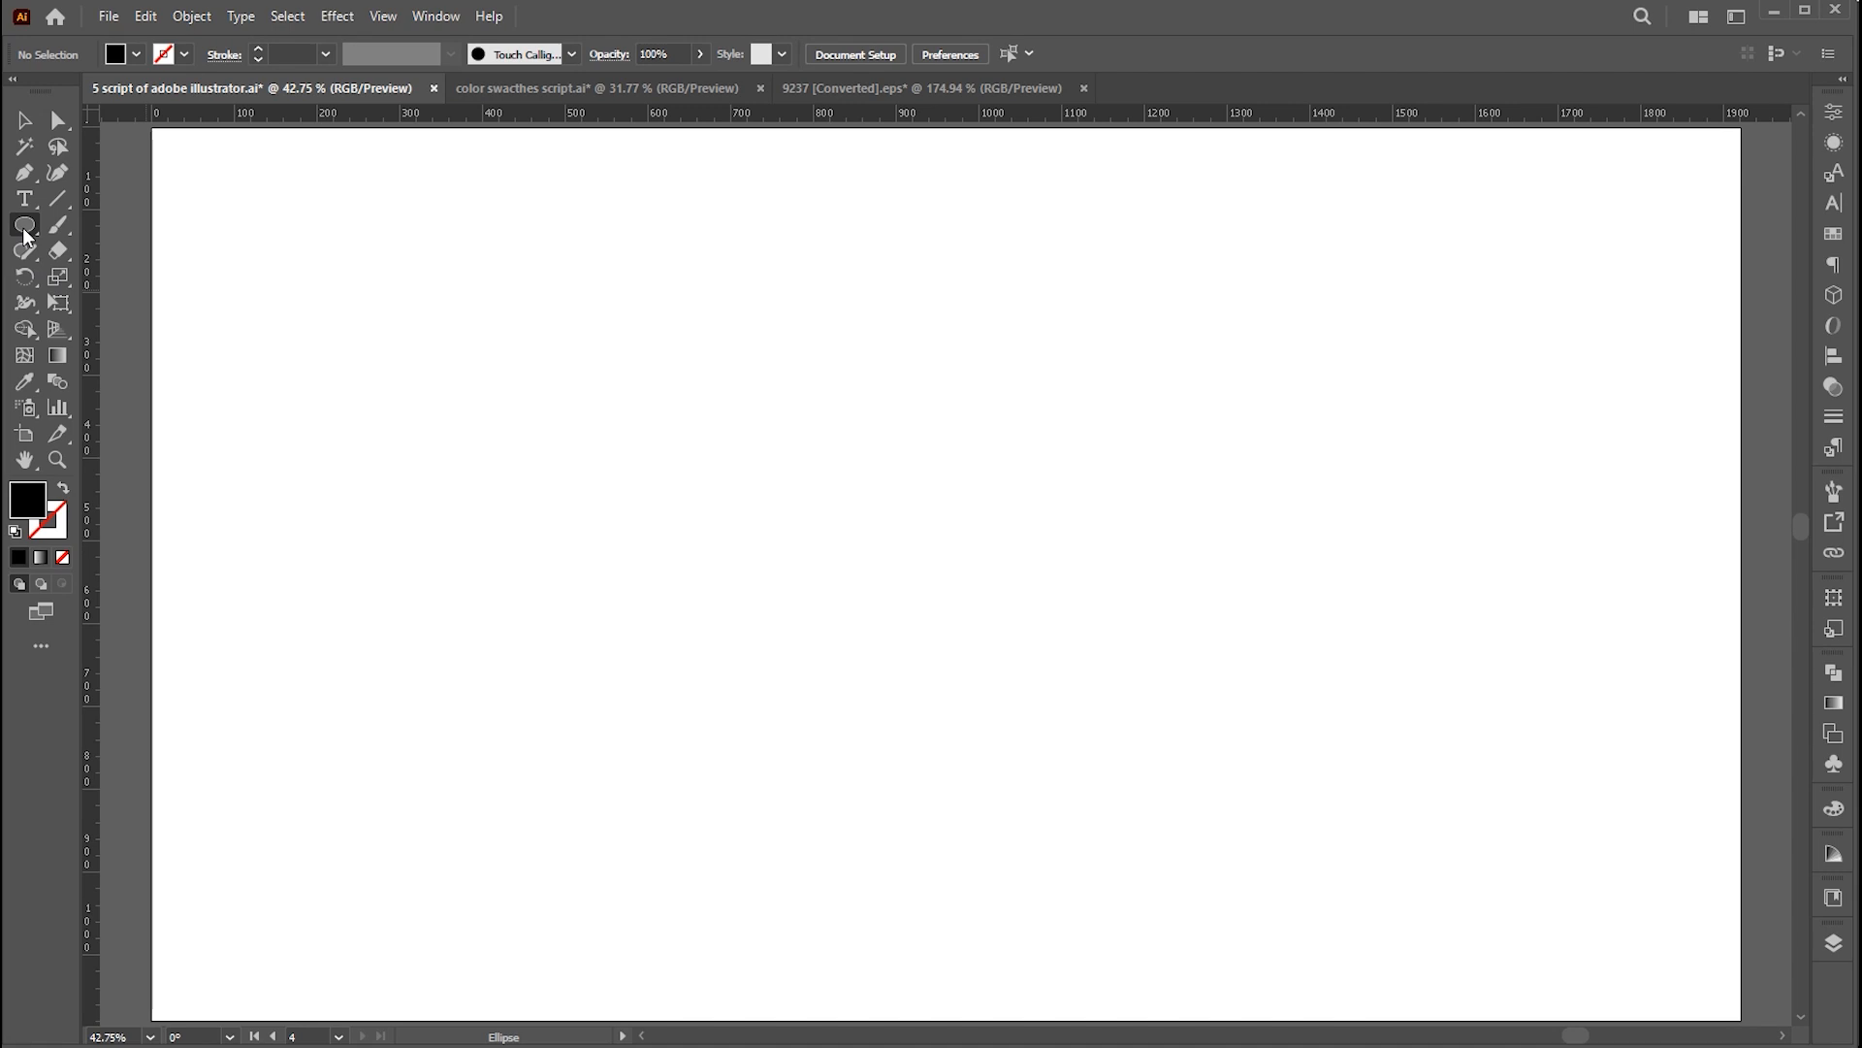
drag(388, 283, 500, 396)
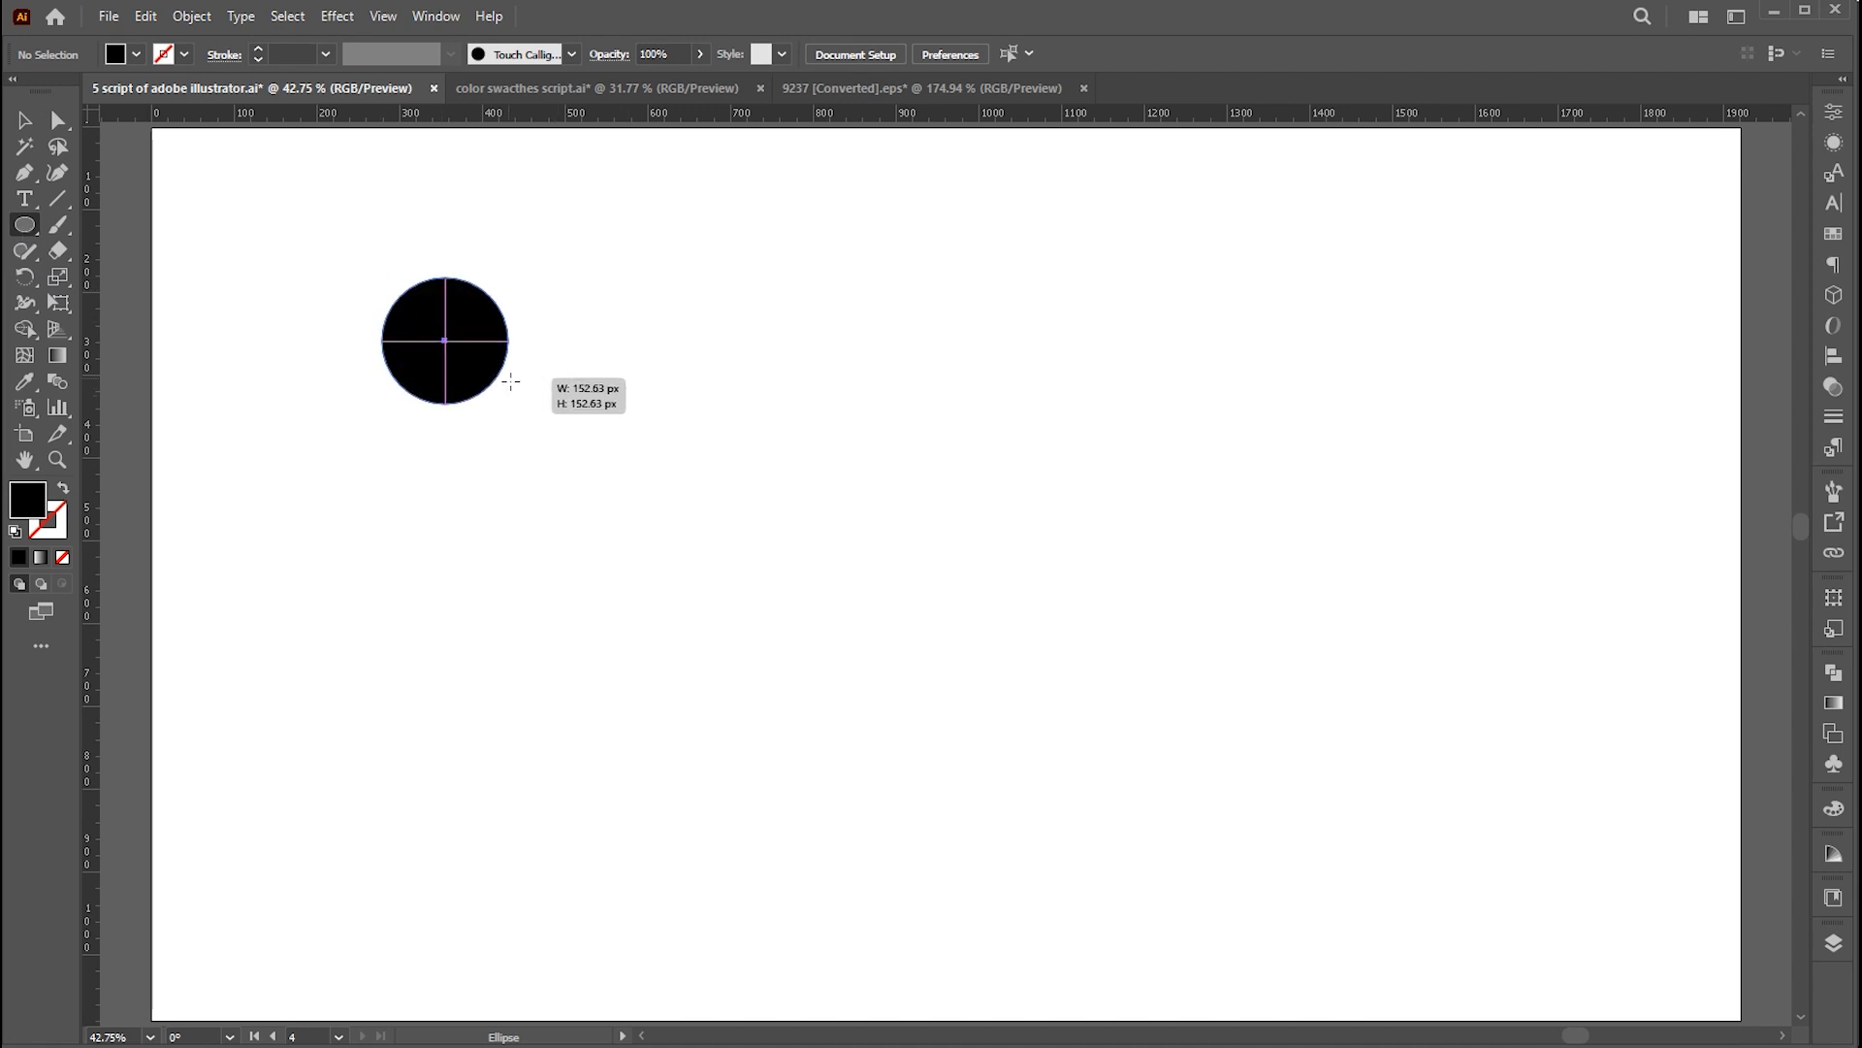
drag(468, 363, 707, 362)
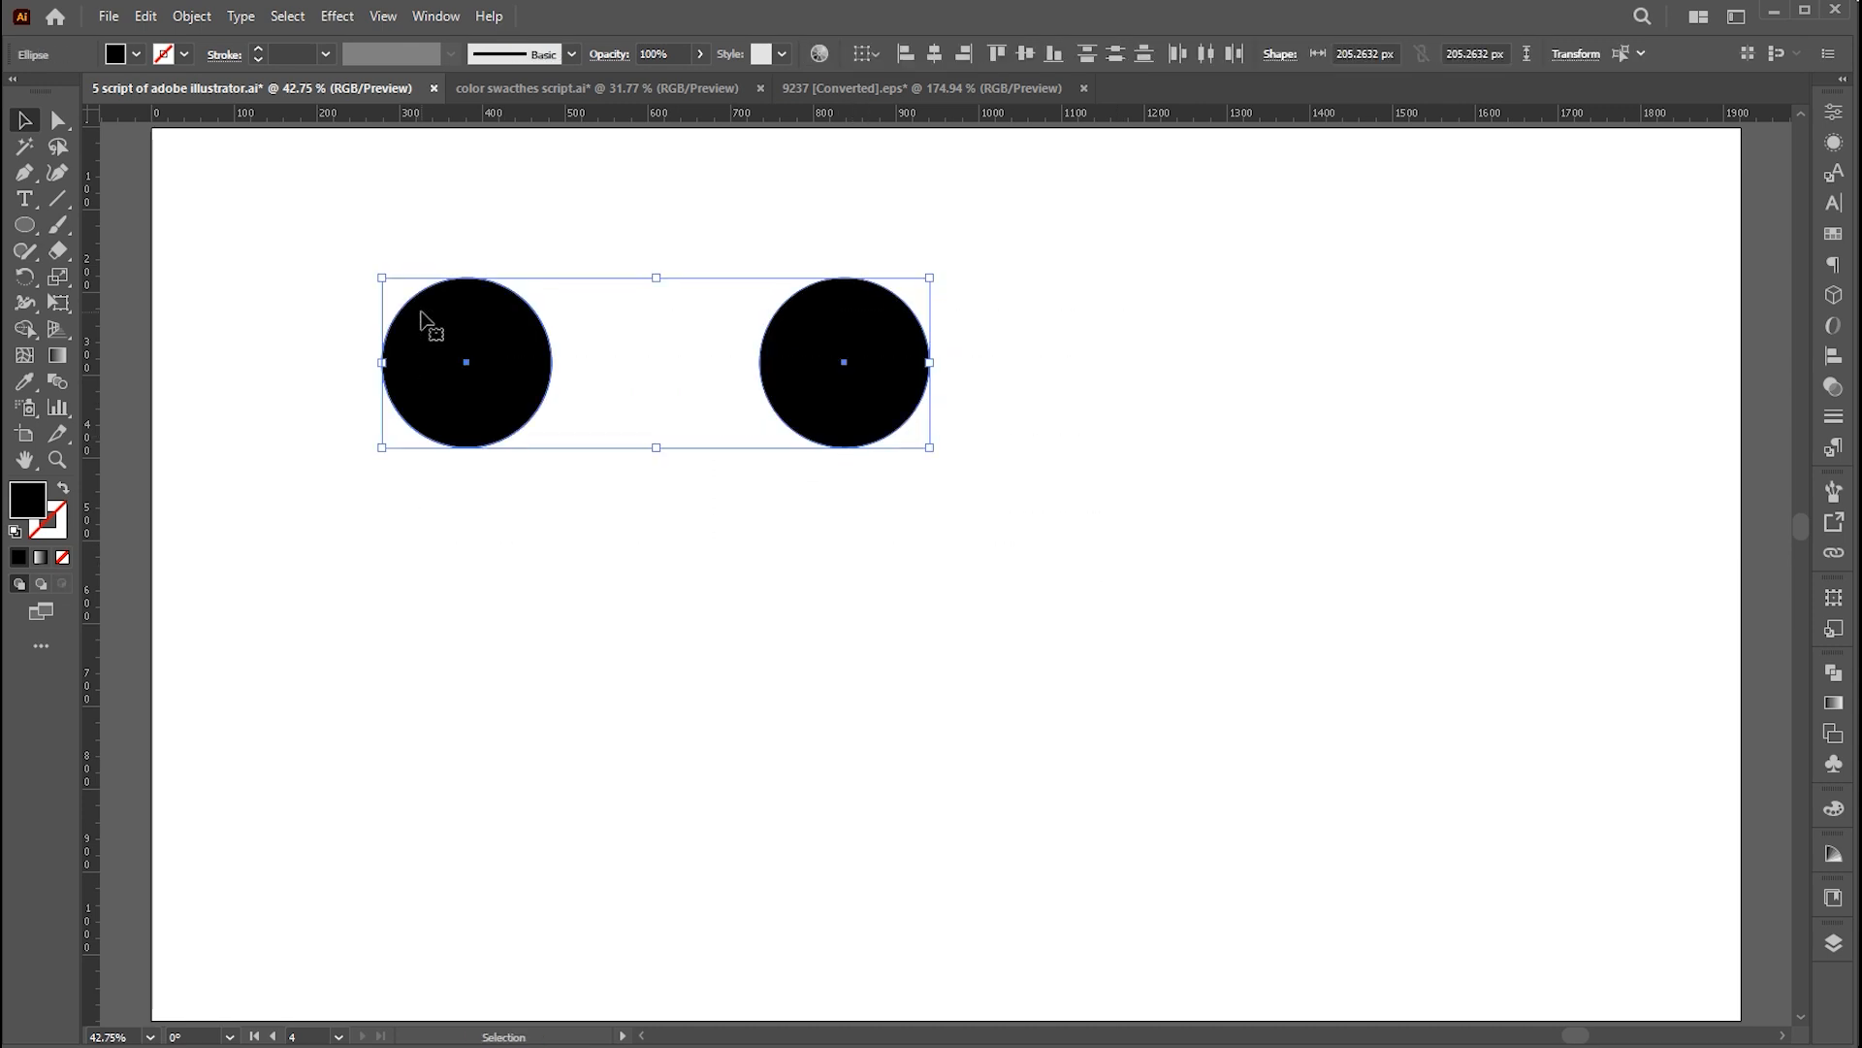
- Run the Metaball script on both circles and raise the rate to thicken the bridge
click(112, 16)
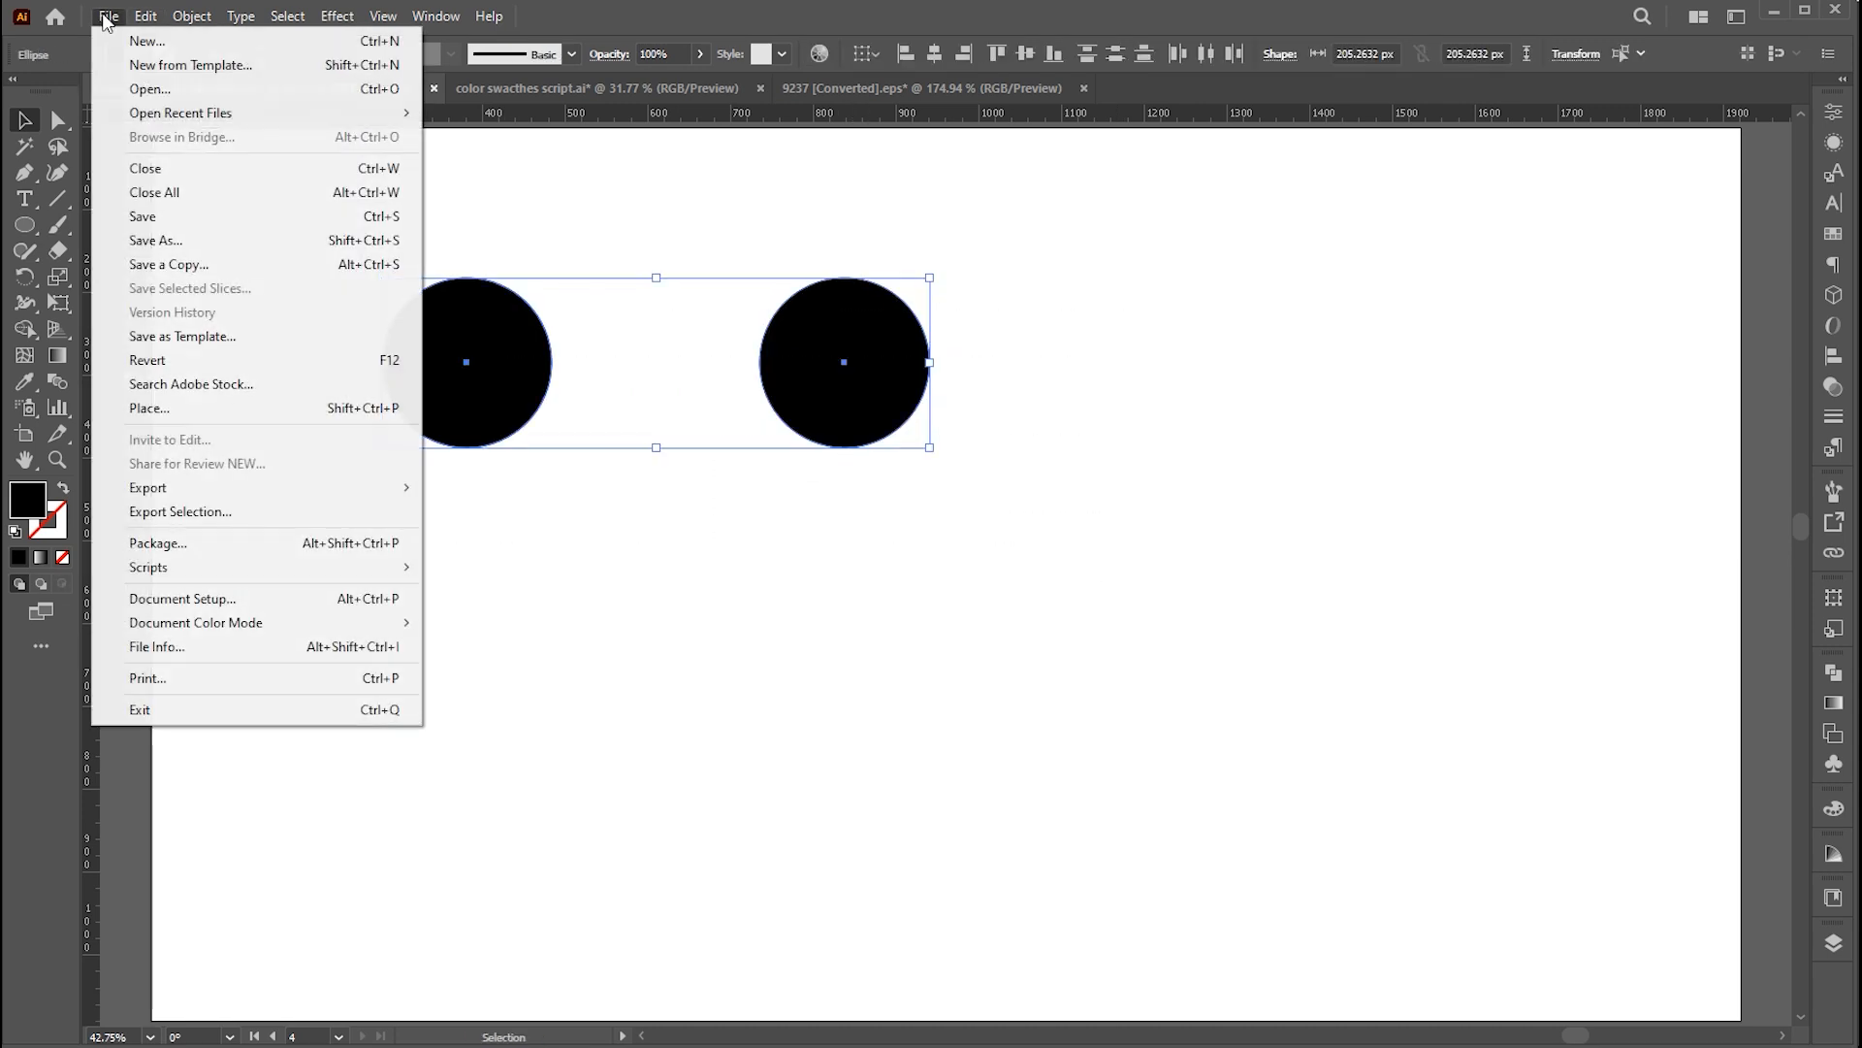
mouse_move(150, 567)
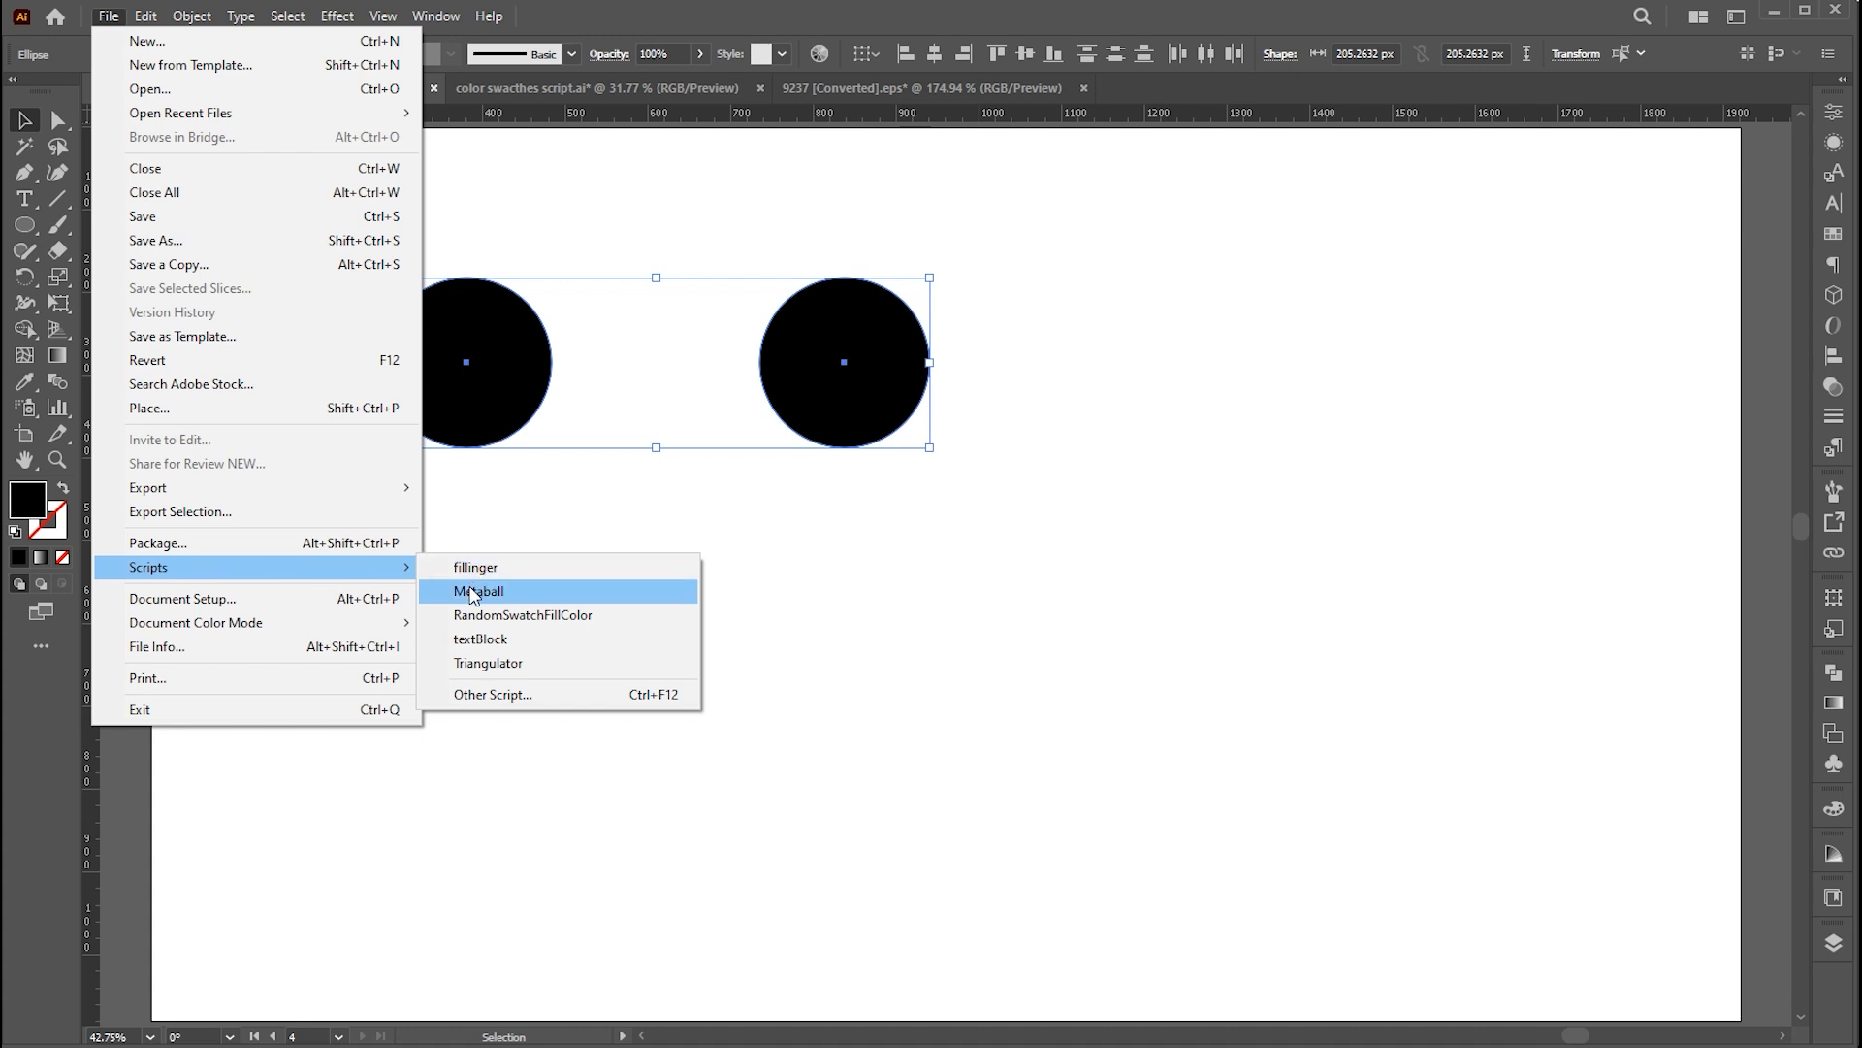
click(477, 590)
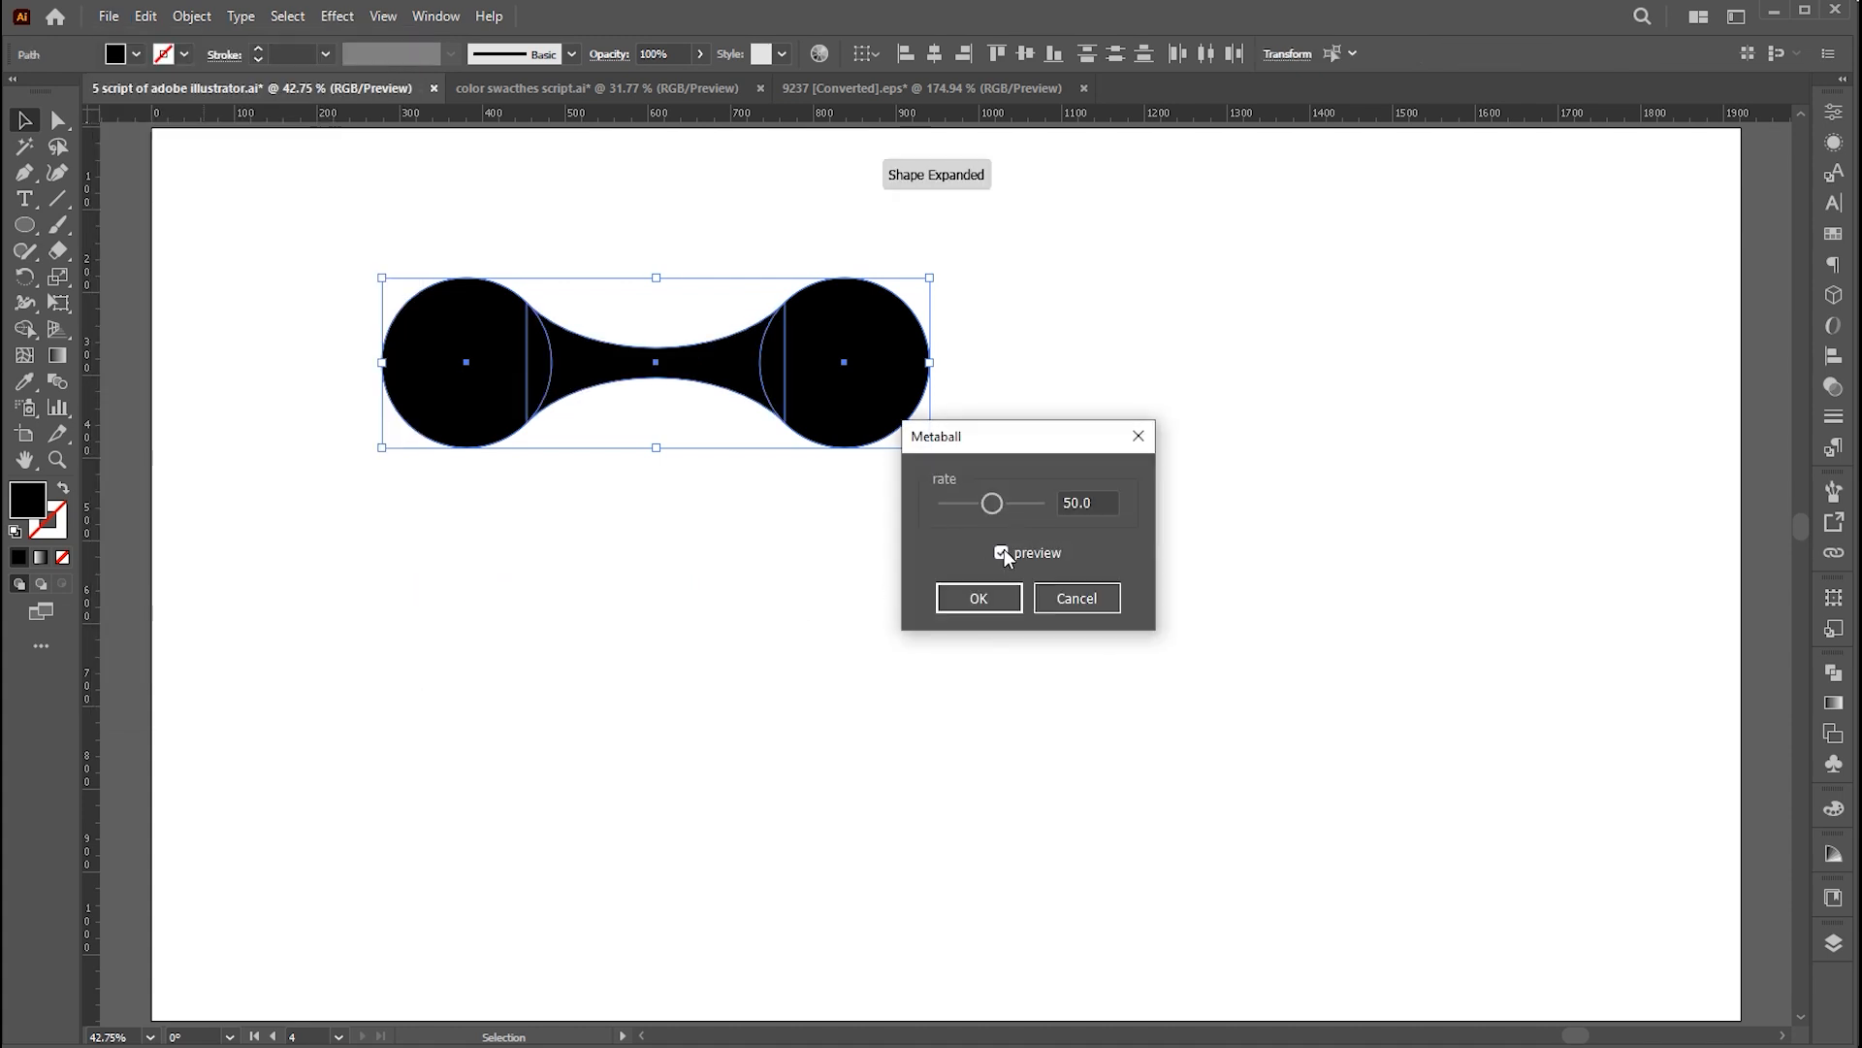
drag(993, 502, 1003, 503)
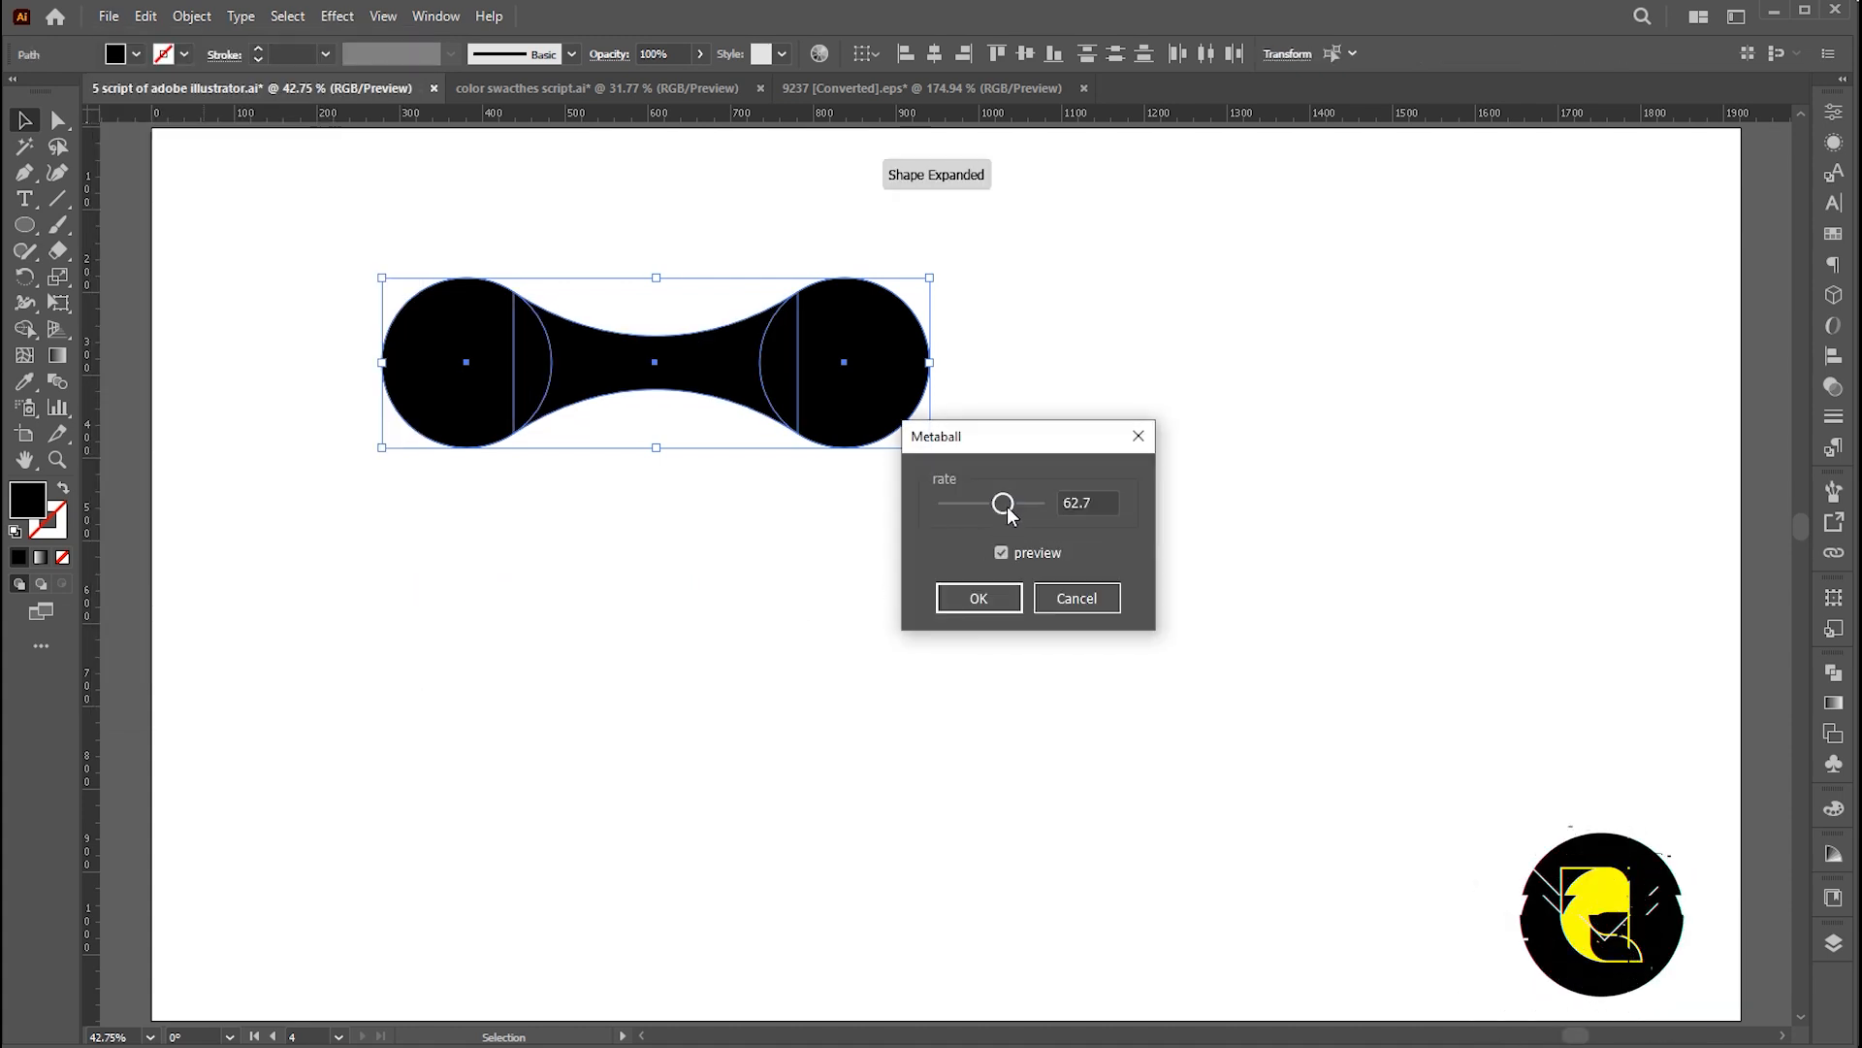
drag(1001, 503, 1011, 502)
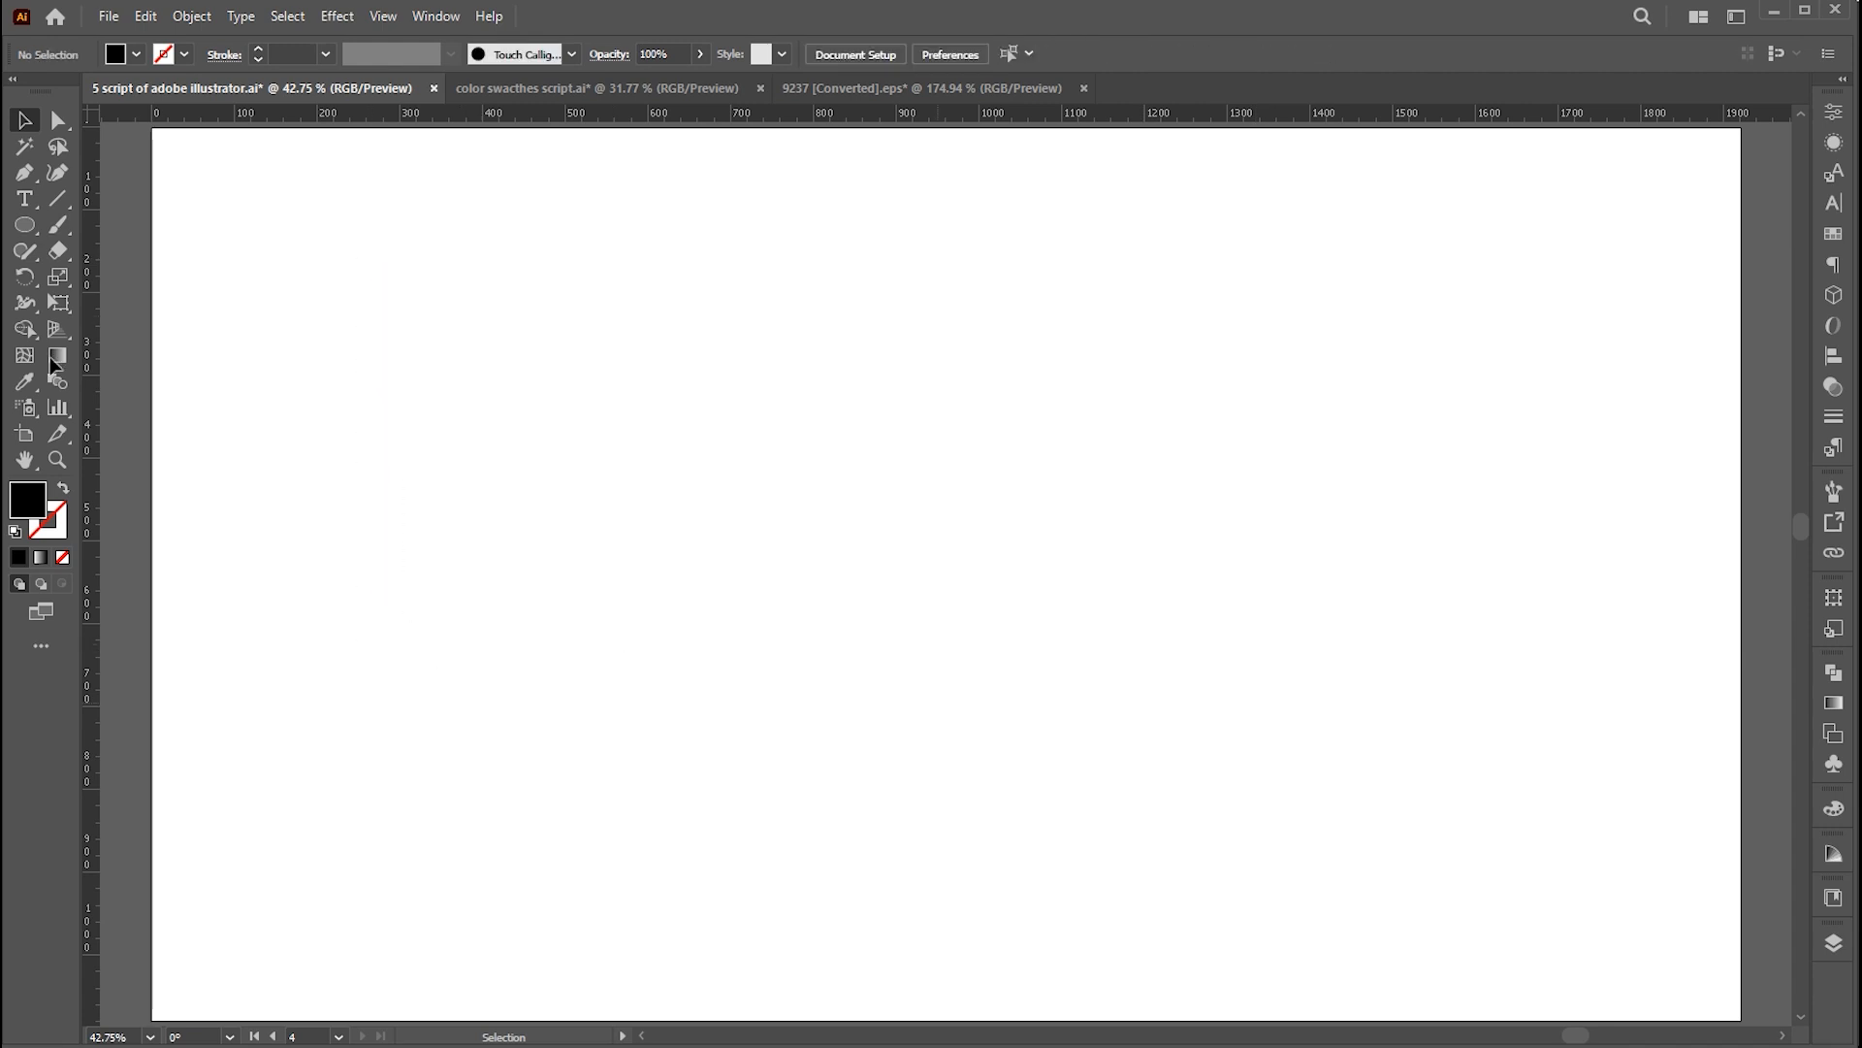
- Draw a black circle and turn it into a repeat grid extended to four rows
drag(543, 337, 724, 512)
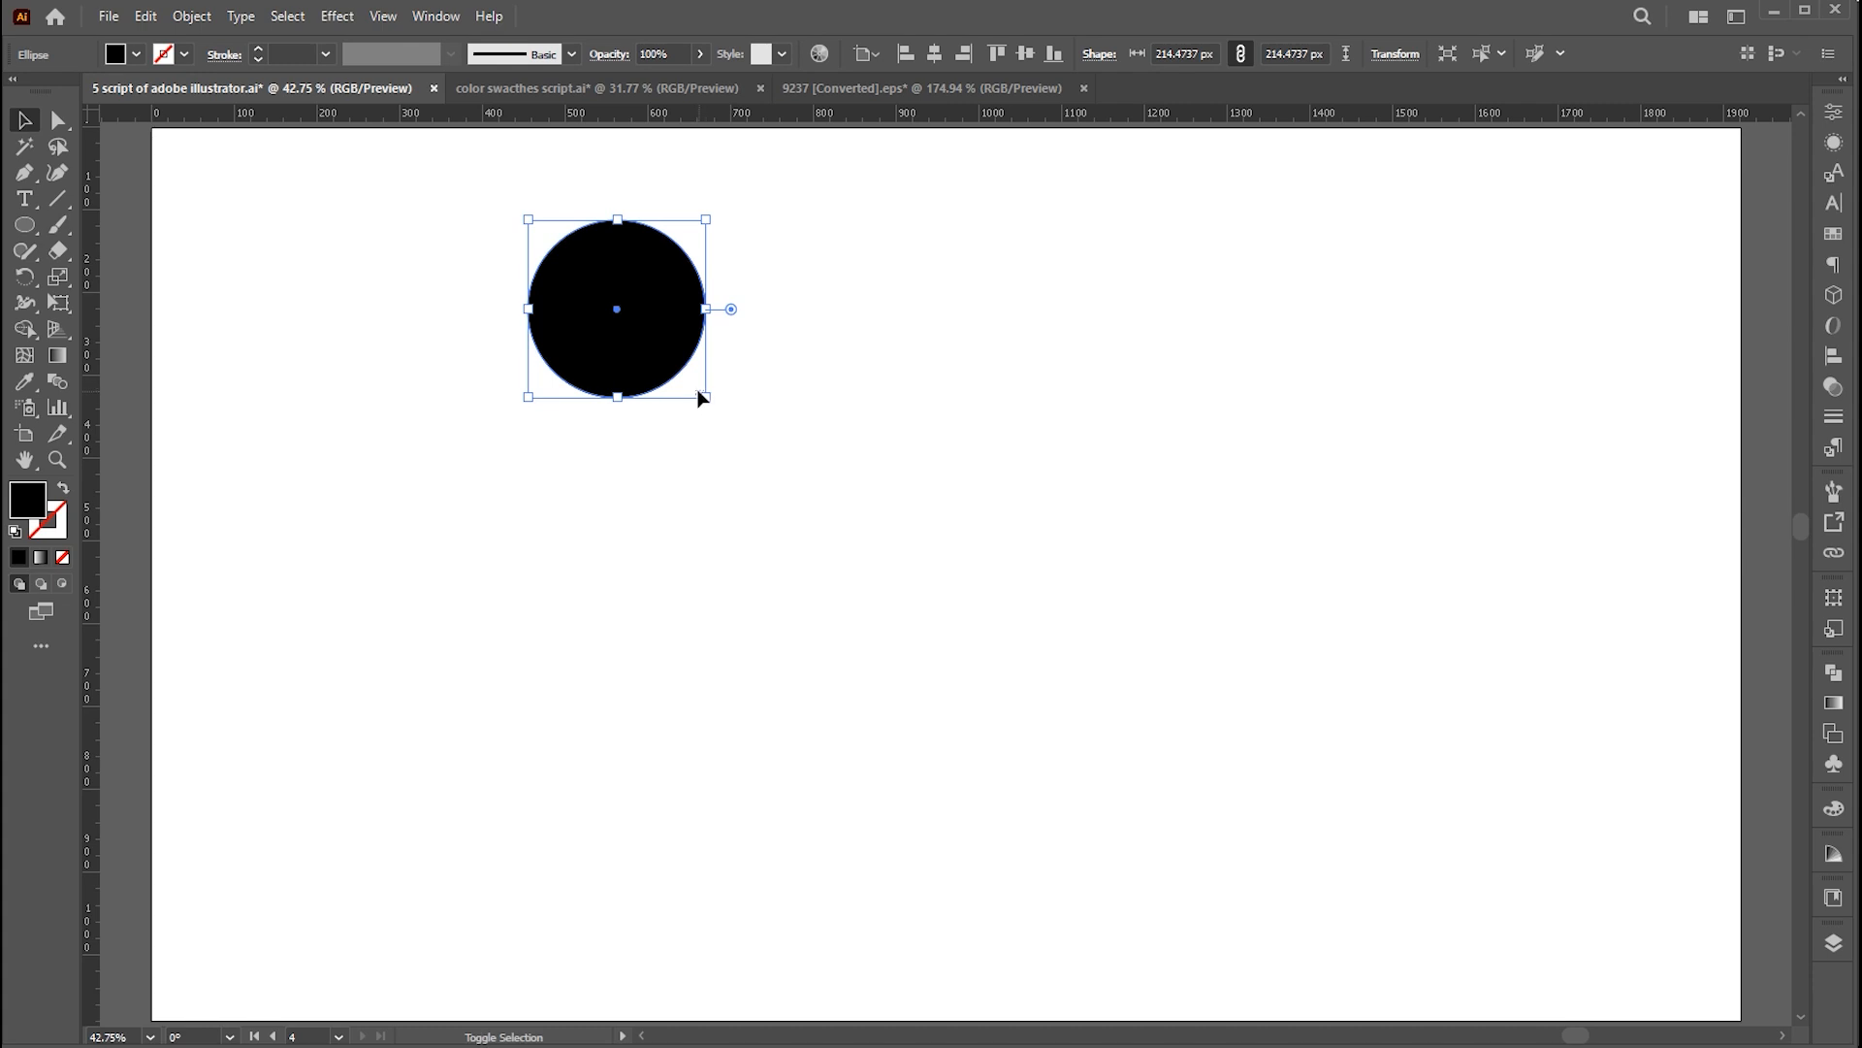
click(190, 16)
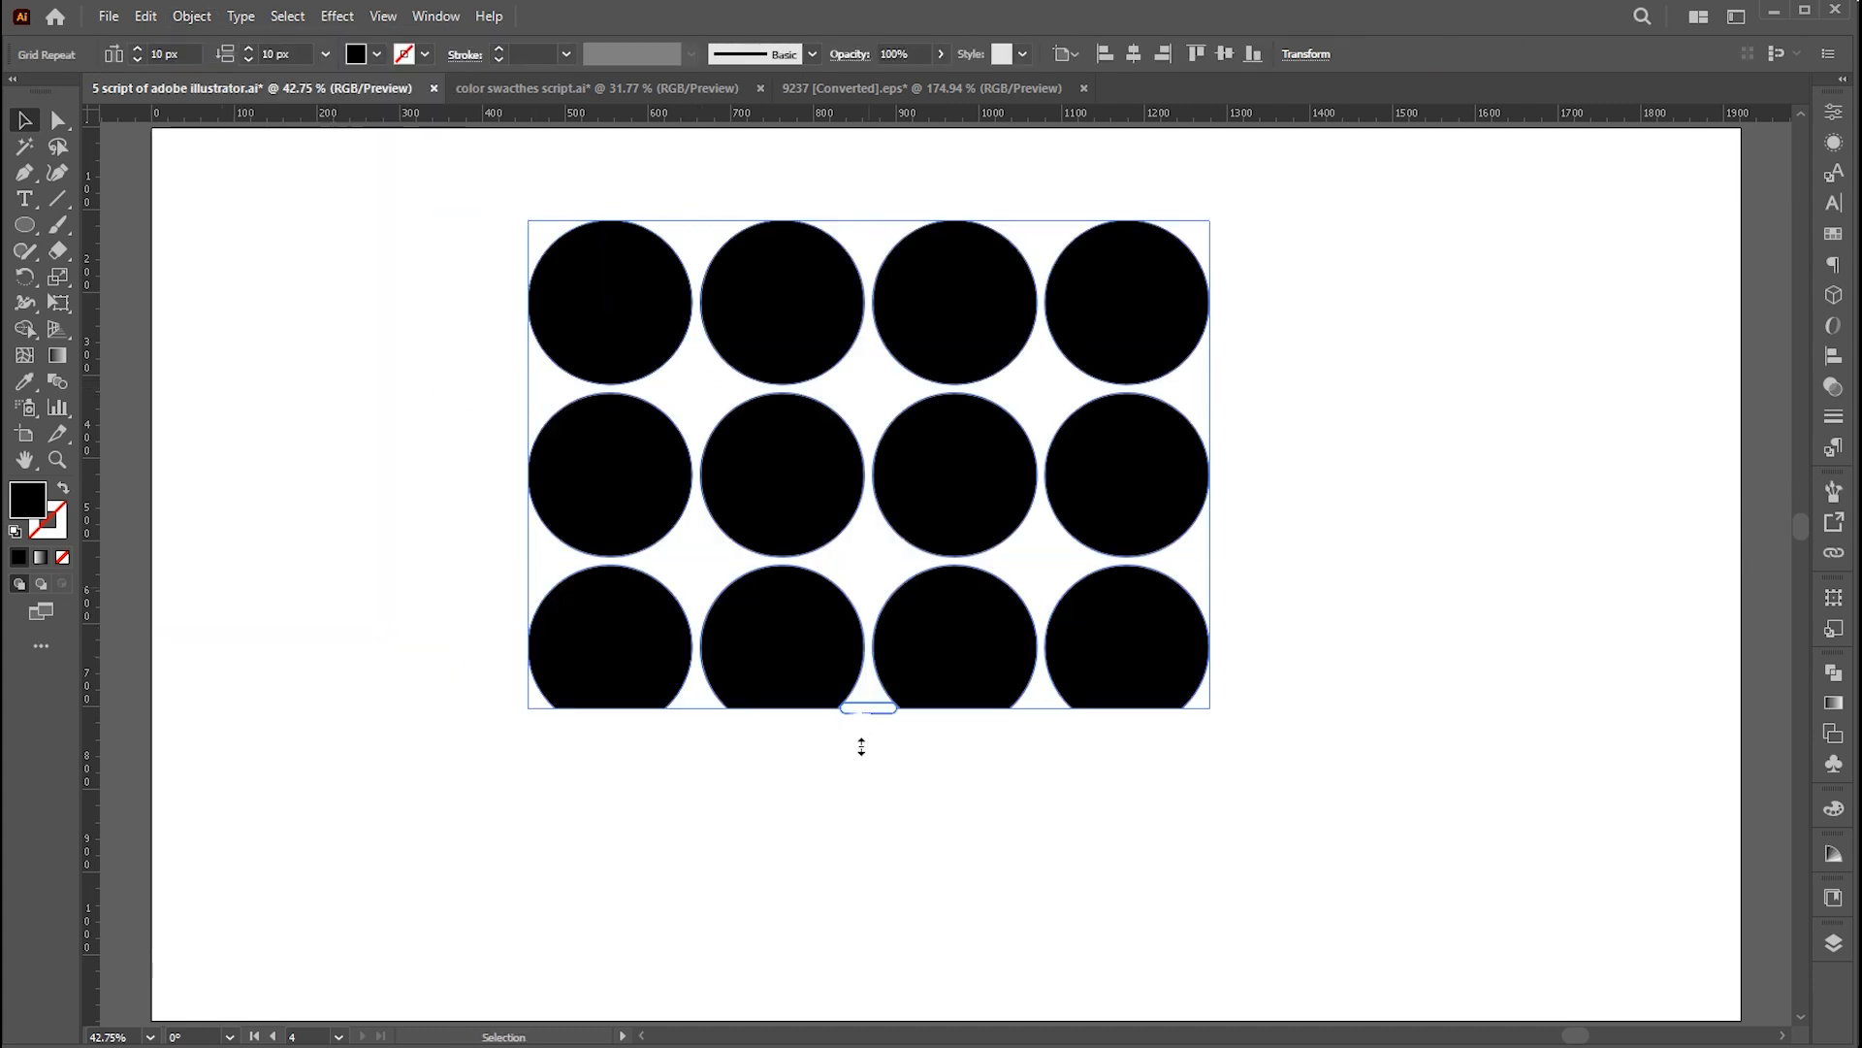
drag(867, 706, 868, 910)
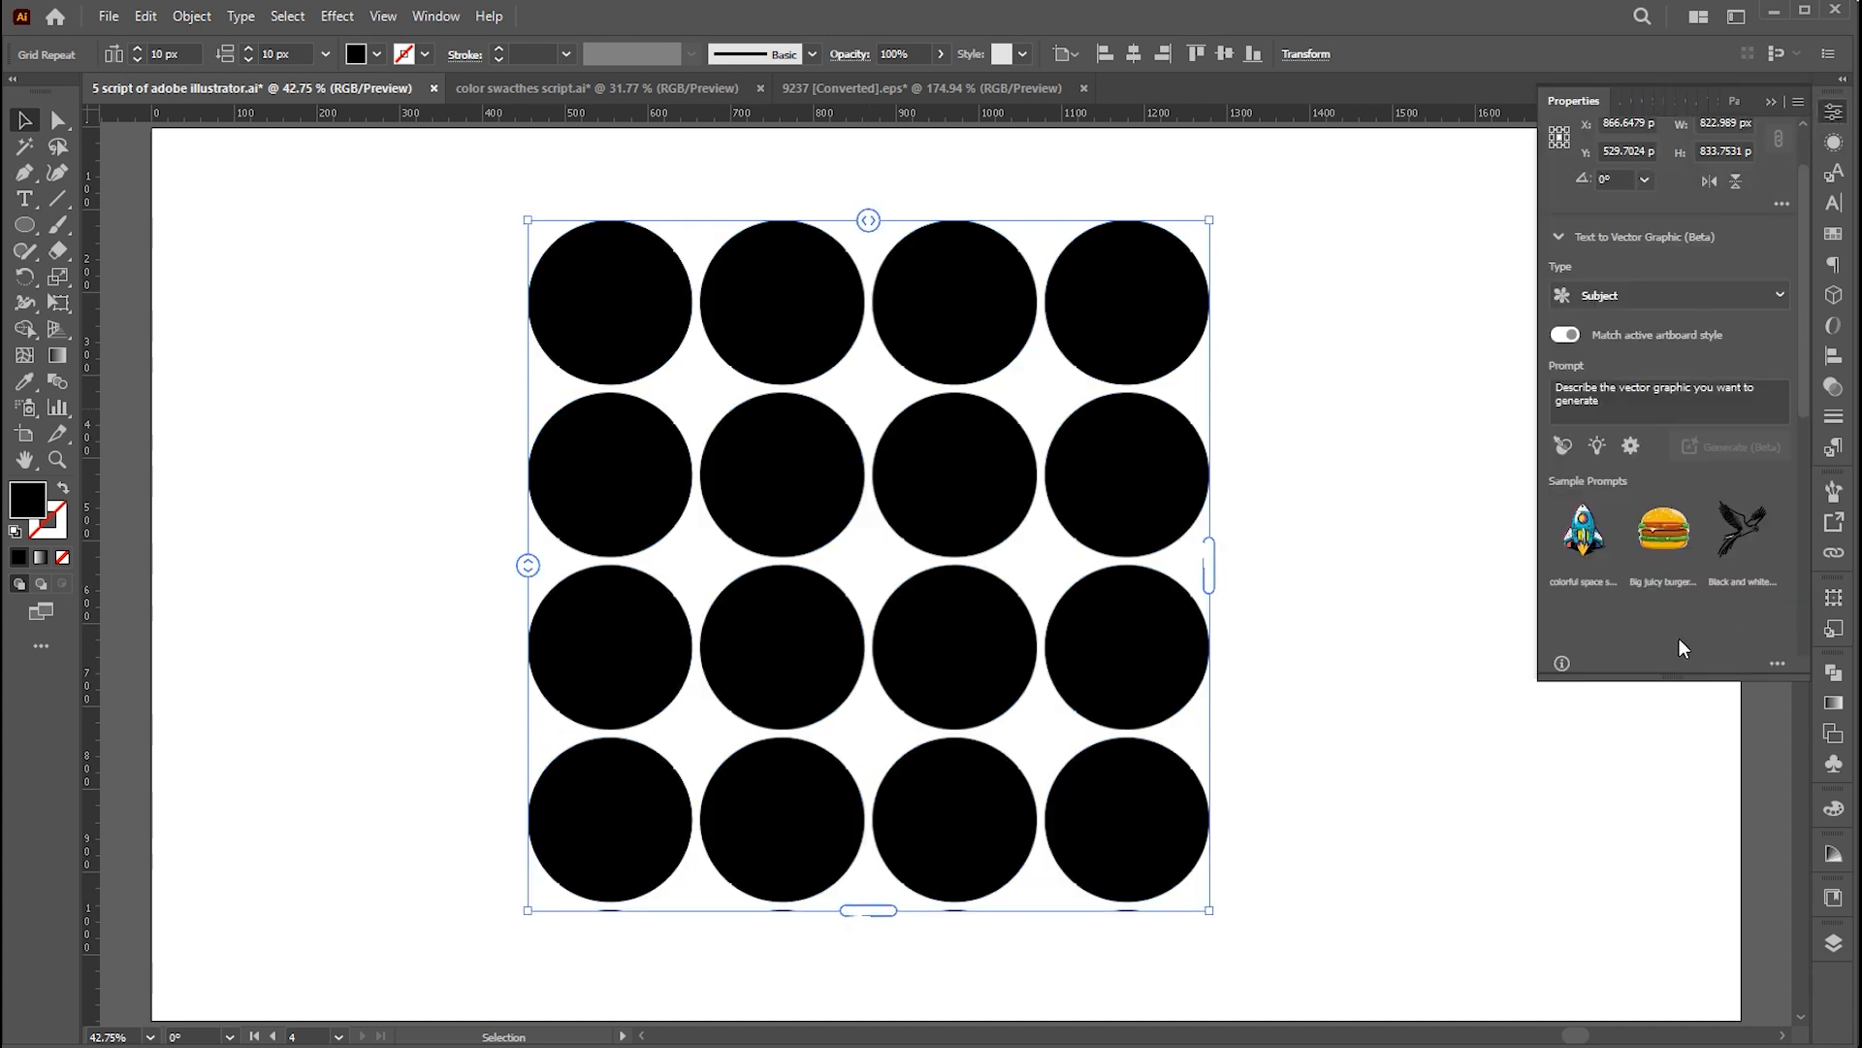
scroll(down, 3)
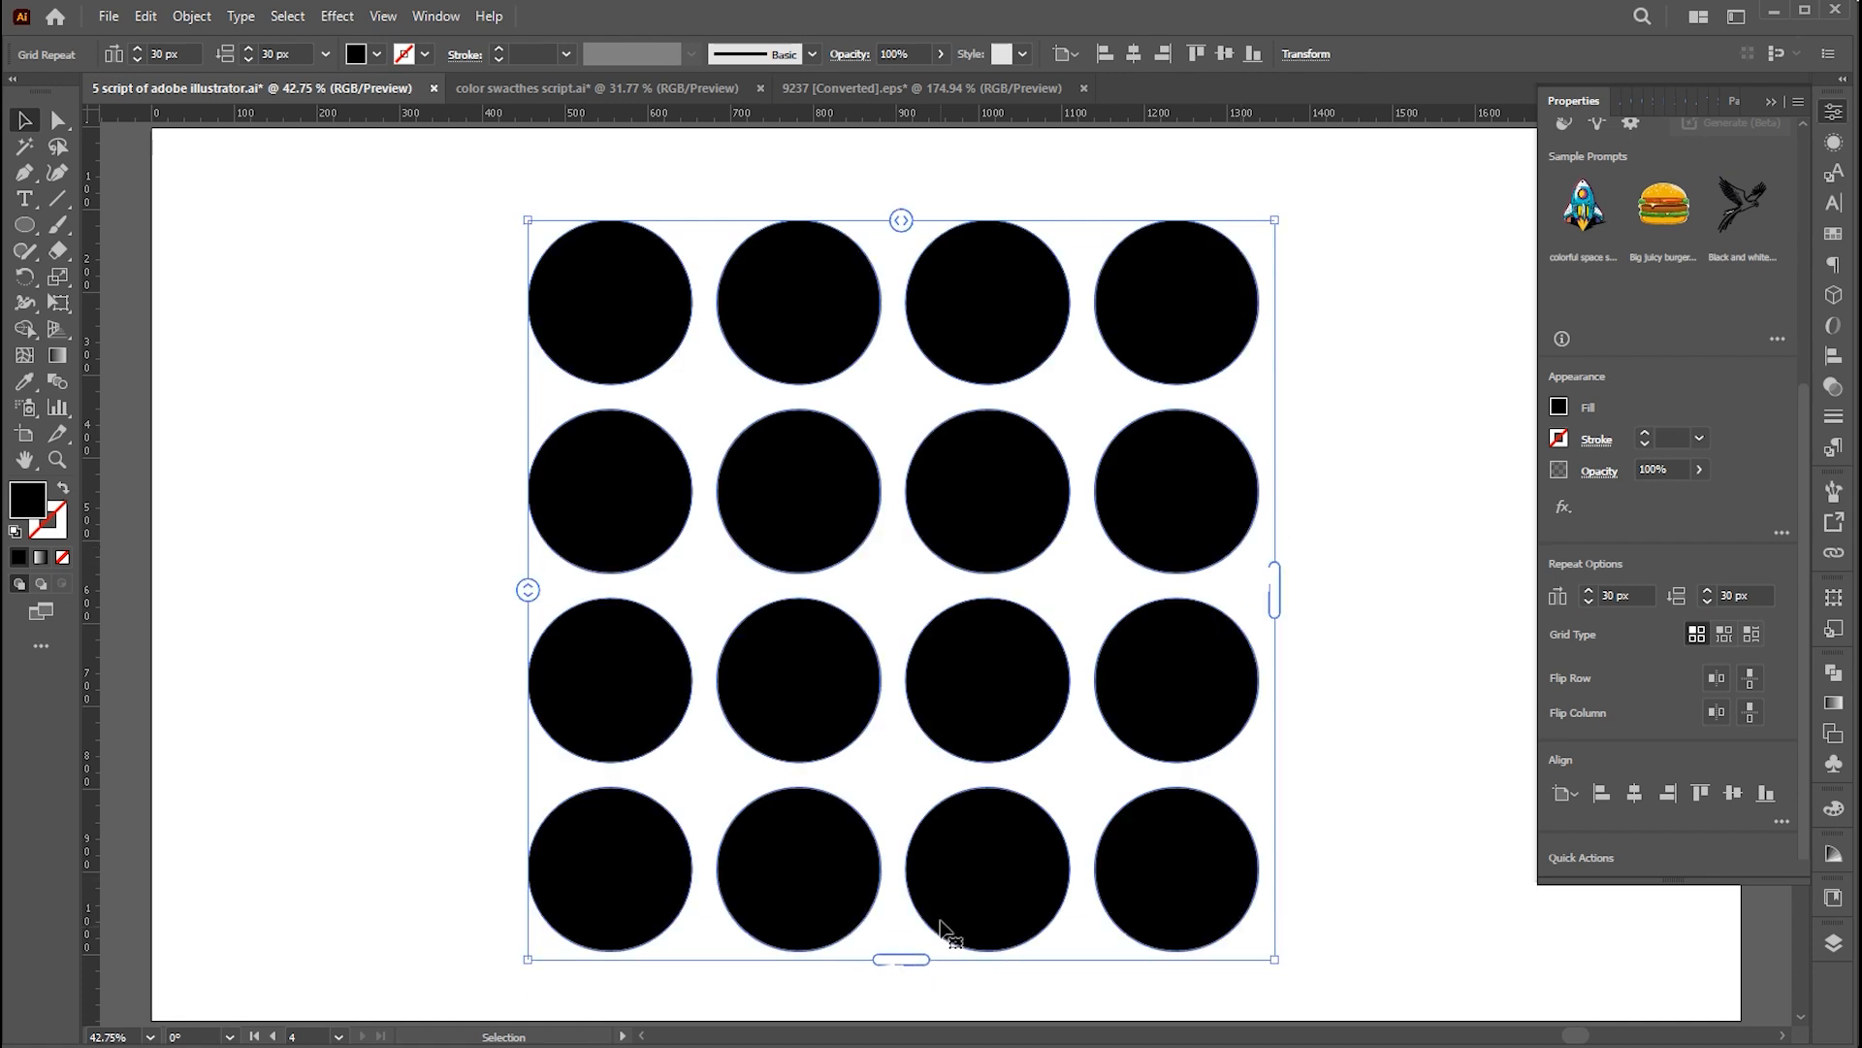
- Expand the repeat grid via Object > Expand into a group of separate circles
click(190, 16)
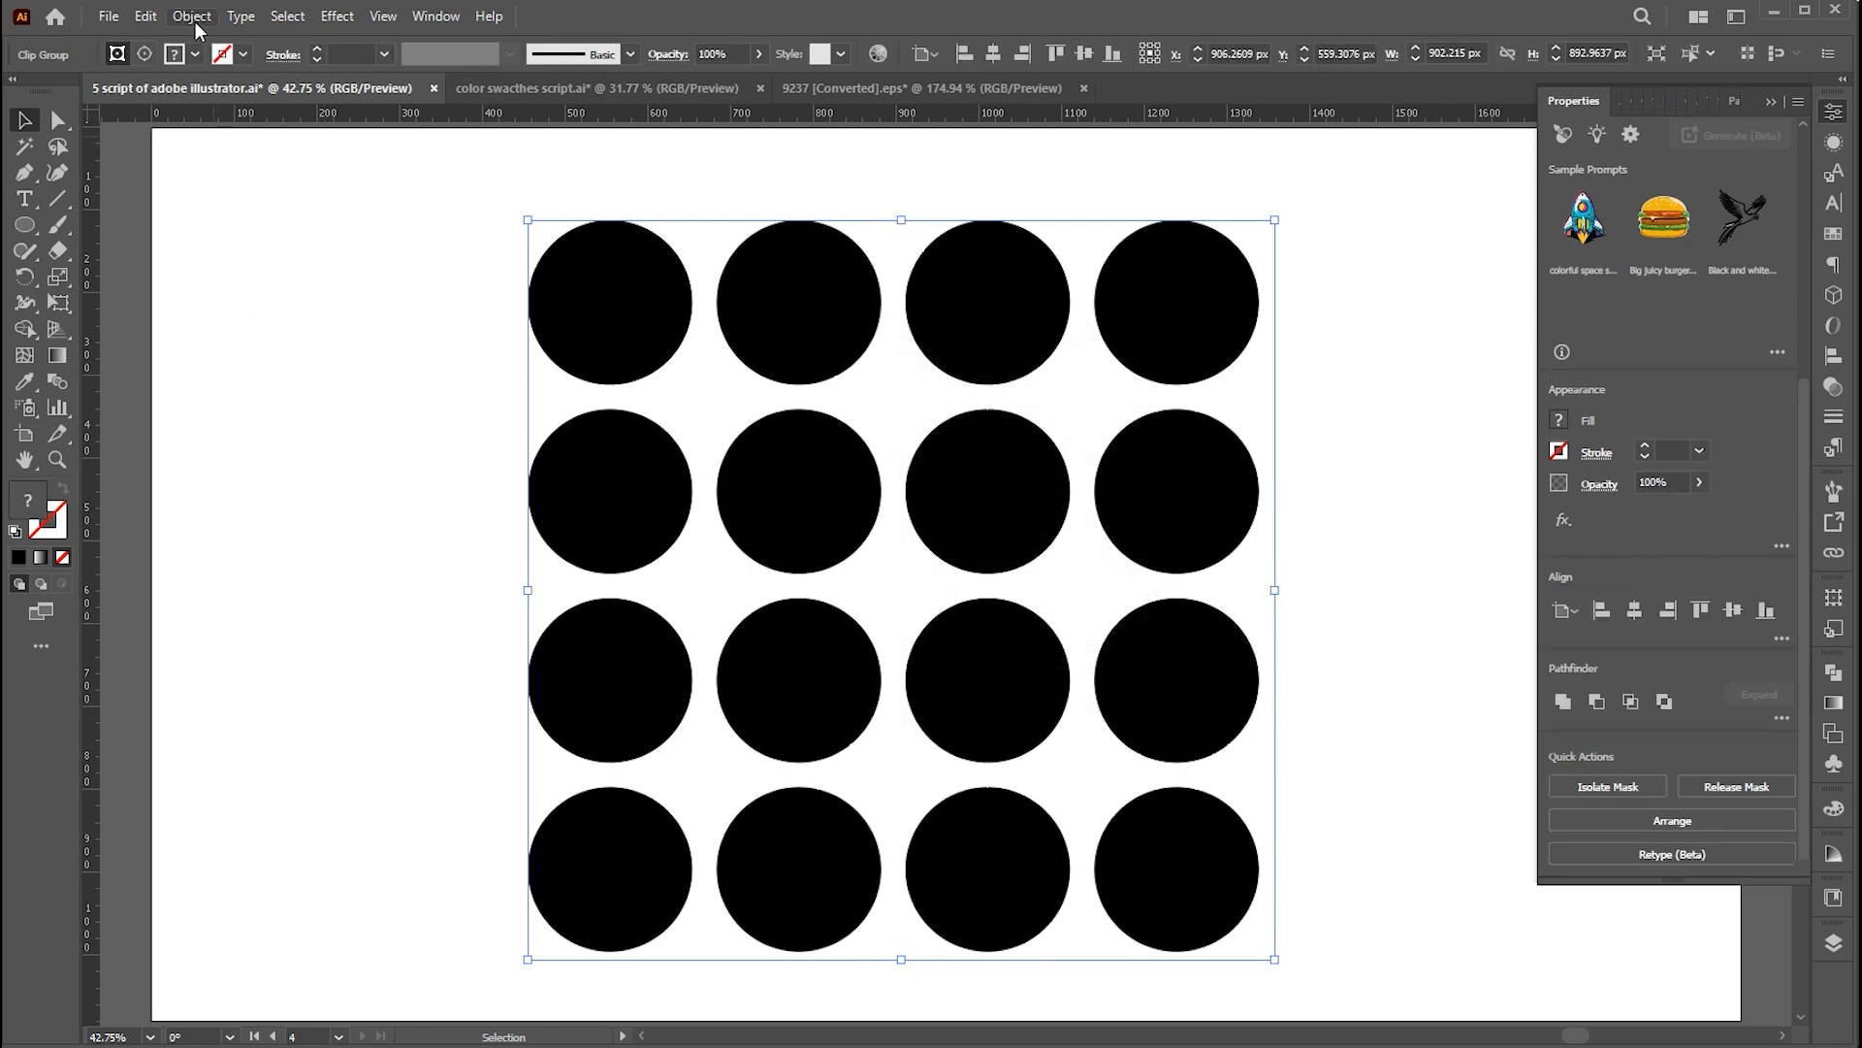
click(190, 15)
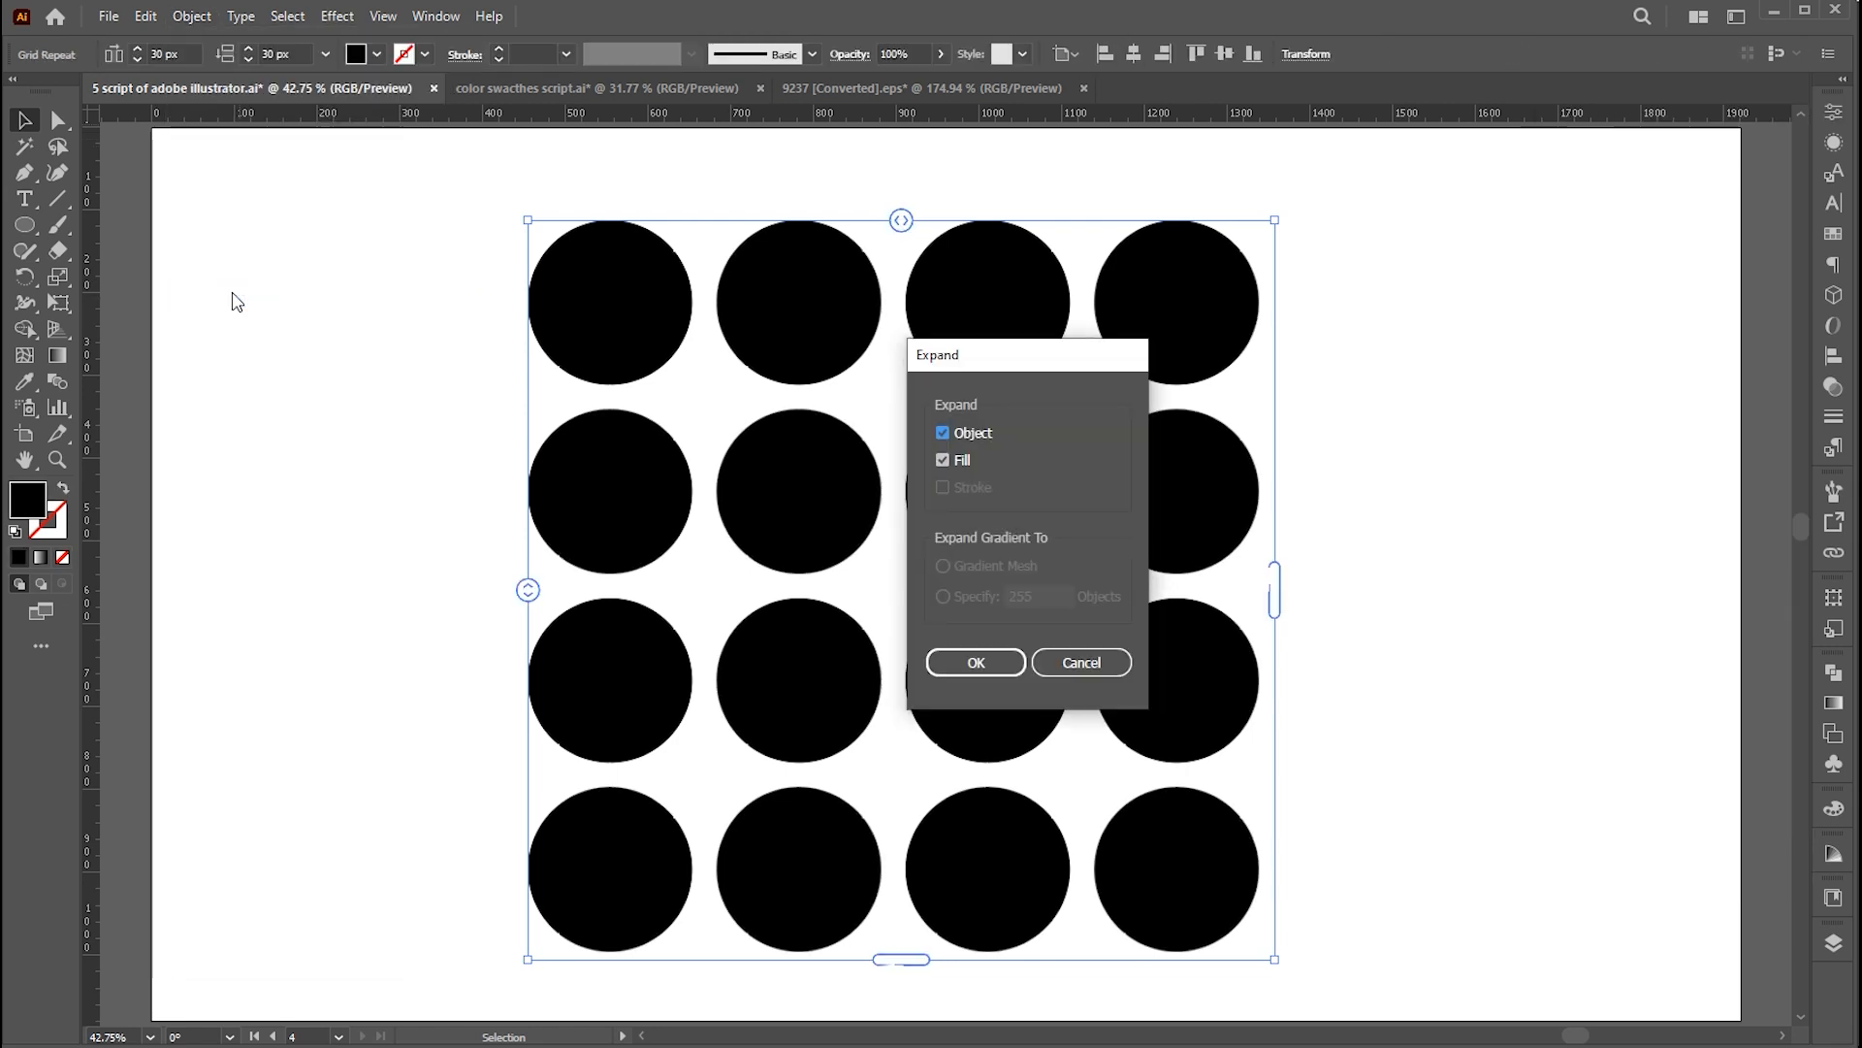
click(974, 661)
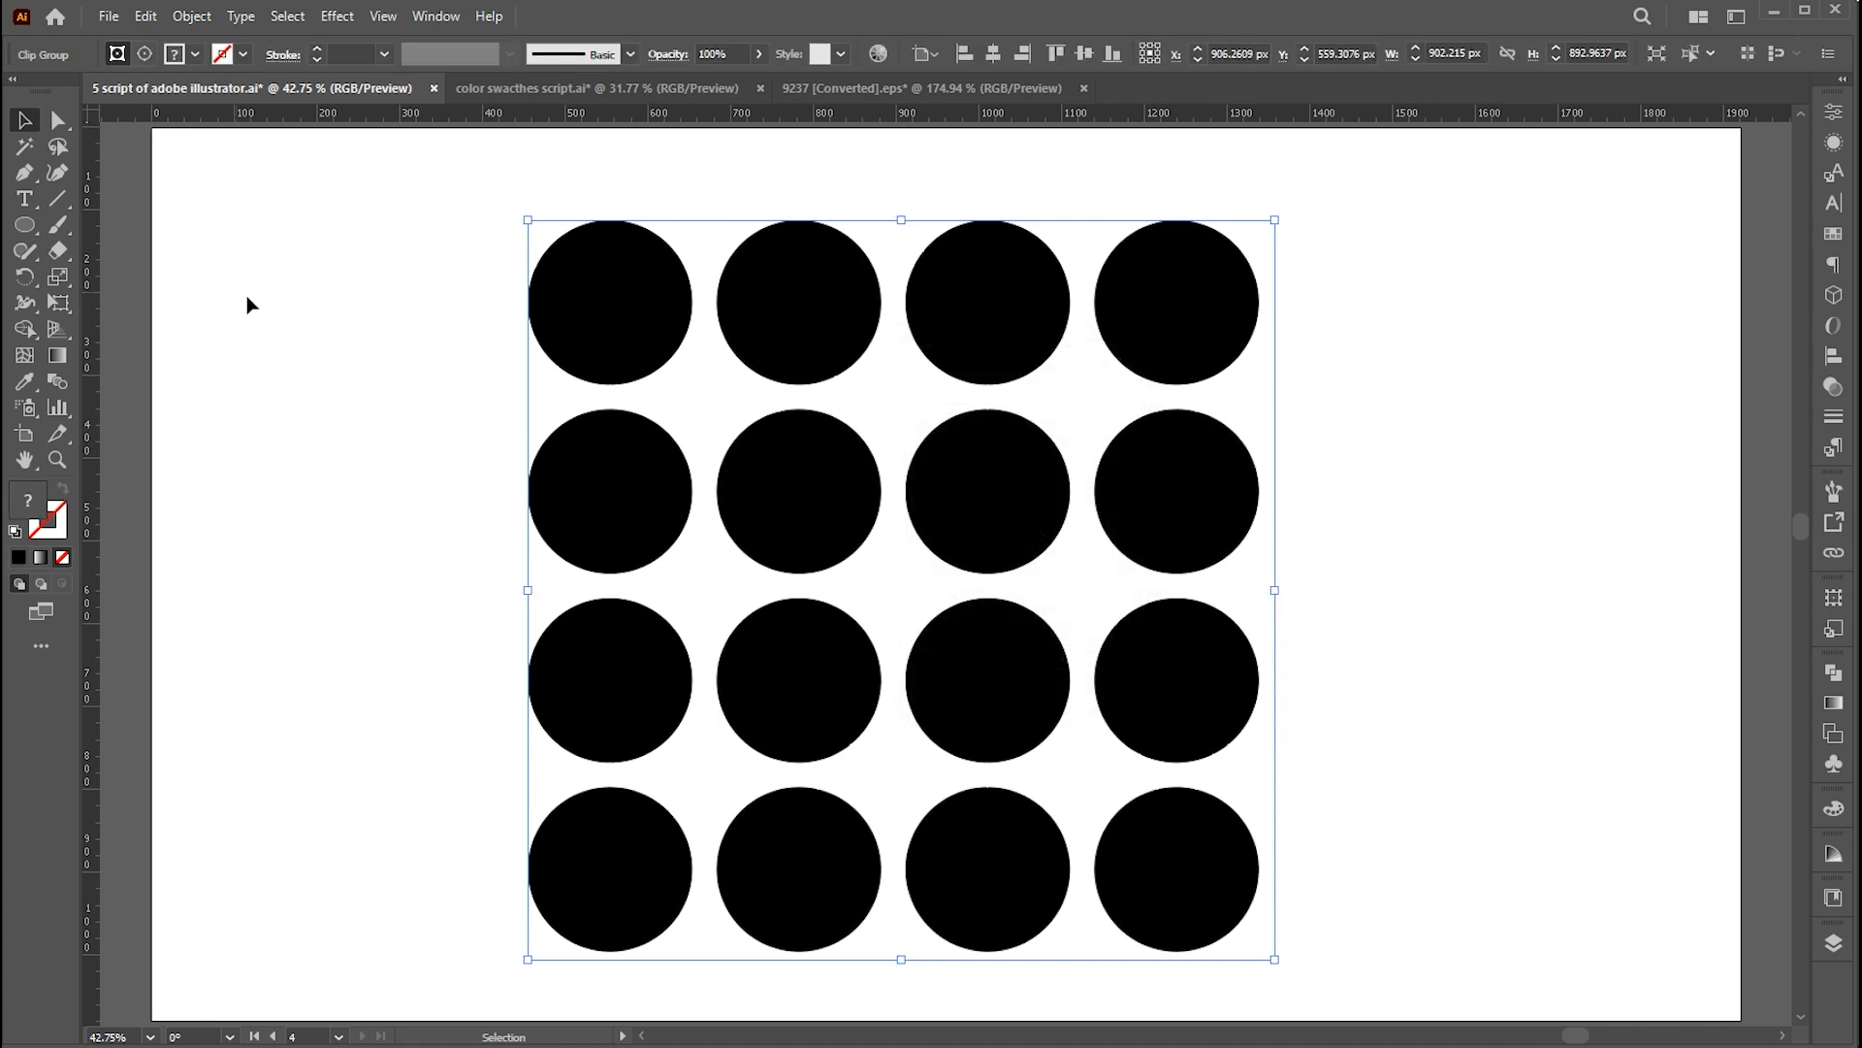
right_click(819, 282)
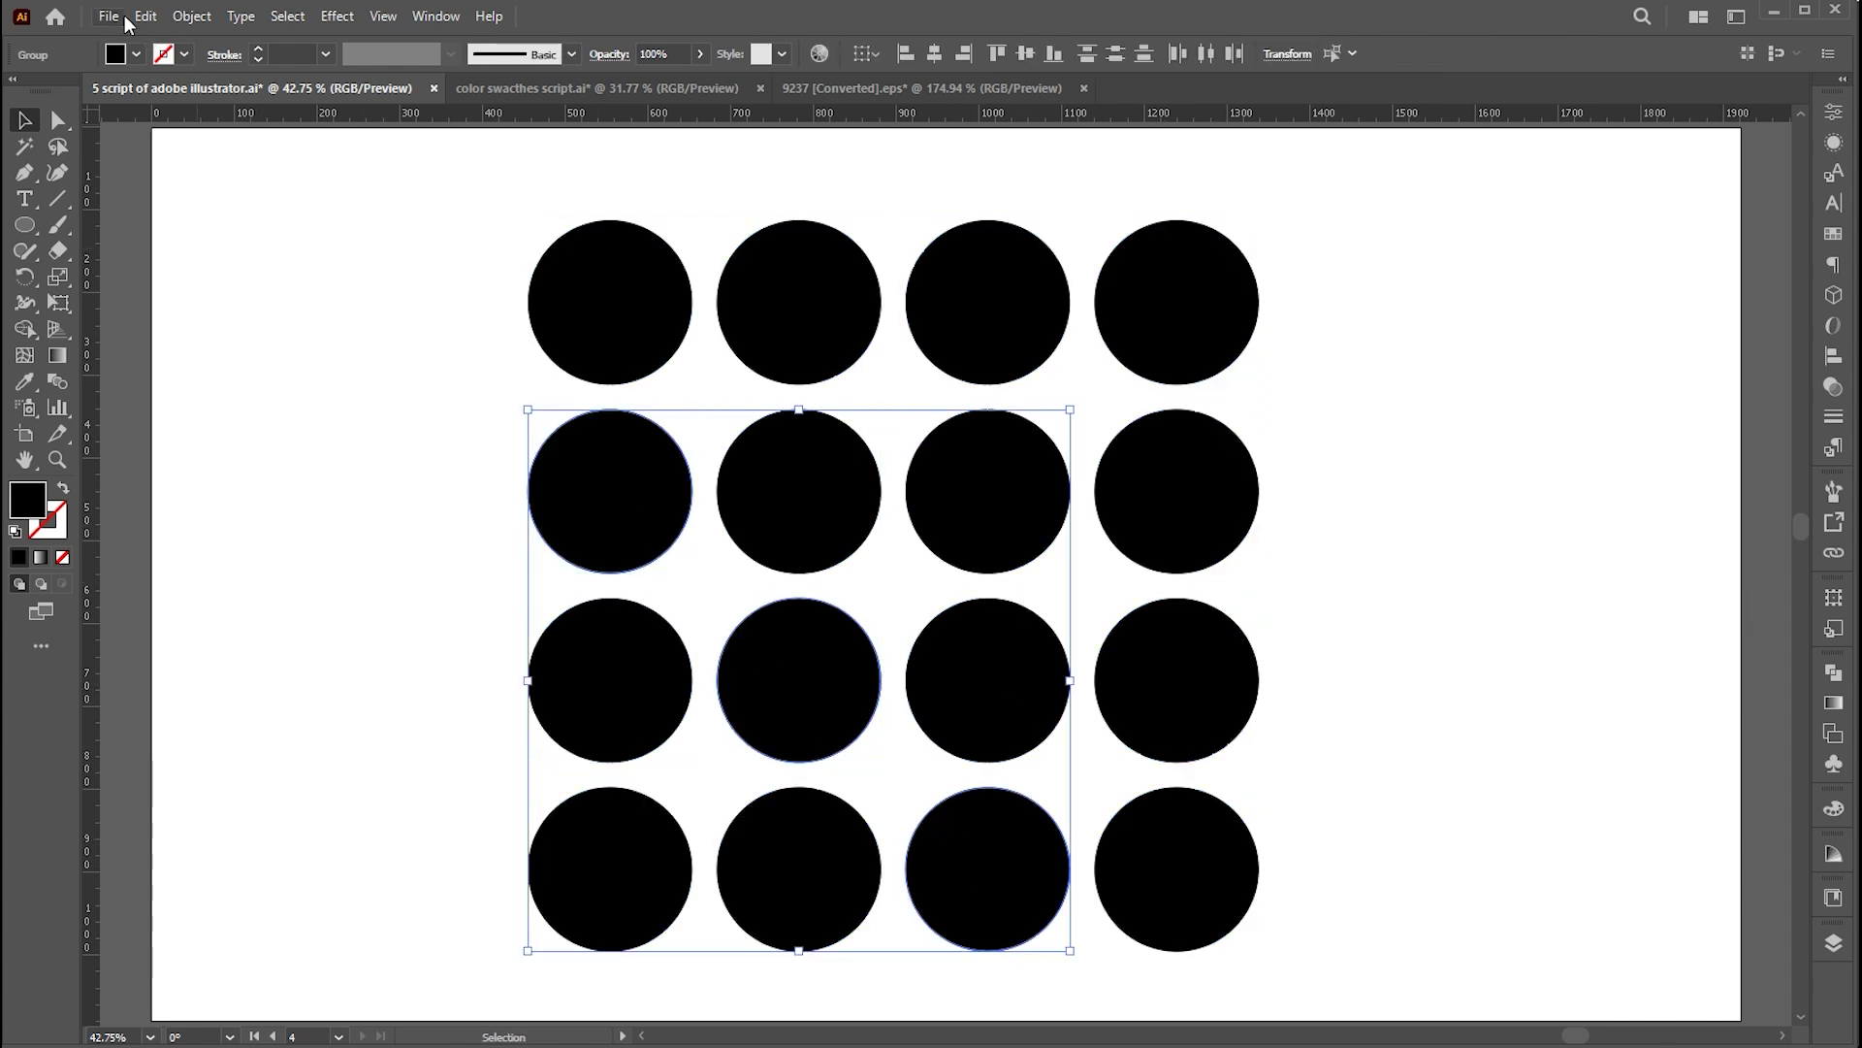
- Run the Metaball script on the three lower-left diagonal circles with preview on at rate 60
click(112, 15)
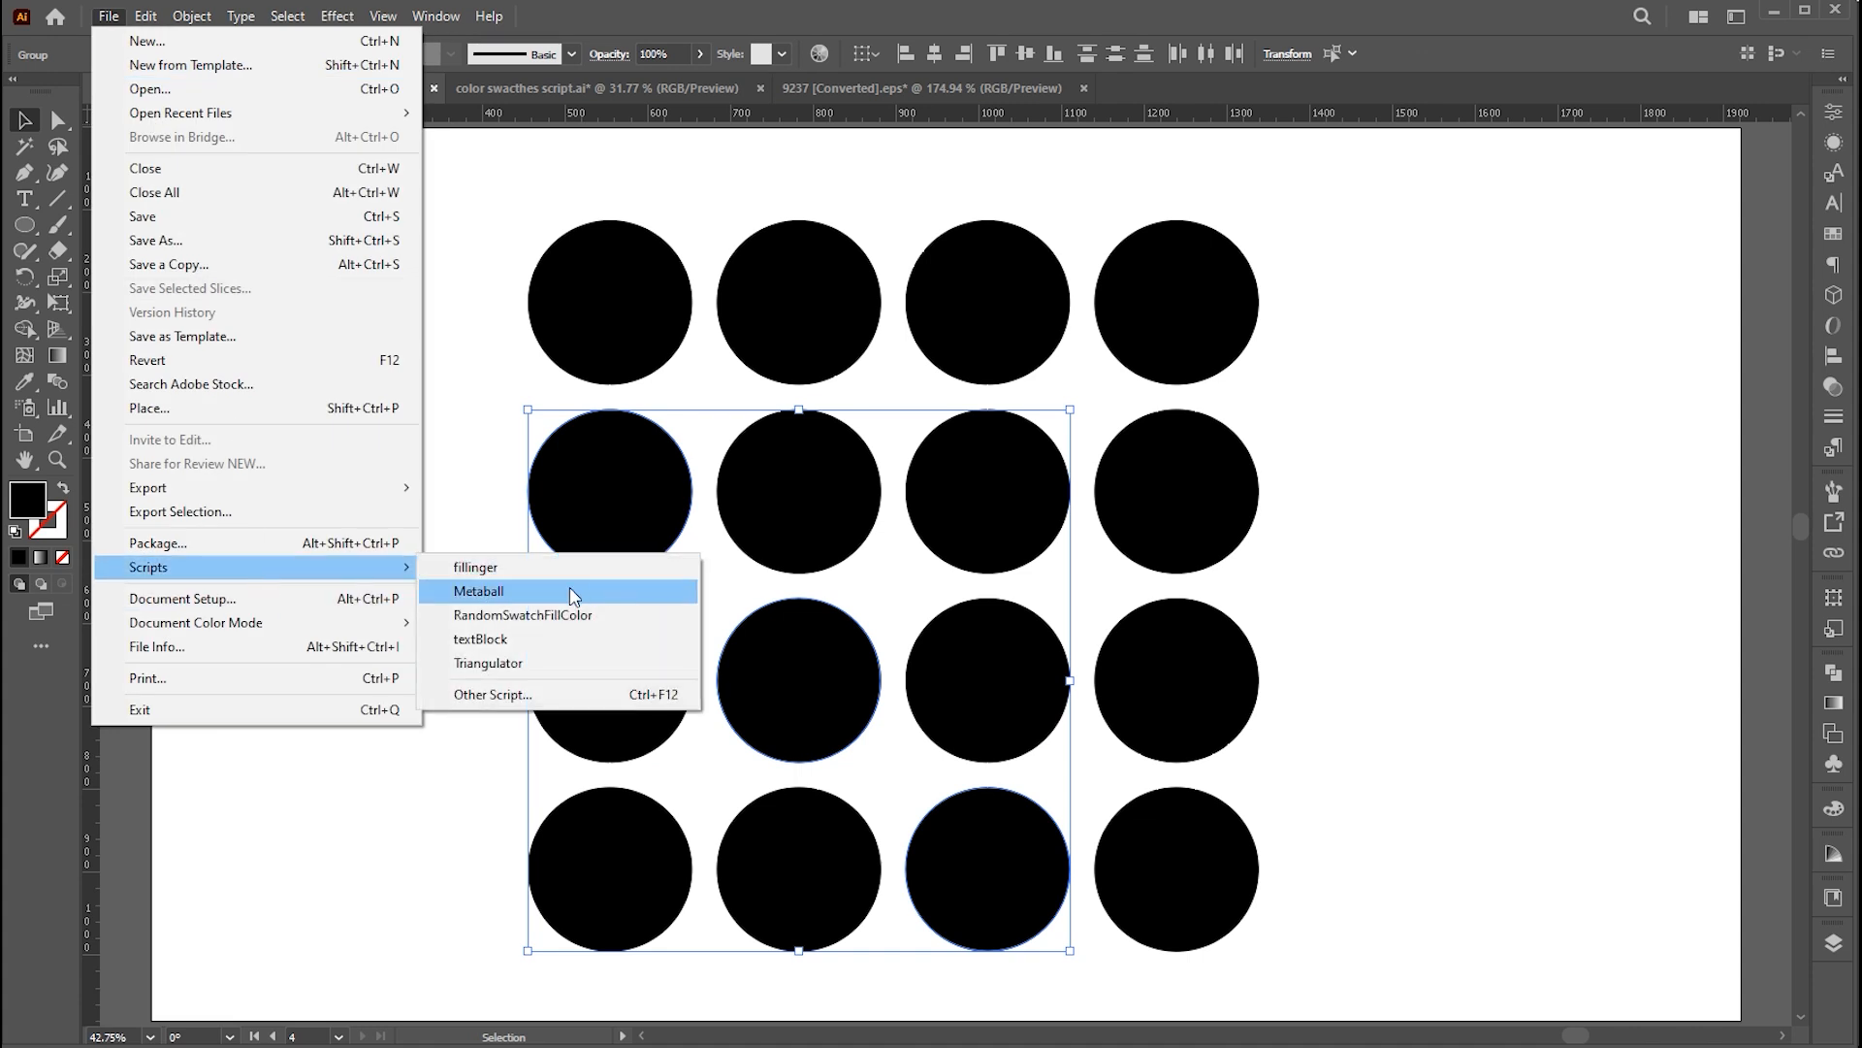
click(477, 590)
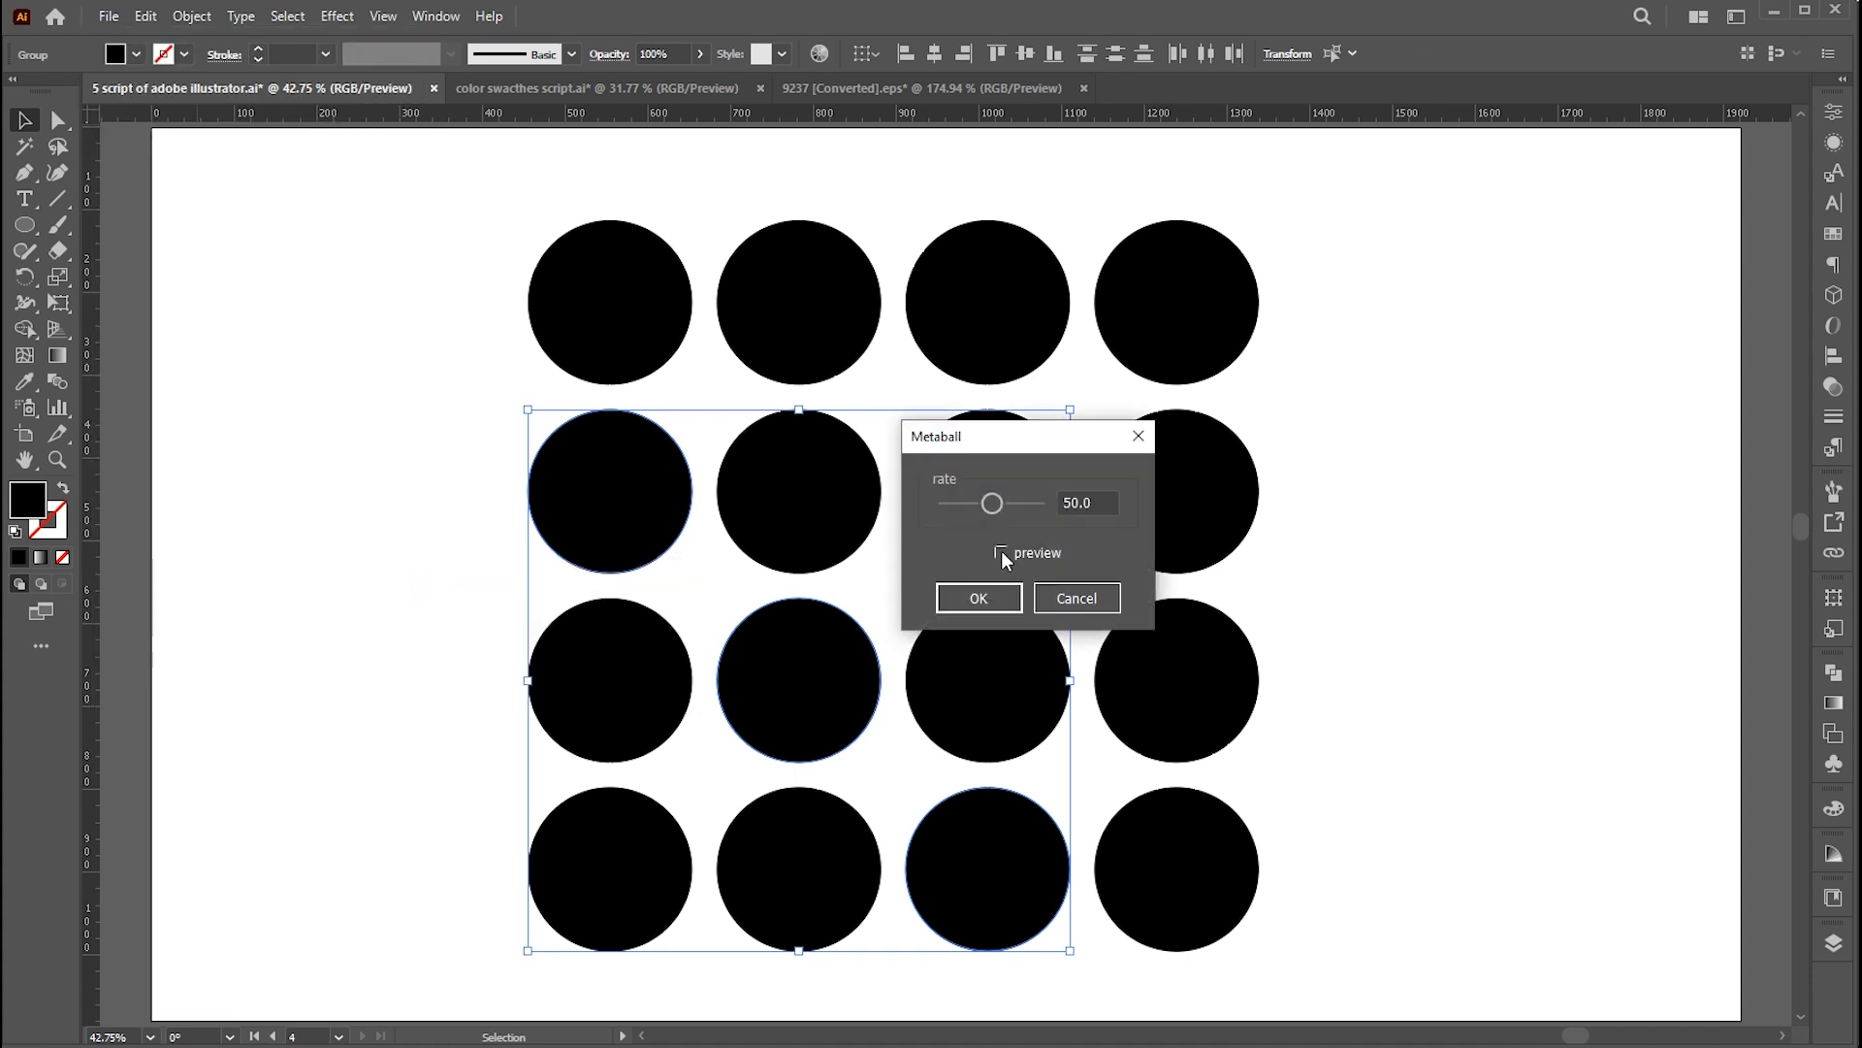
click(1001, 553)
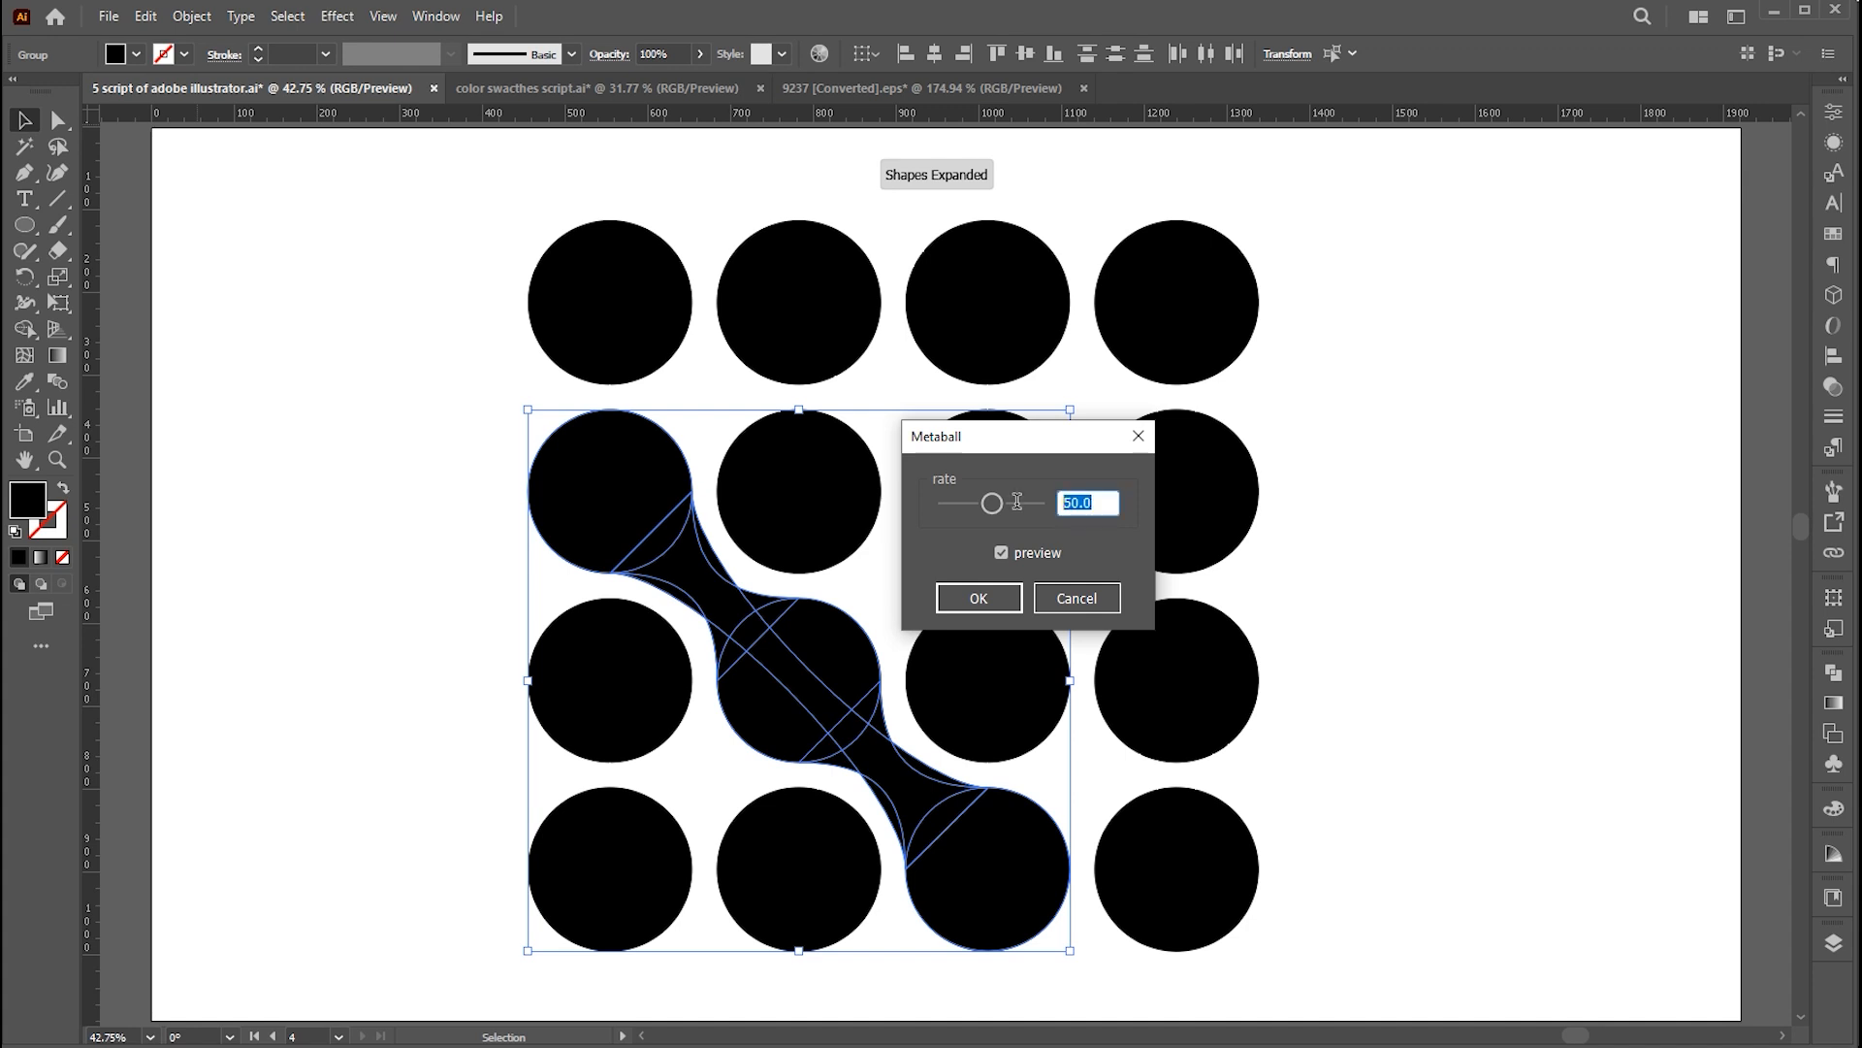
text(60)
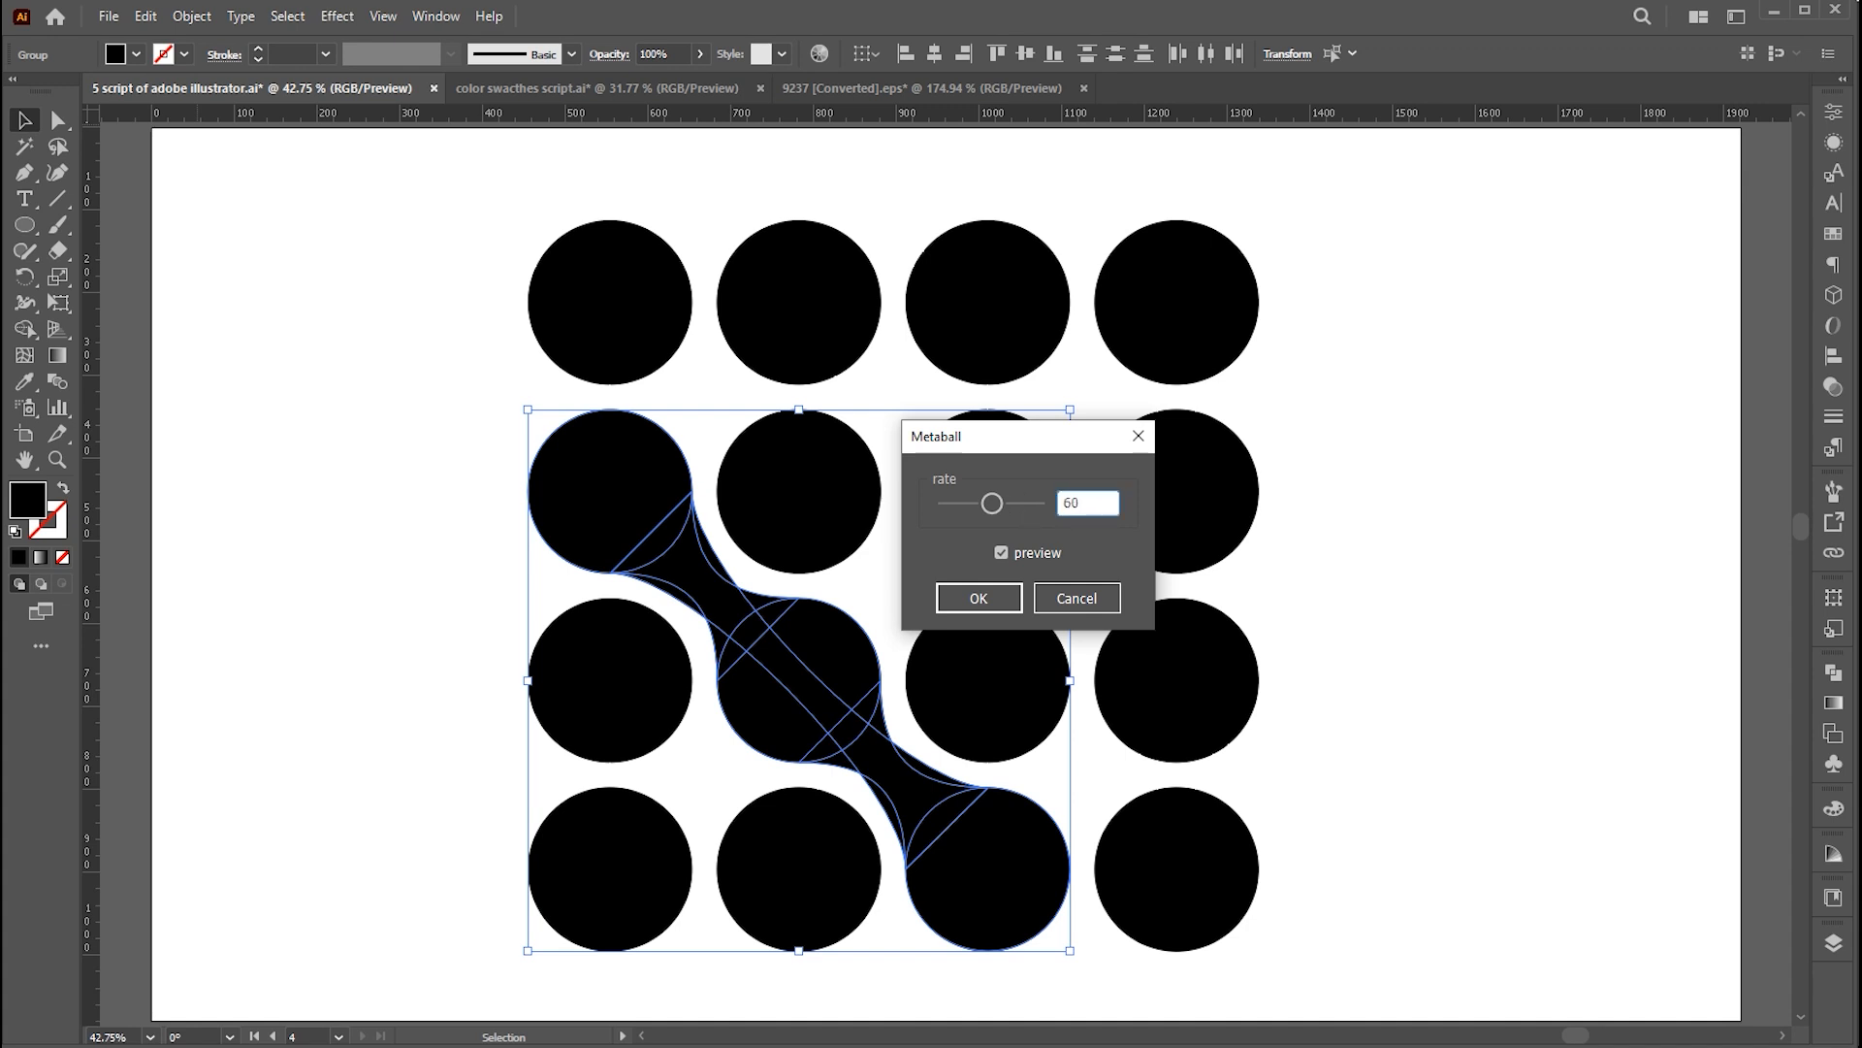
click(978, 597)
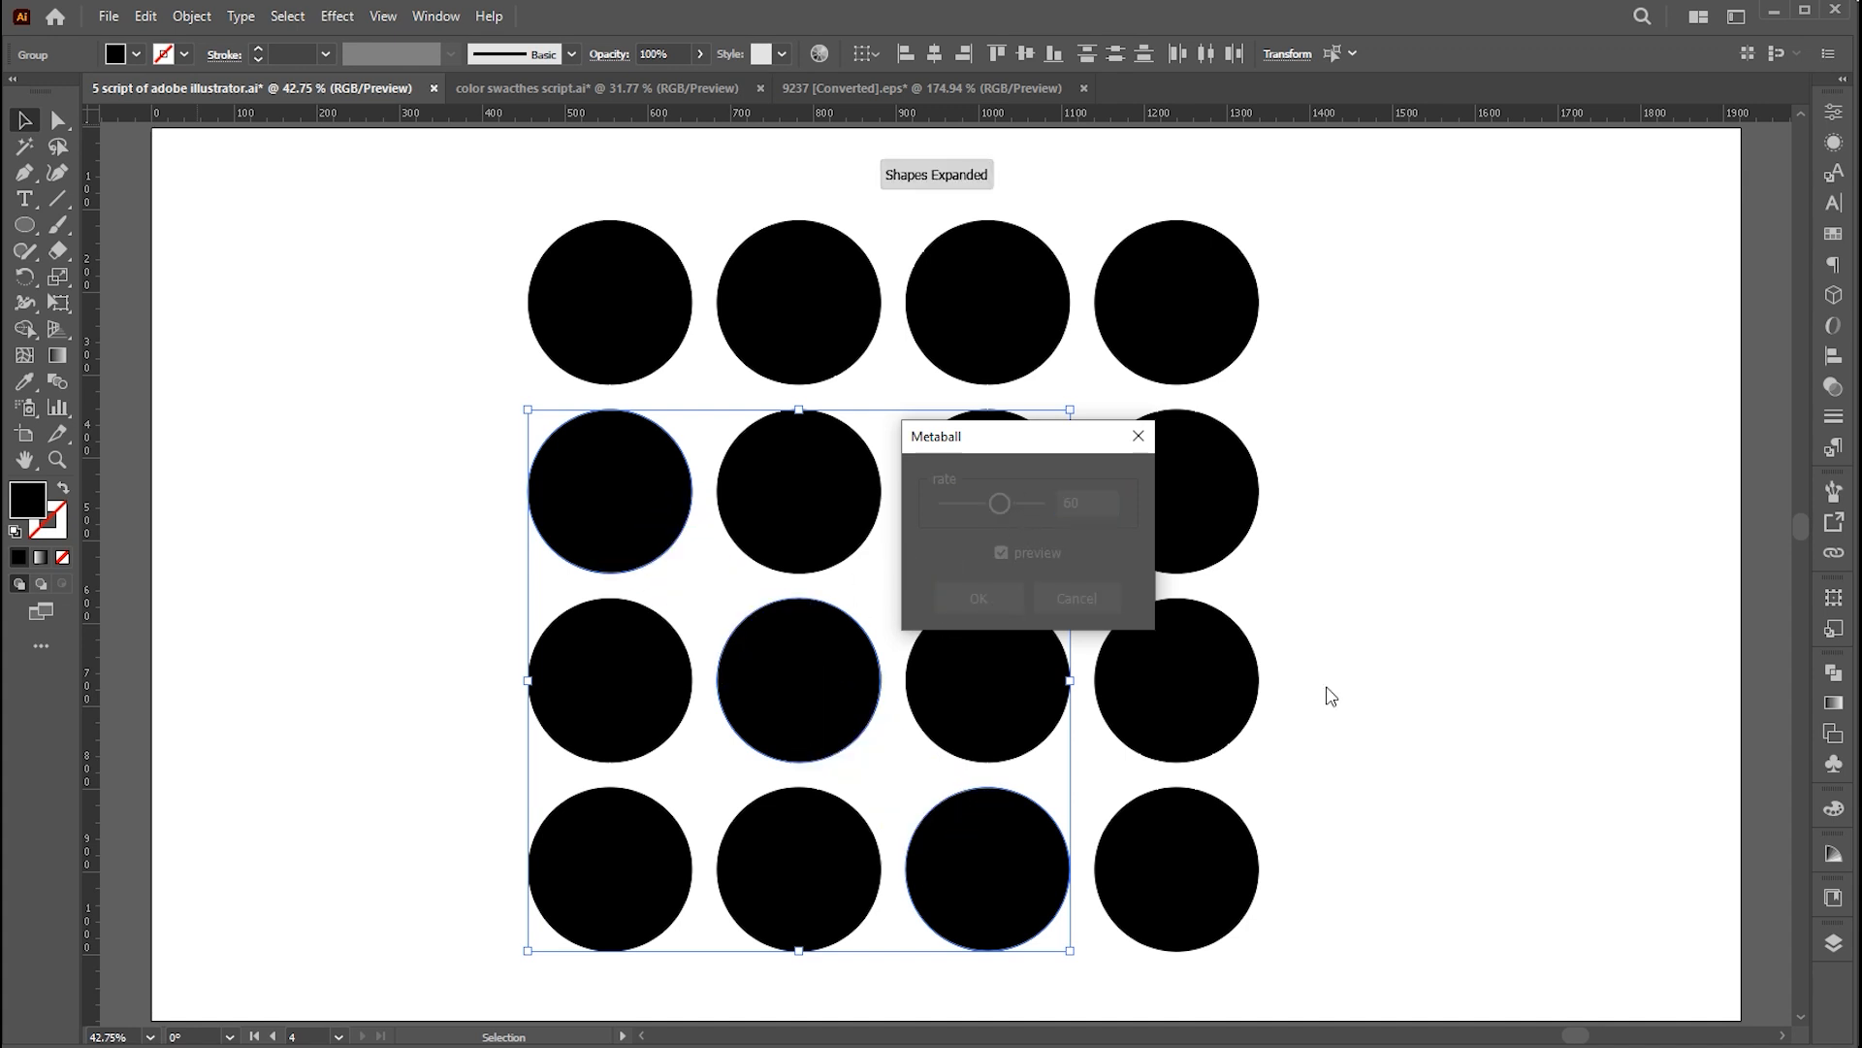
click(978, 597)
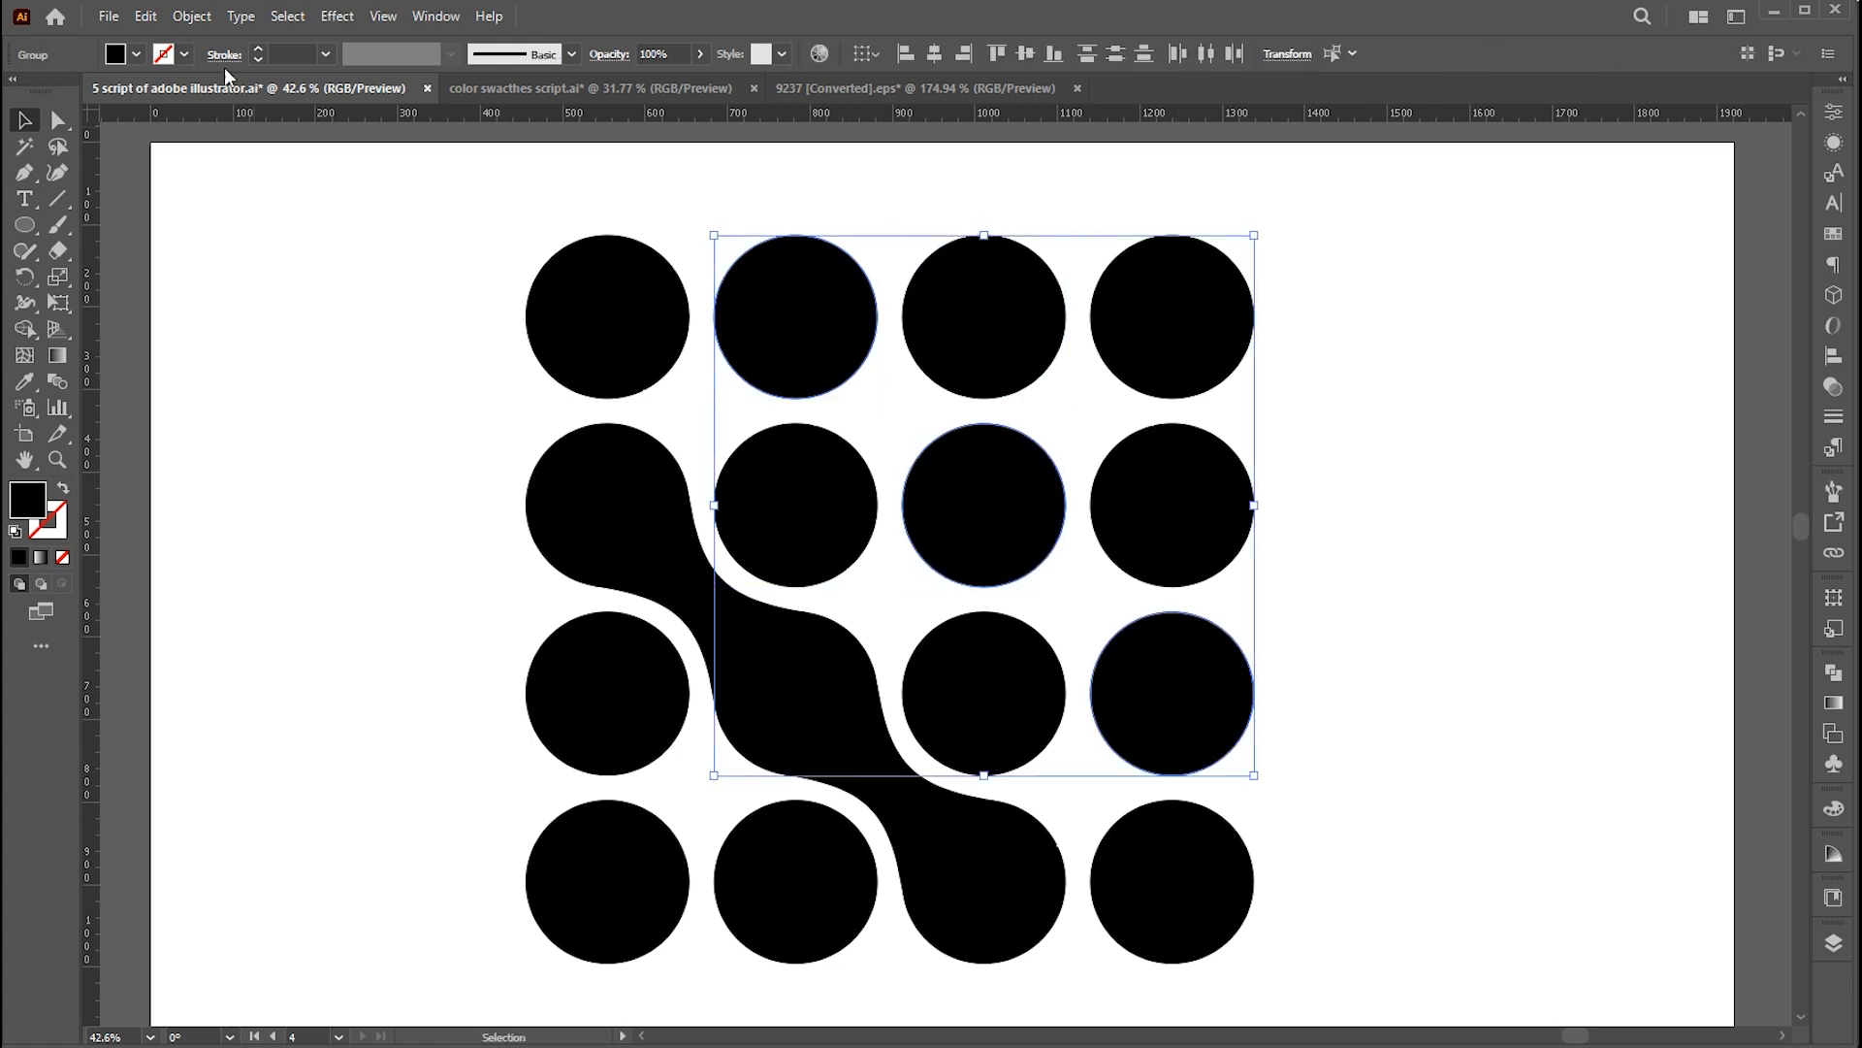
- Run the Metaball script on the upper-right diagonal circles at rate 60
click(116, 17)
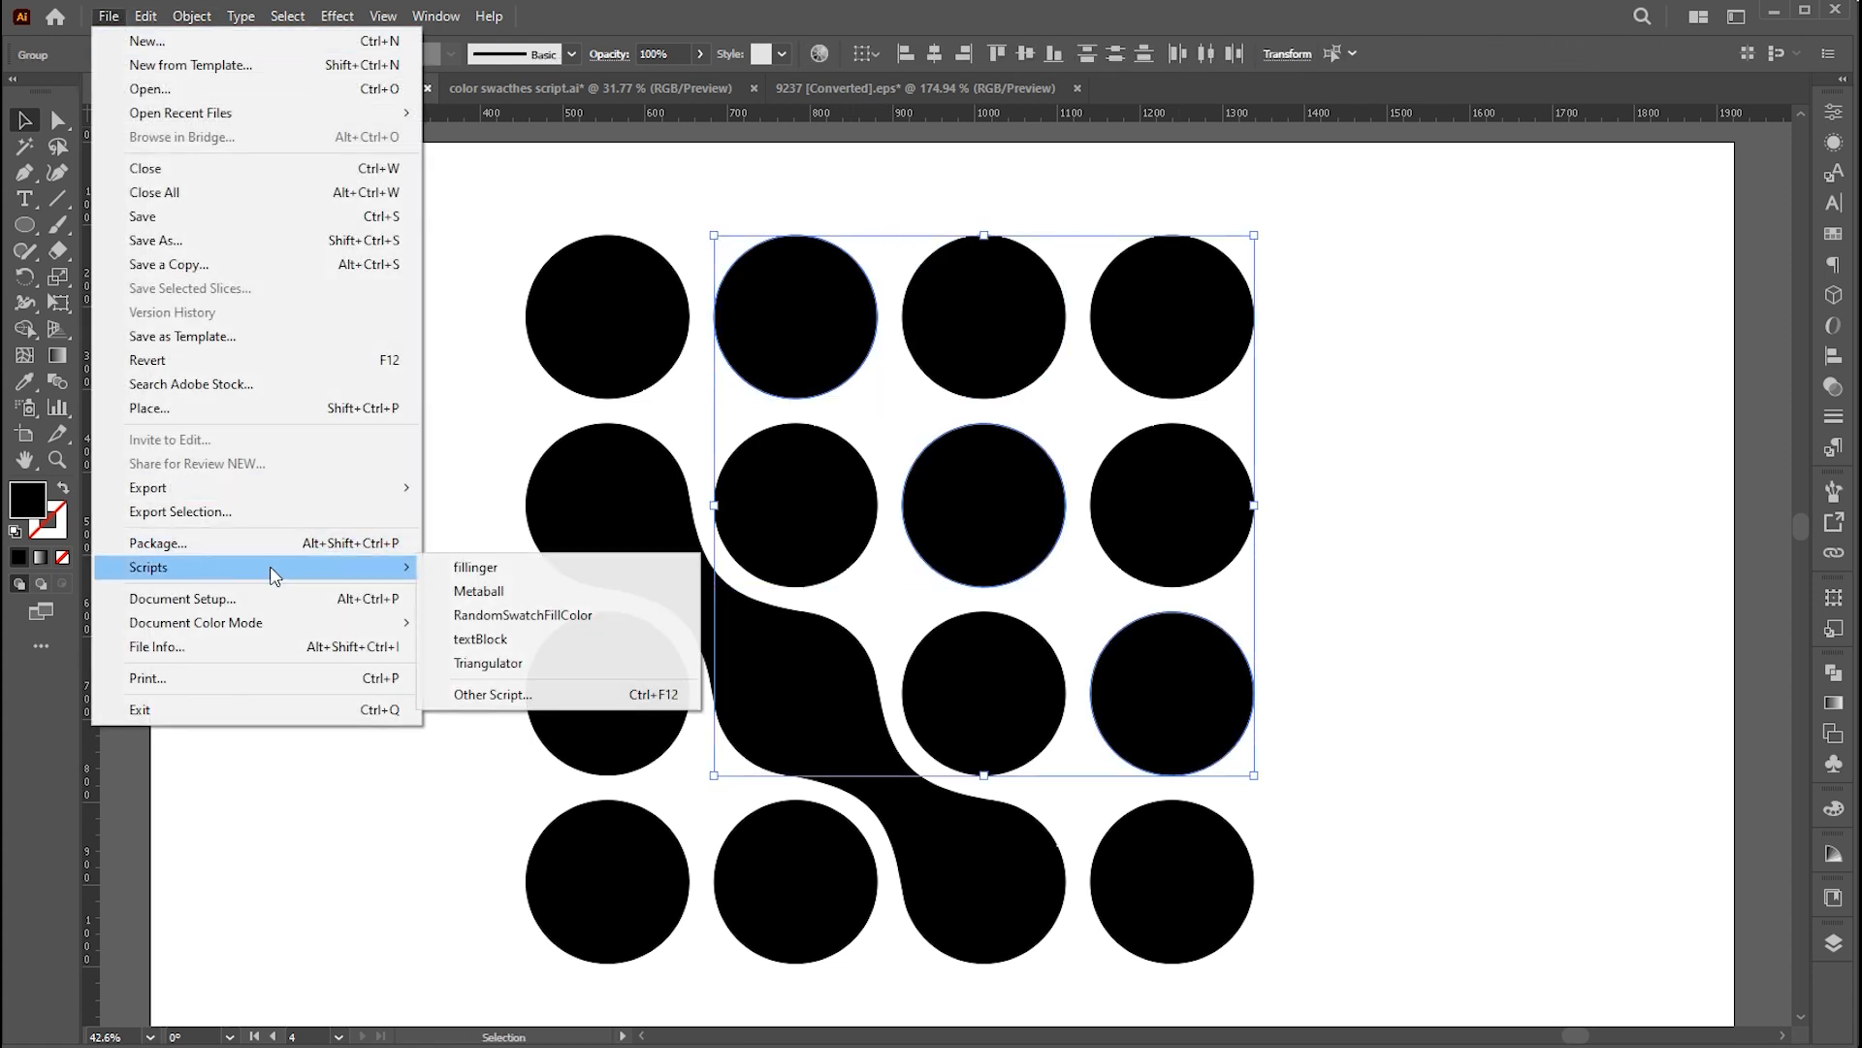
click(477, 590)
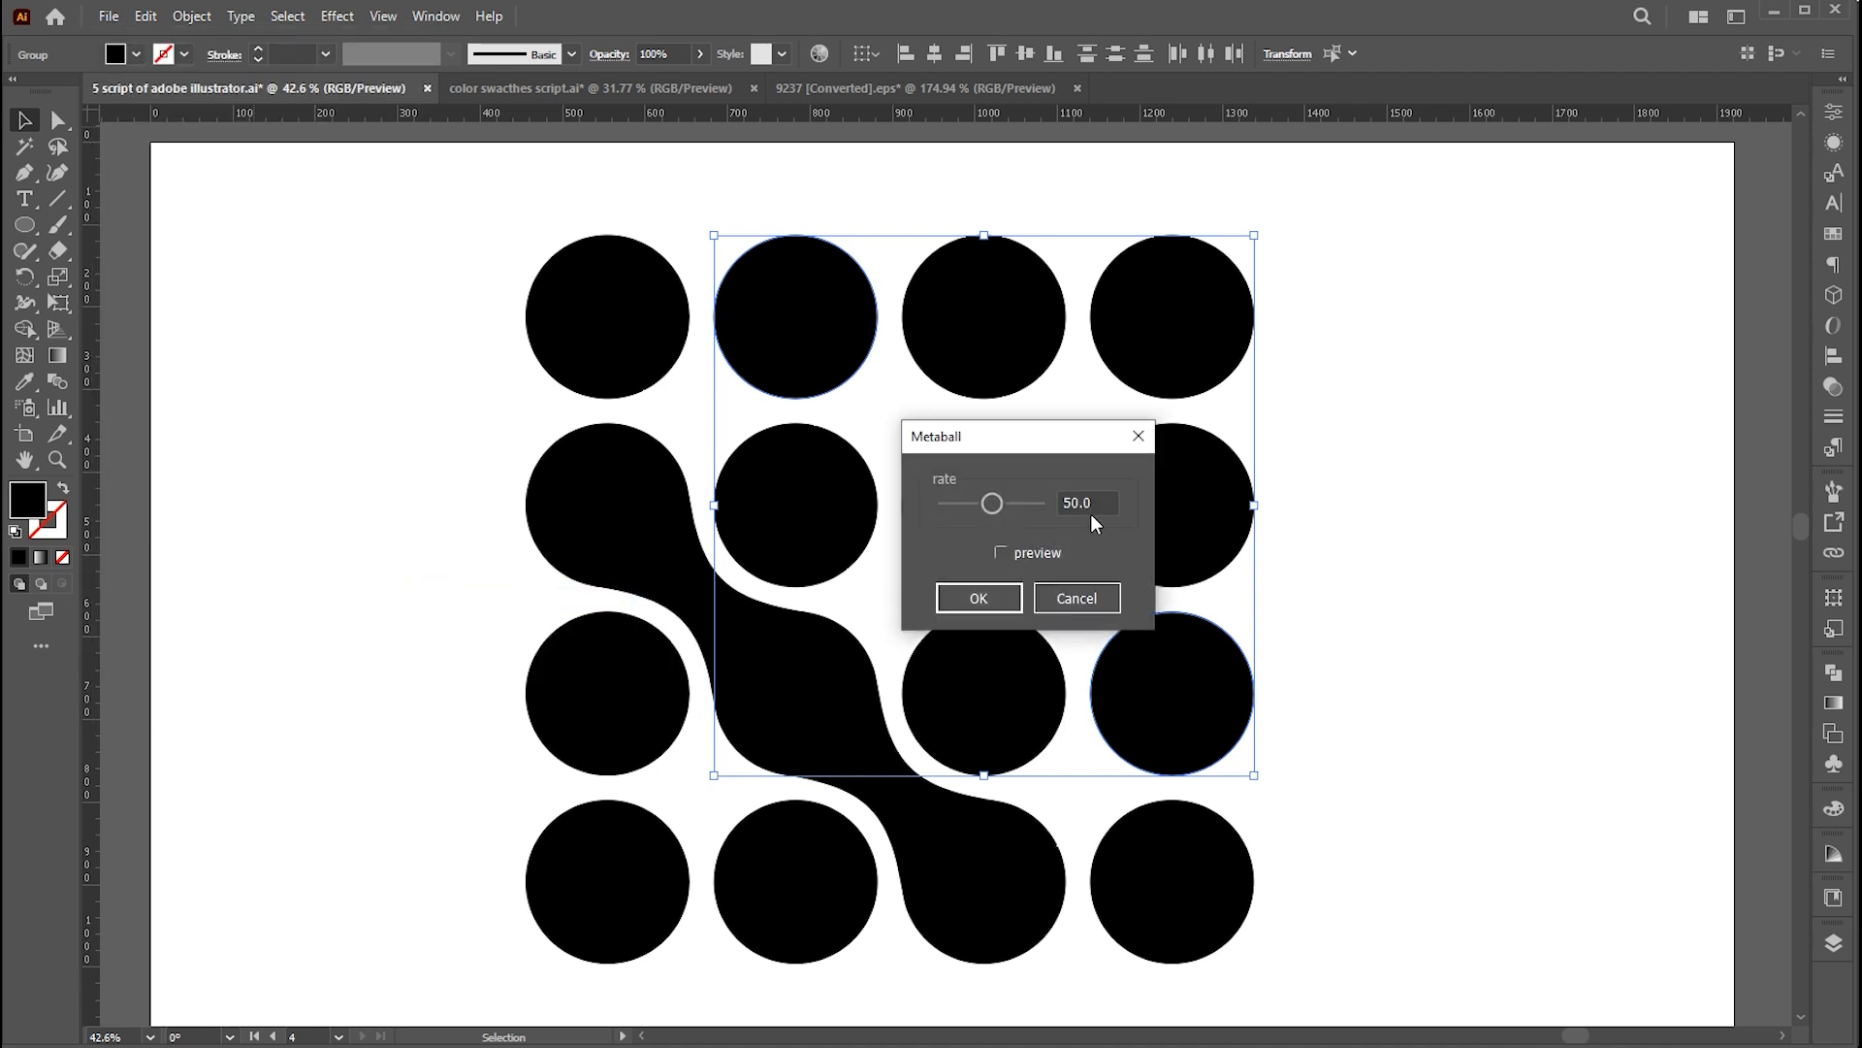
text(60)
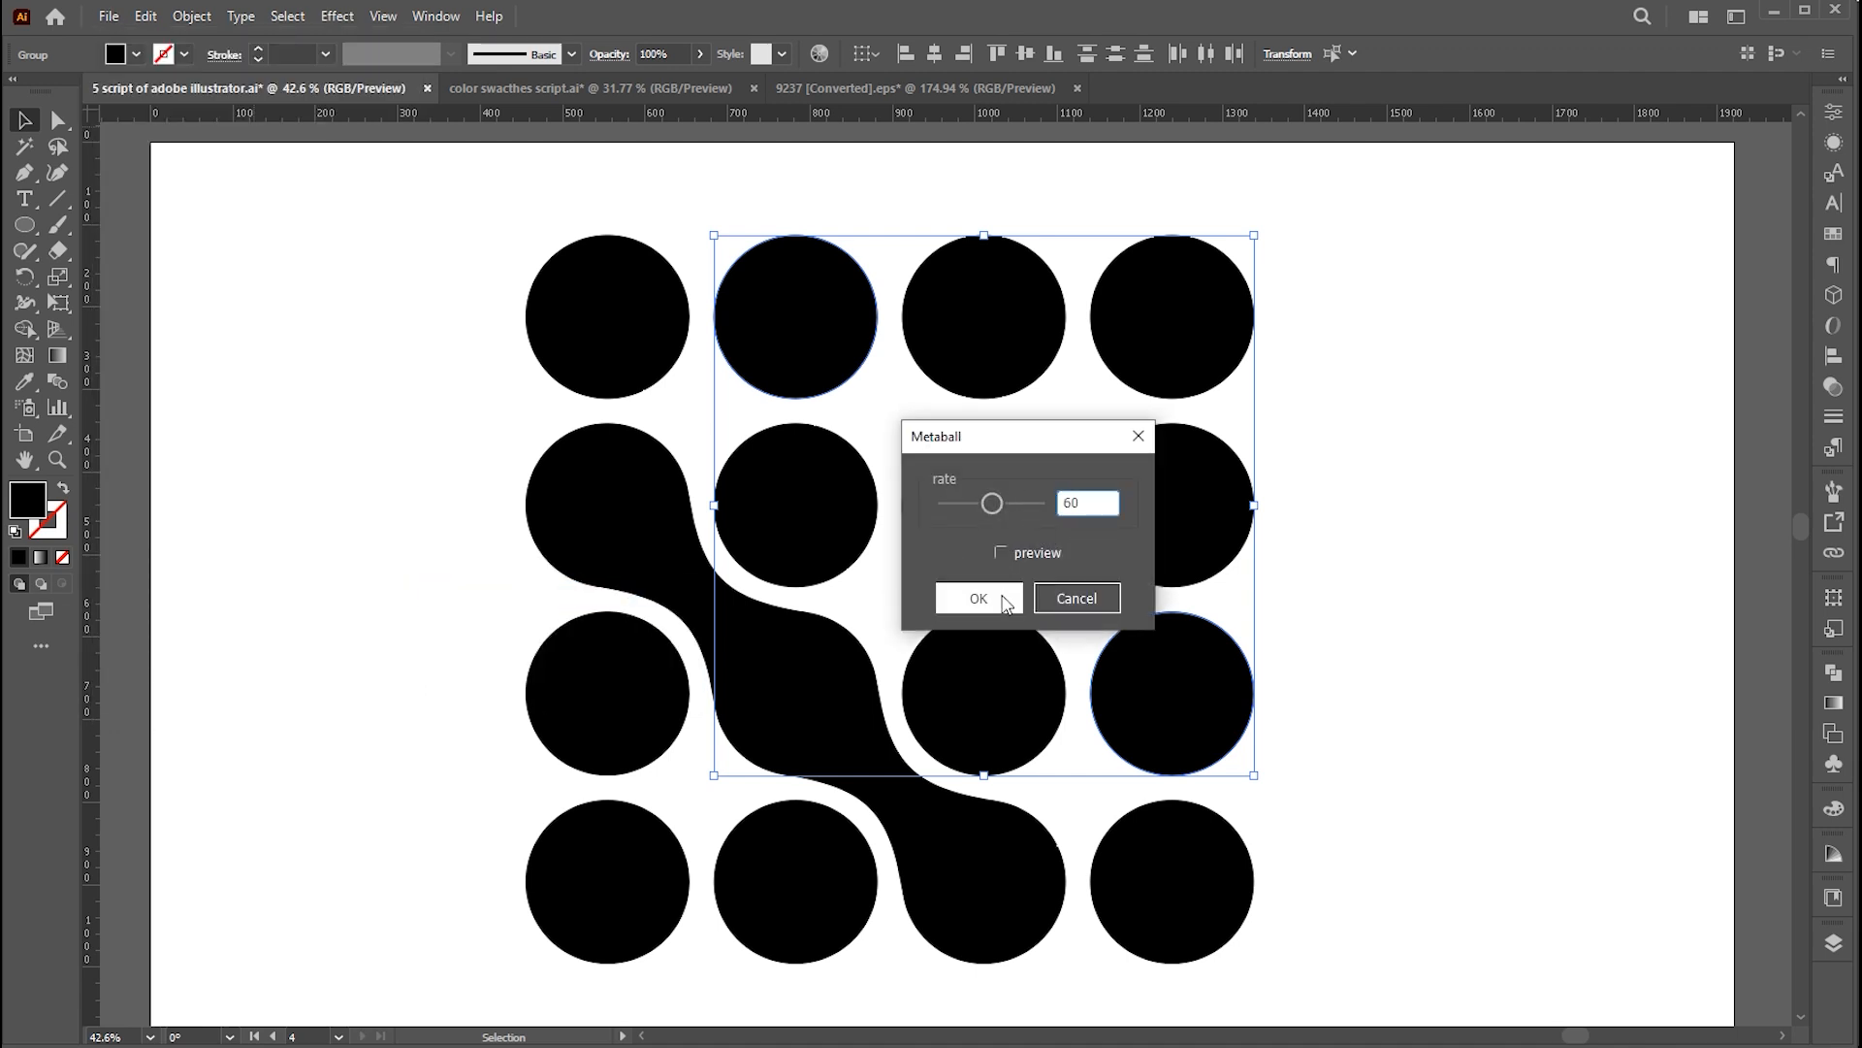
click(978, 598)
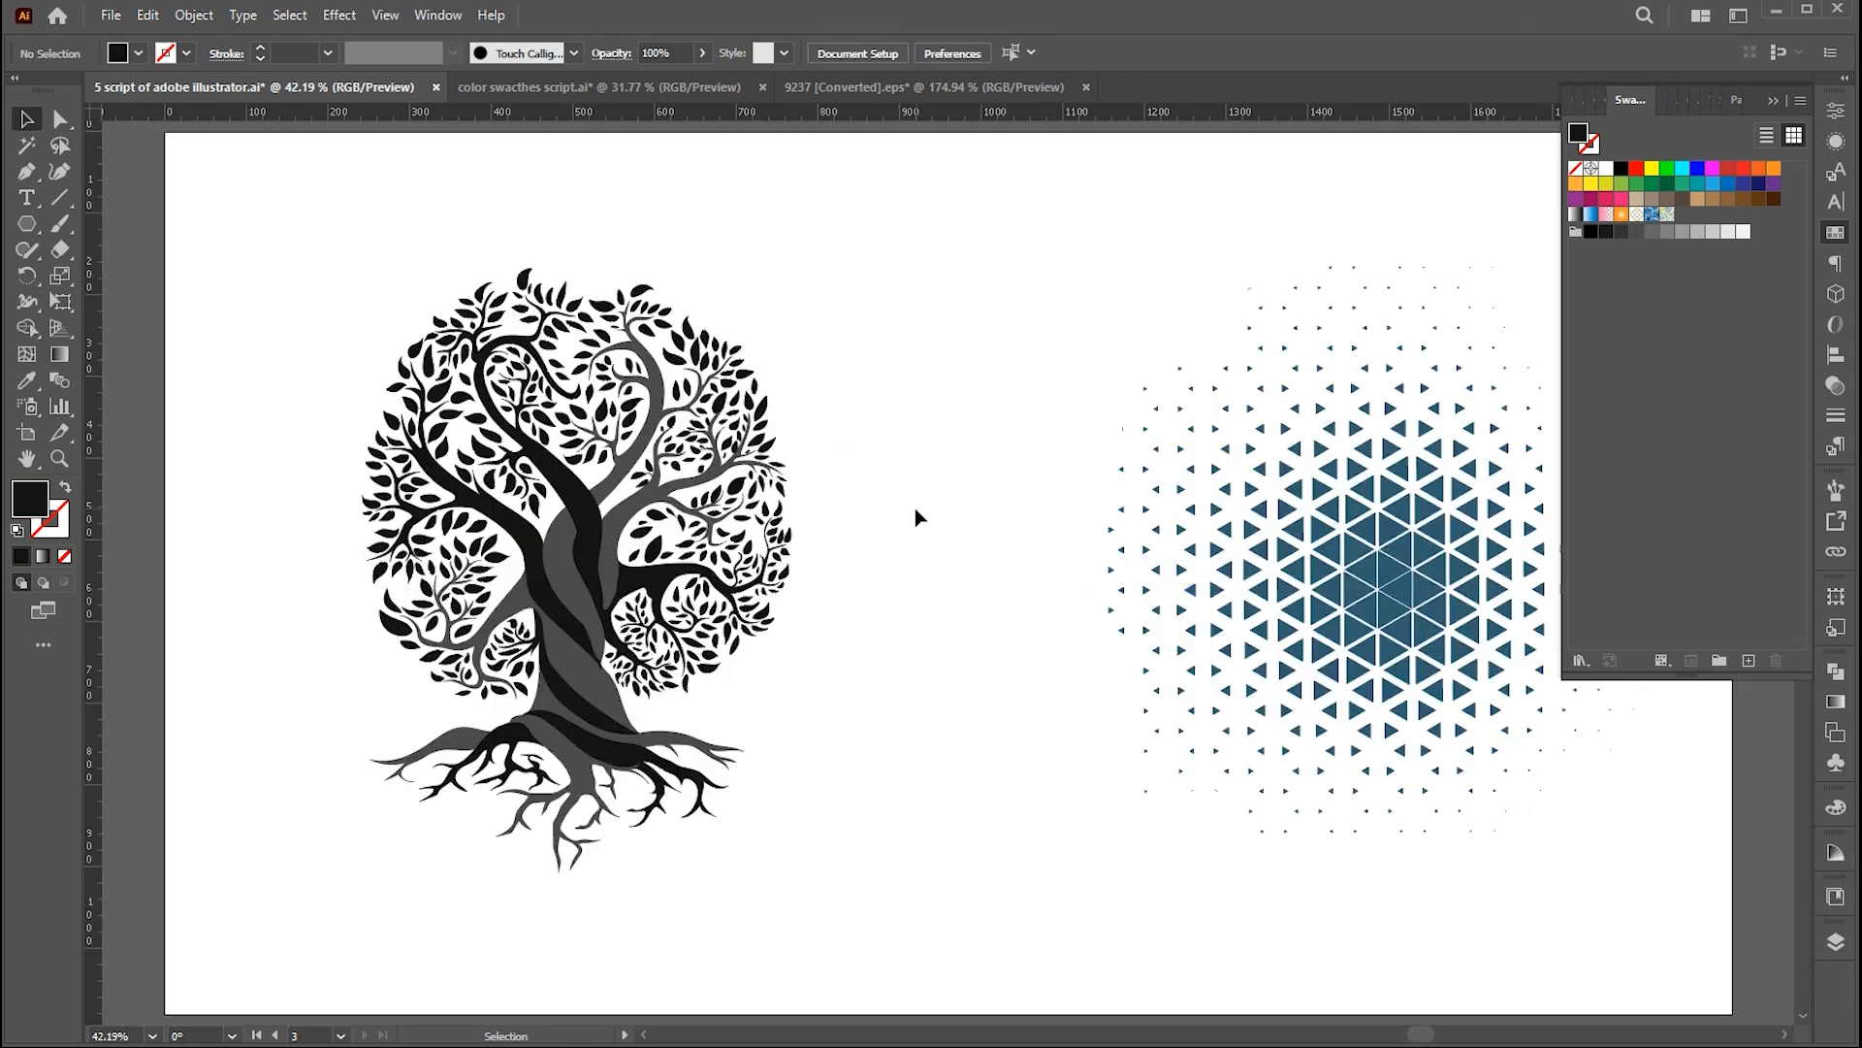
- Make a new colour group from the green swatches named 'Green shades'
click(1667, 169)
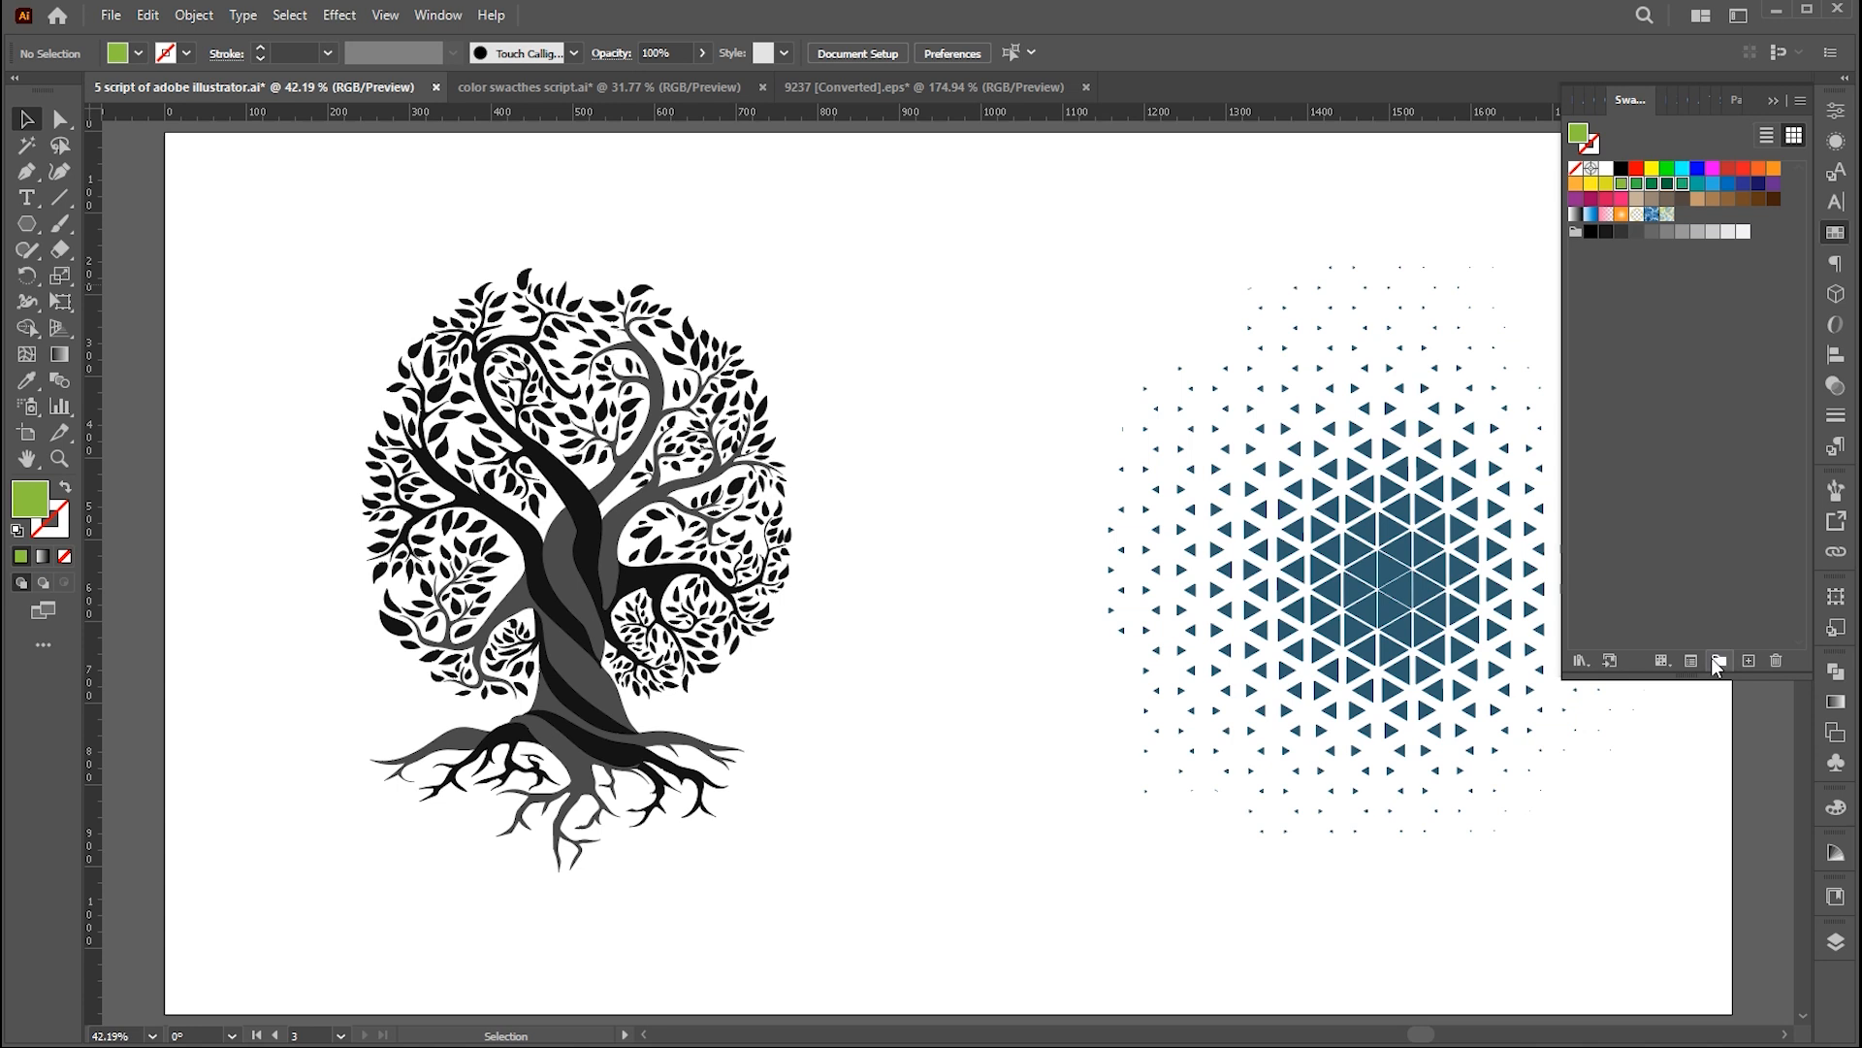
click(1719, 659)
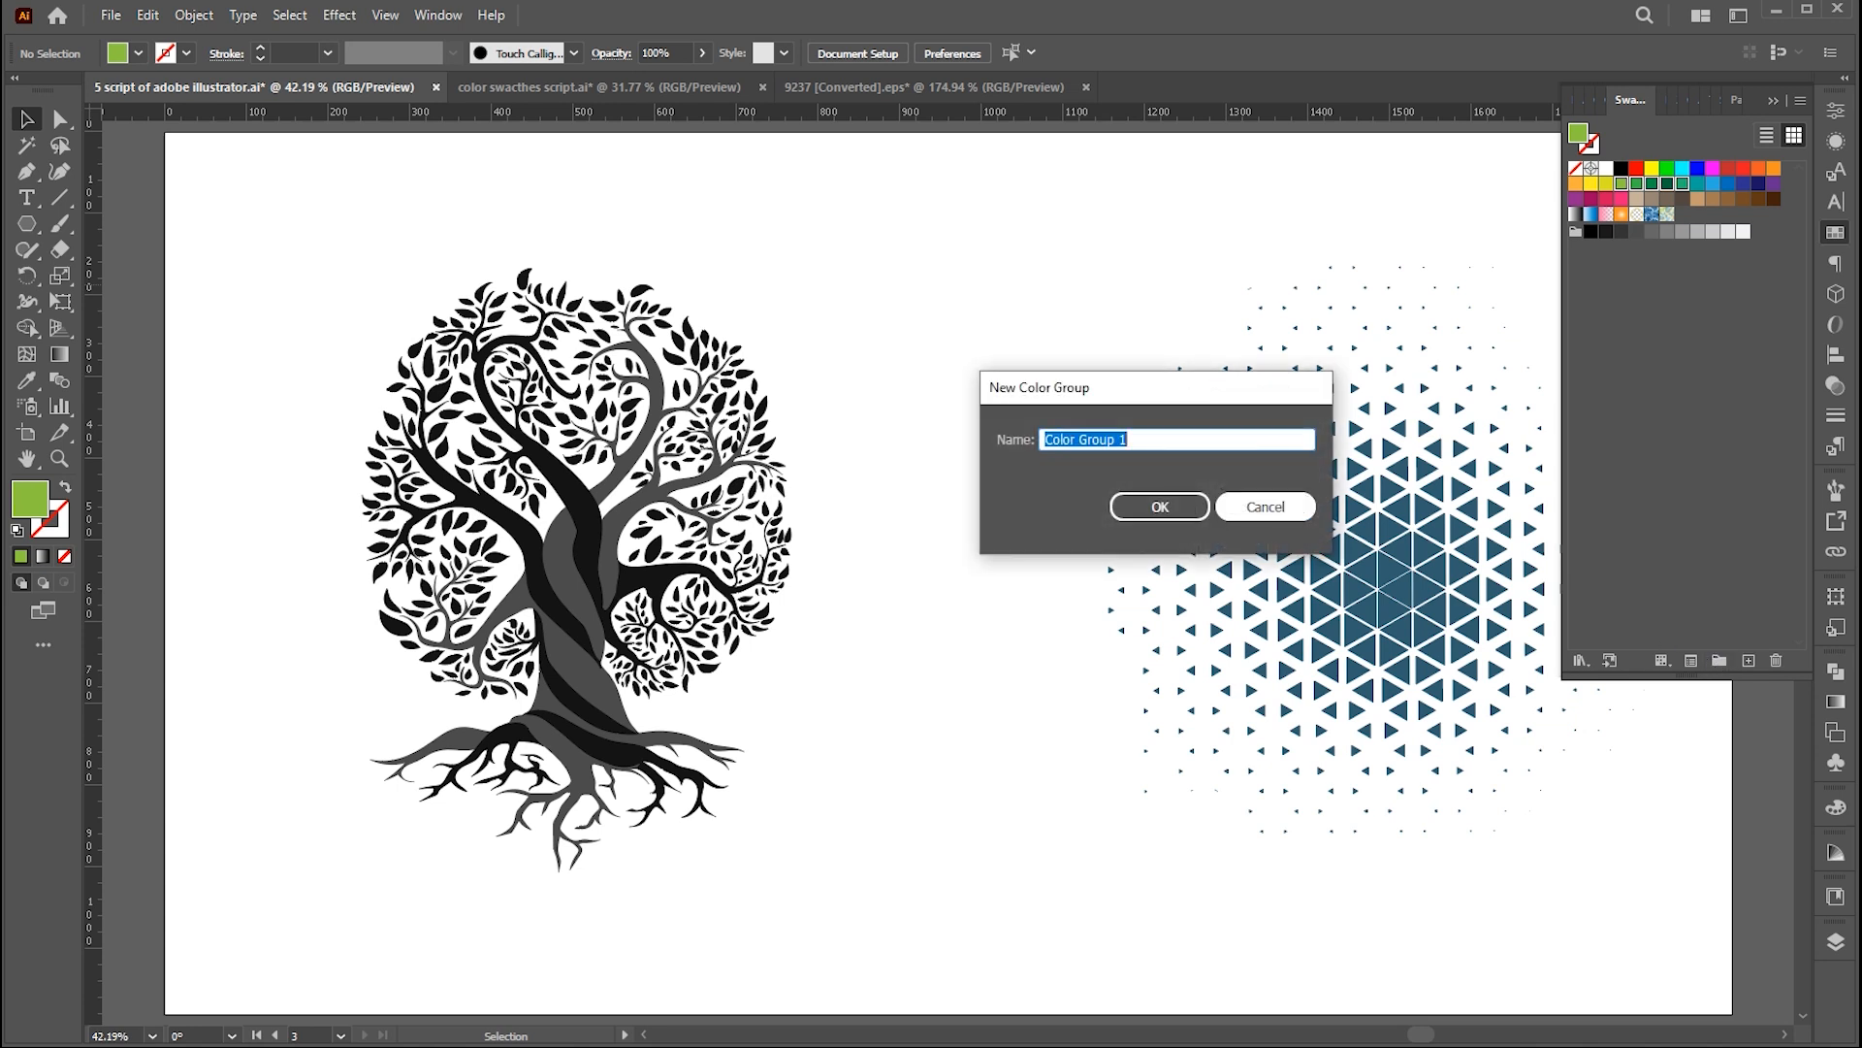
text(Green sha)
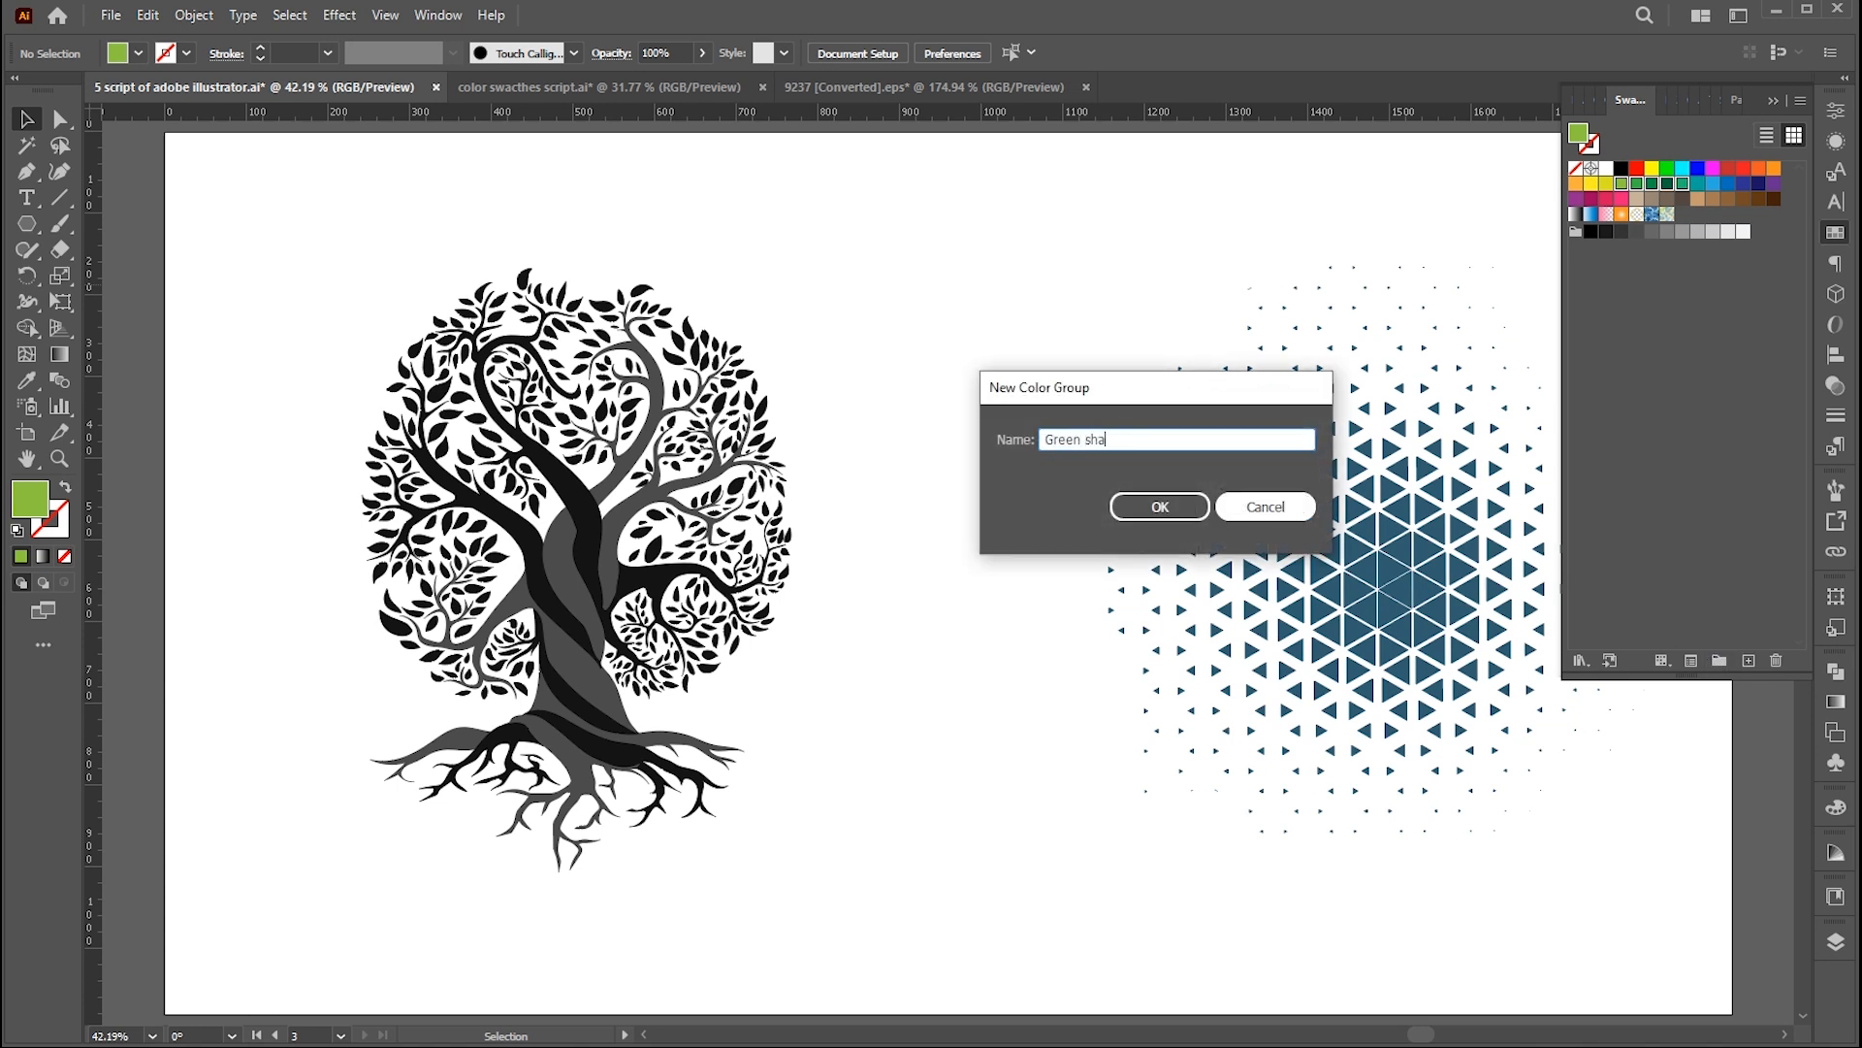
text(des)
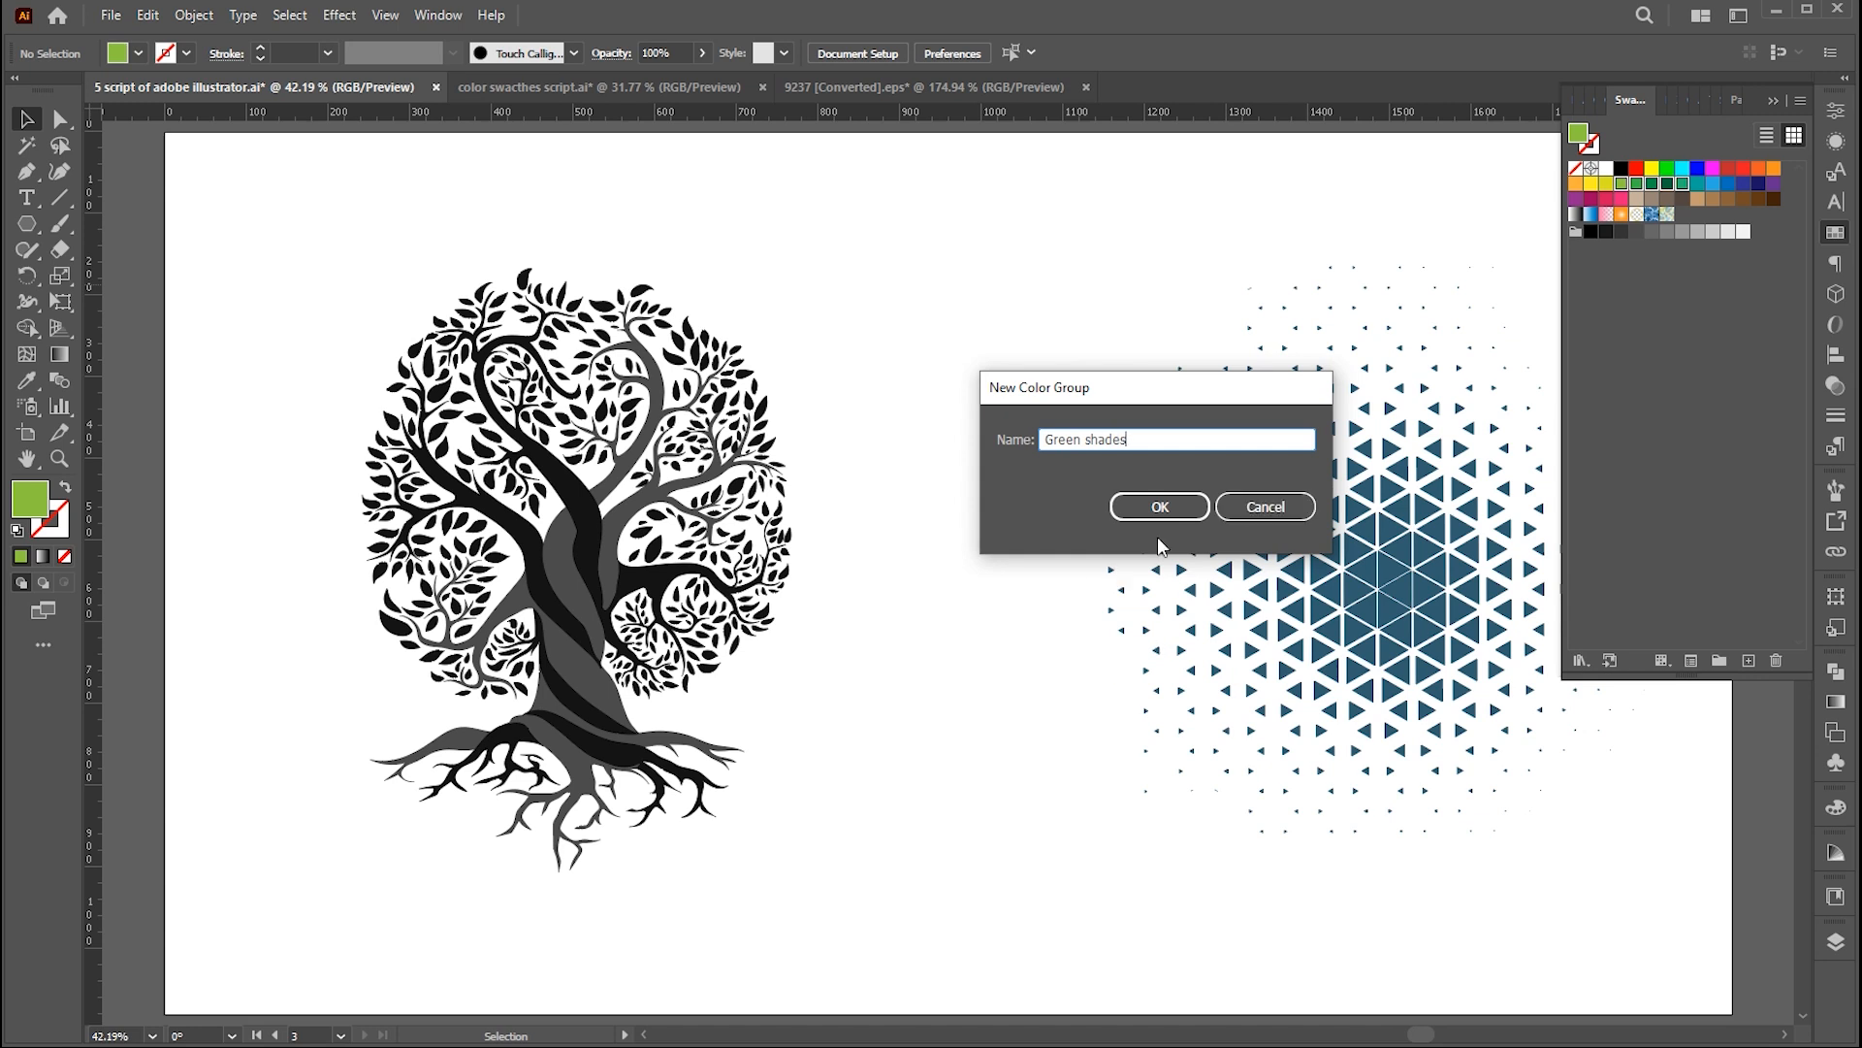
click(1159, 507)
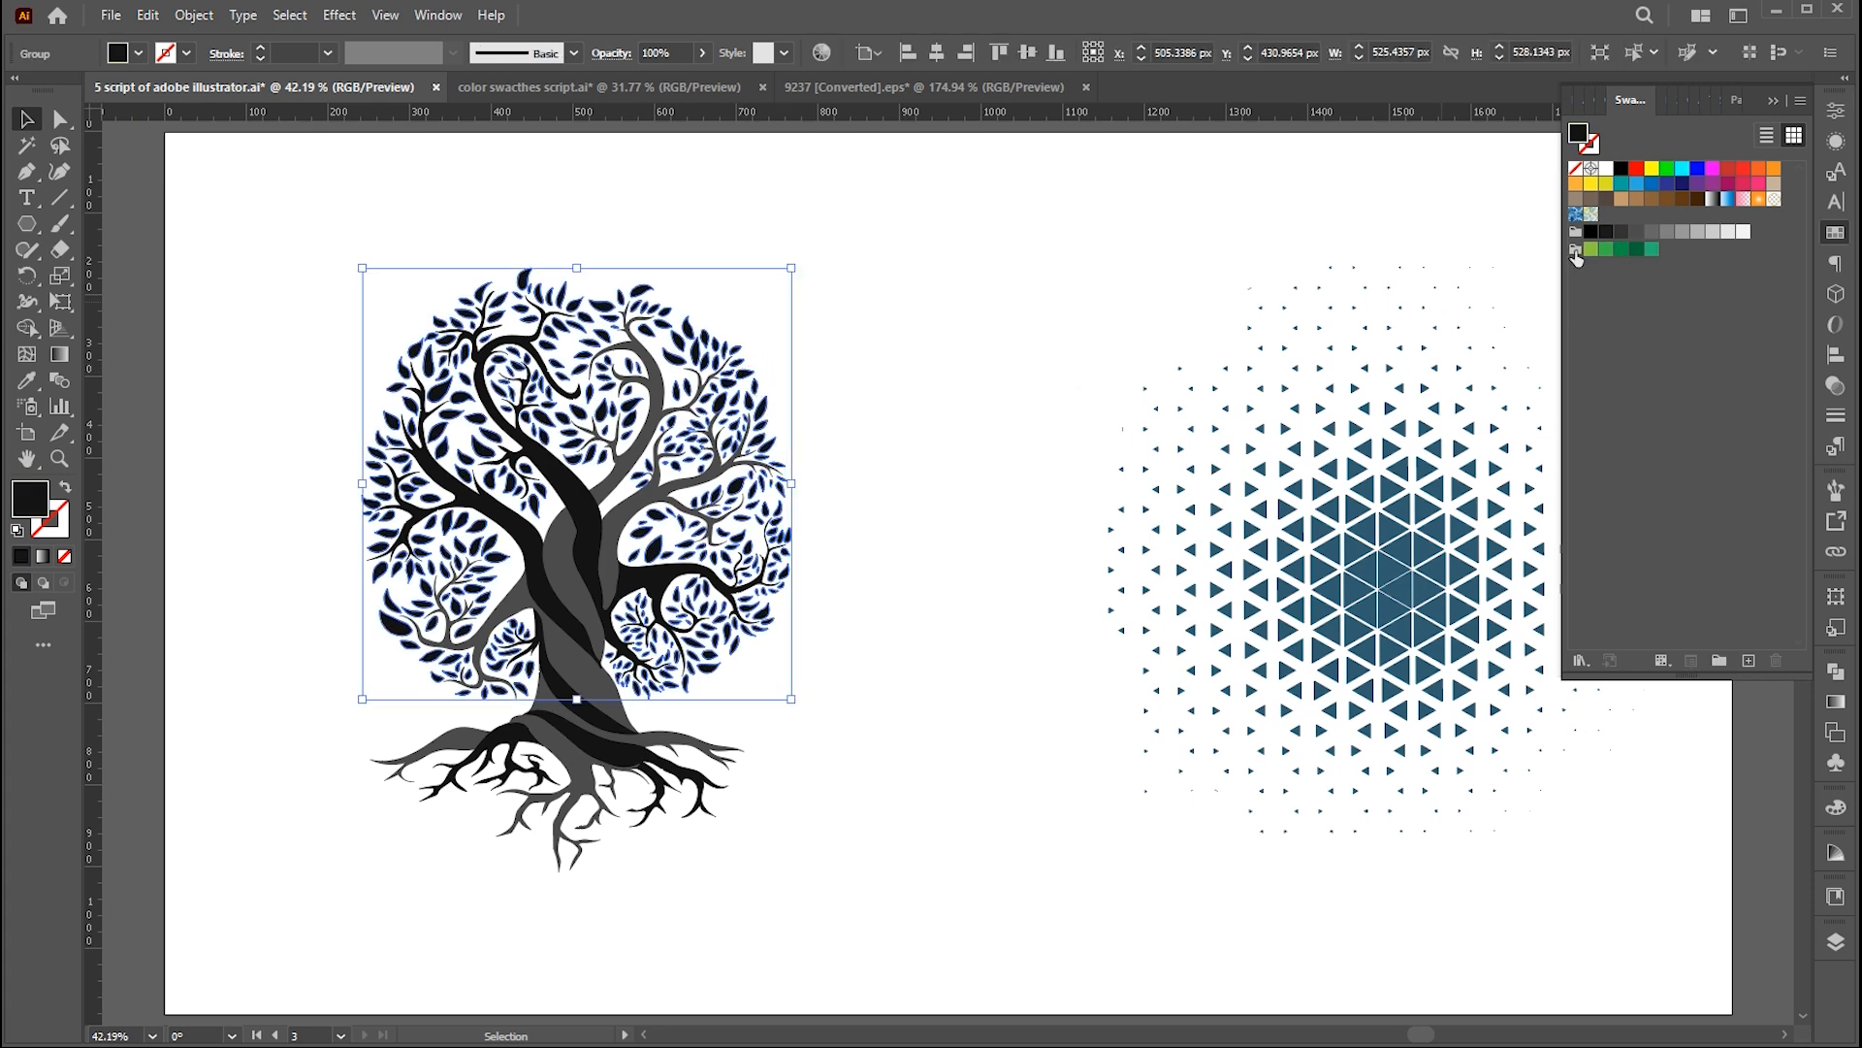
- Run RandomSwatchFillColor to fill the leaves with the Green shades colours
click(115, 16)
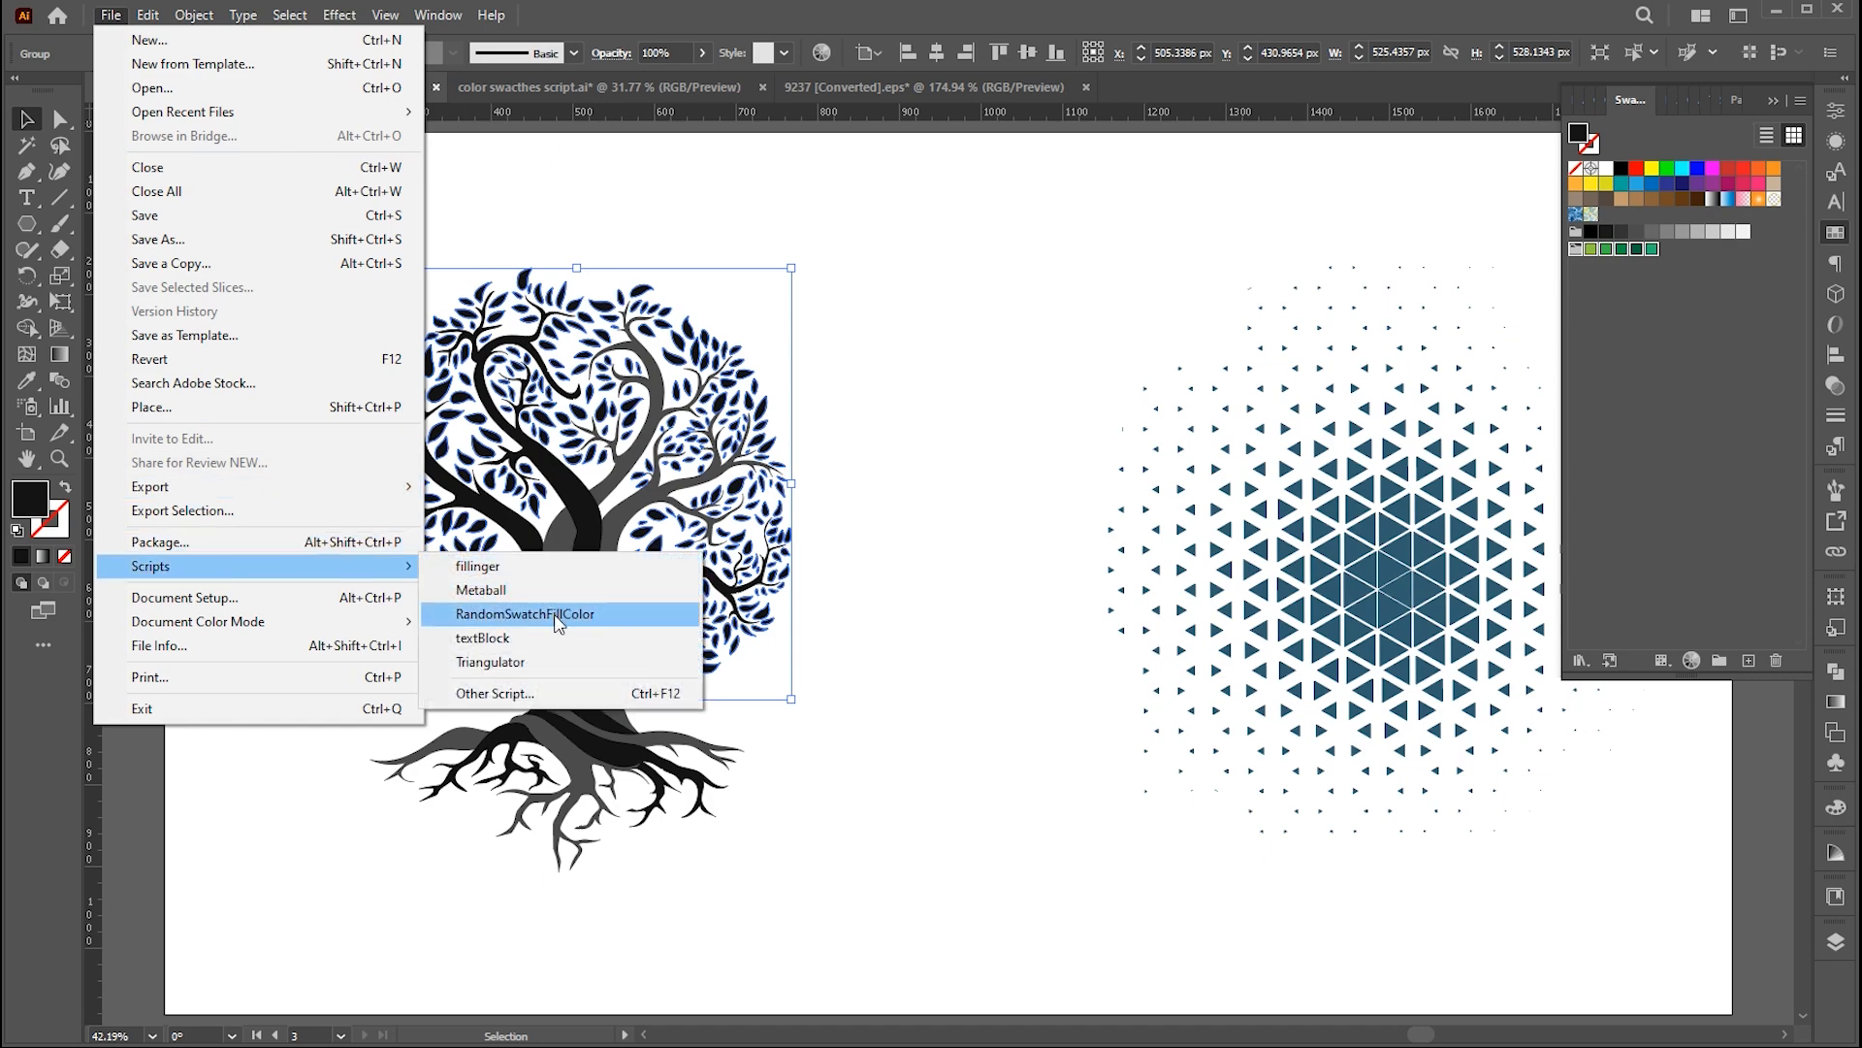
click(524, 613)
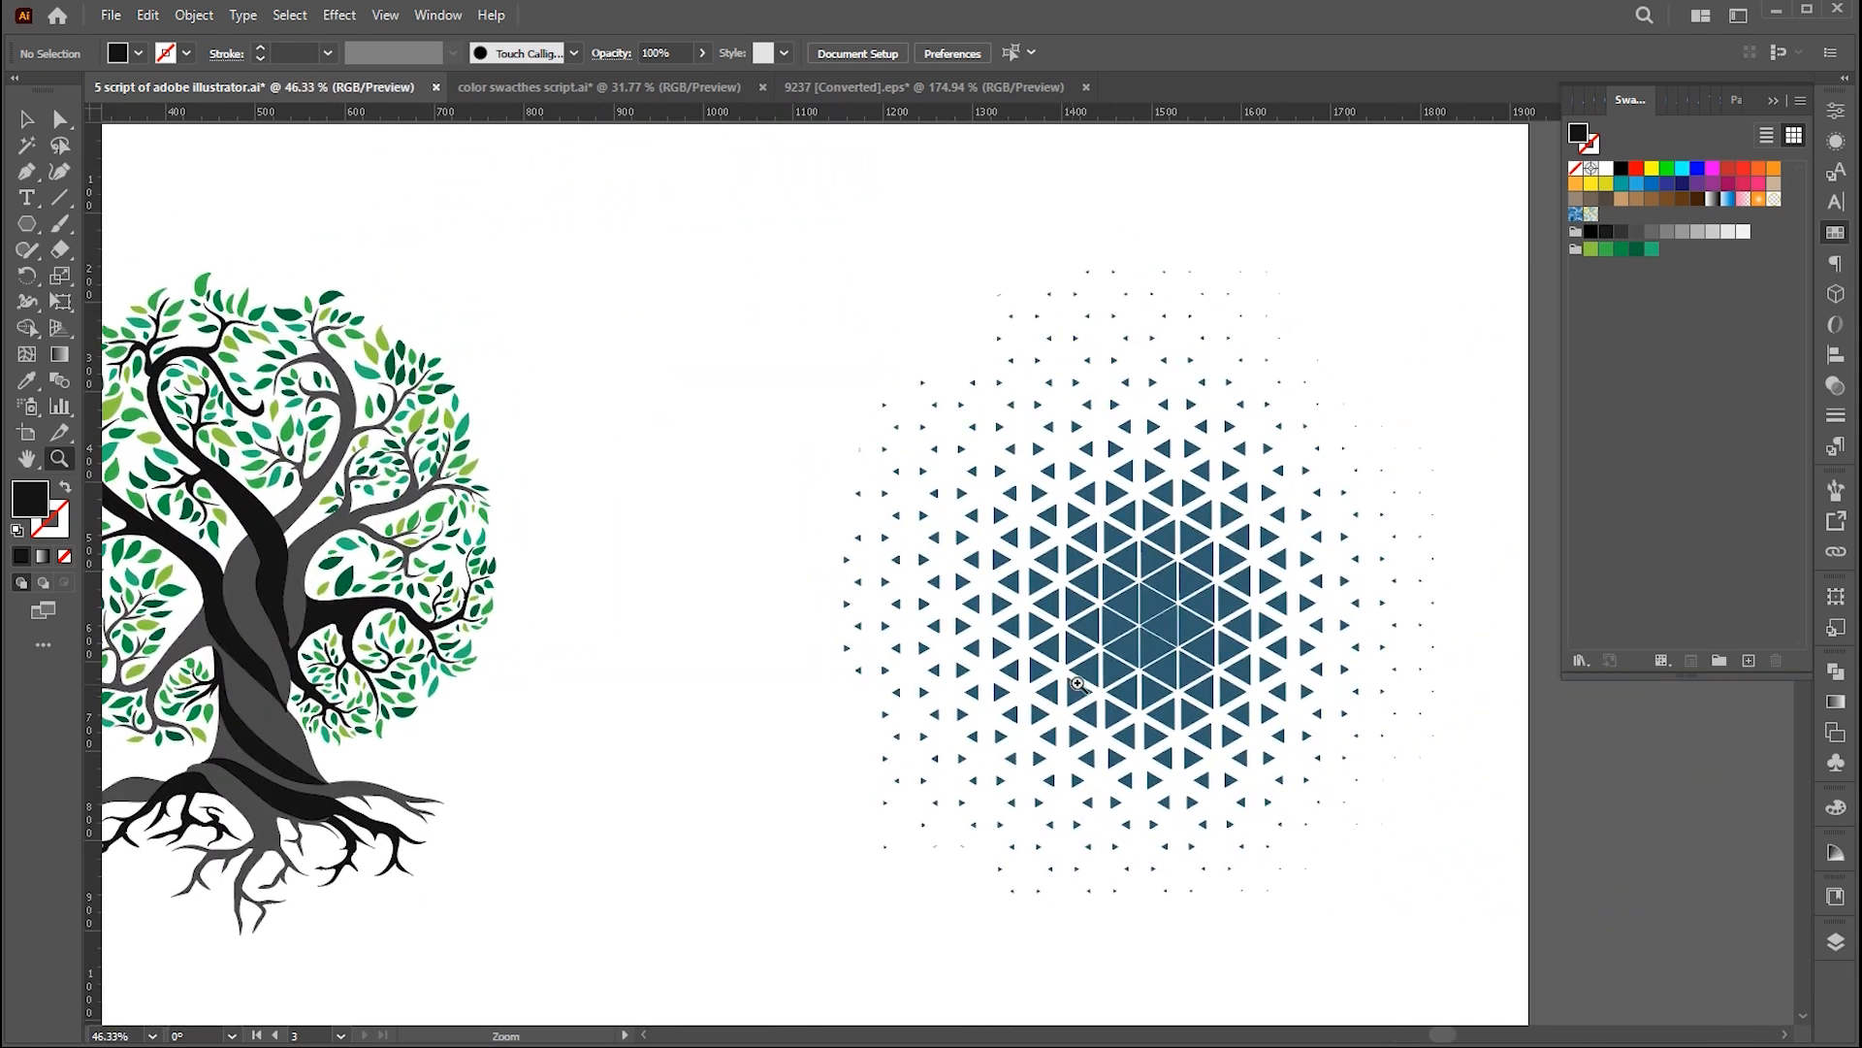
- Gather several bright swatches into a new colour group named 'multicolors'
click(1075, 683)
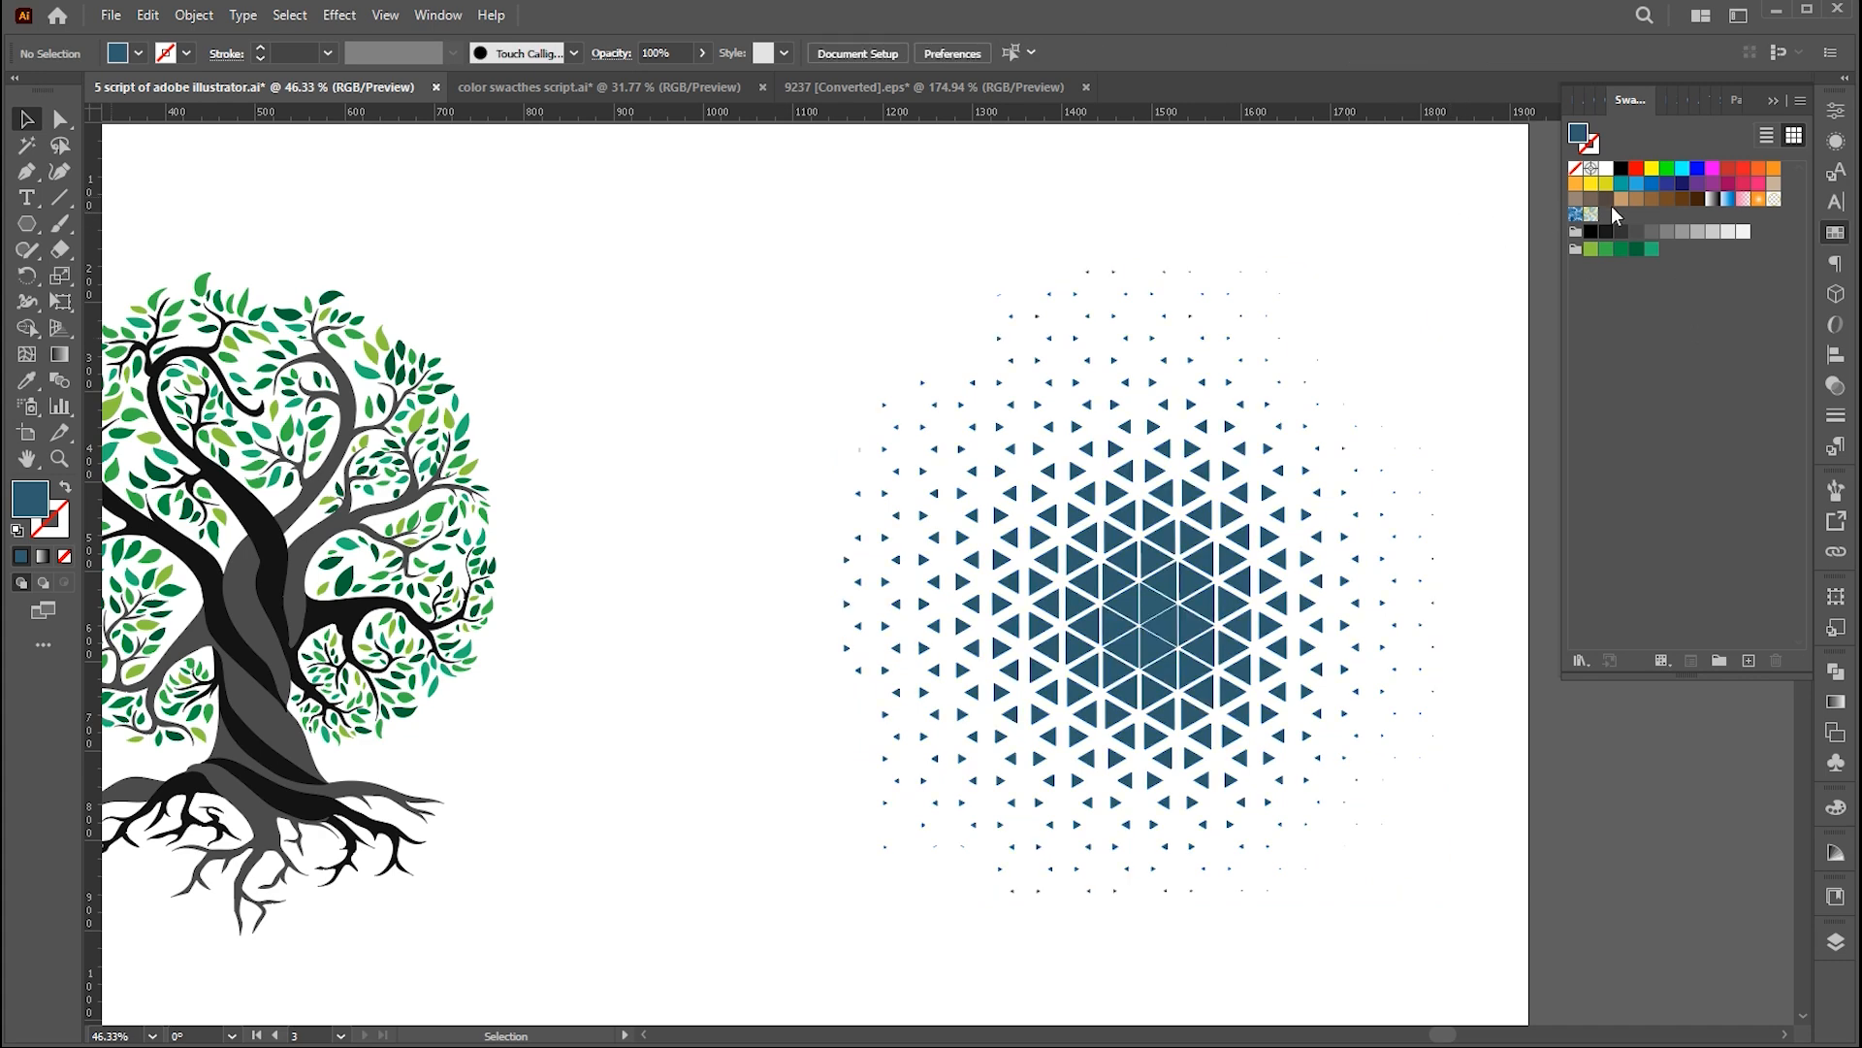
click(1622, 184)
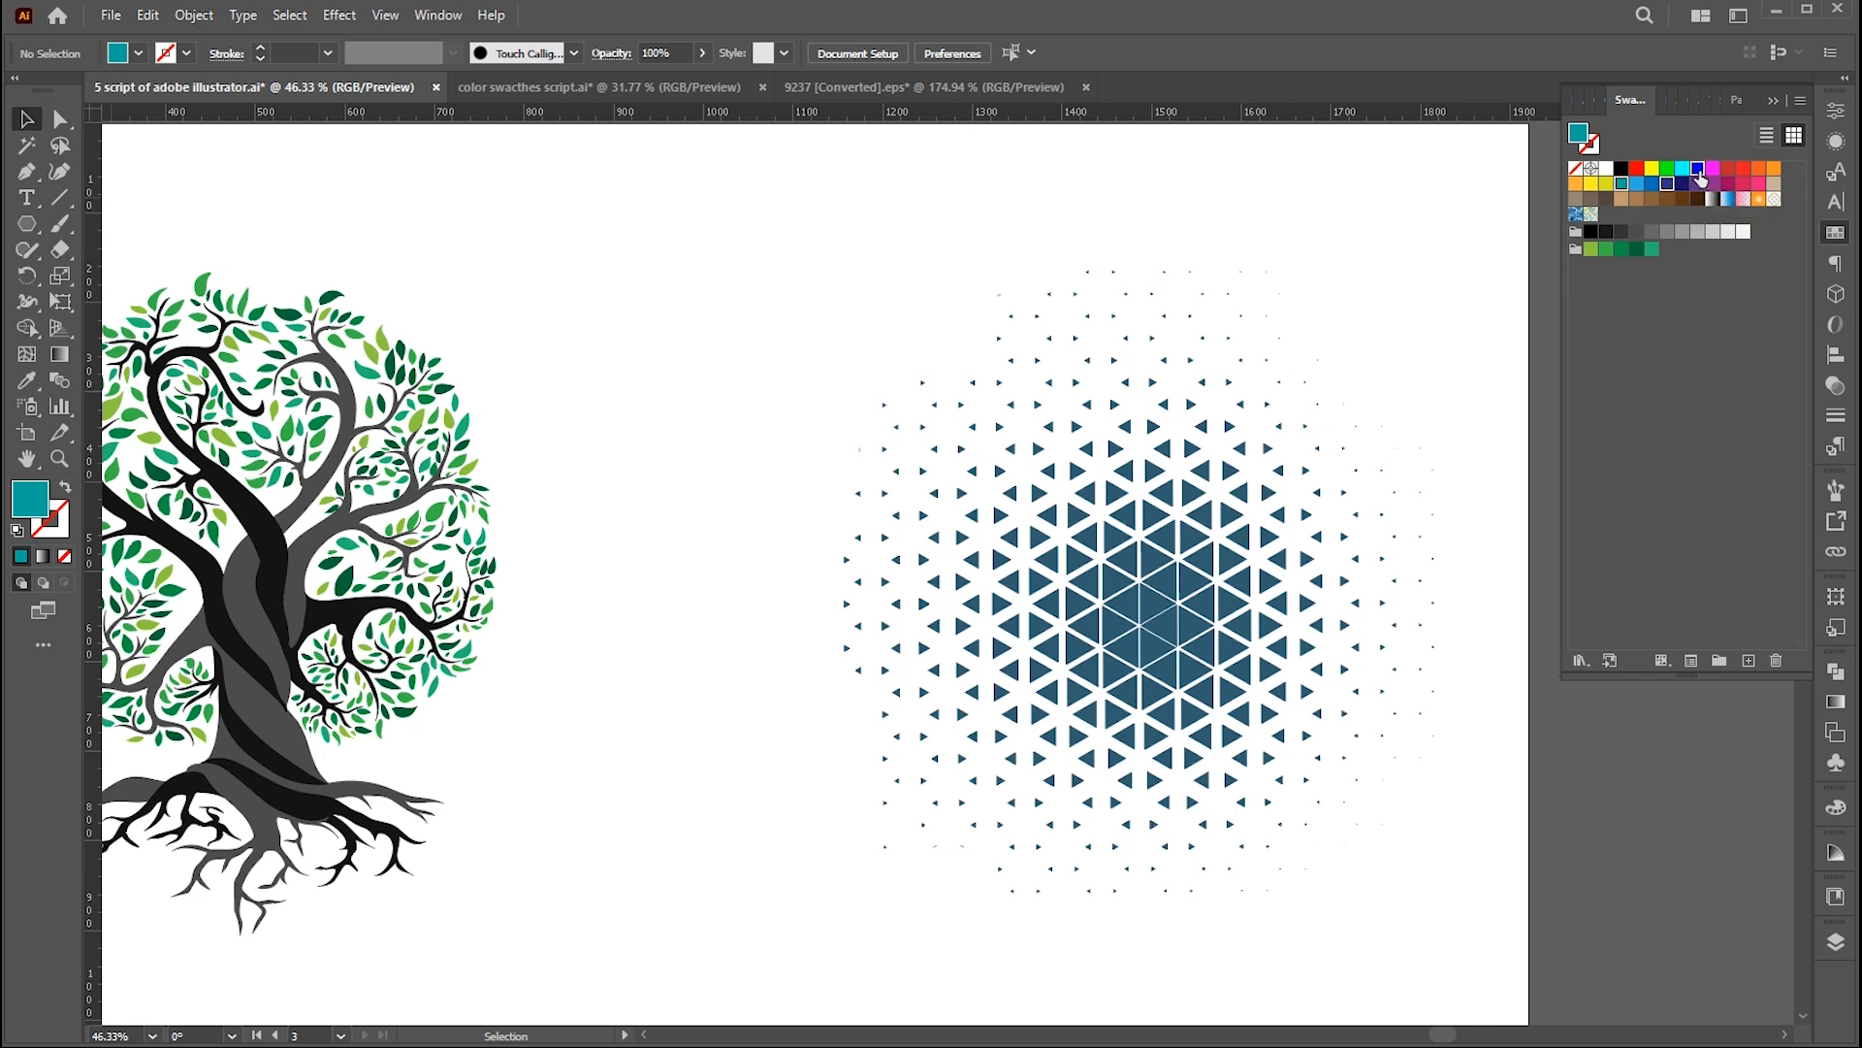
mouse_move(1587, 187)
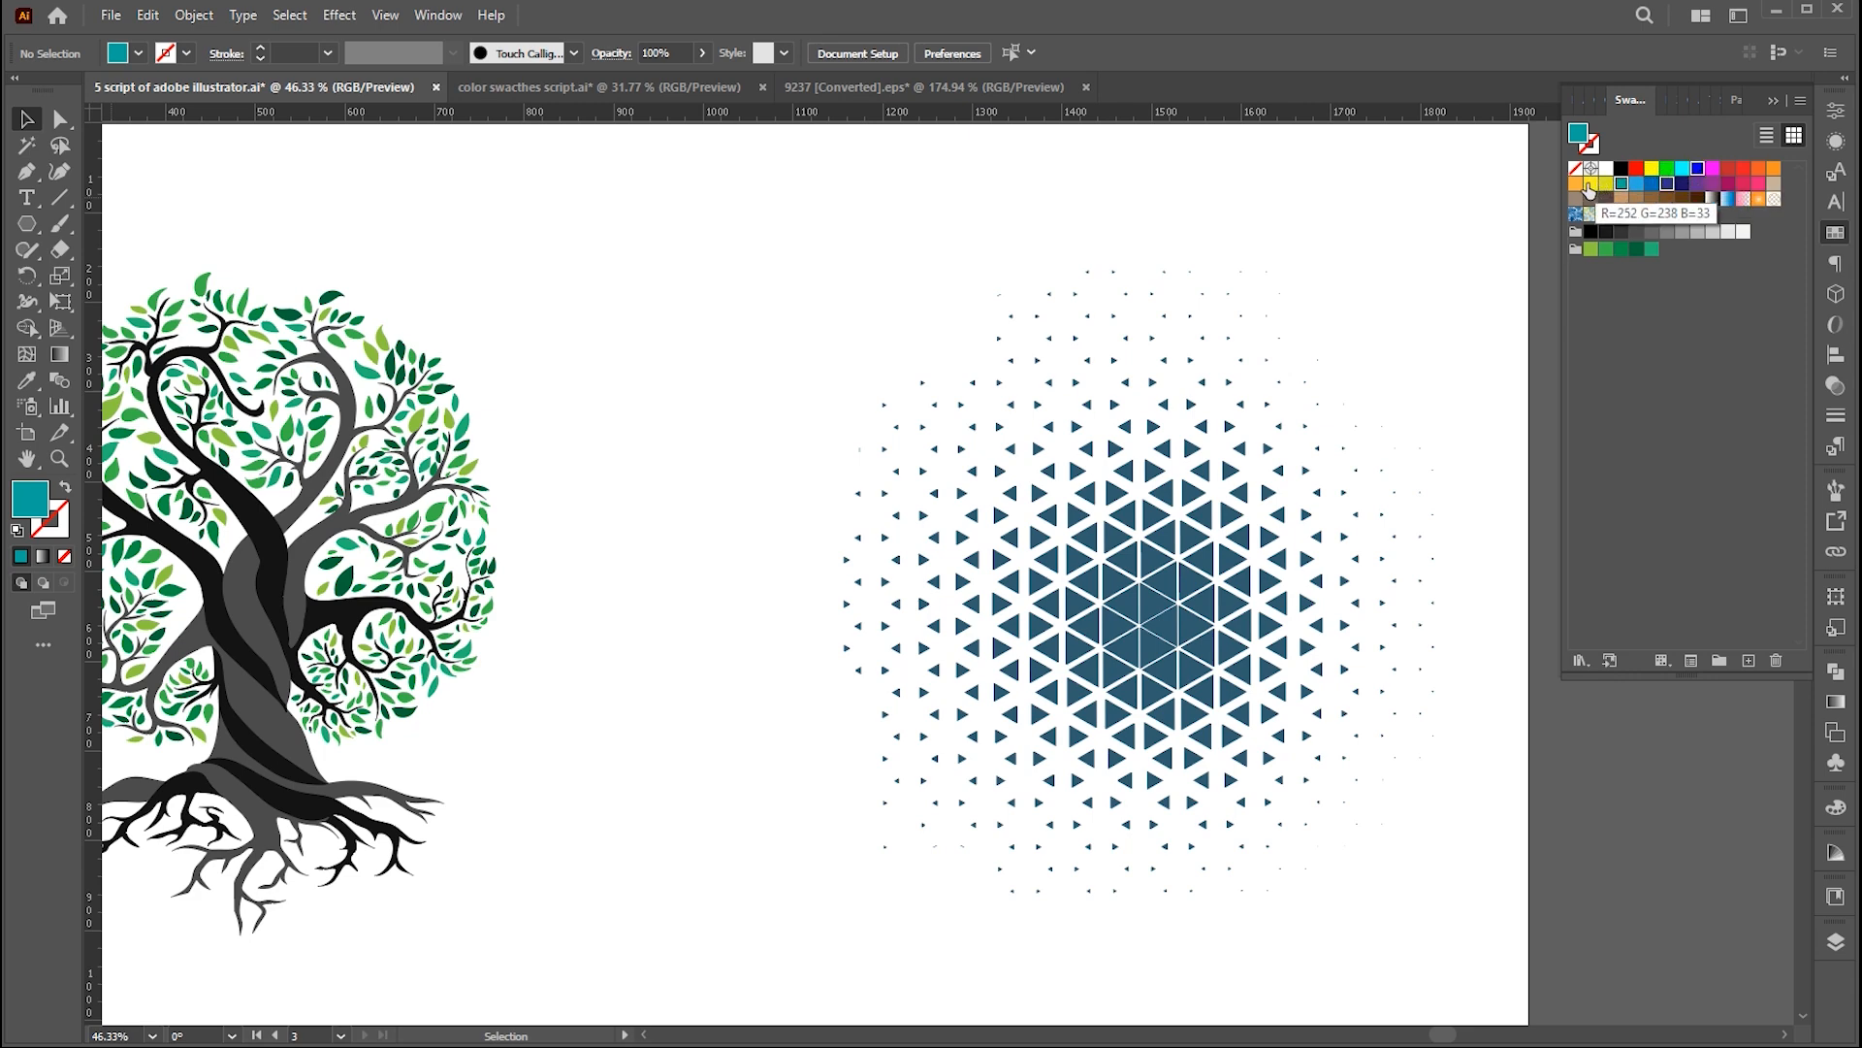
mouse_move(1727, 192)
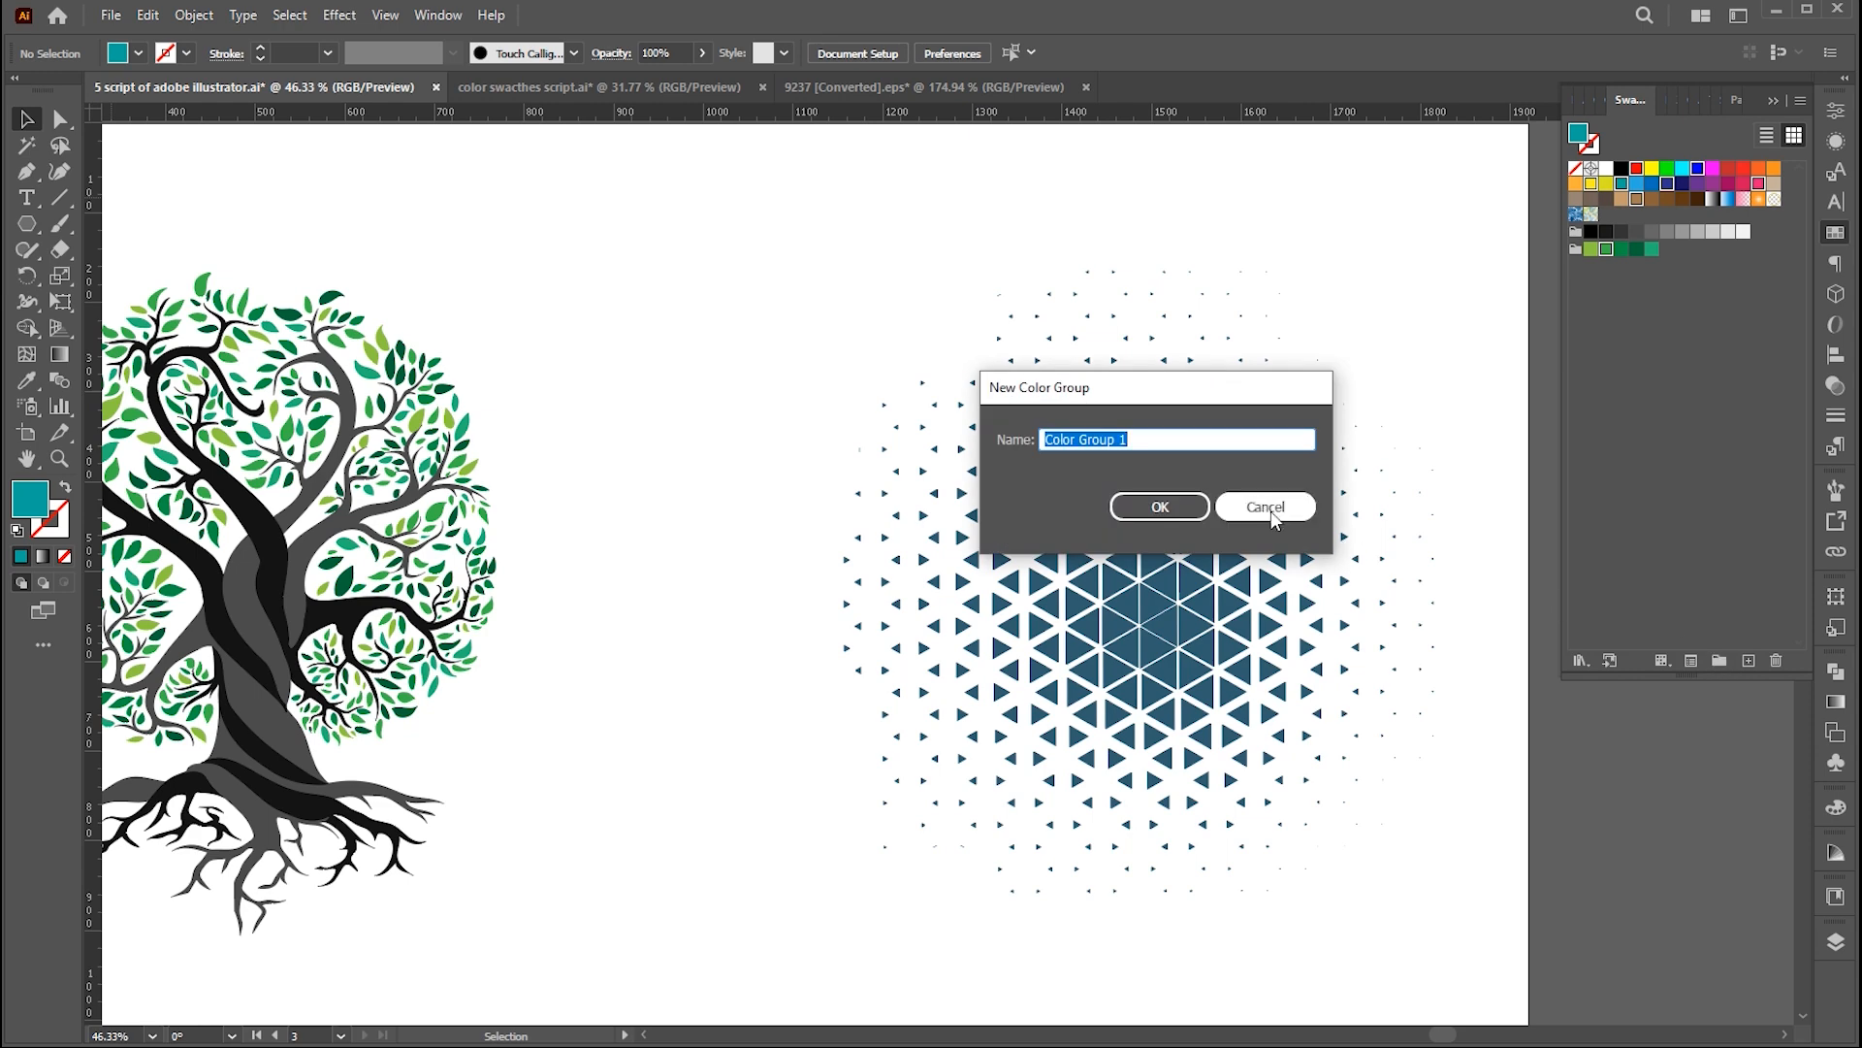
text(multi)
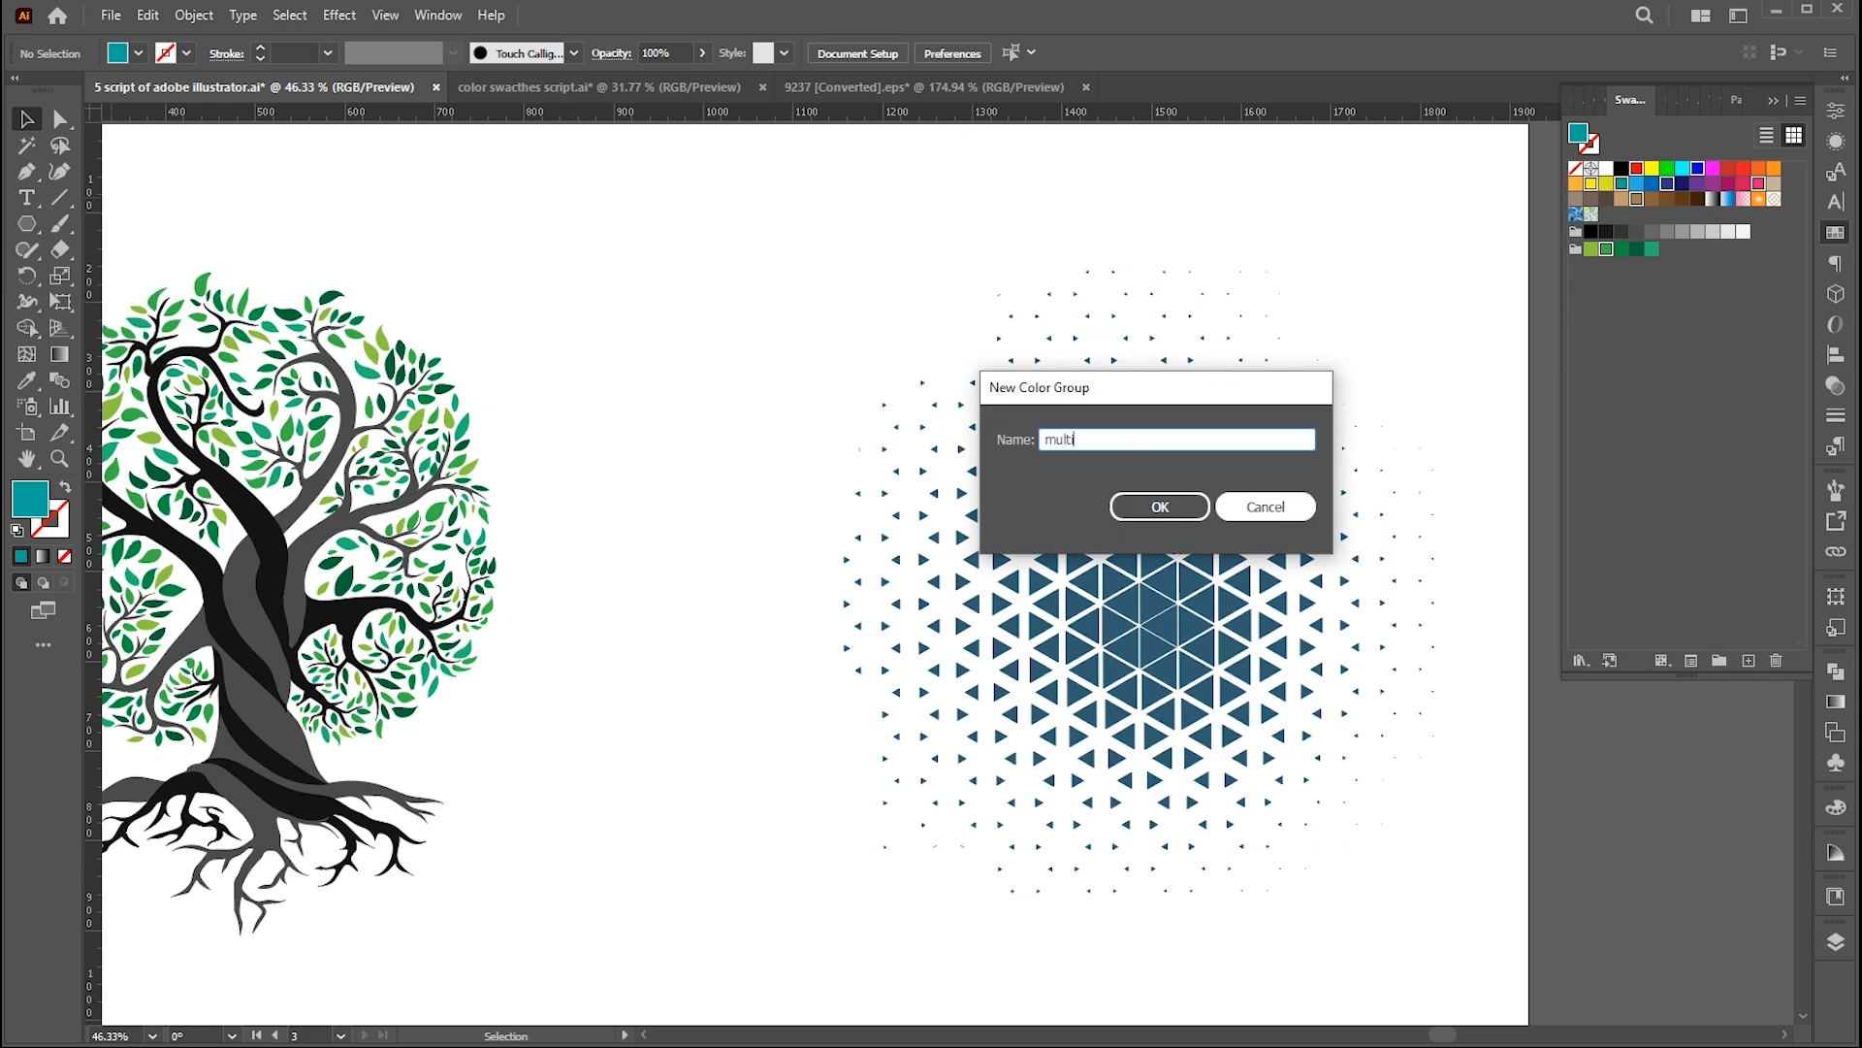
text(colors)
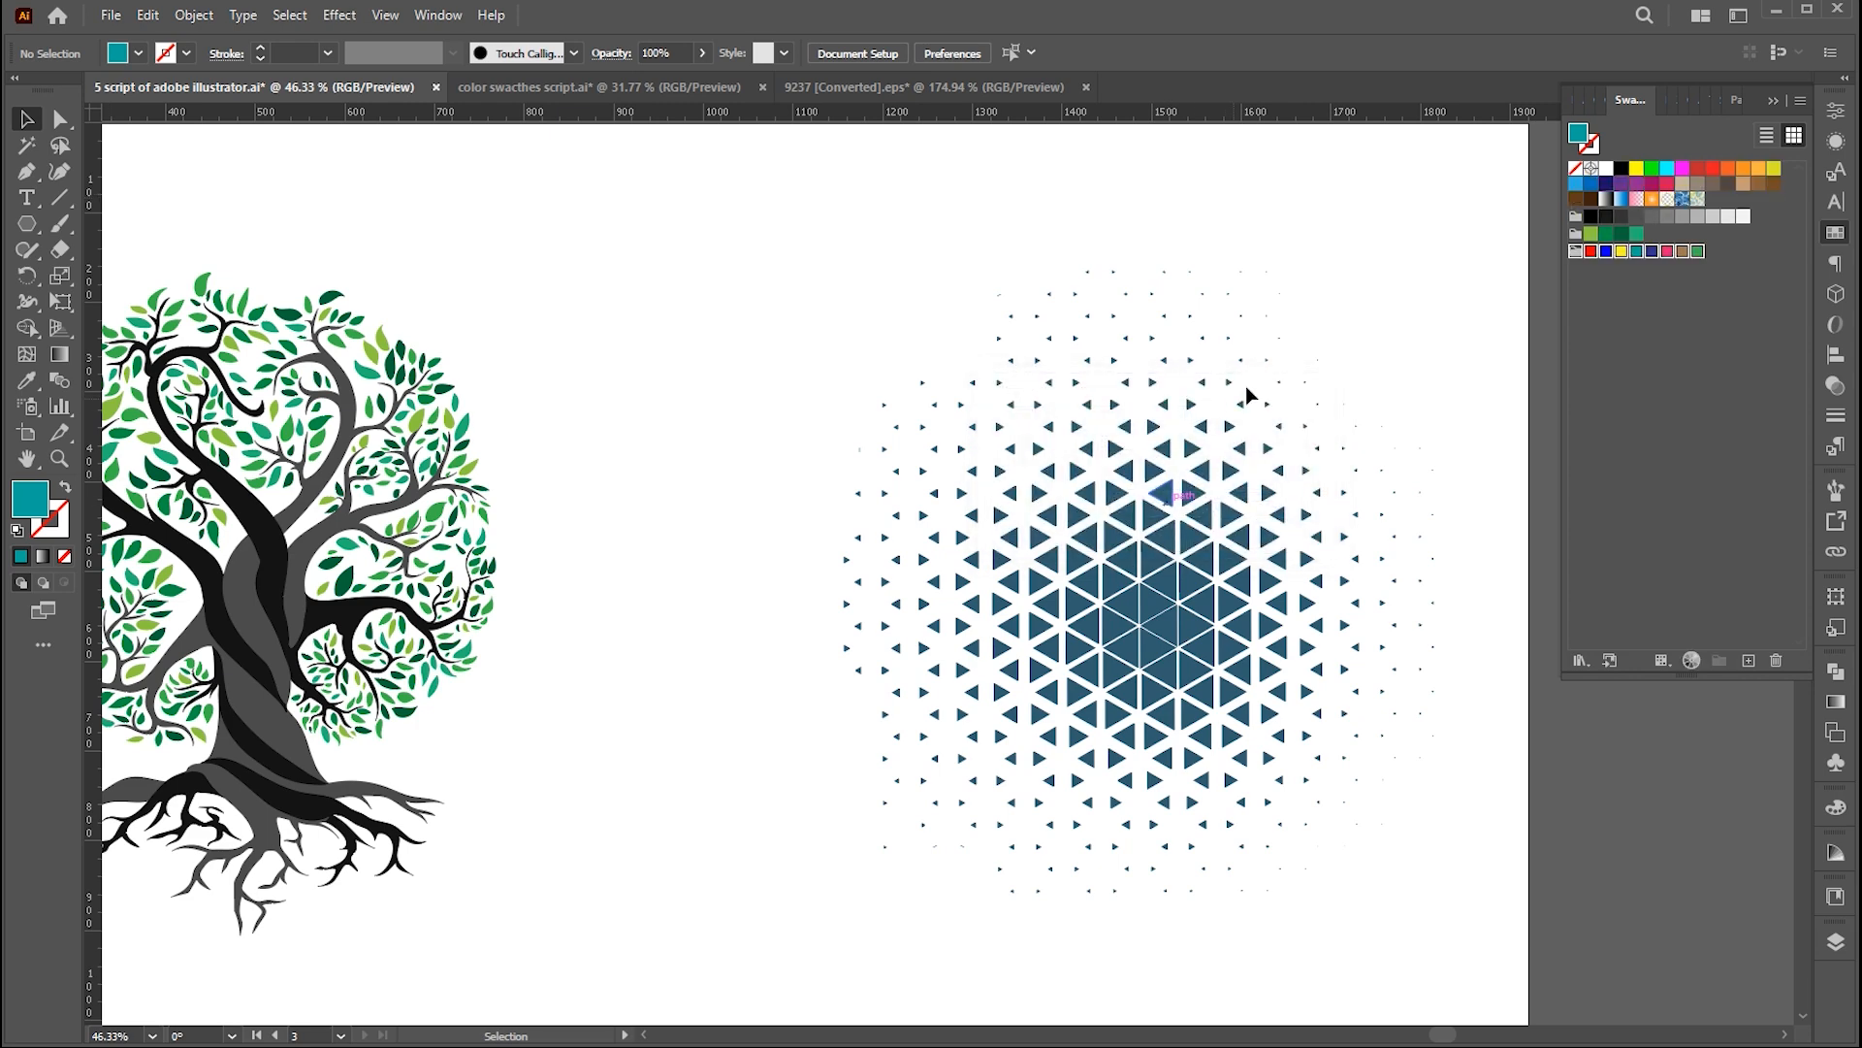
- Run RandomSwatchFillColor on the selected triangle pattern and deselect to view it
click(1182, 494)
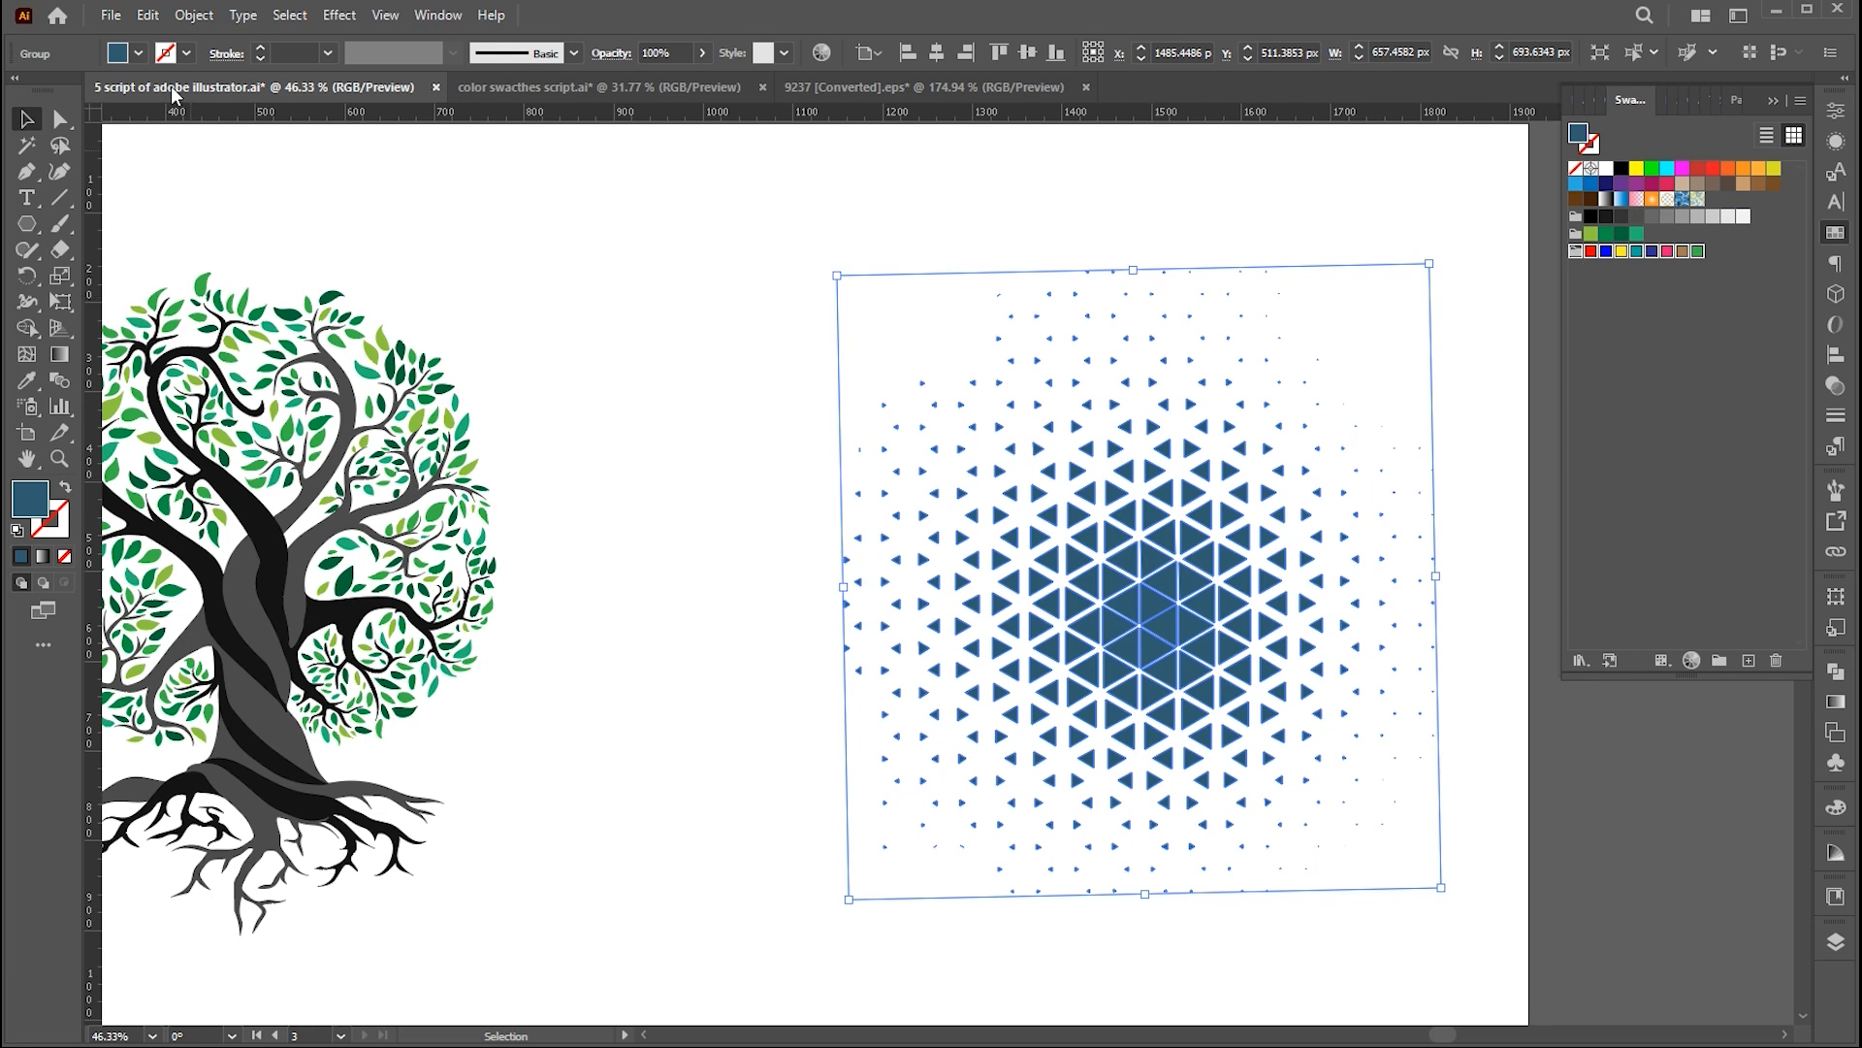
click(112, 16)
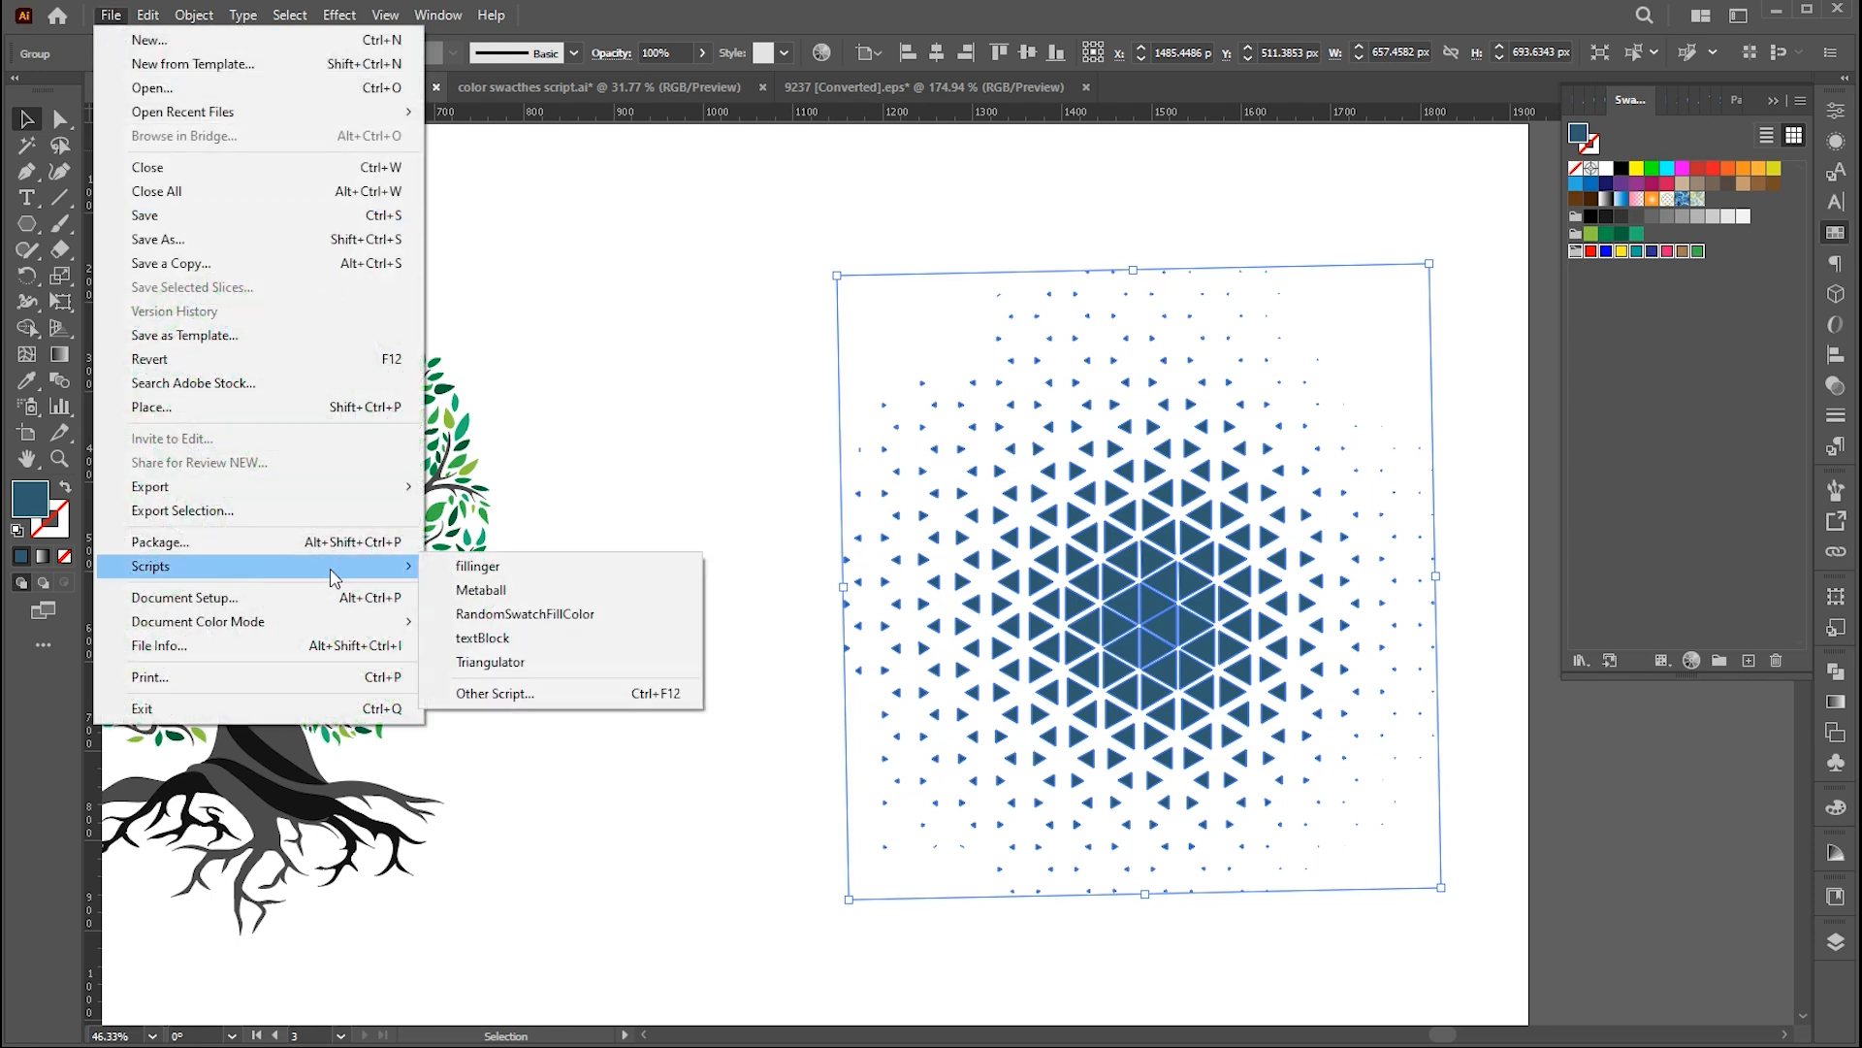
click(524, 613)
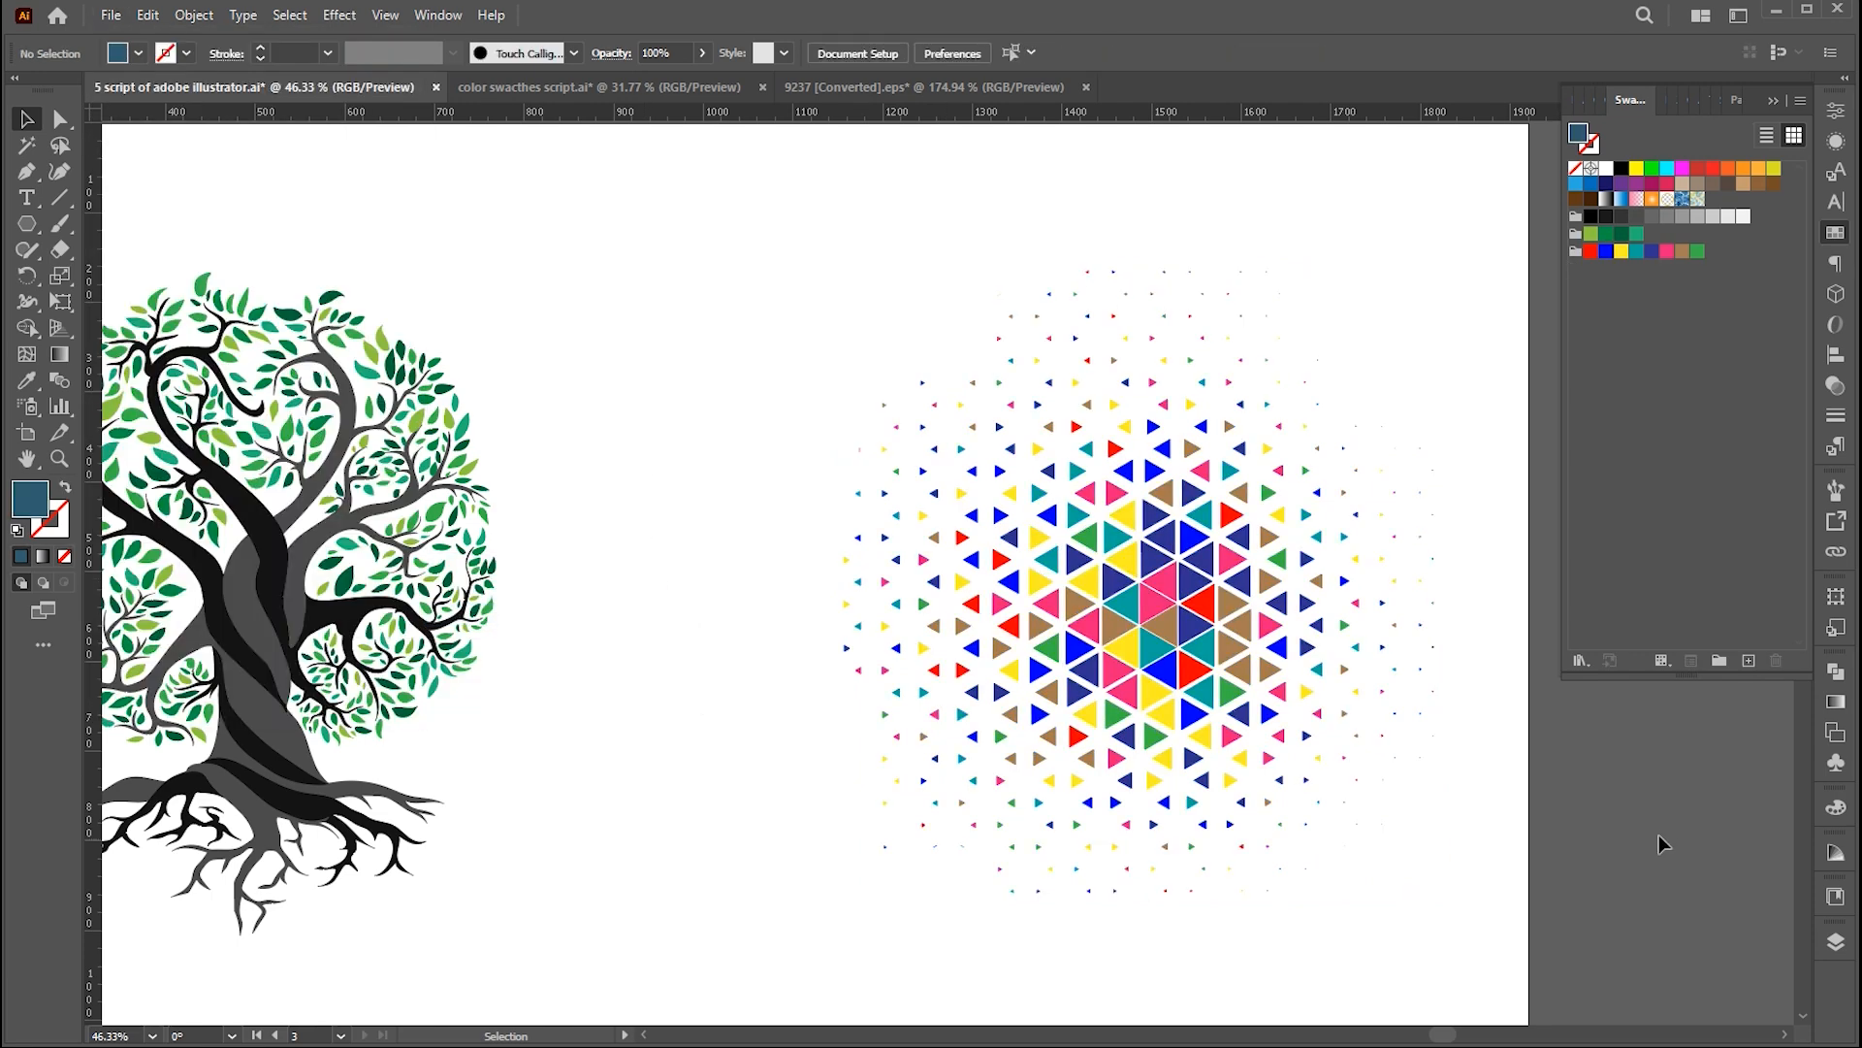
click(1290, 734)
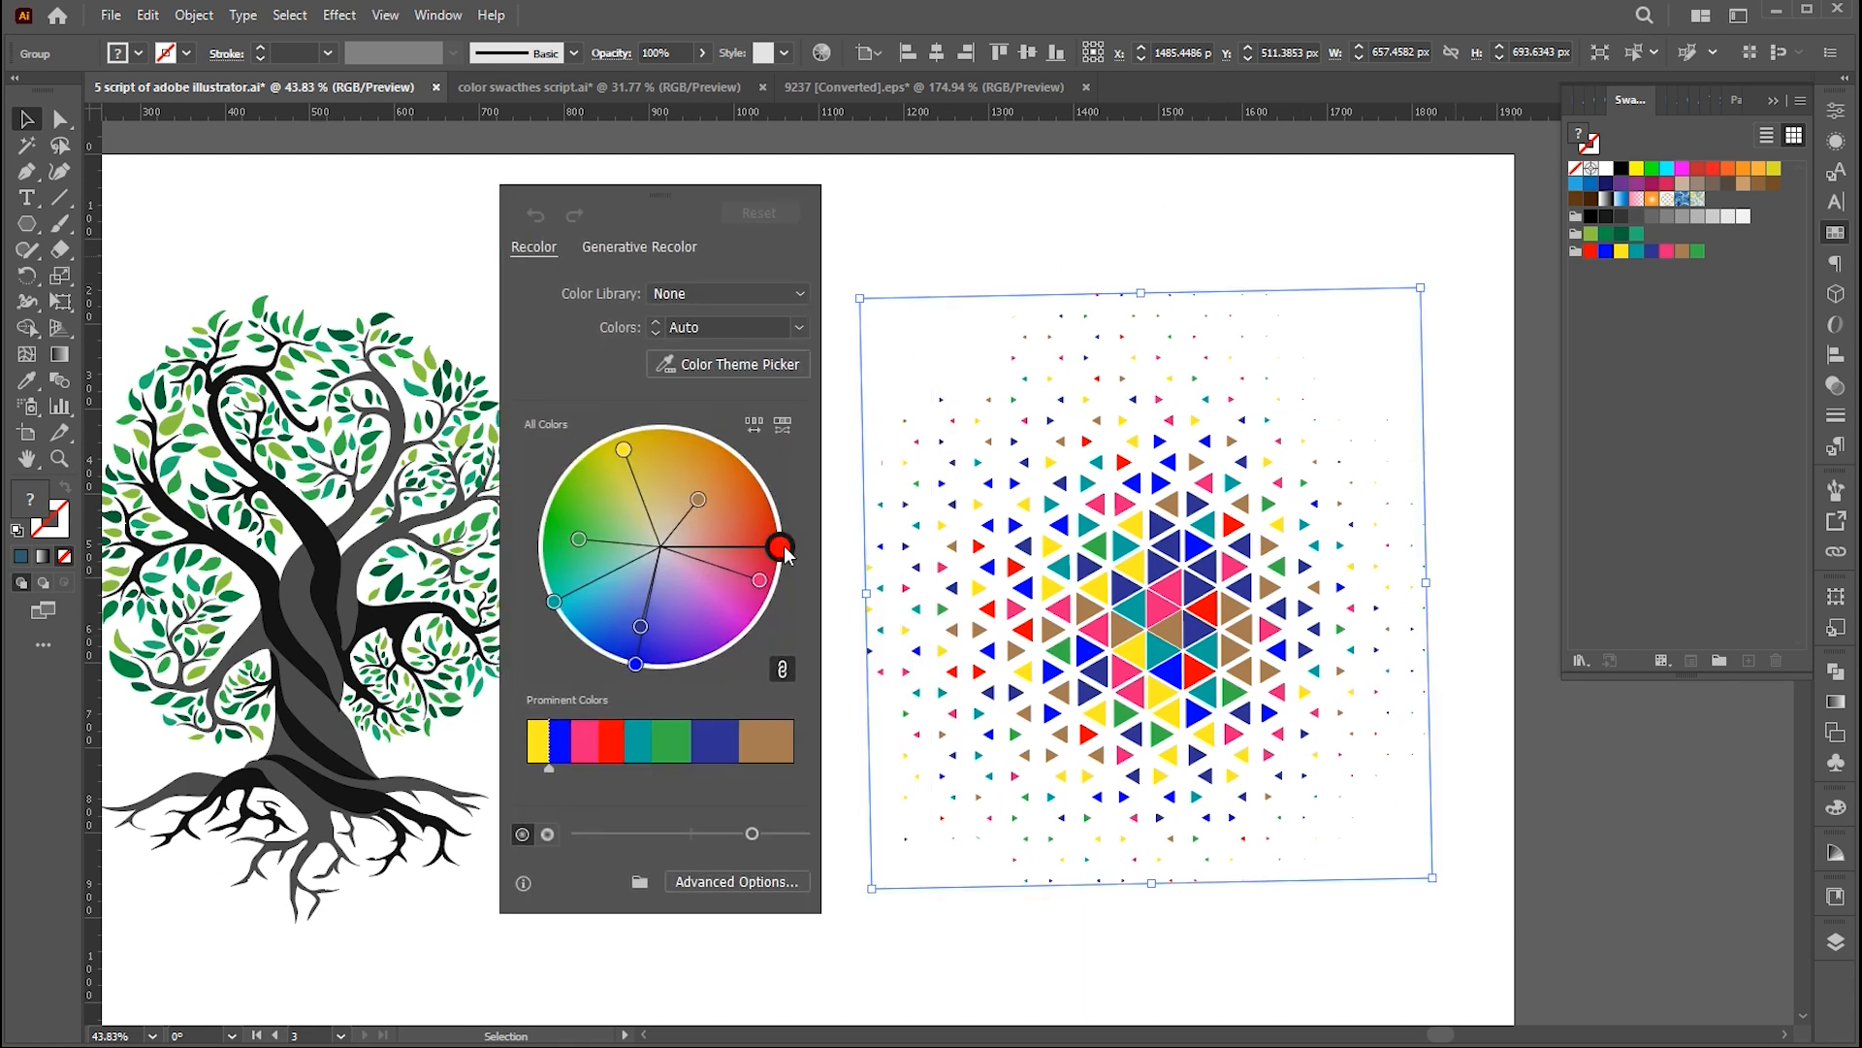
- Shift the Recolor Artwork harmony wheel and toggle the wheel display option
drag(782, 549, 758, 617)
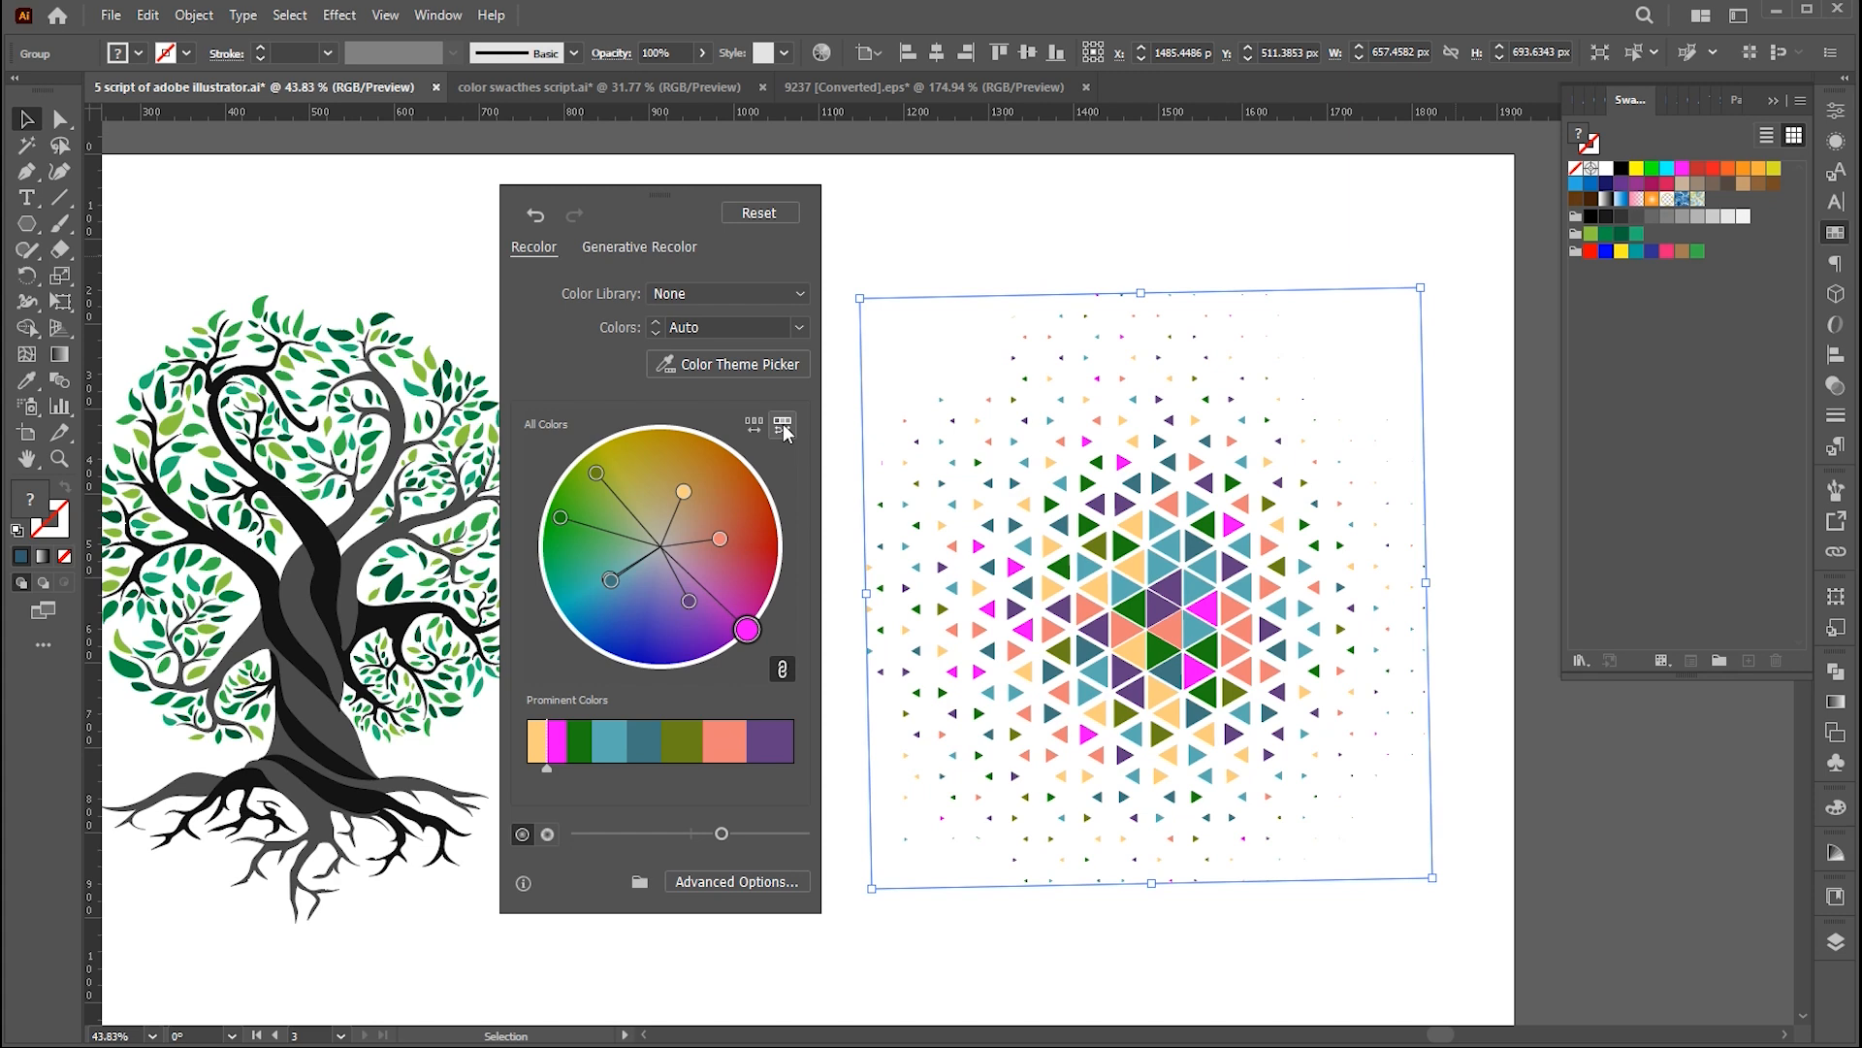
click(799, 328)
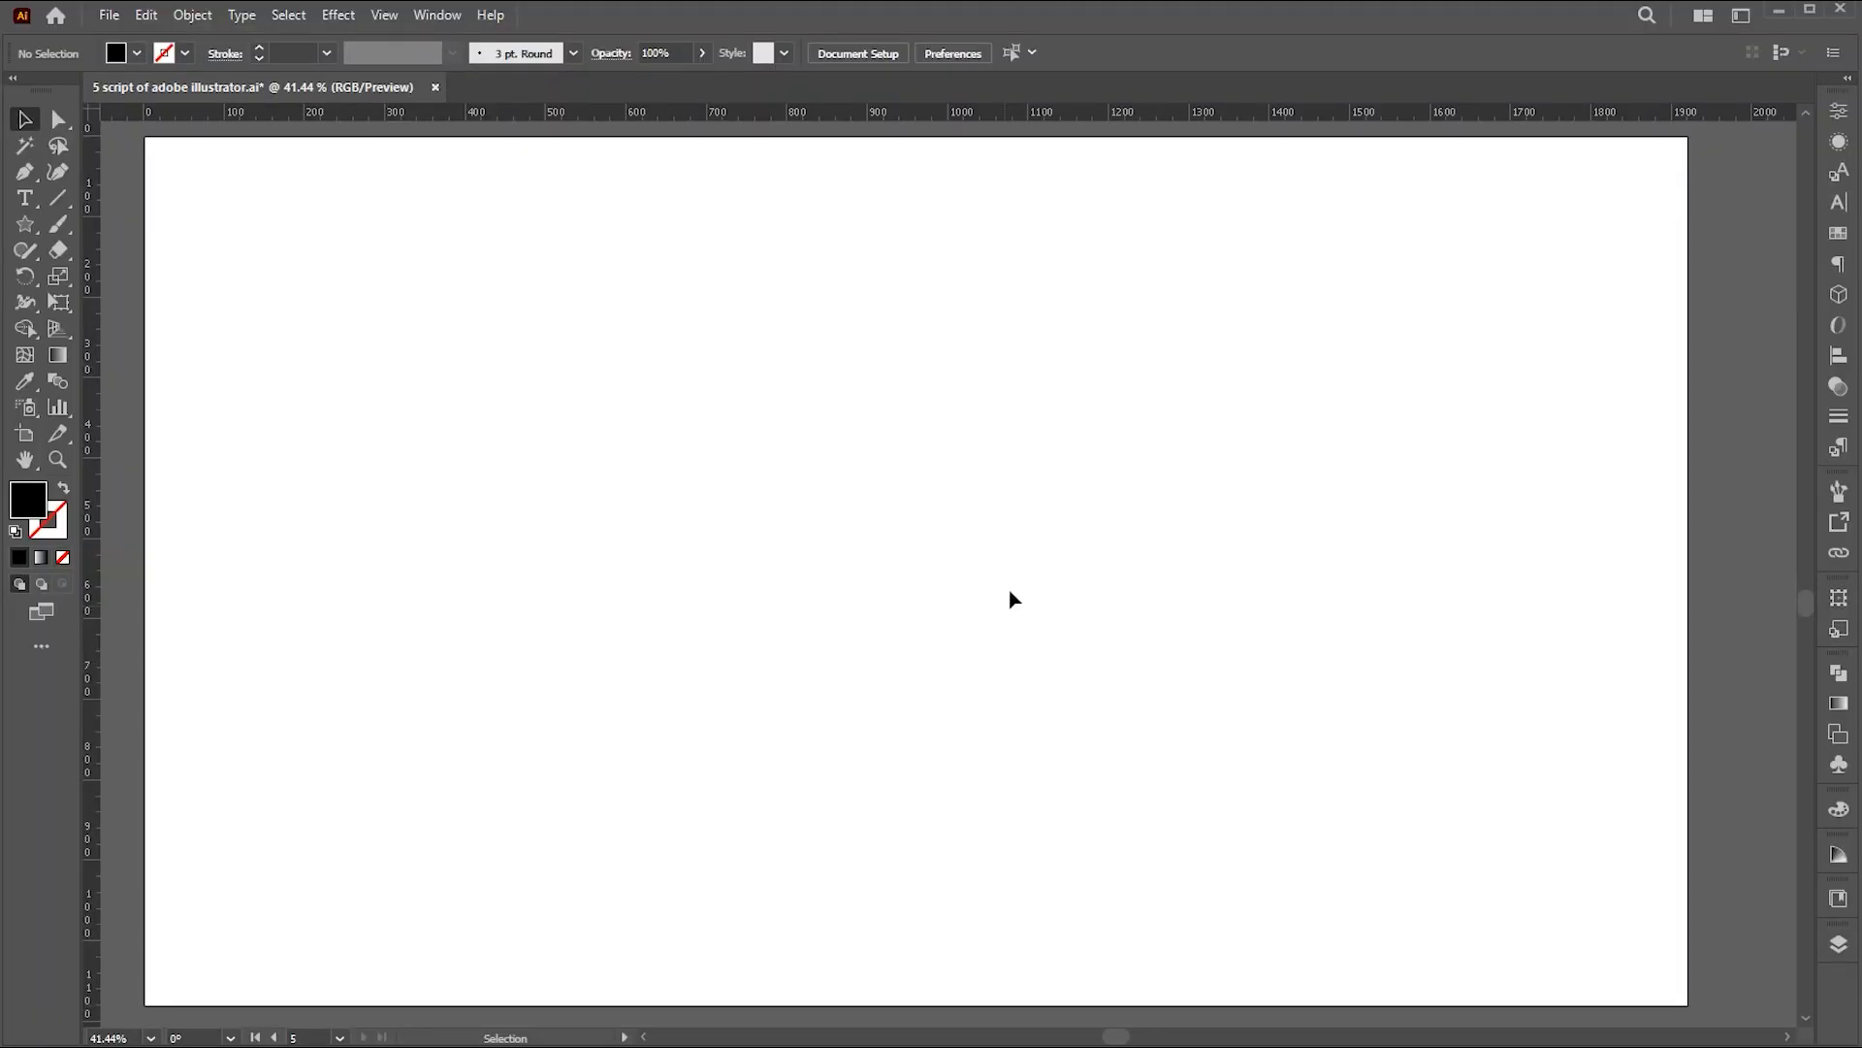
mouse_move(178, 361)
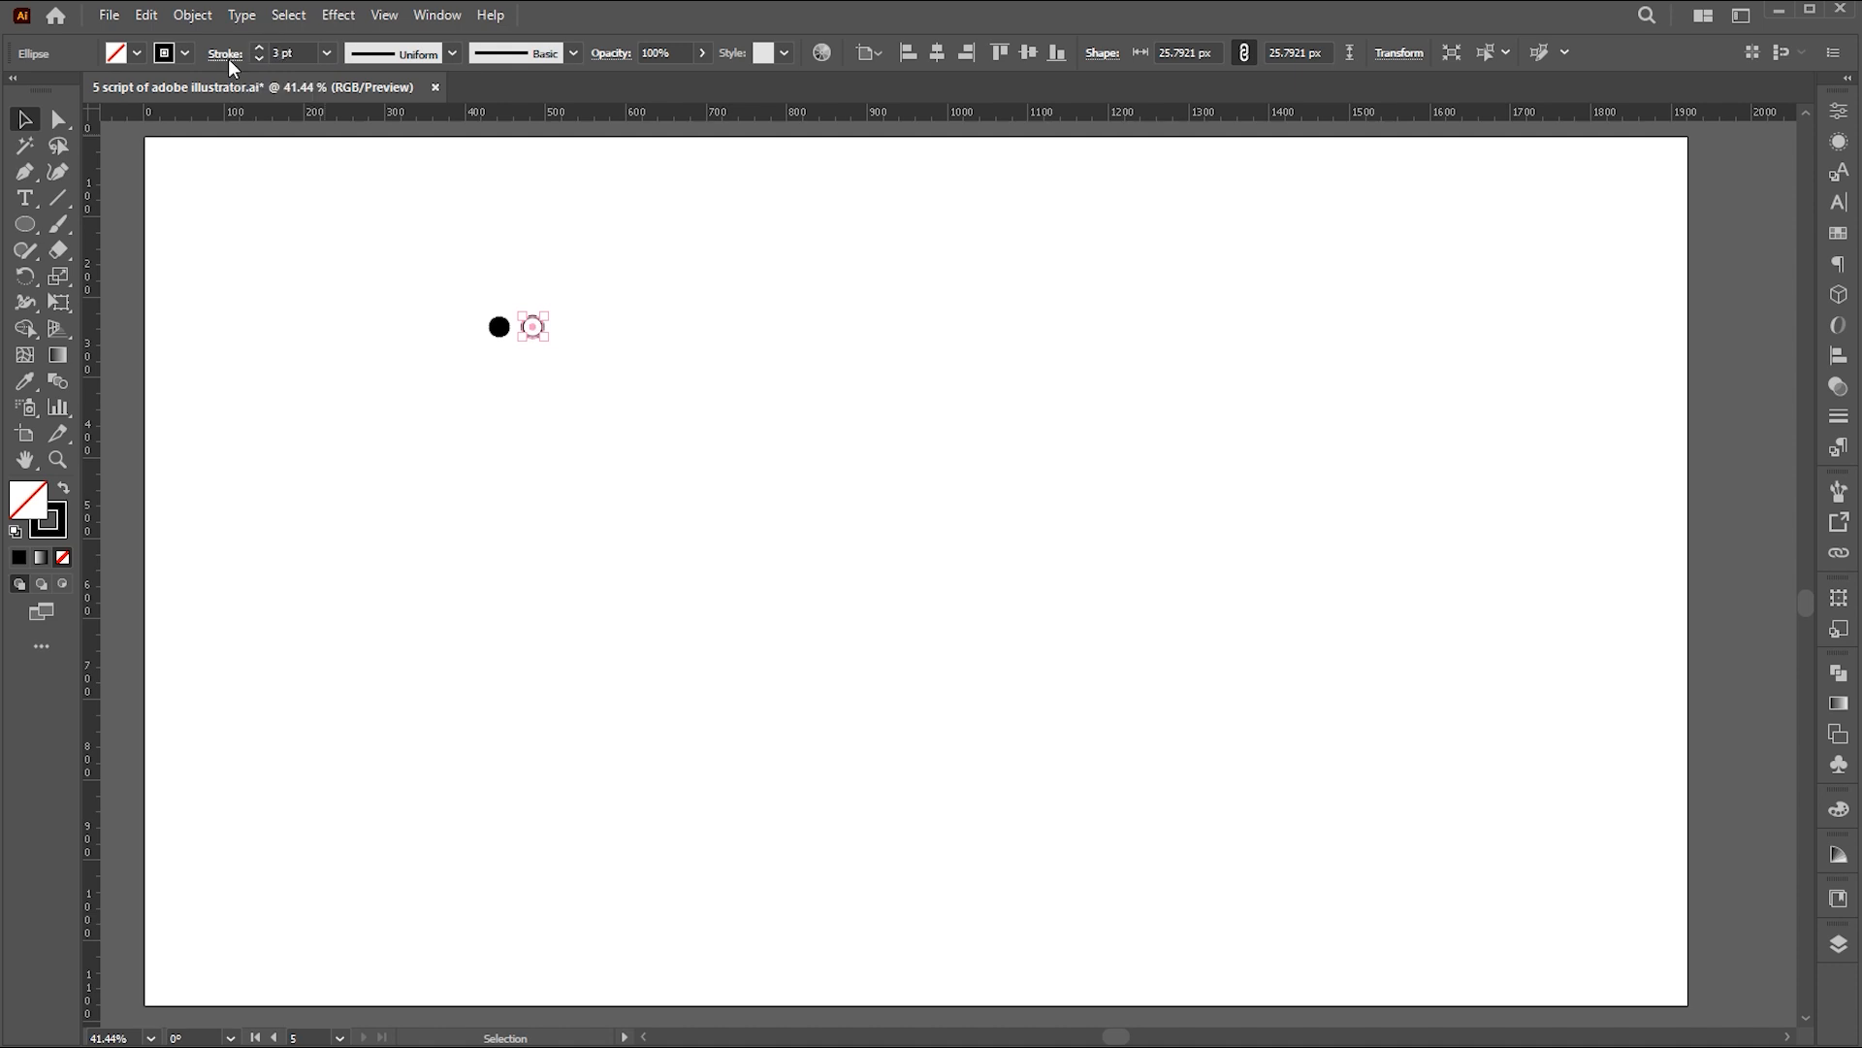
- Give the ring a stroke, expand its appearance, and group it with the dot
click(228, 50)
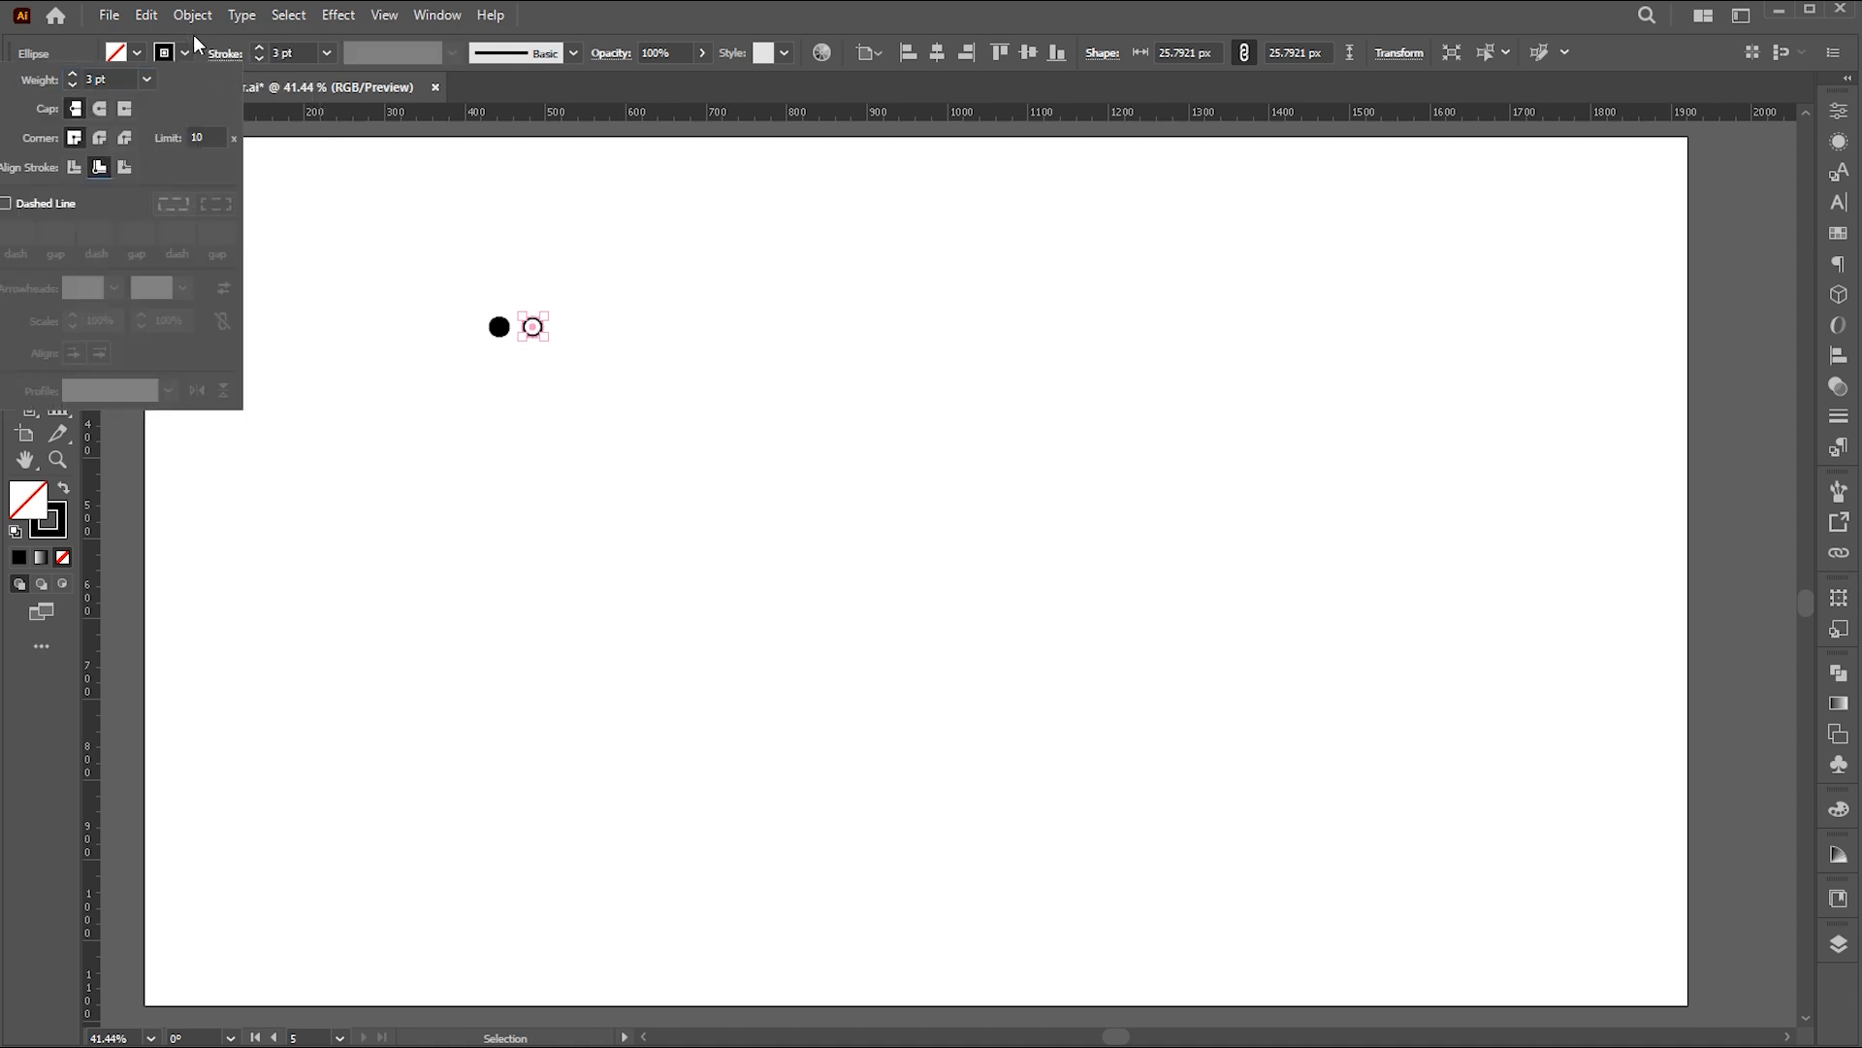
click(190, 16)
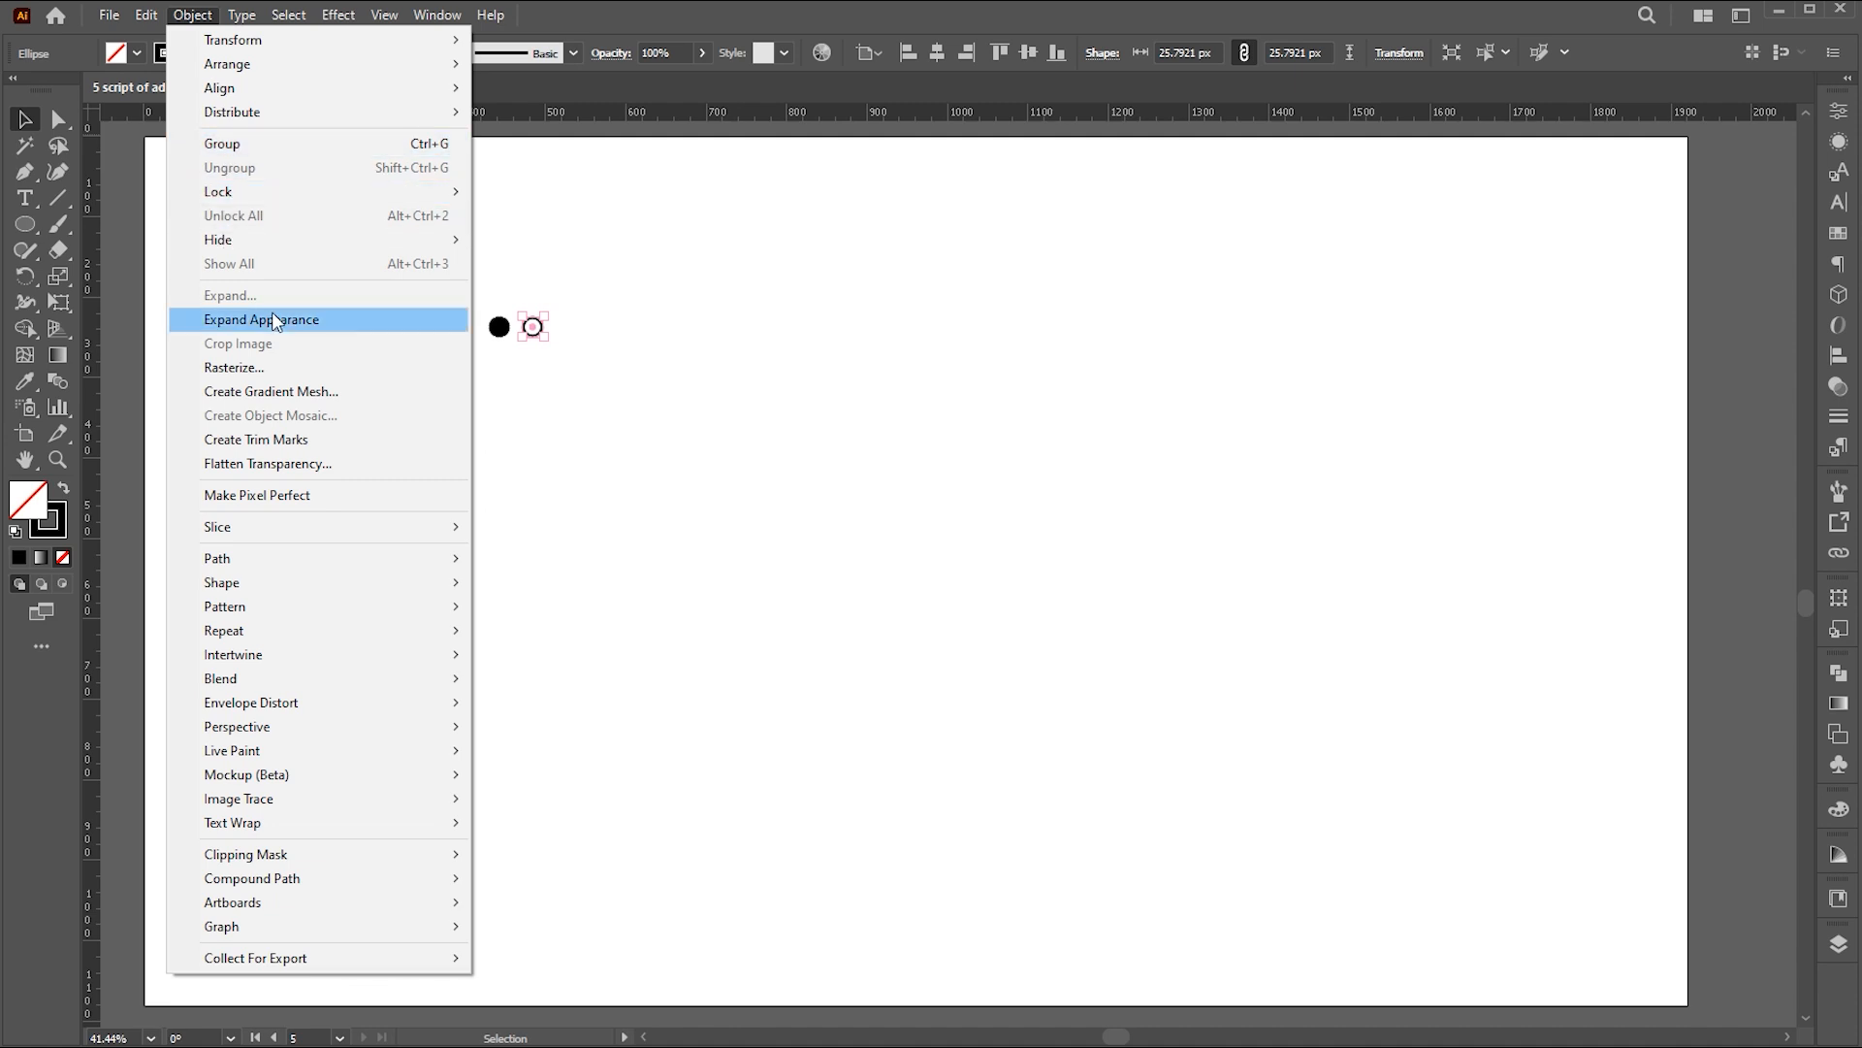
click(260, 318)
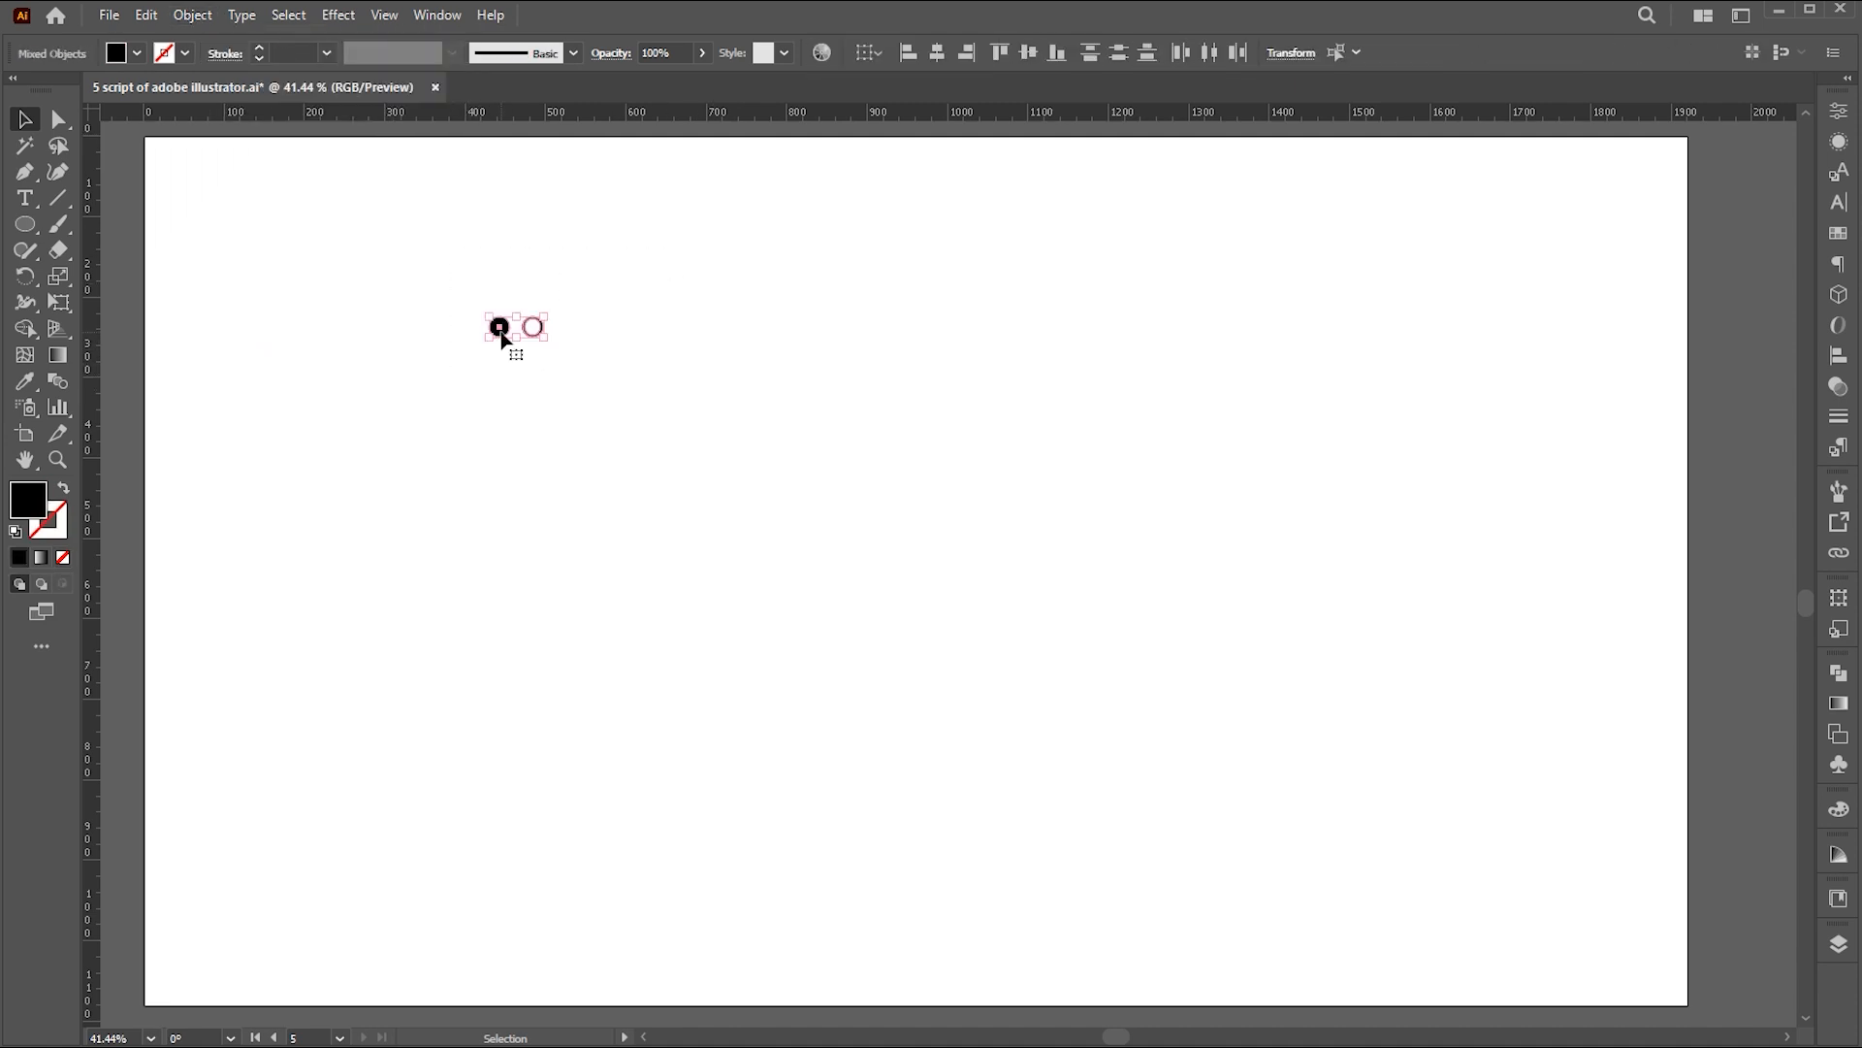
right_click(500, 334)
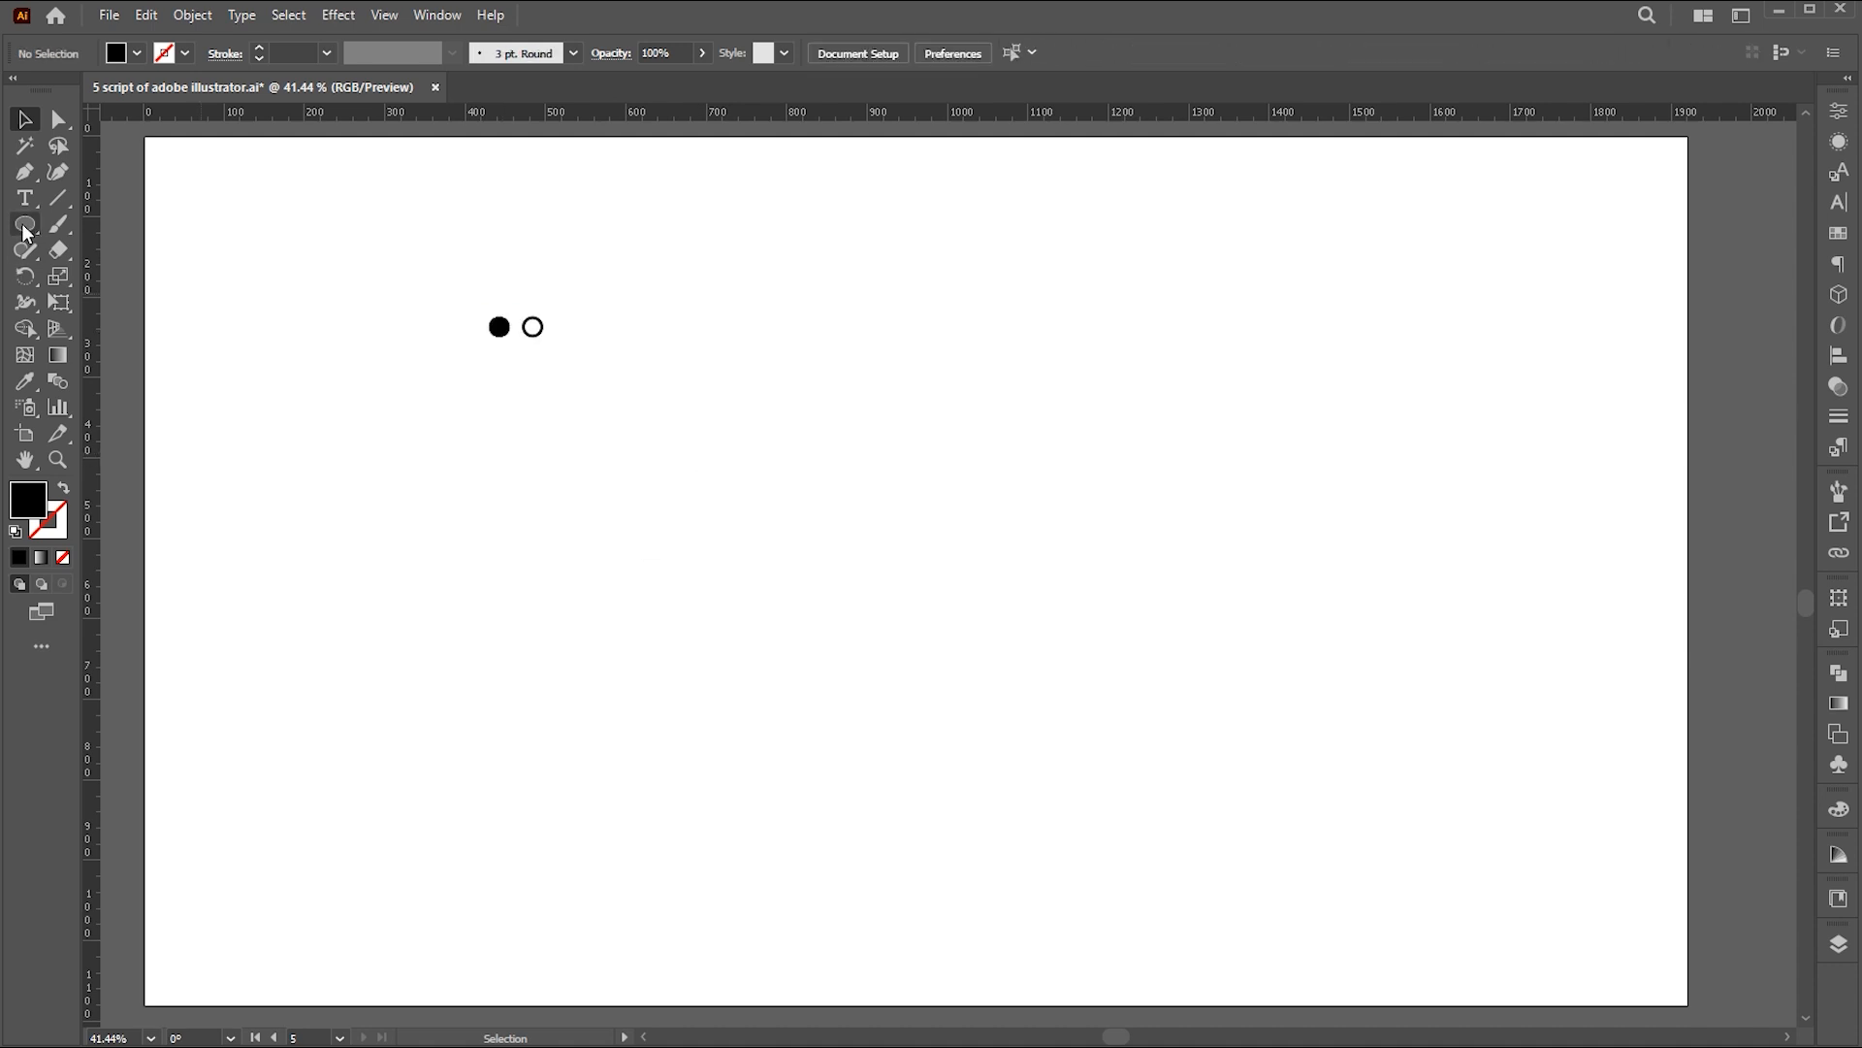
- Draw a large circle below the small shapes and add the dot and ring to the selection
drag(502, 458, 675, 772)
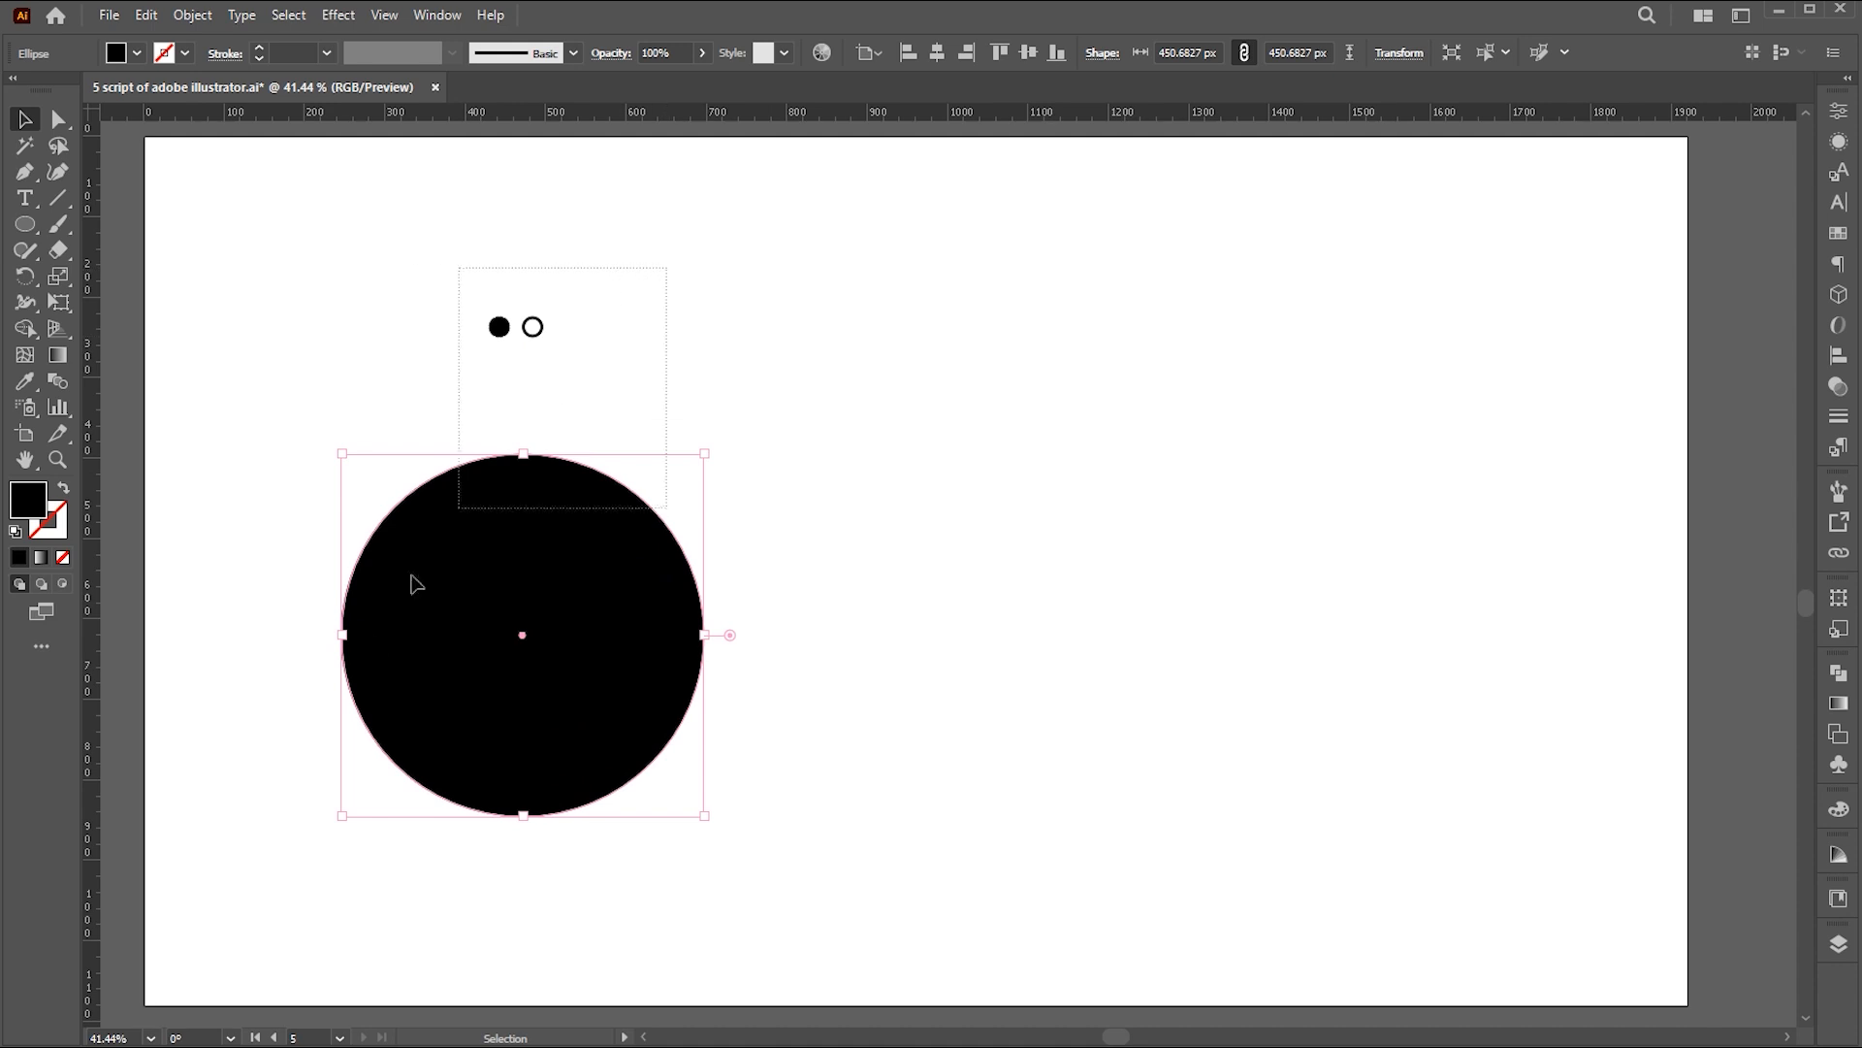
click(113, 16)
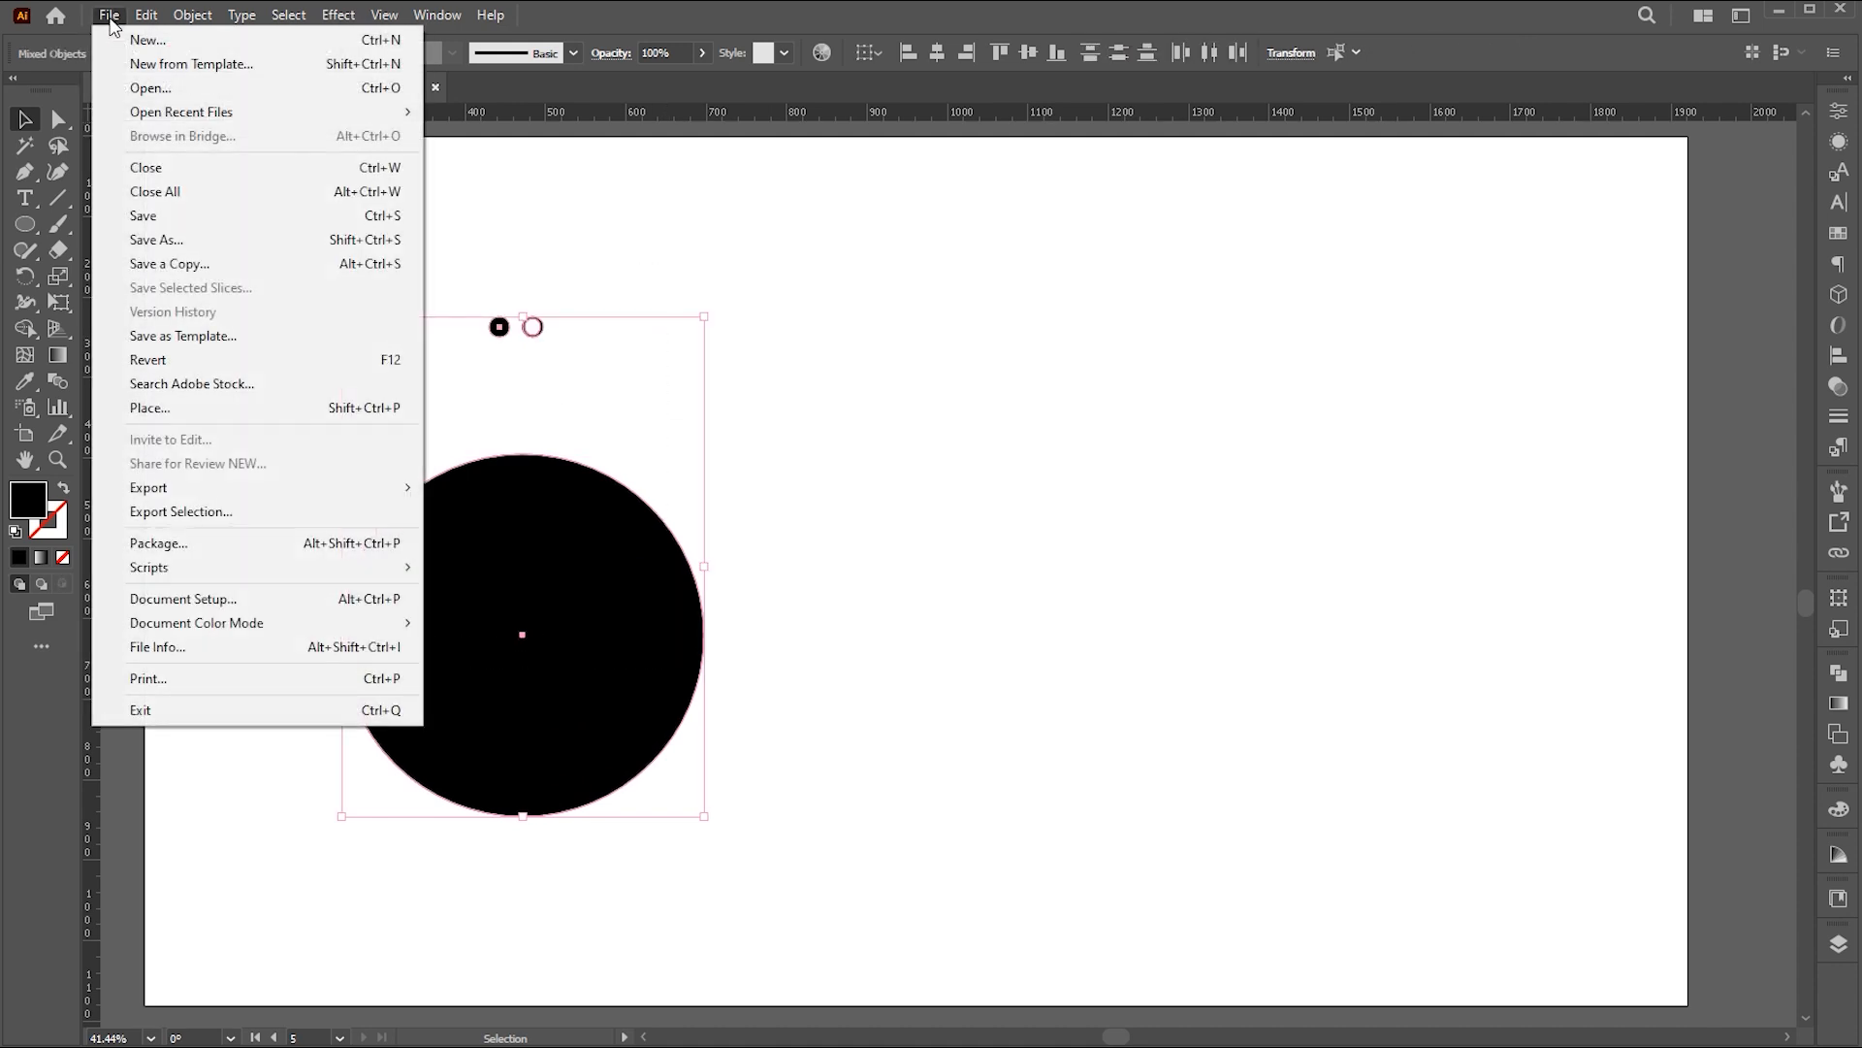
mouse_move(149, 566)
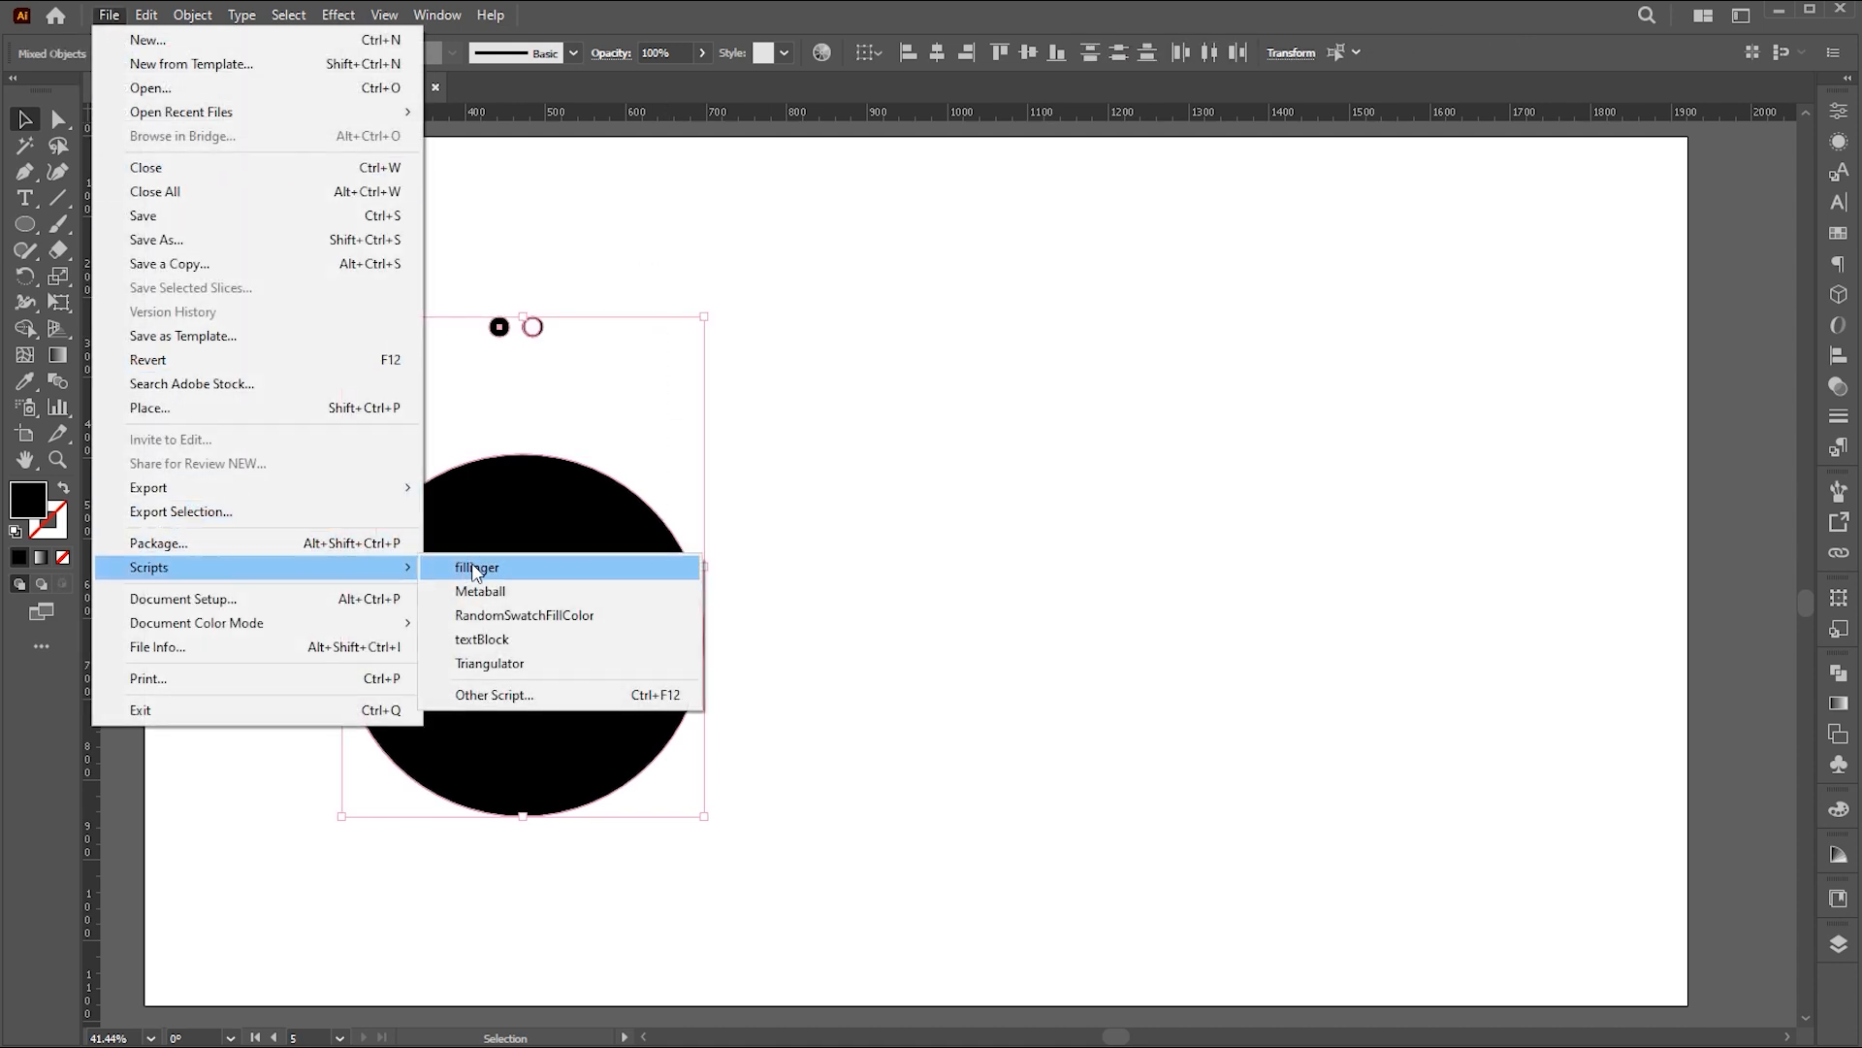
- Fill the circle with scattered dots and rings via Fillinger, resize value 6
click(477, 567)
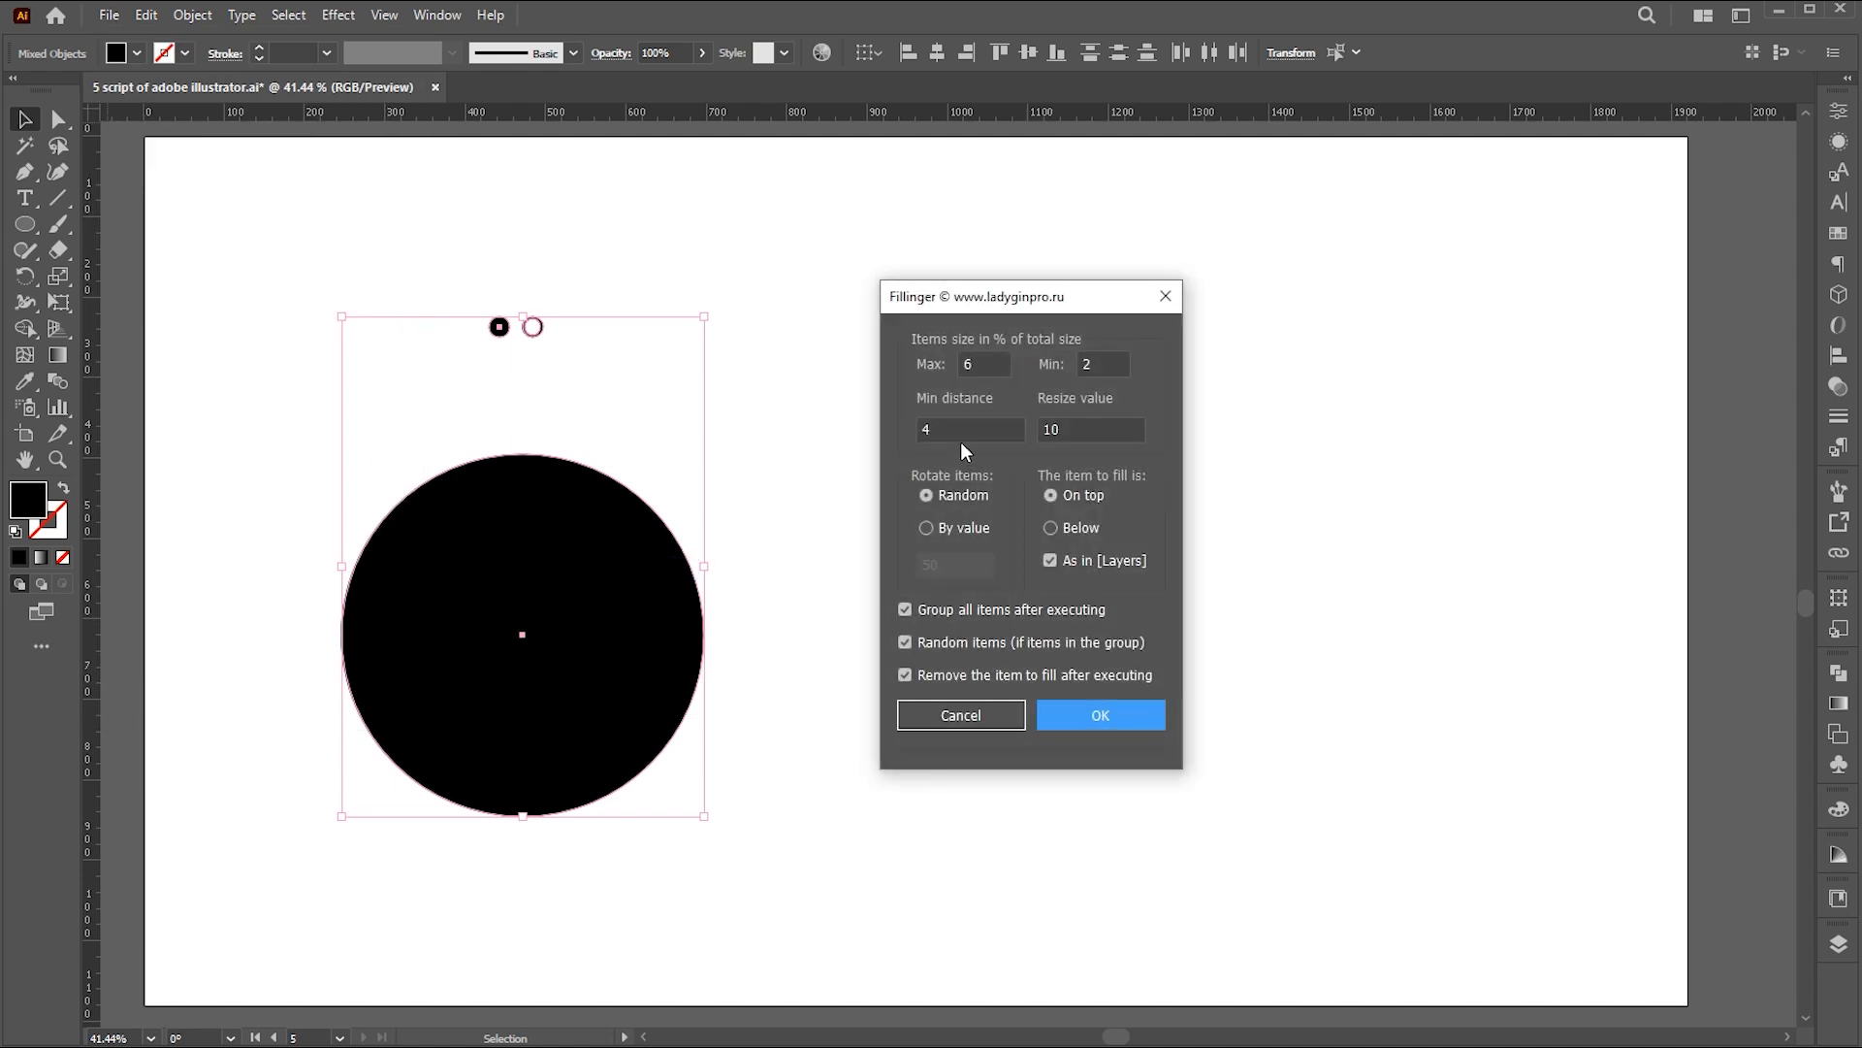
click(970, 429)
text(6)
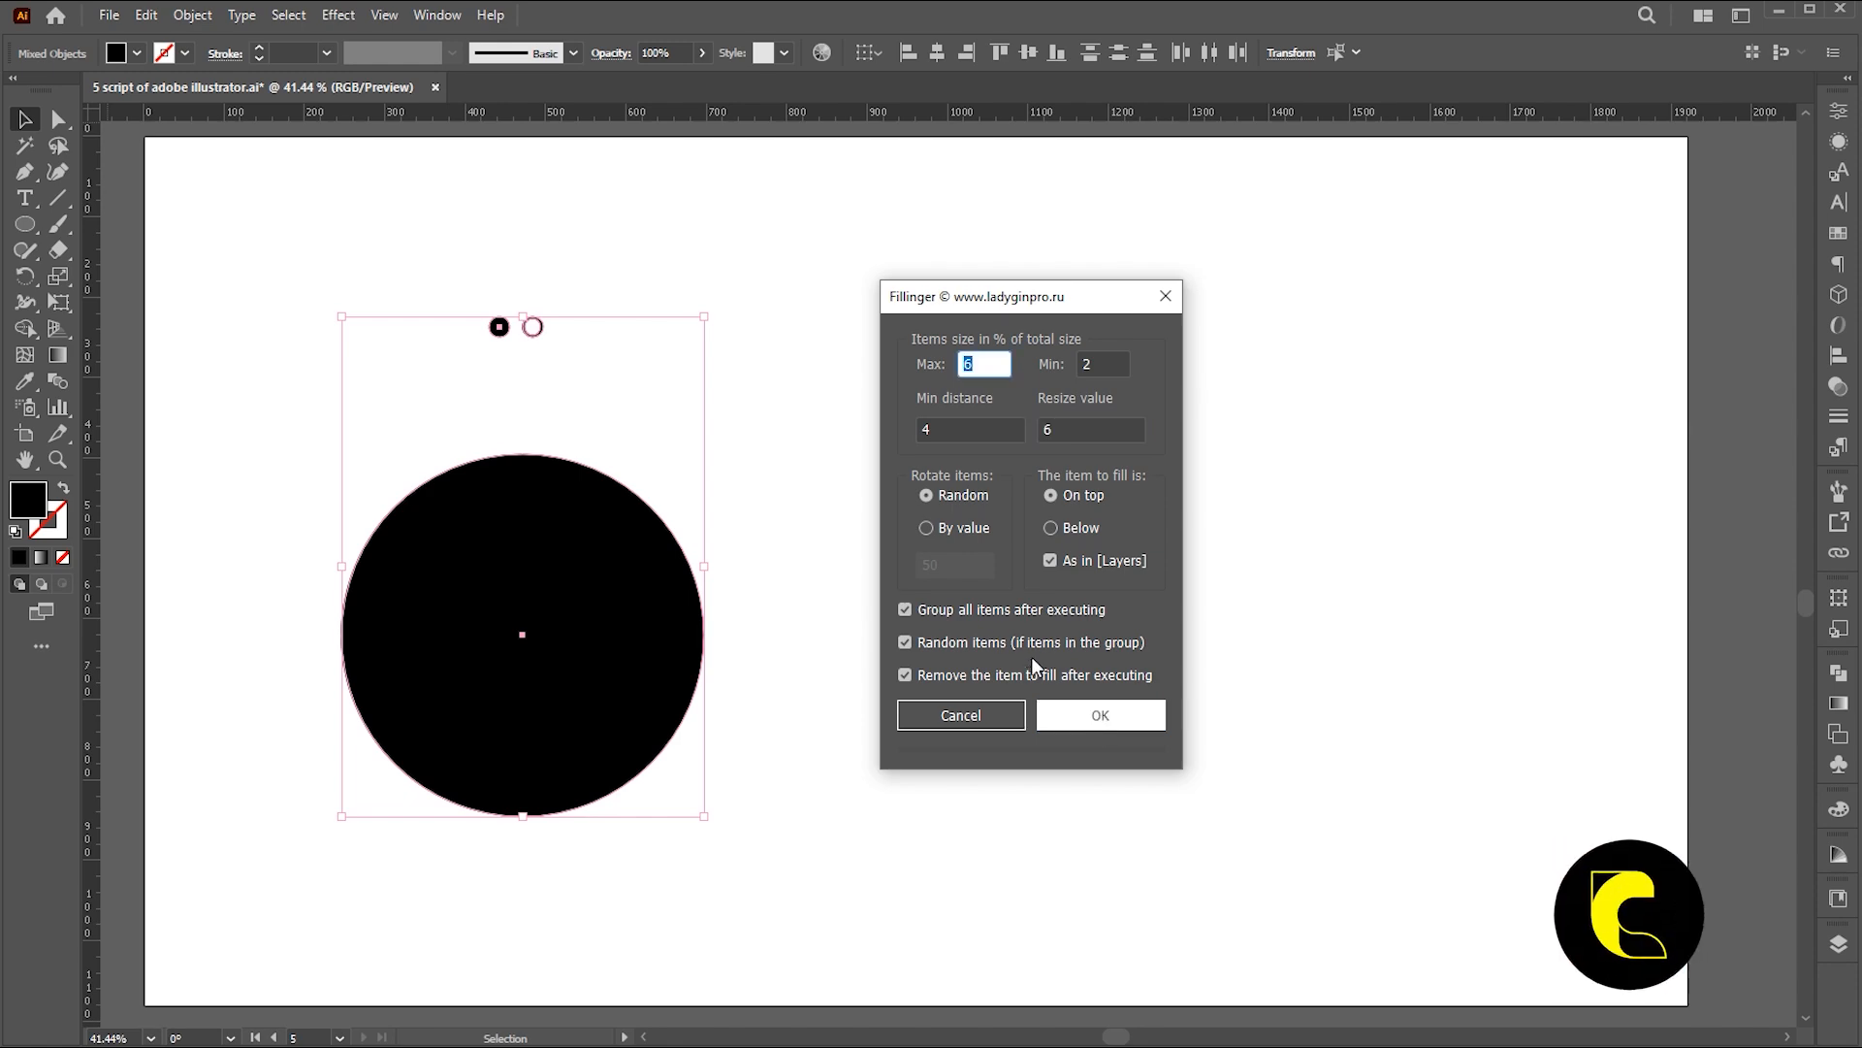
click(1100, 714)
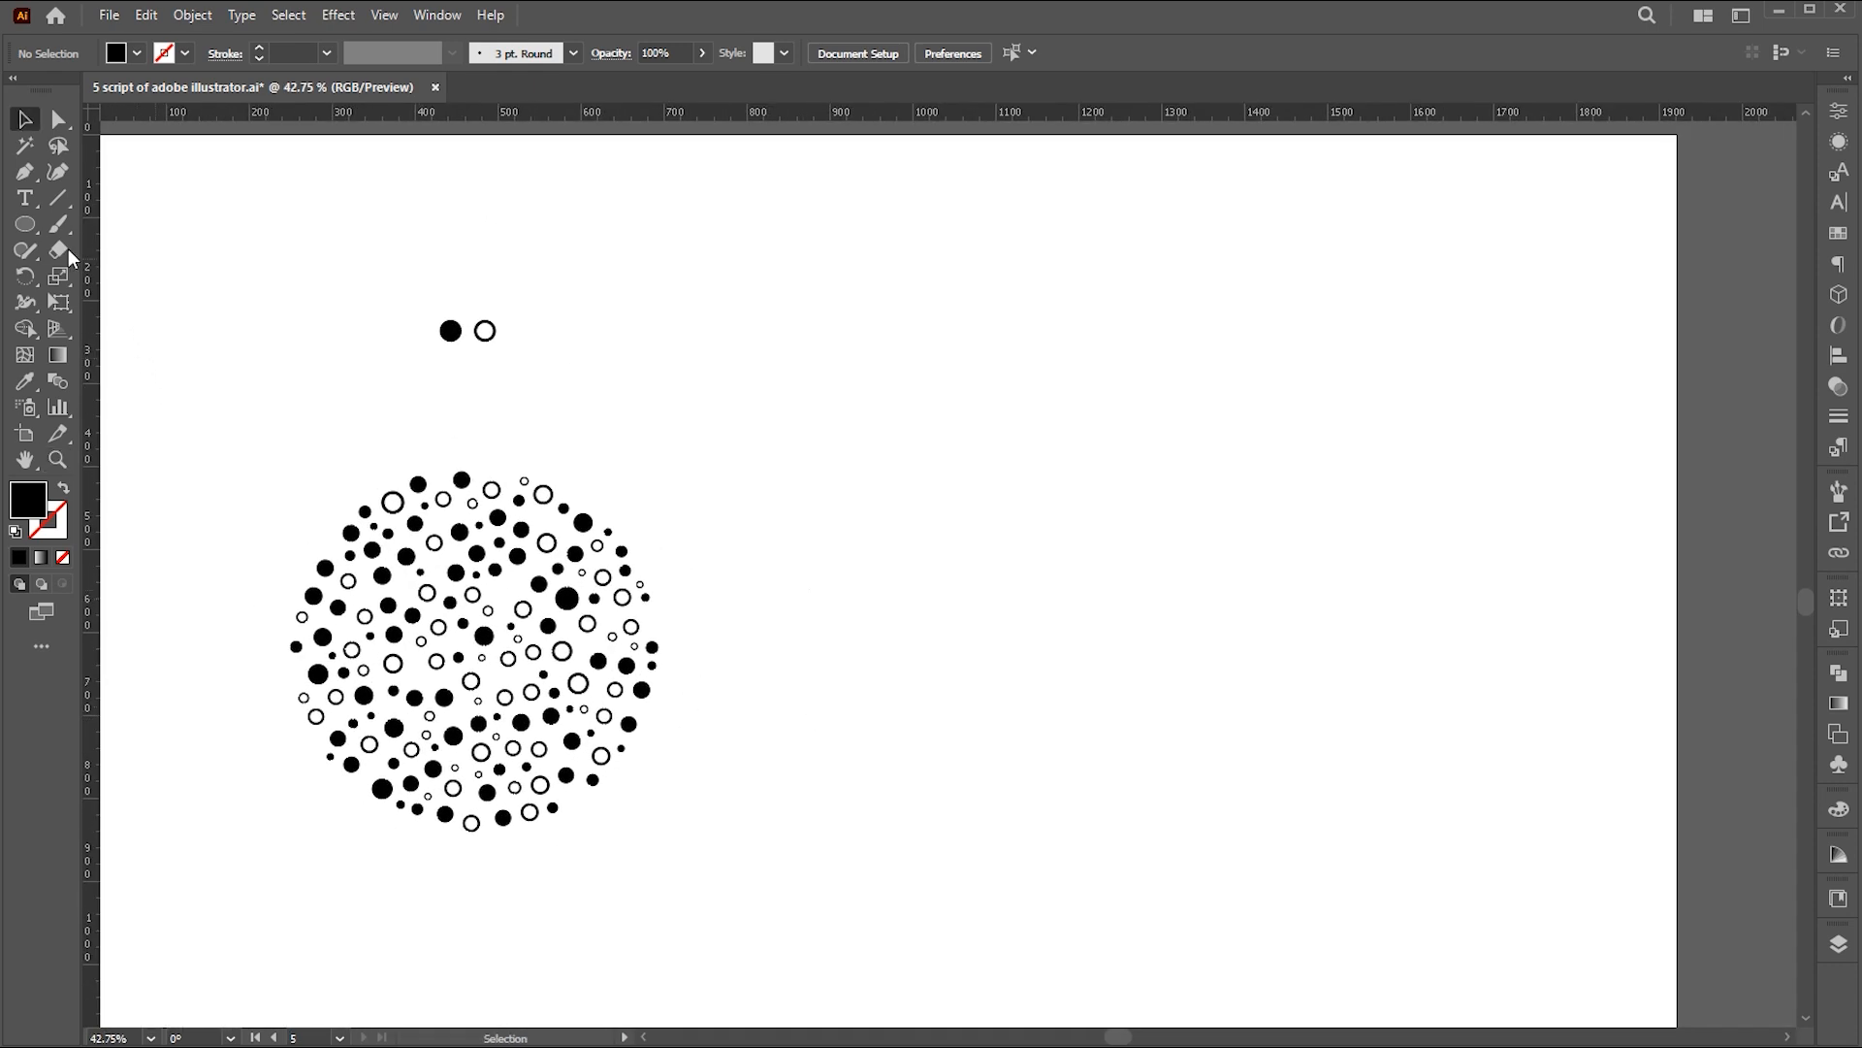
- Create a star, a thick-stroked outlined star and a triangle, and group the three
click(20, 225)
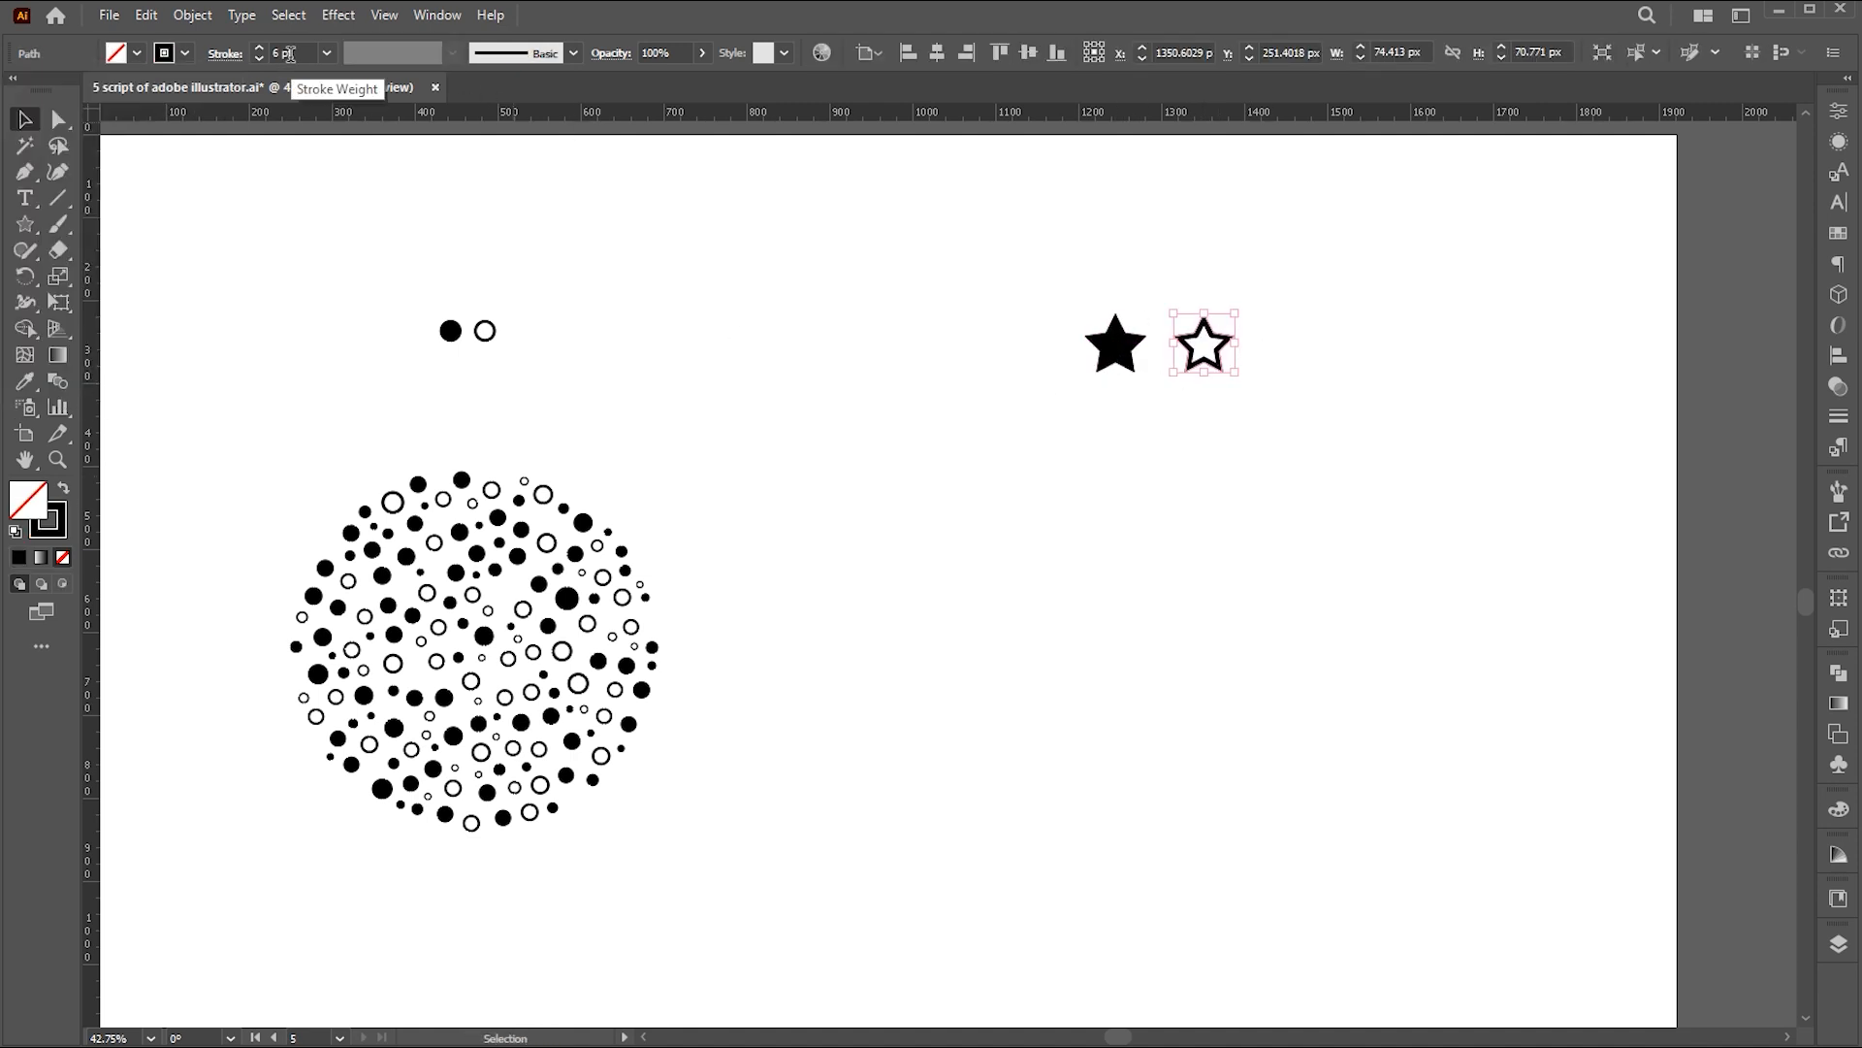
click(19, 225)
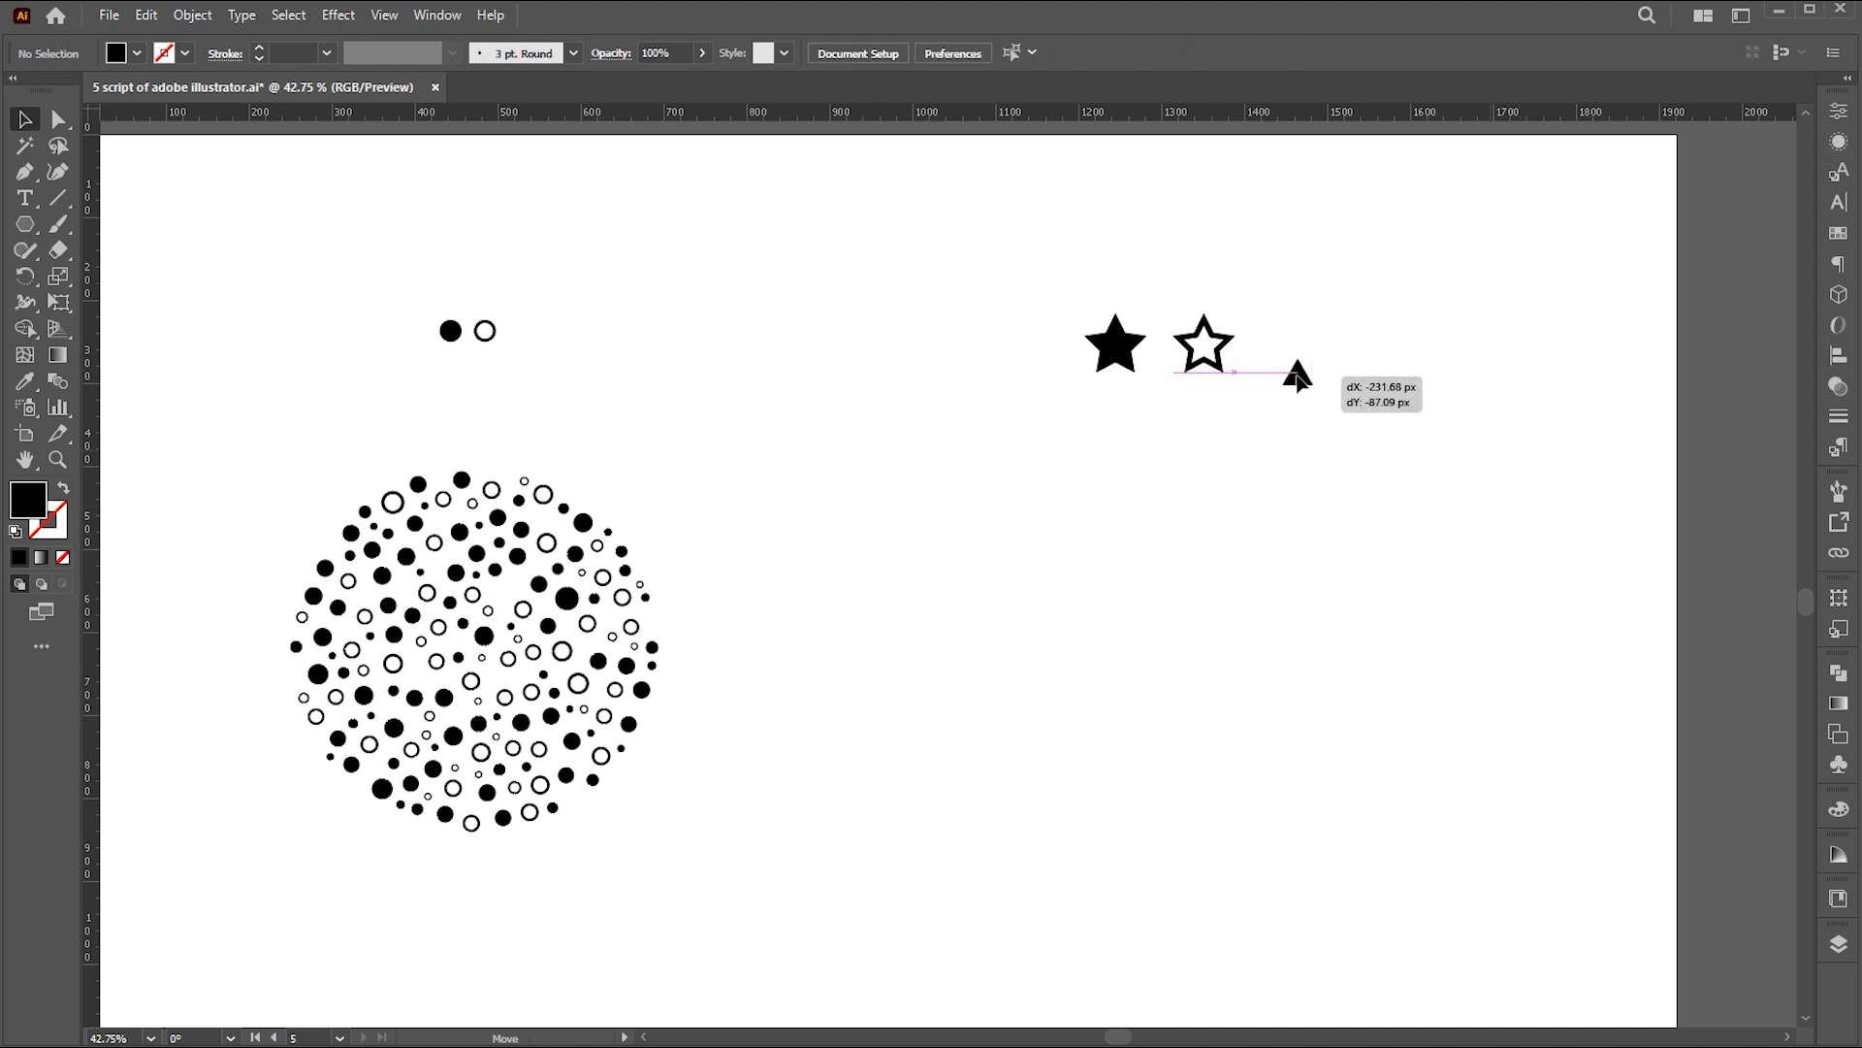
drag(1298, 379, 1280, 346)
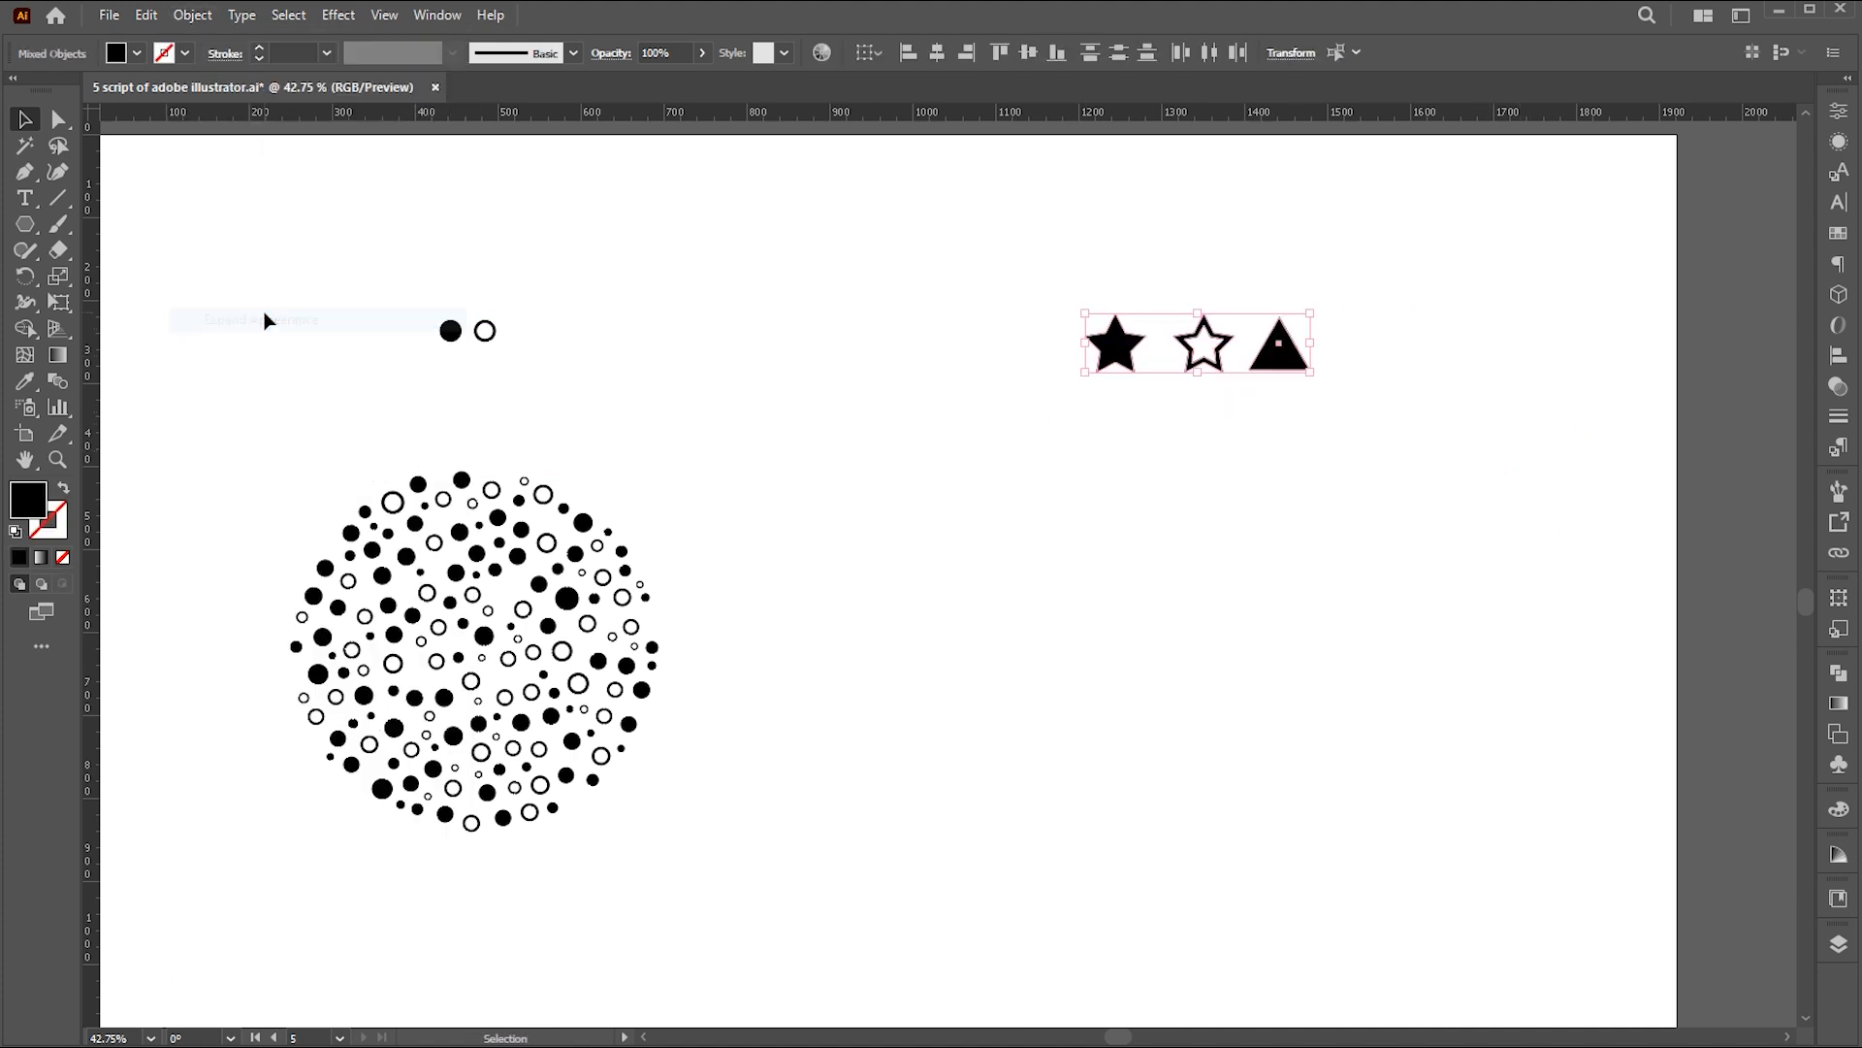
right_click(1115, 356)
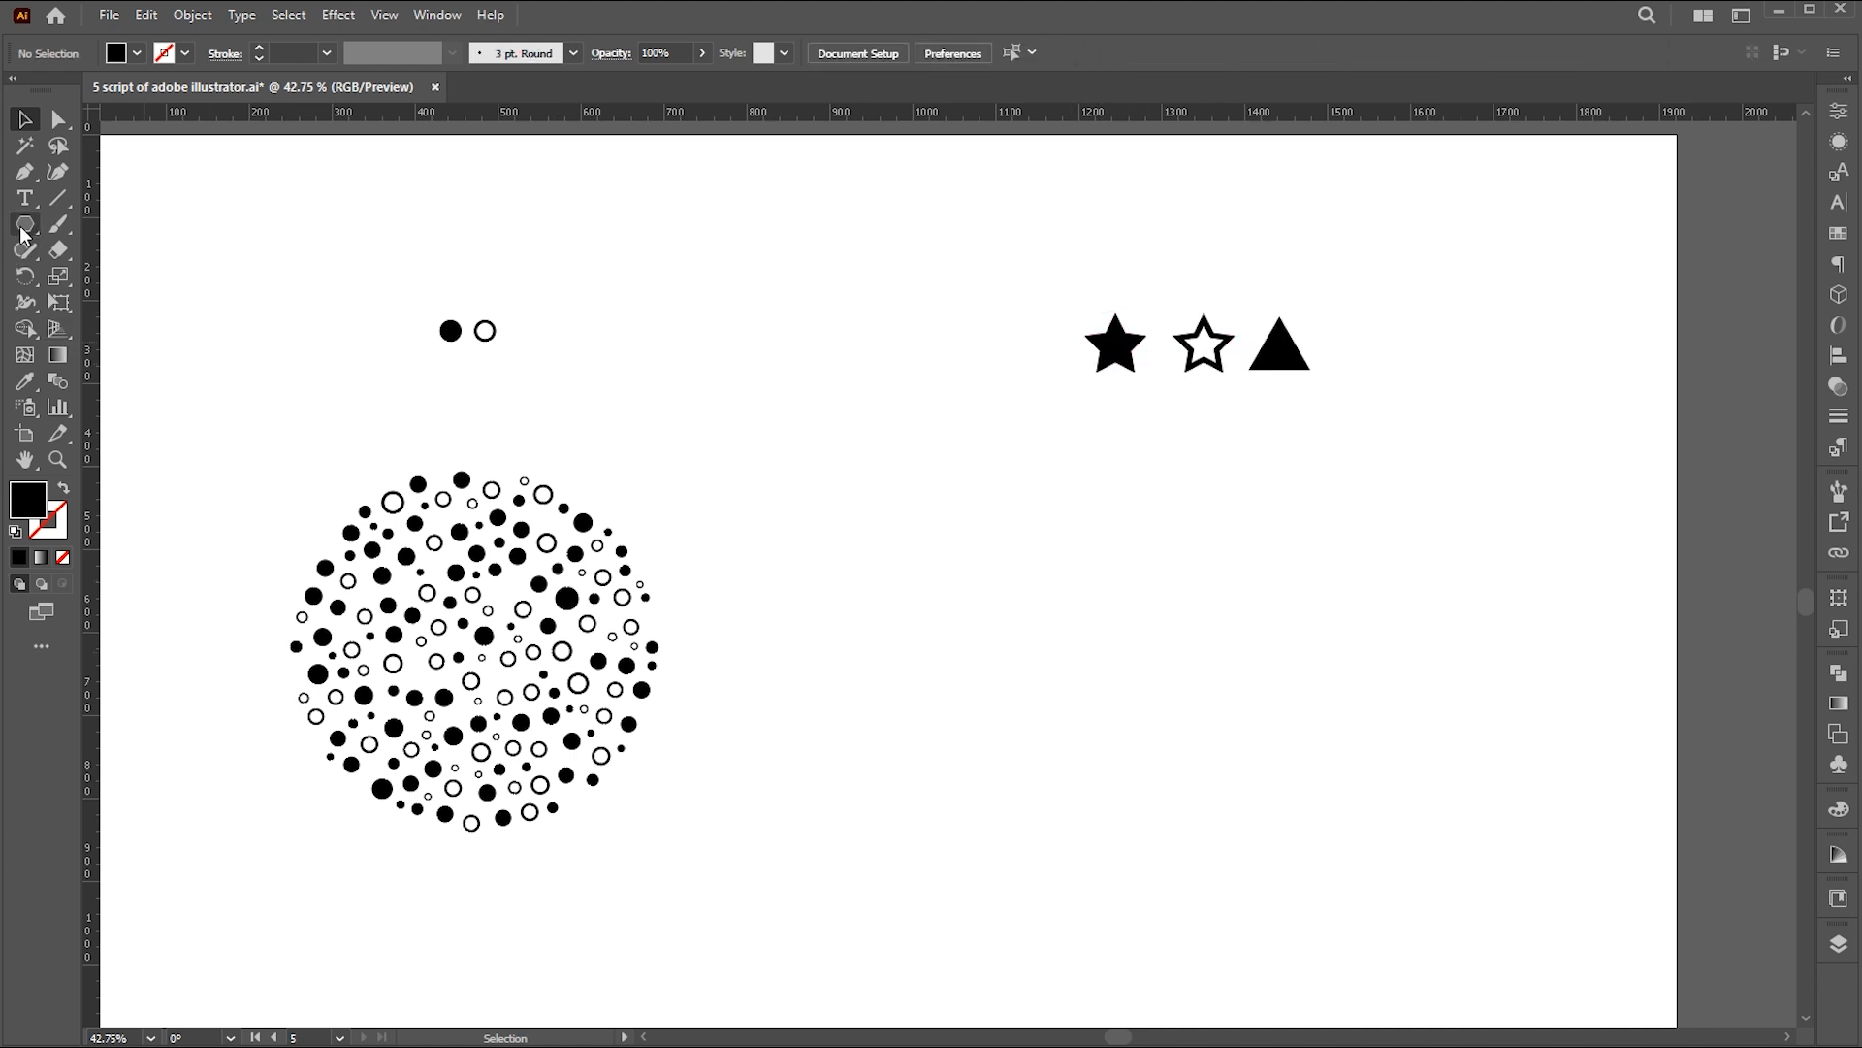
- Draw a large star below the group and set a gold fill in the Color Picker
click(19, 226)
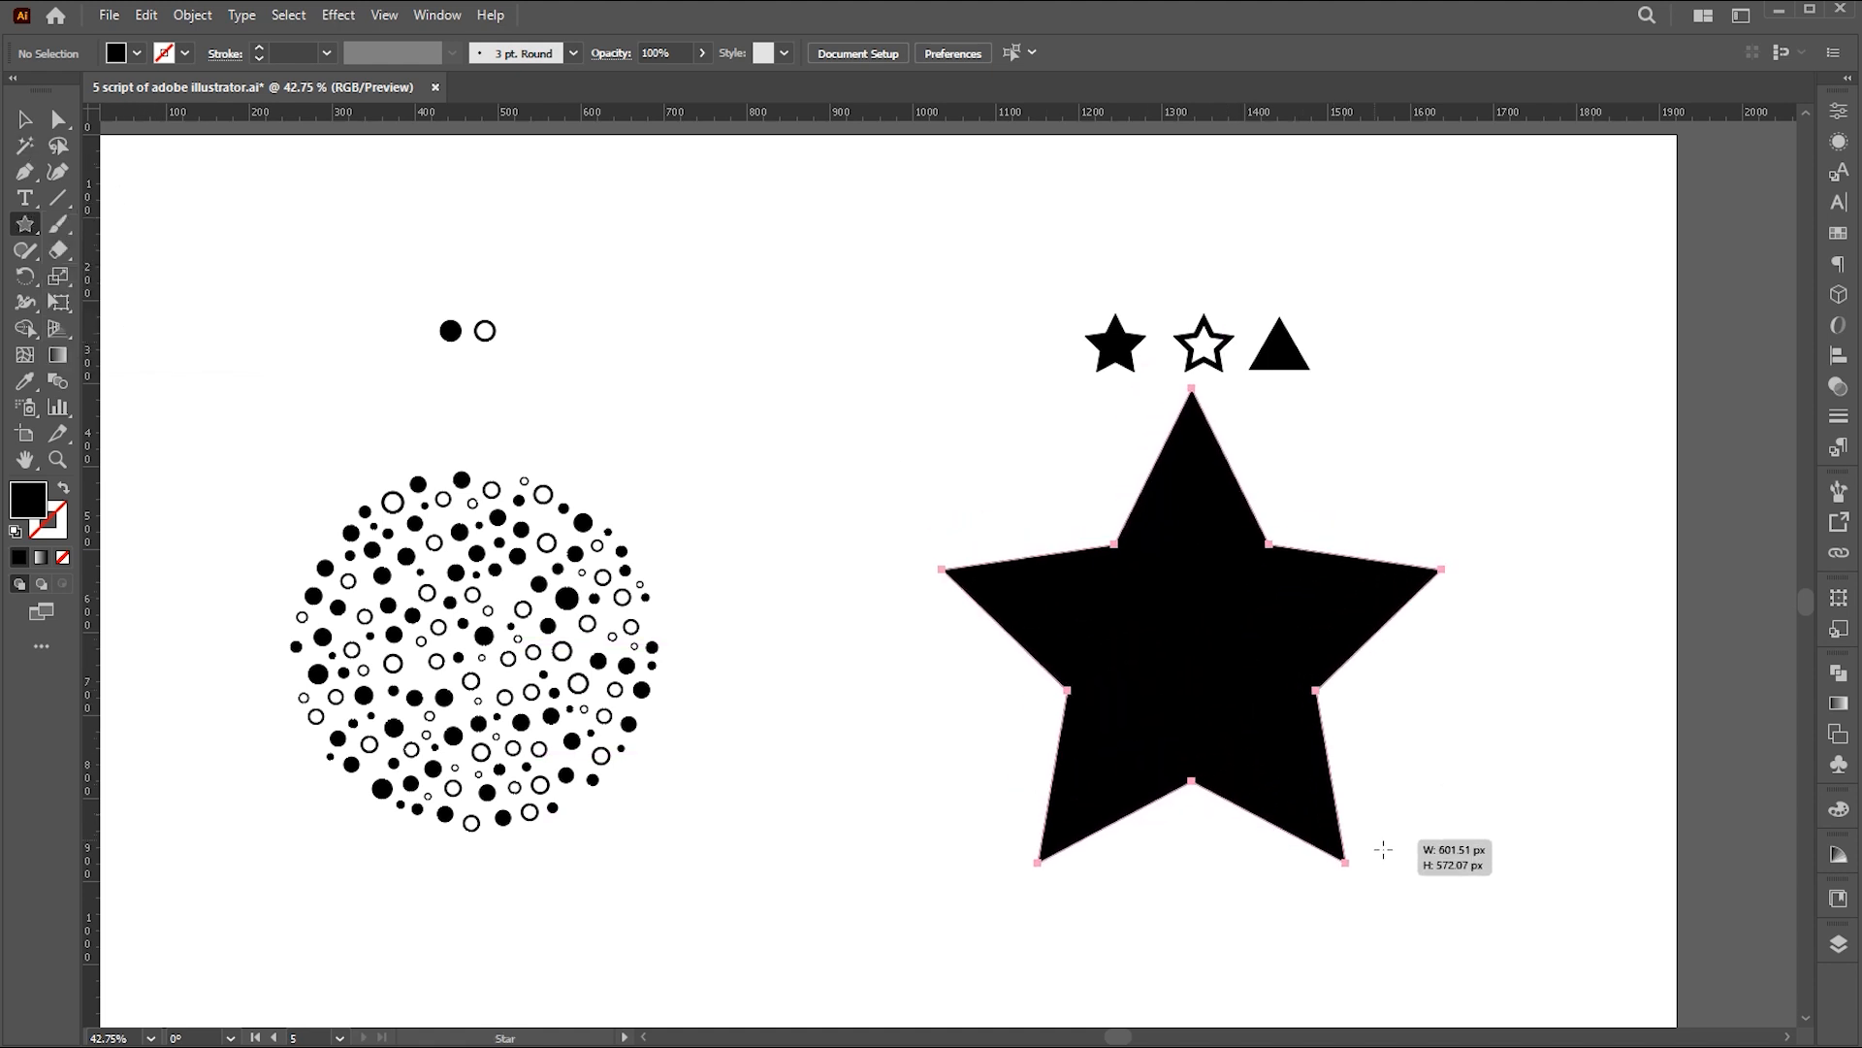
drag(1192, 568, 1225, 613)
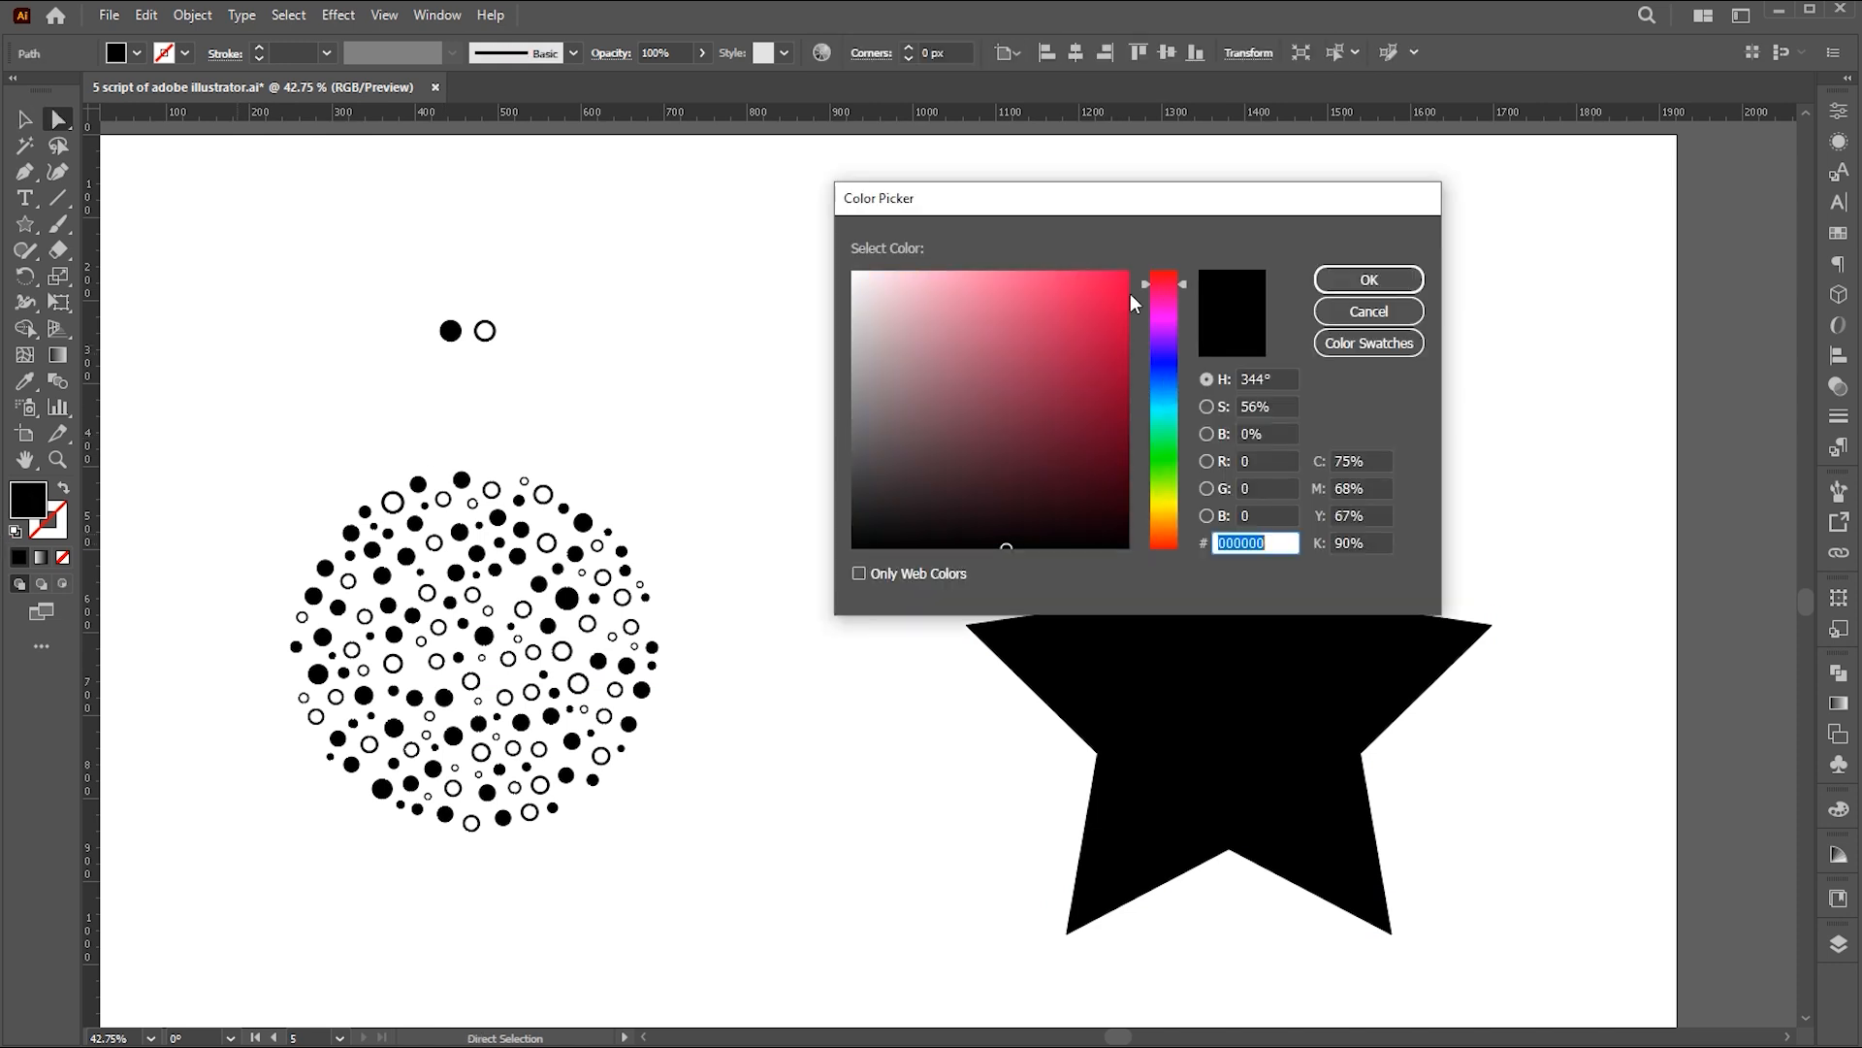
click(1368, 279)
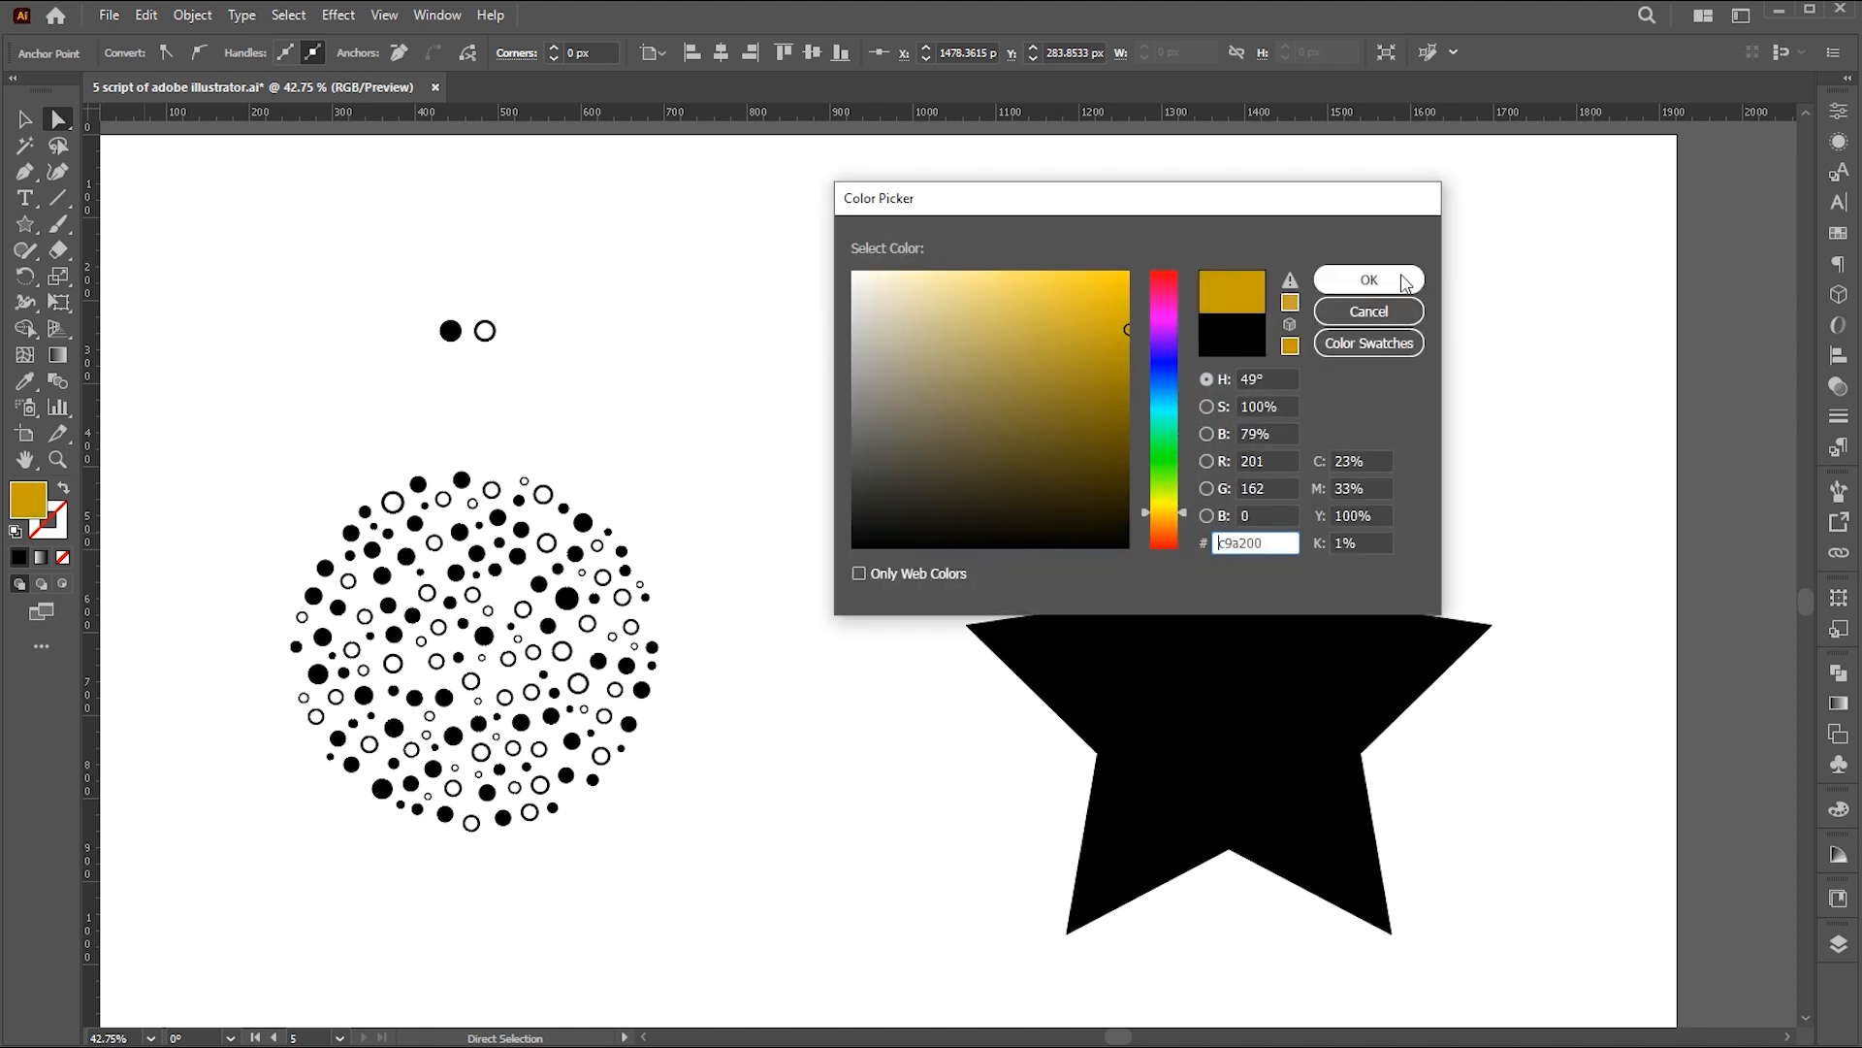
click(1369, 280)
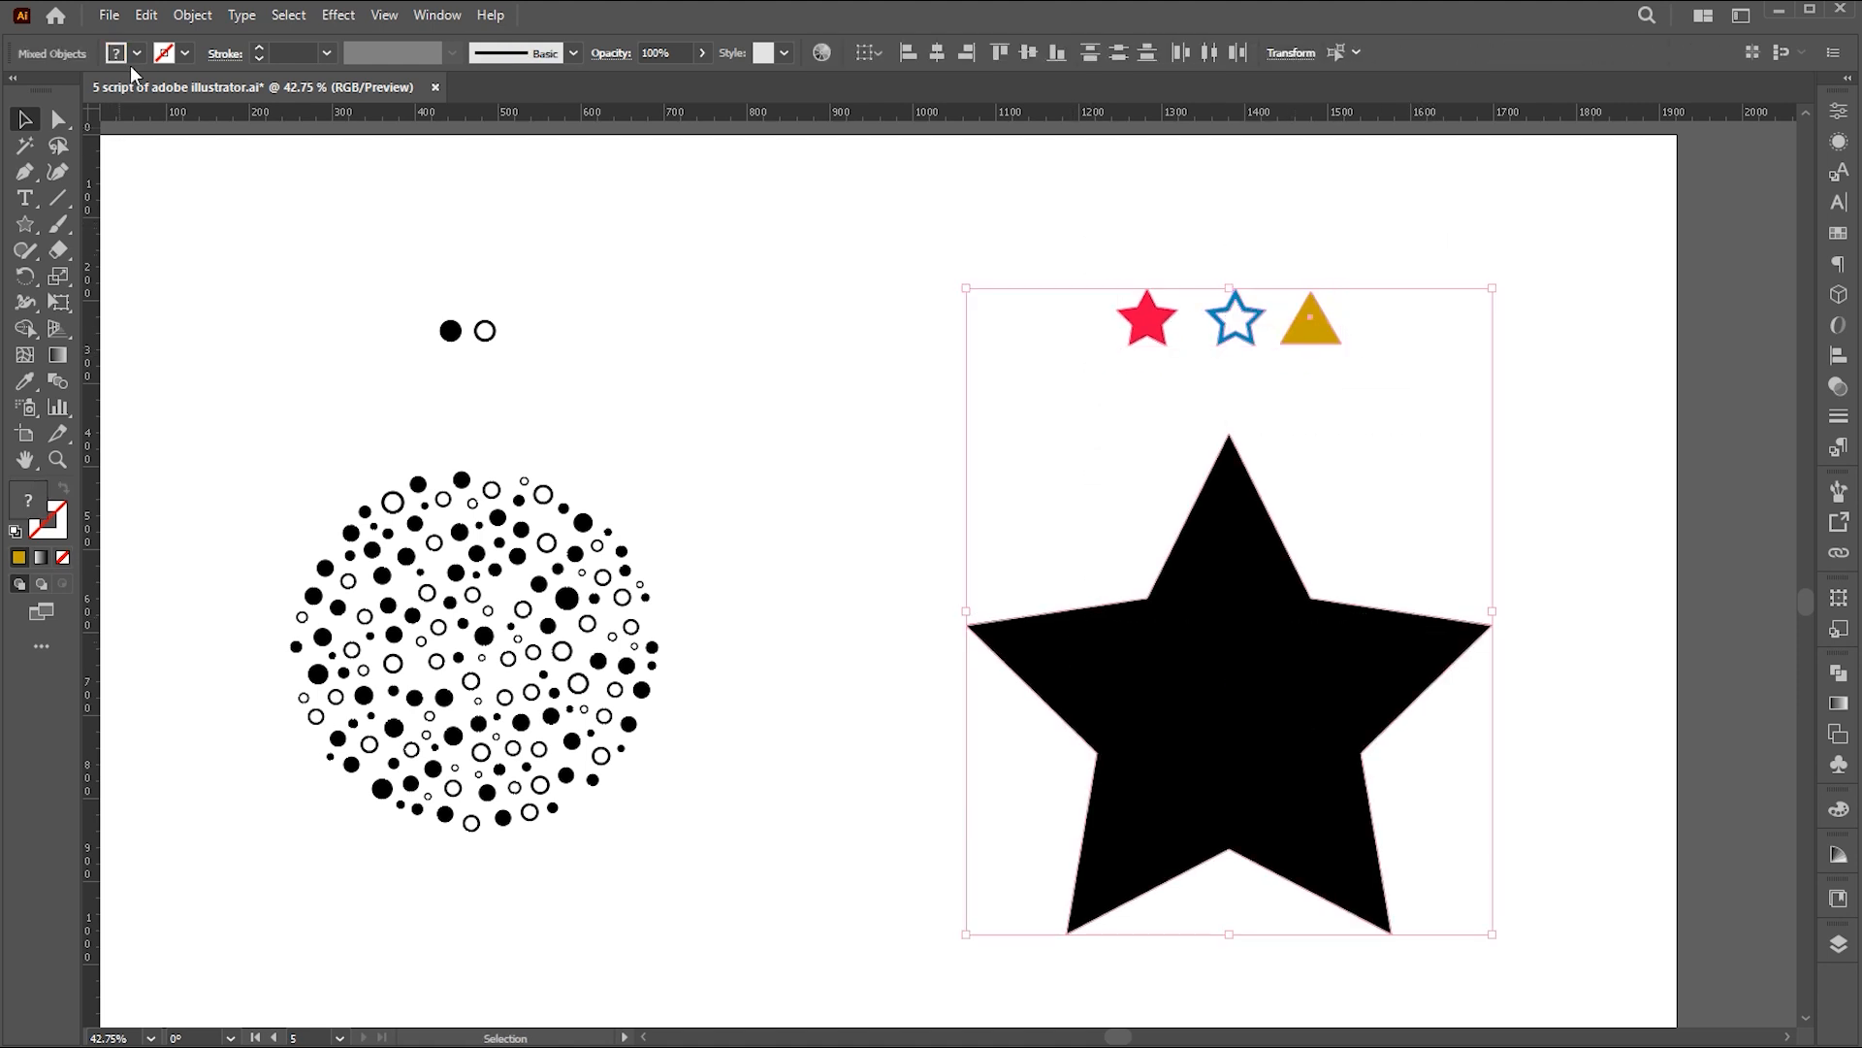
click(132, 15)
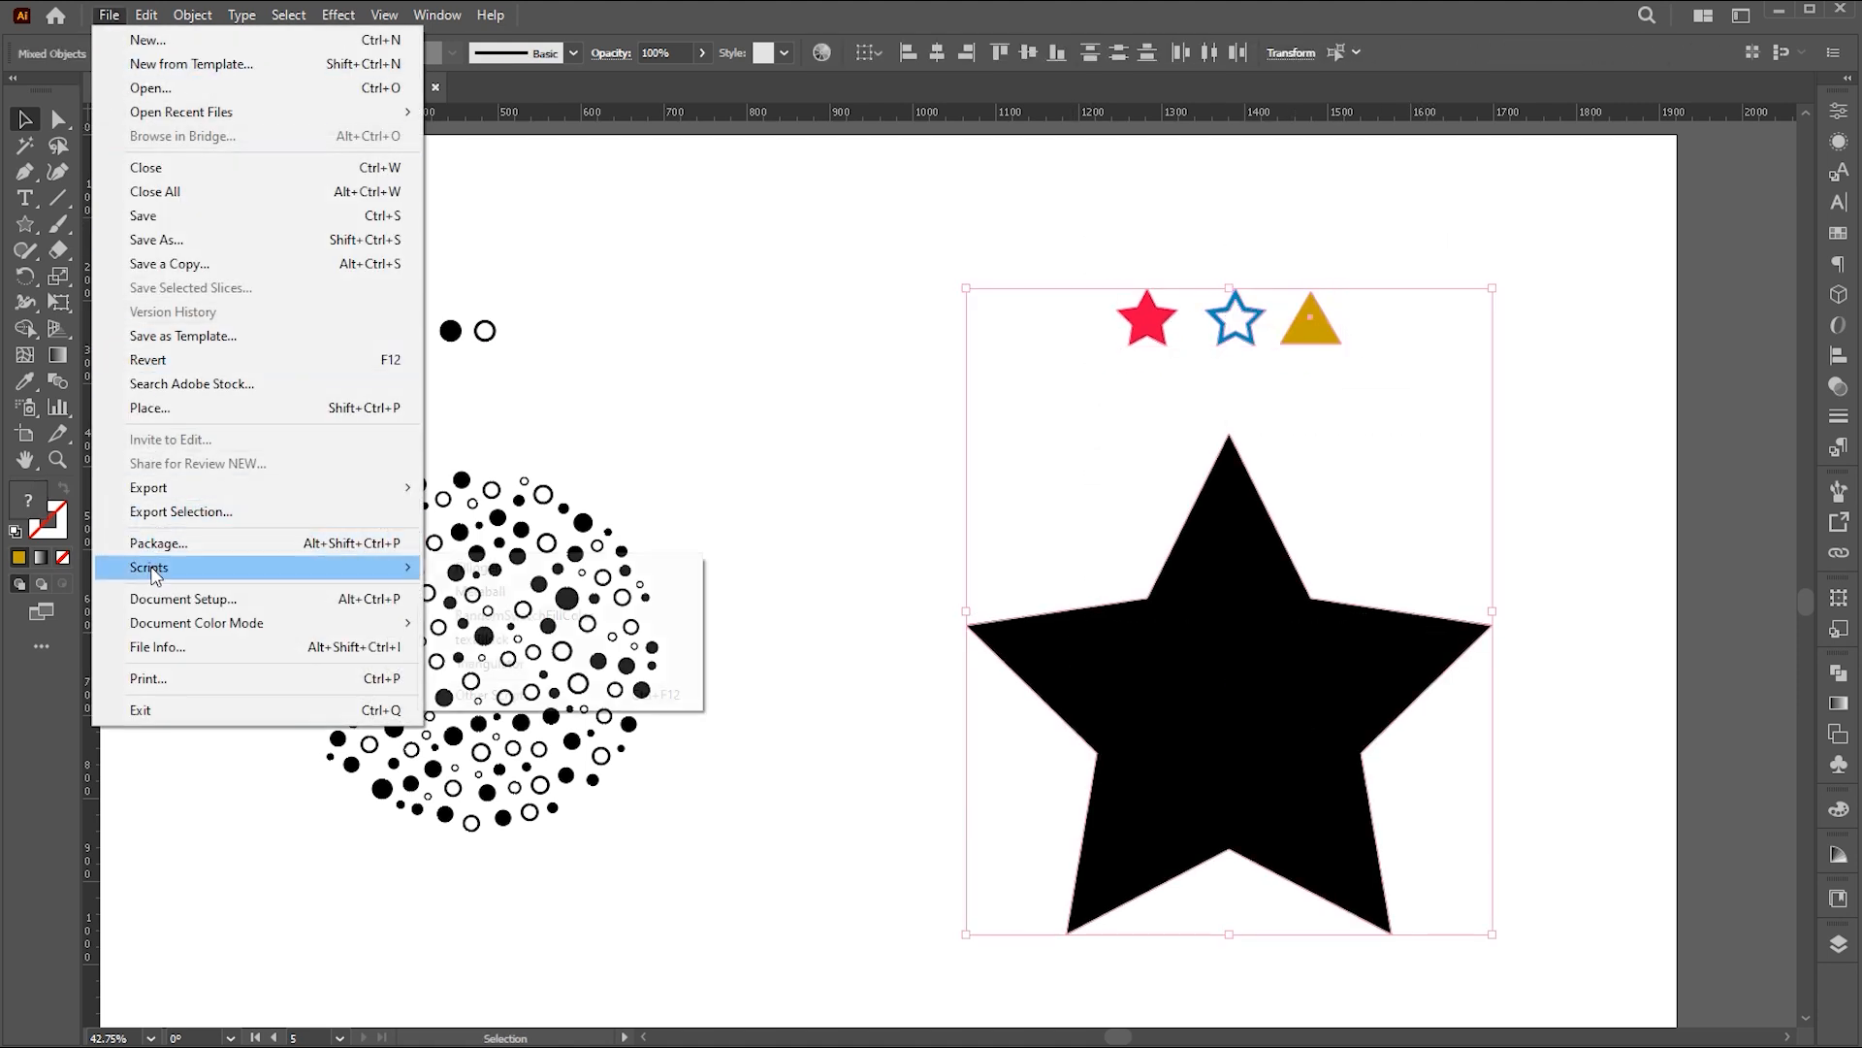
- Fill the large star with the small group via Fillinger, minimum distance 3
click(149, 567)
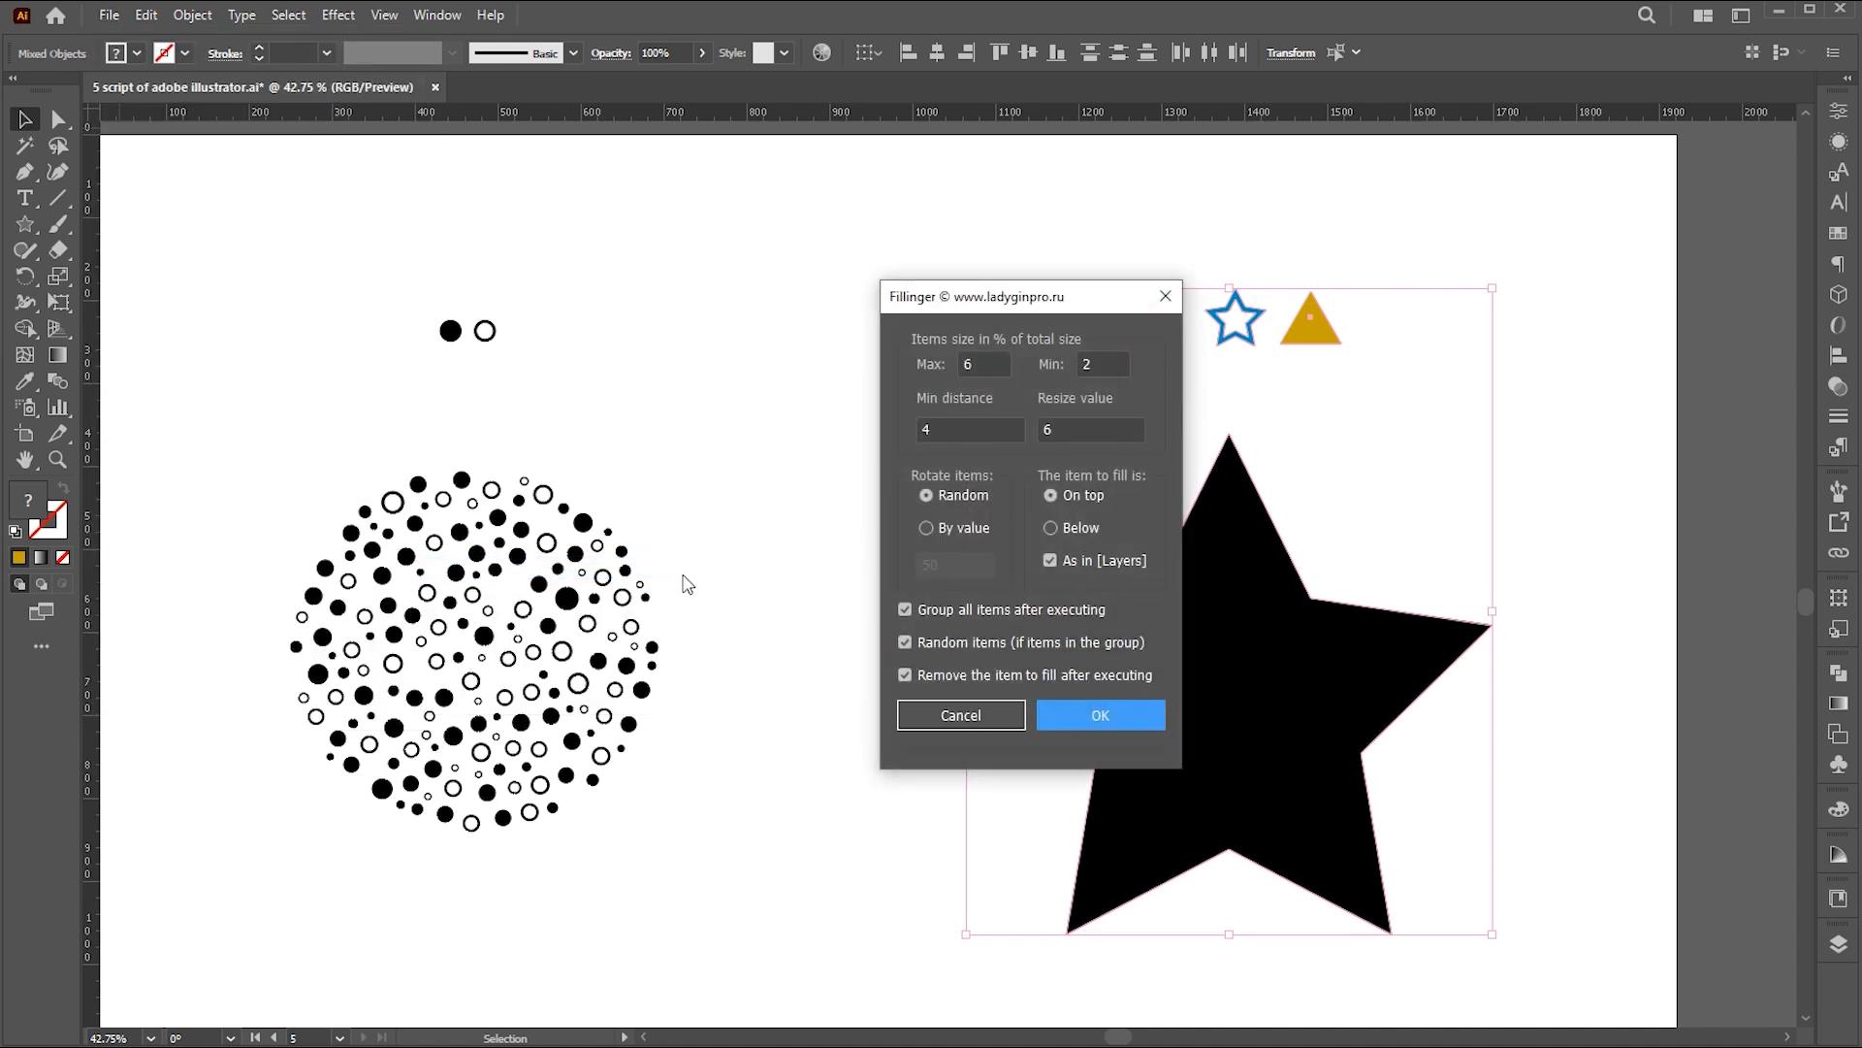
click(970, 428)
text(3)
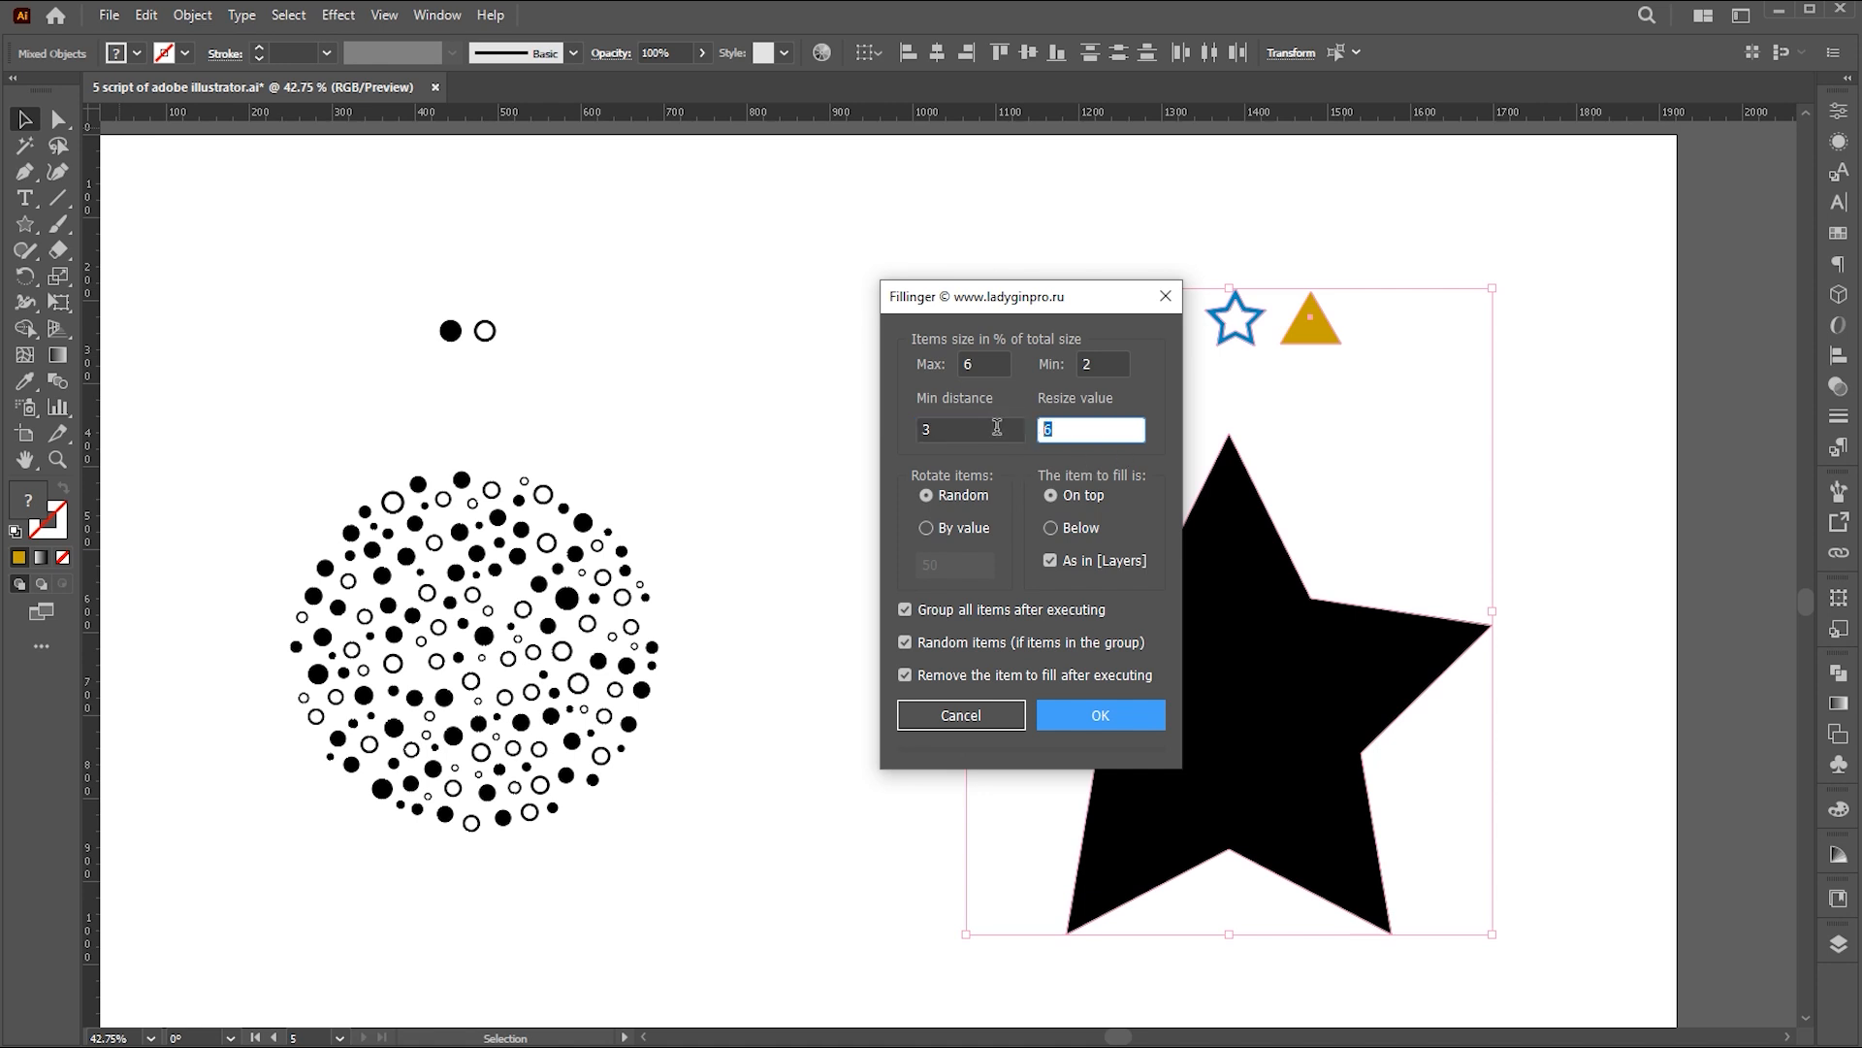
click(1100, 714)
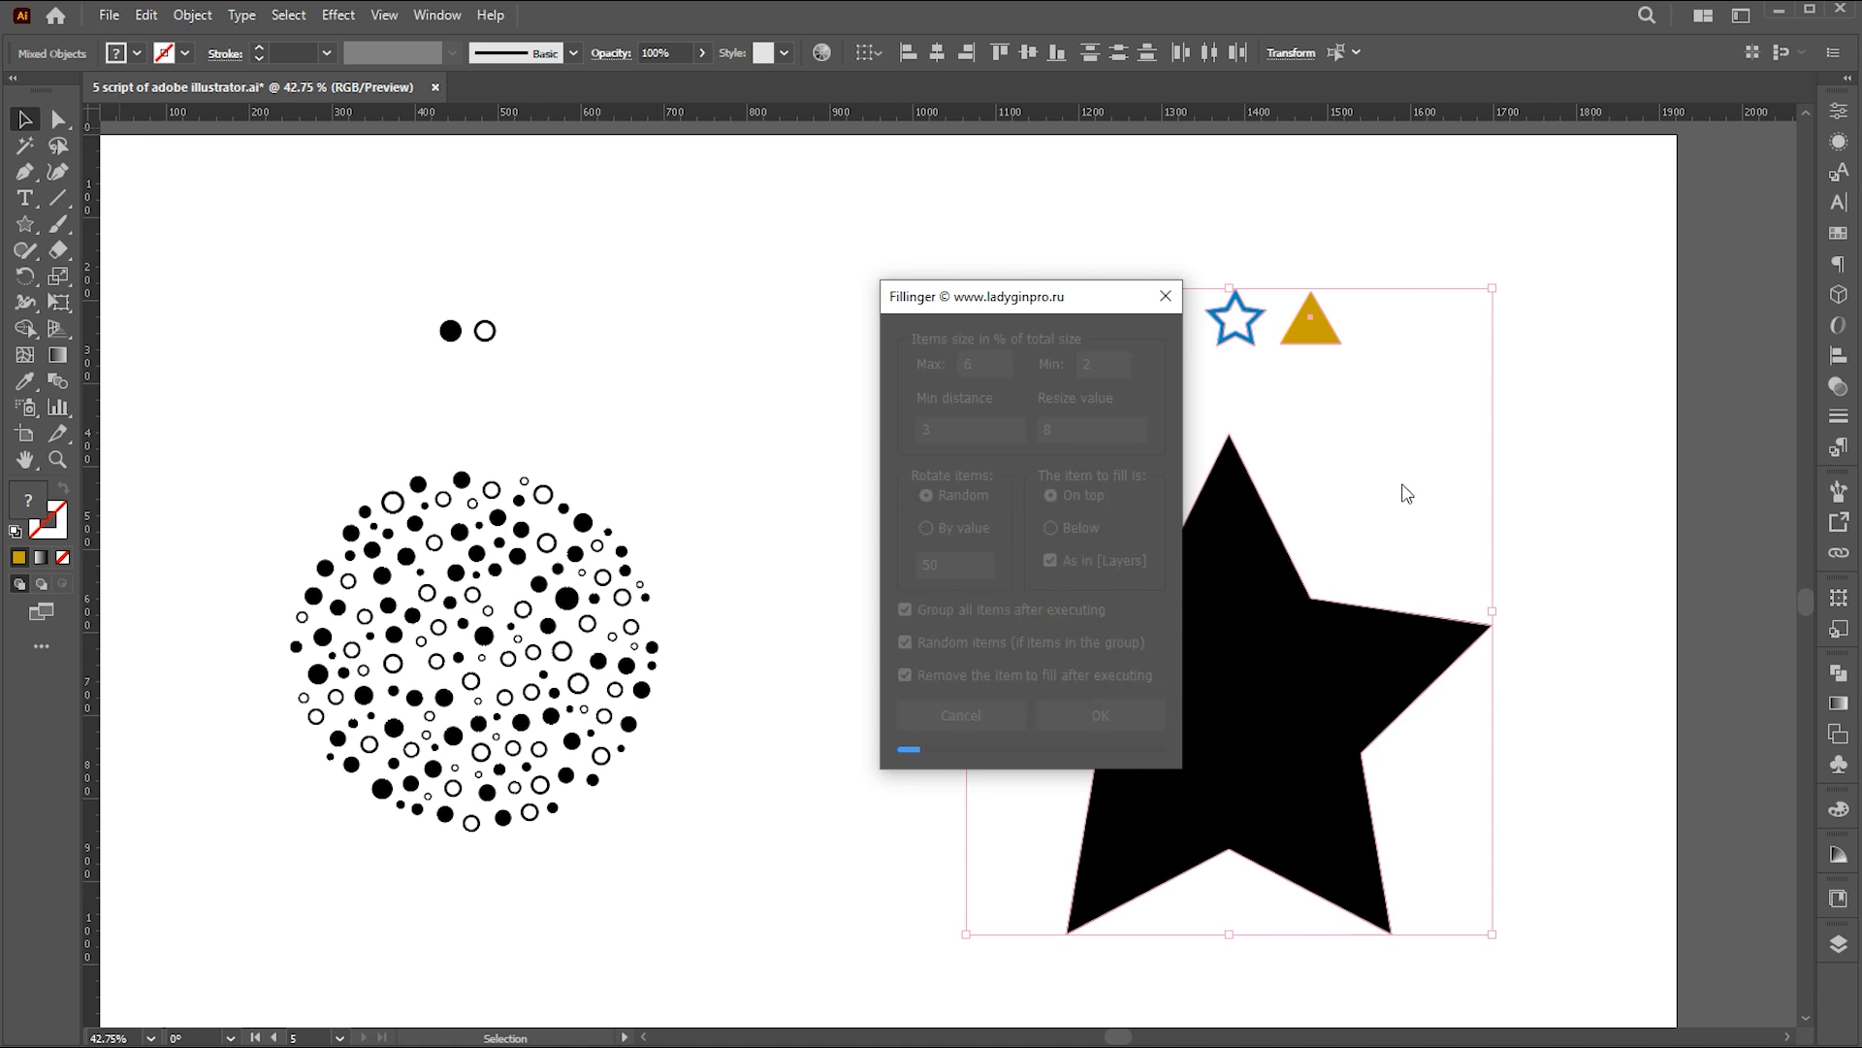
click(1100, 714)
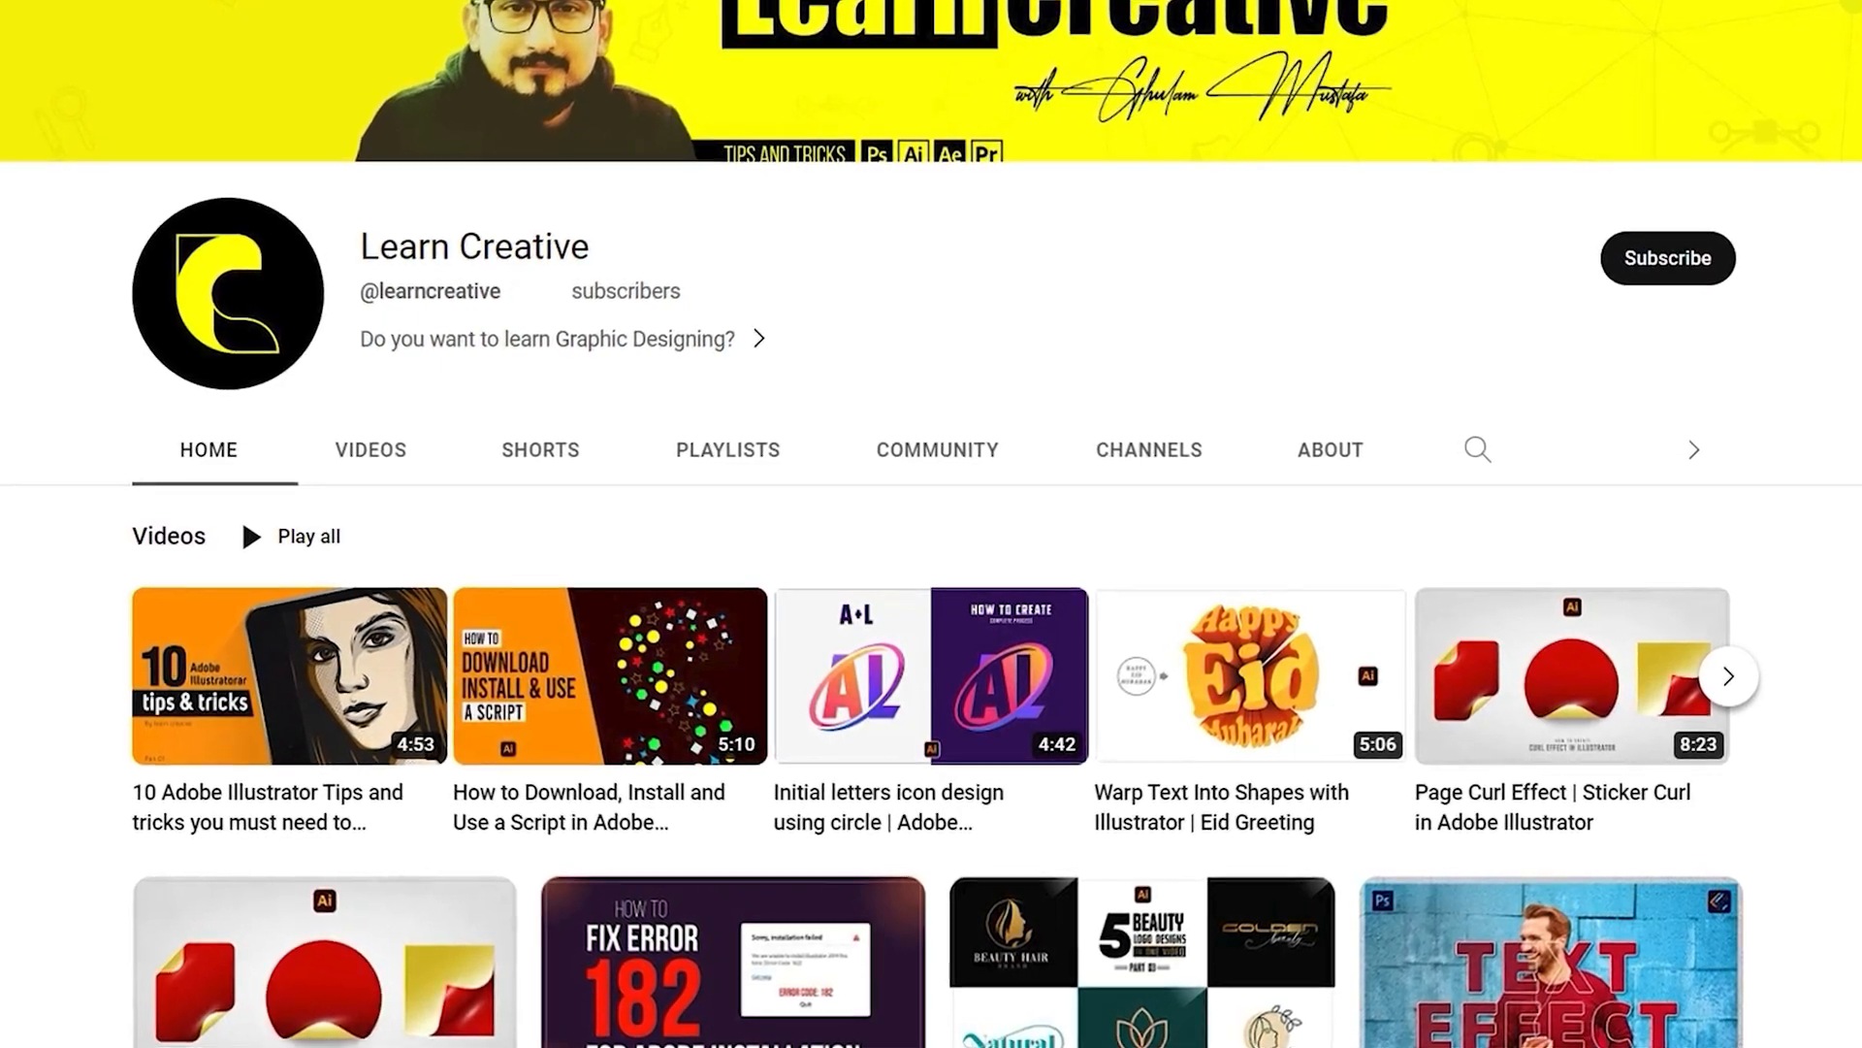
- Scroll down the Learn Creative channel's video grid to more tutorial thumbnails
scroll(down, 3)
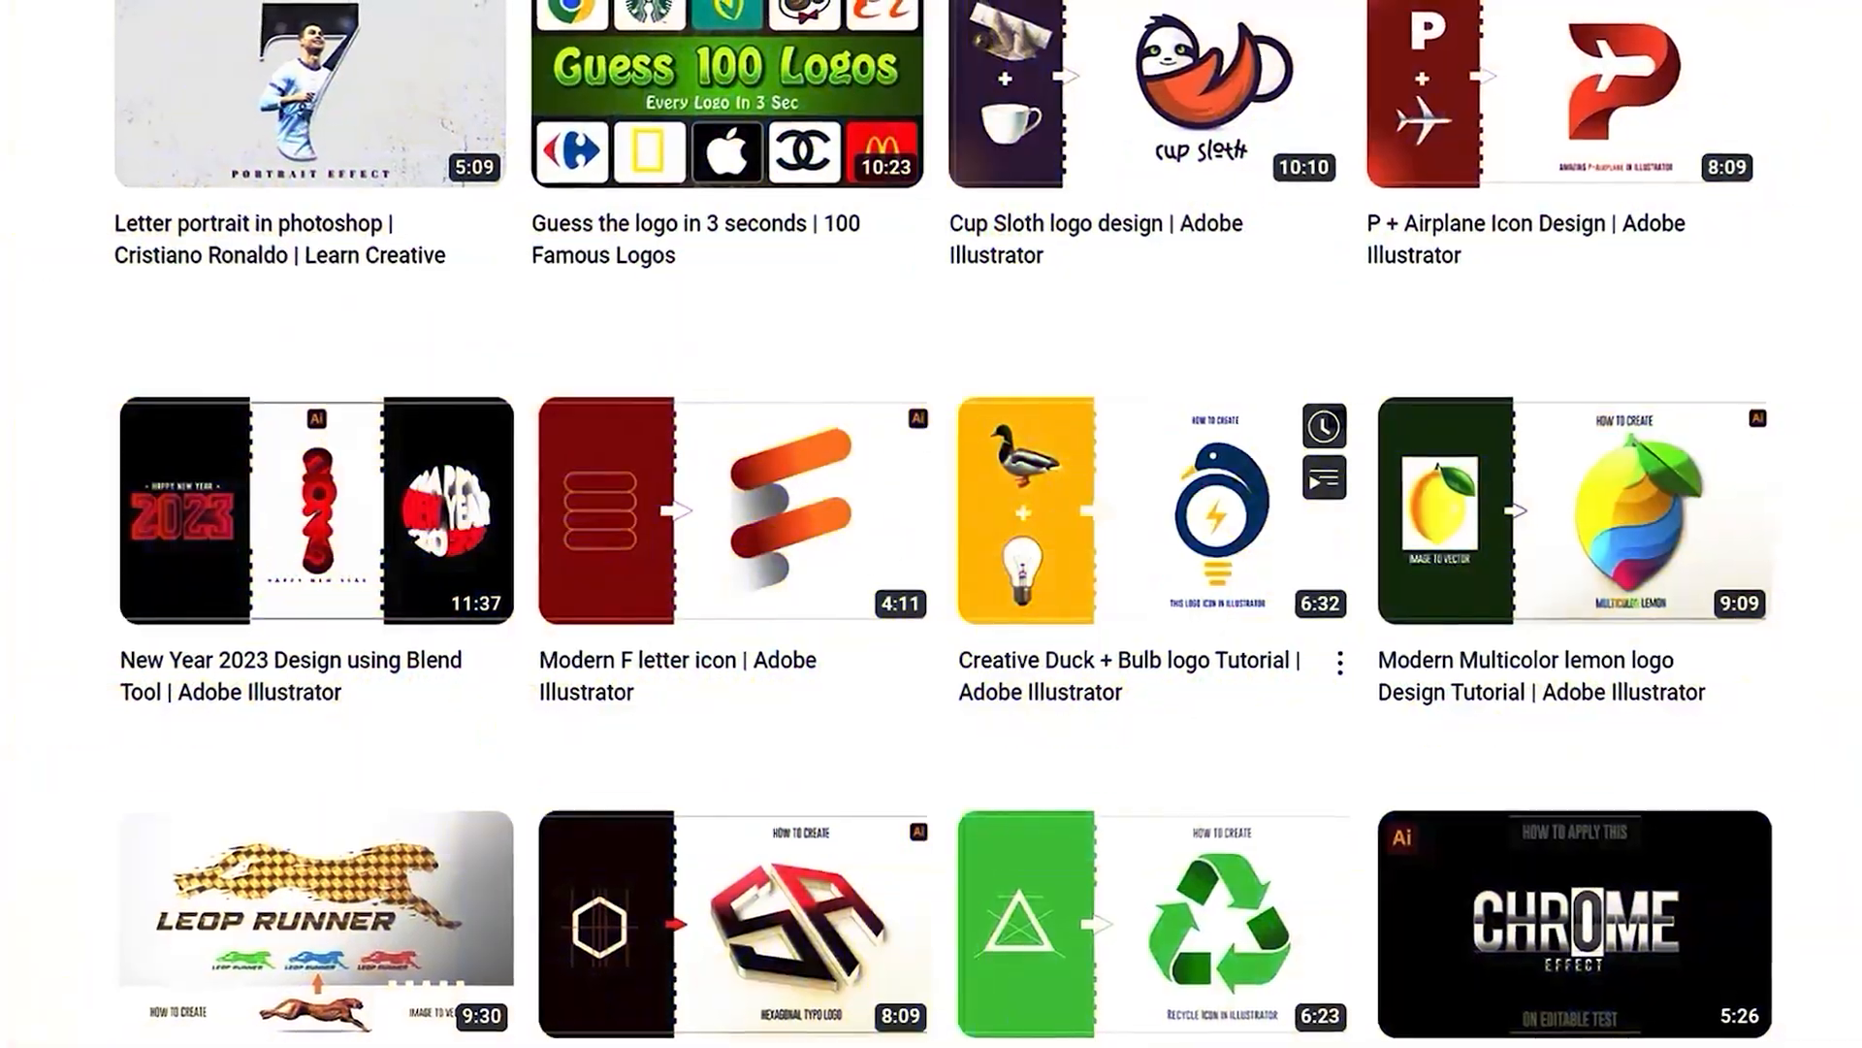